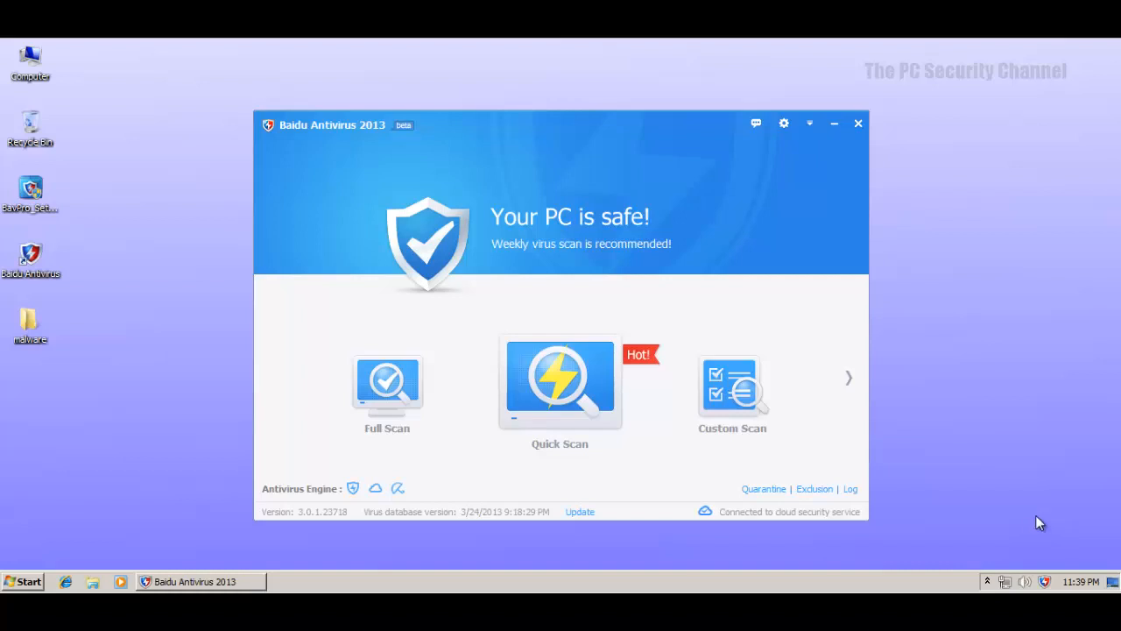
mouse_move(676, 431)
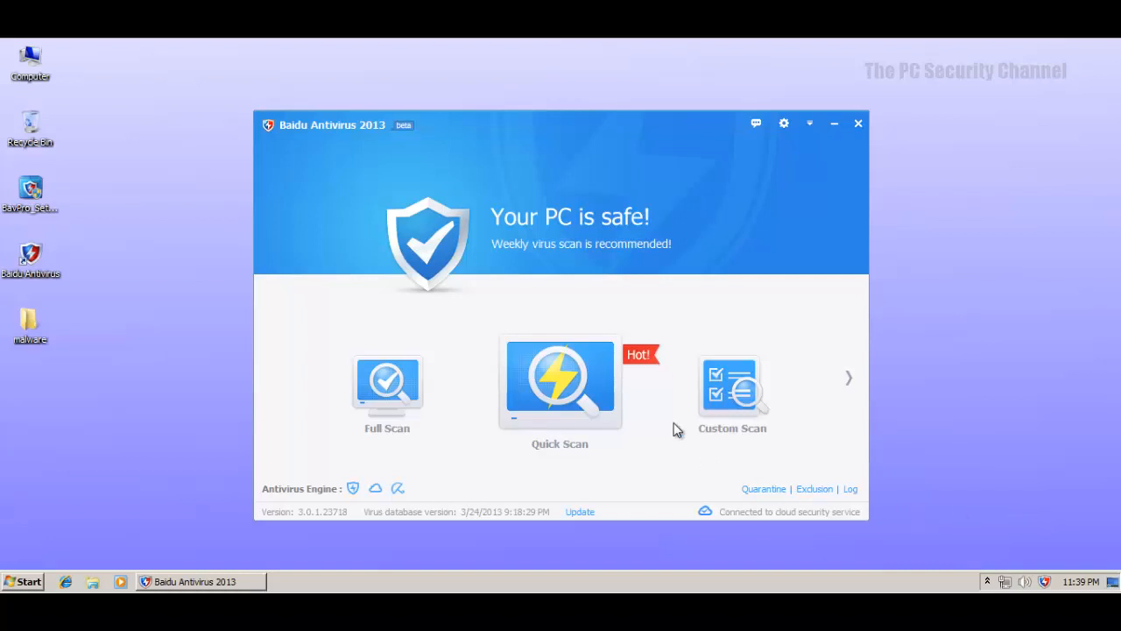
mouse_move(788, 430)
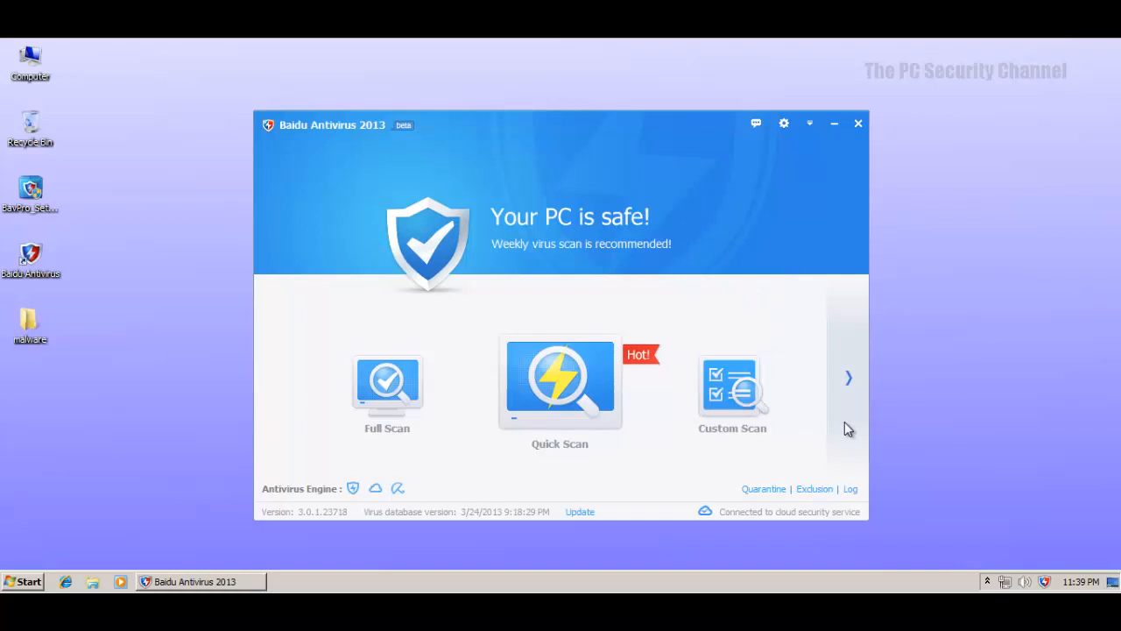
mouse_move(315, 437)
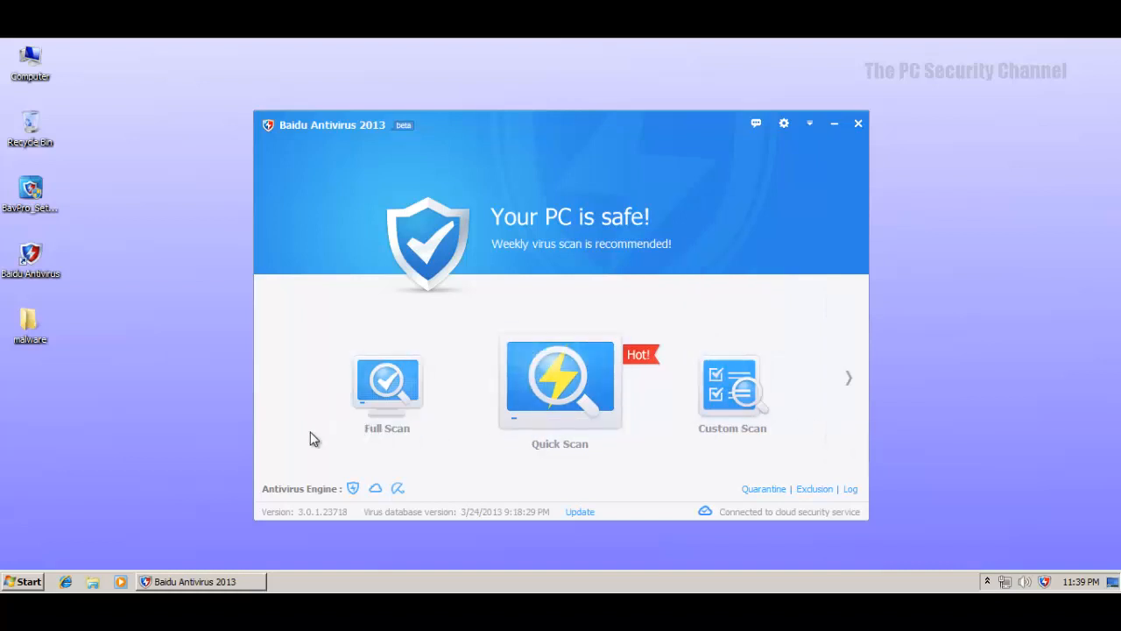
mouse_move(862, 265)
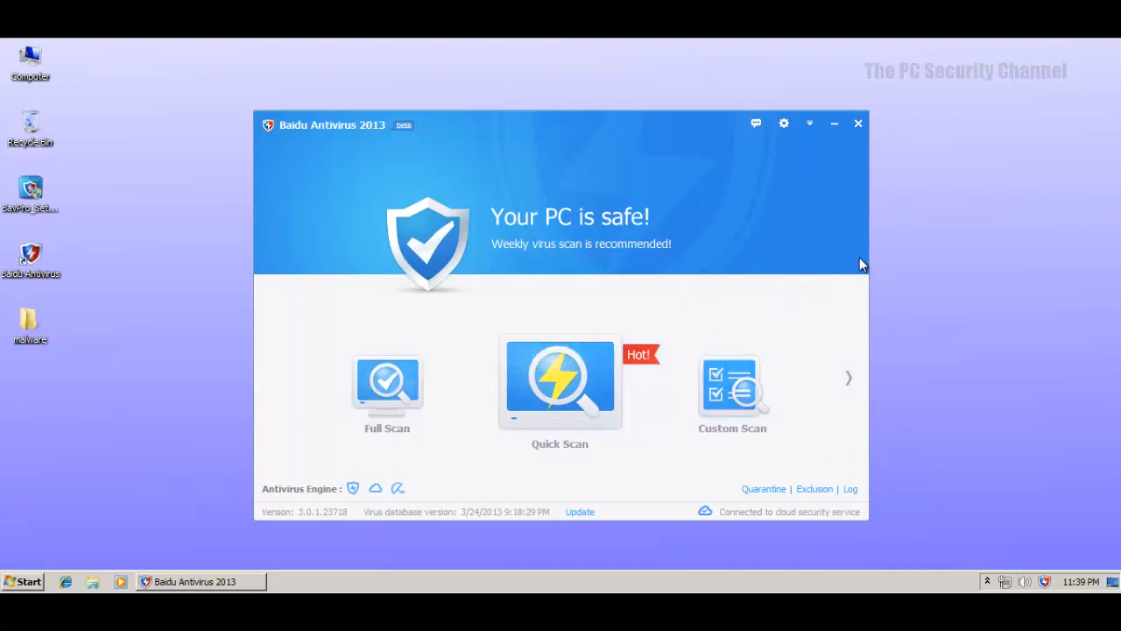
mouse_move(774, 161)
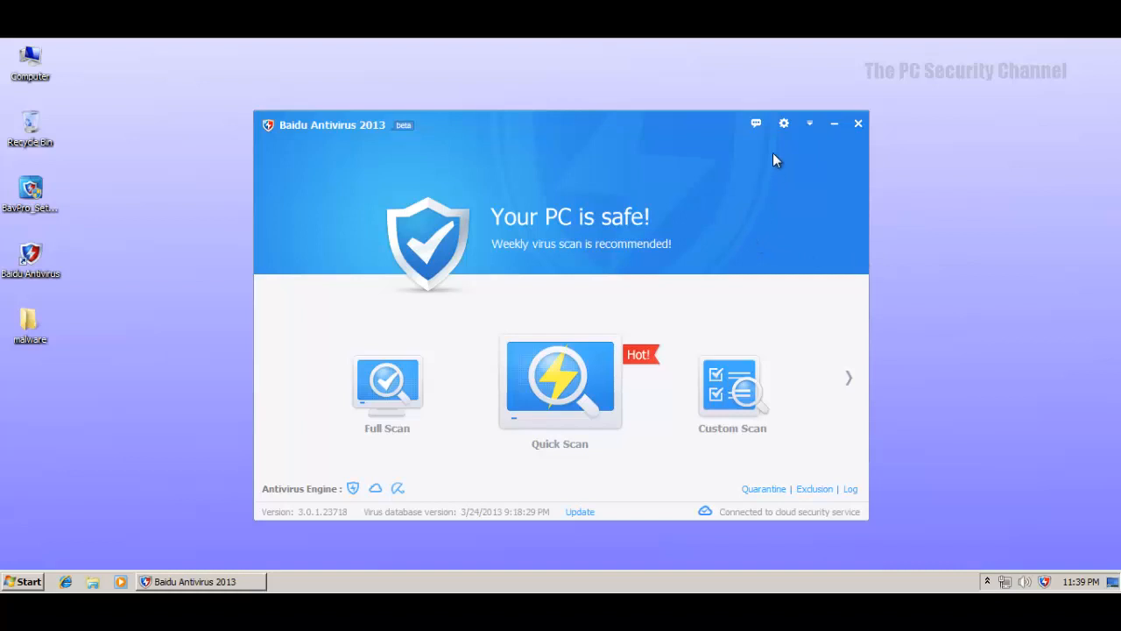
Step: Open the General settings and check the desktop setup file's Properties (11.3 MB), then close them
click(785, 123)
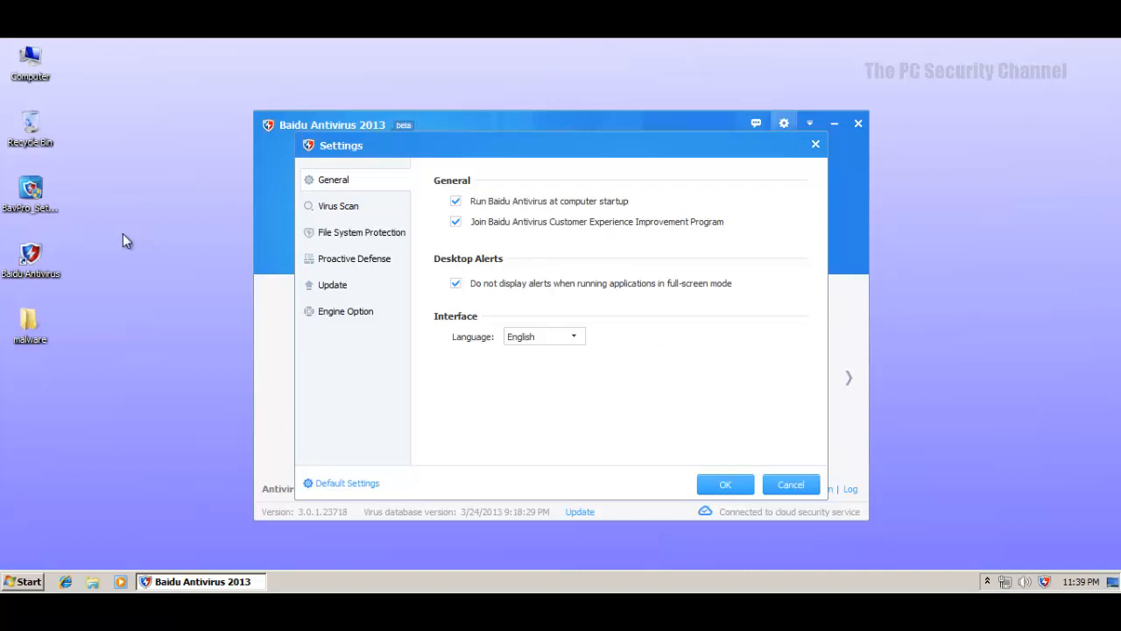
right_click(30, 193)
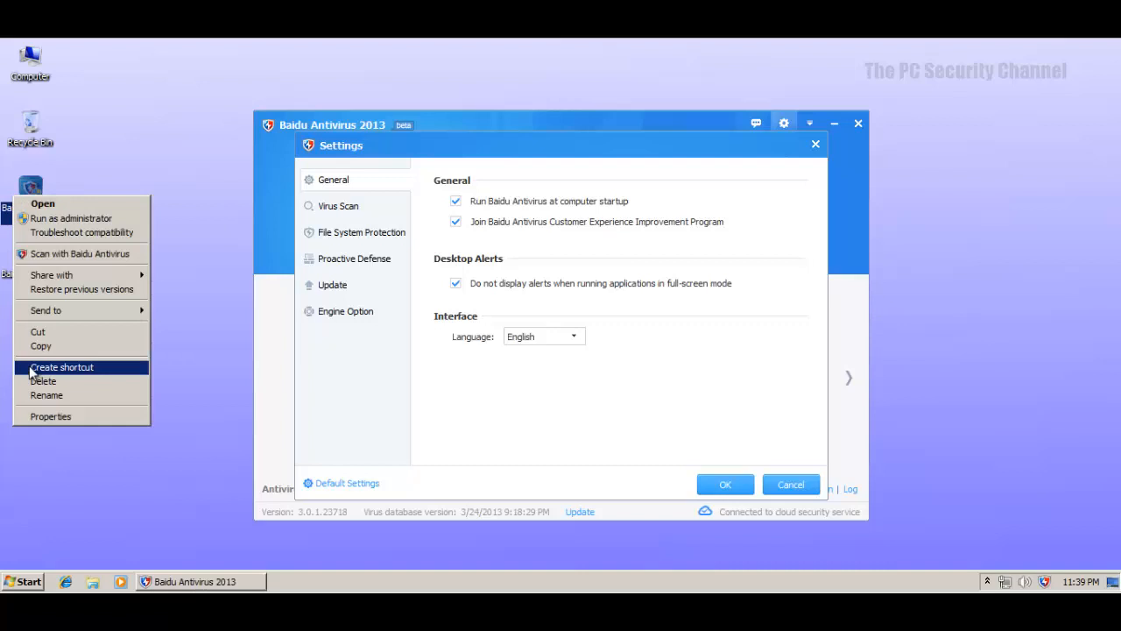
click(50, 417)
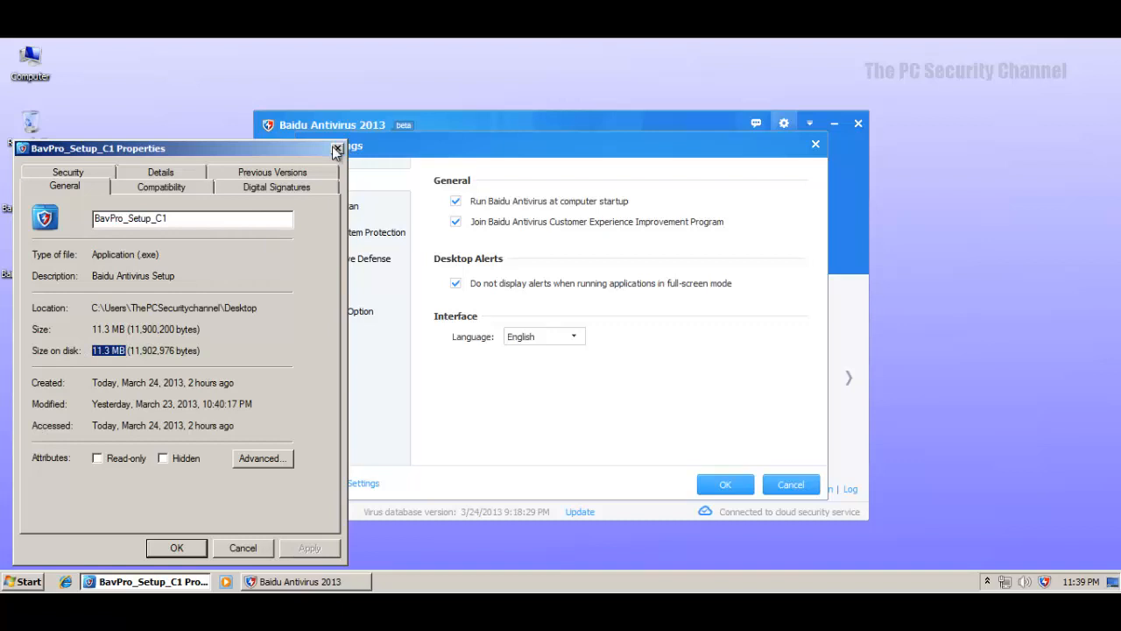
click(336, 150)
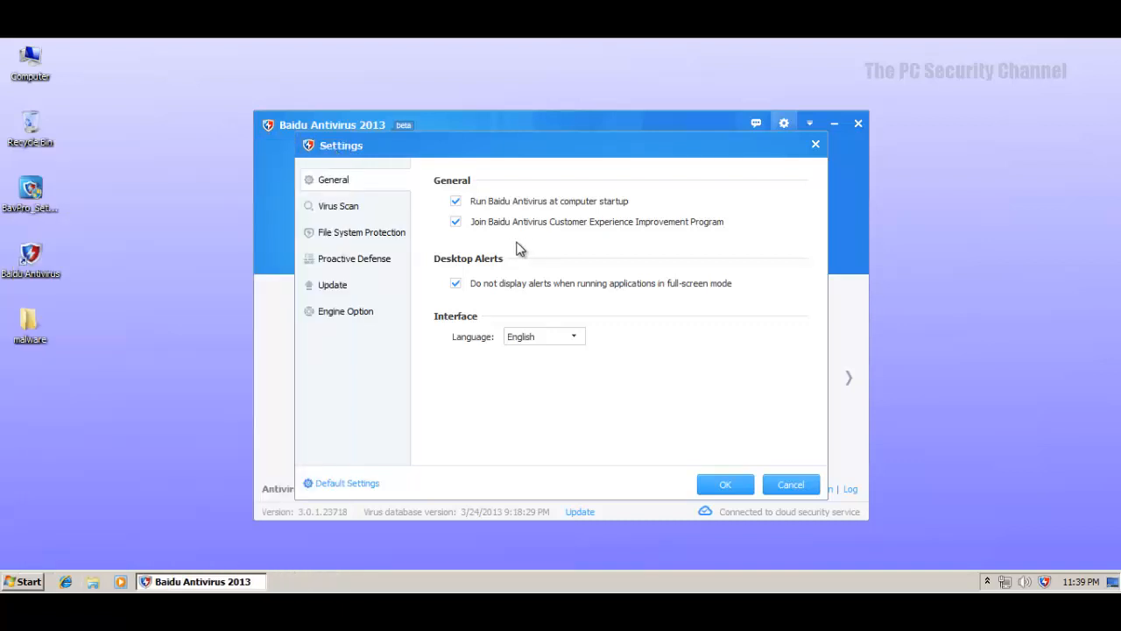
mouse_move(324, 202)
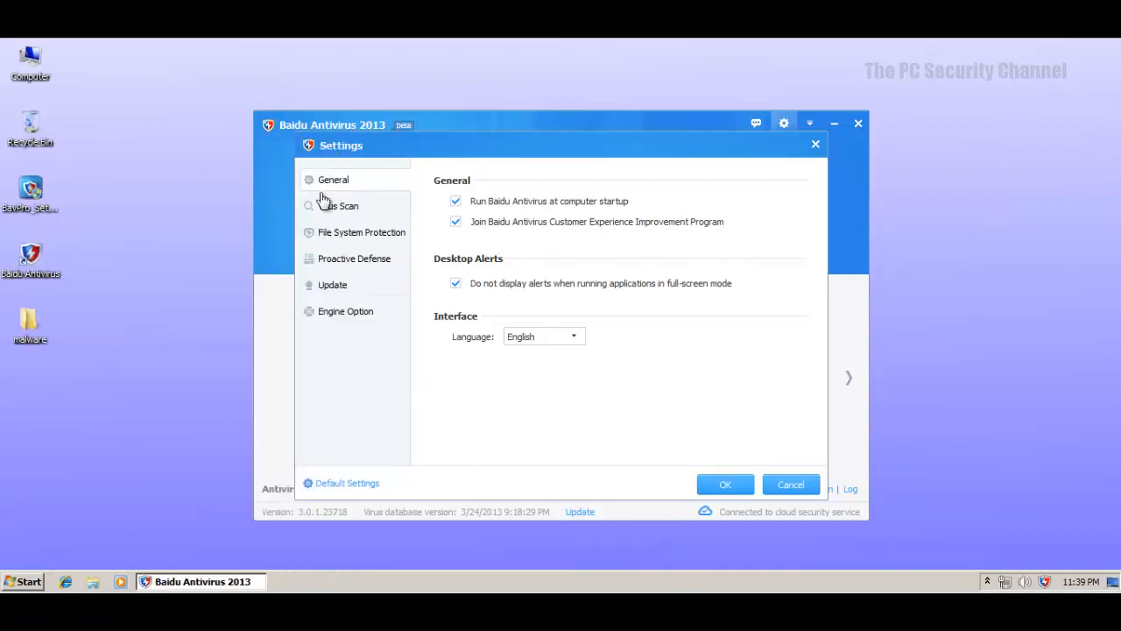
Step: Show the Virus Scan settings page: all file types, manual action, quarantine backup, 20 MB archive limit
click(353, 259)
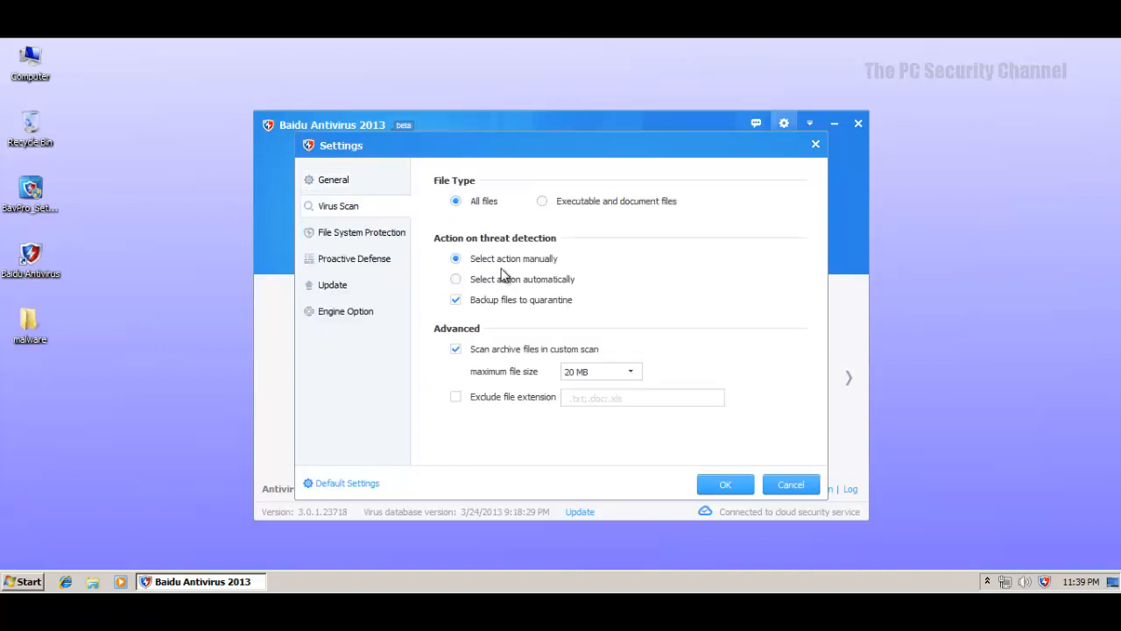
mouse_move(613, 347)
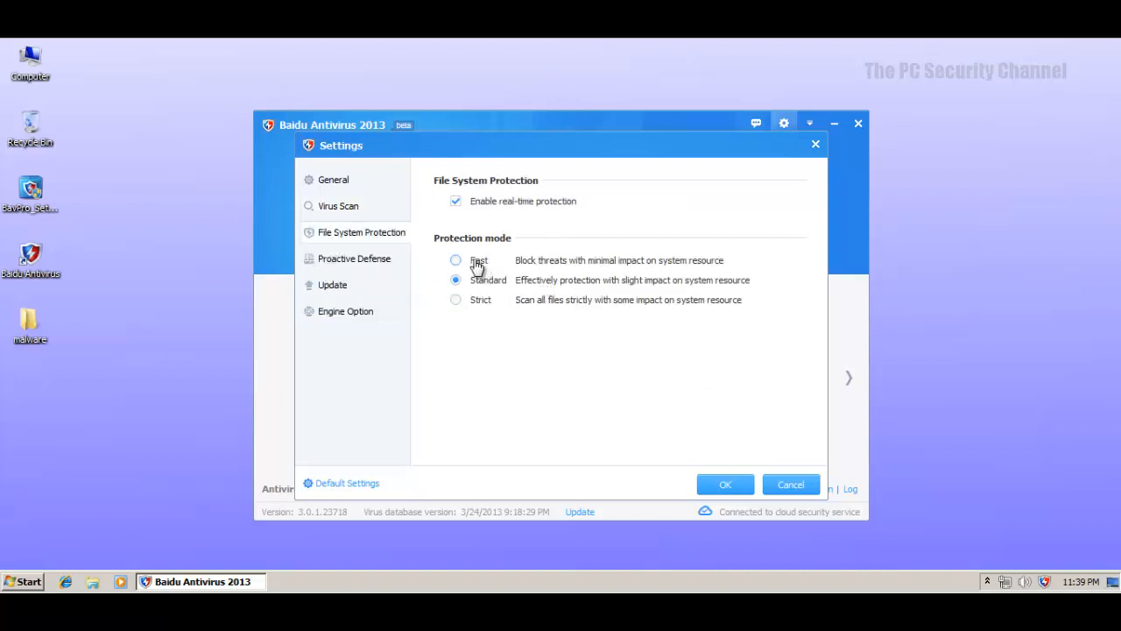
mouse_move(486, 308)
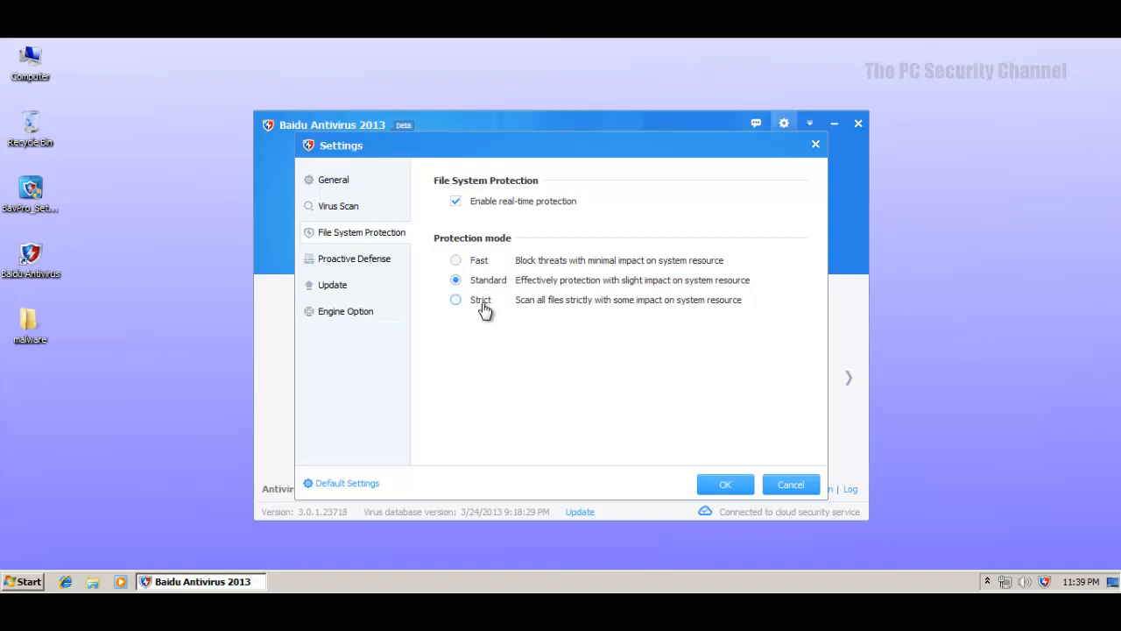
mouse_move(278, 277)
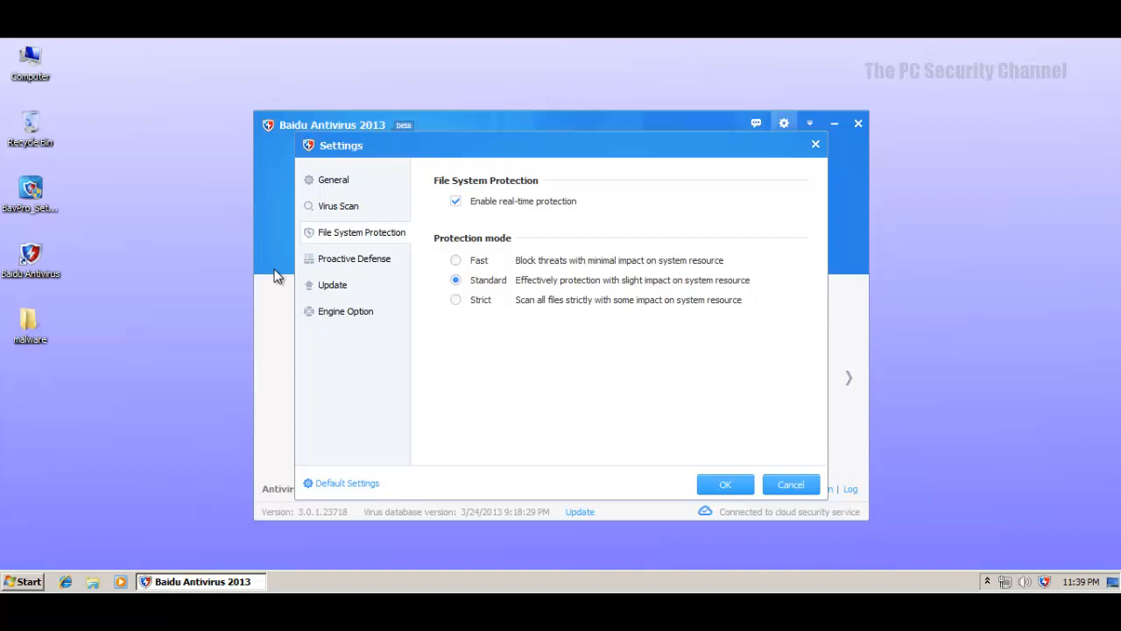
Step: Set File System Protection to Strict mode and move on to the Engine Option page
click(456, 298)
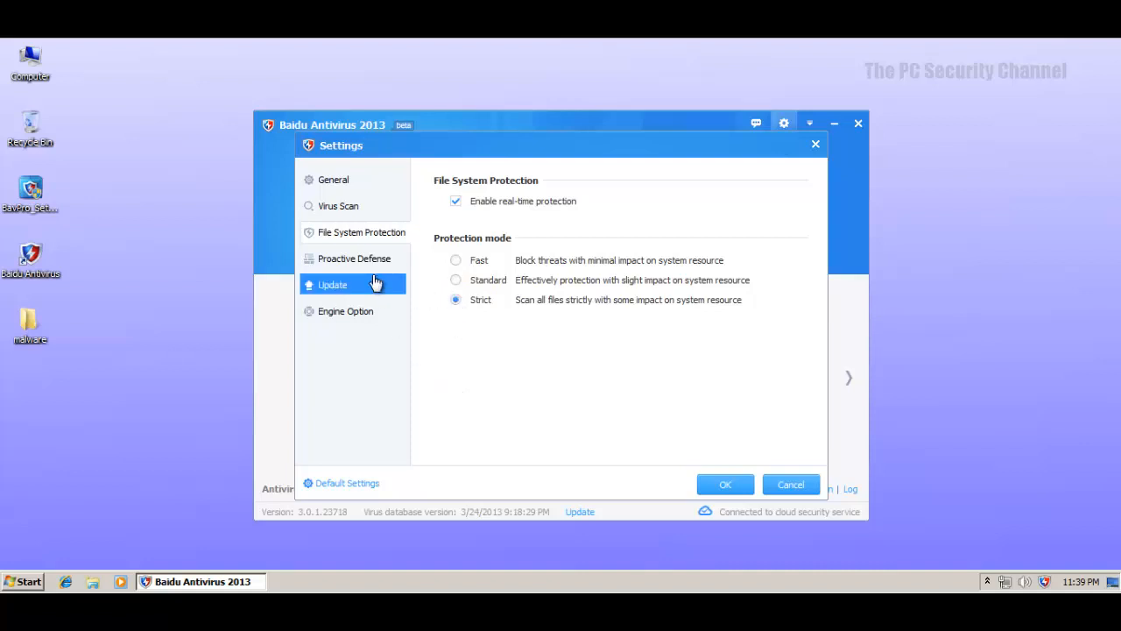
click(354, 258)
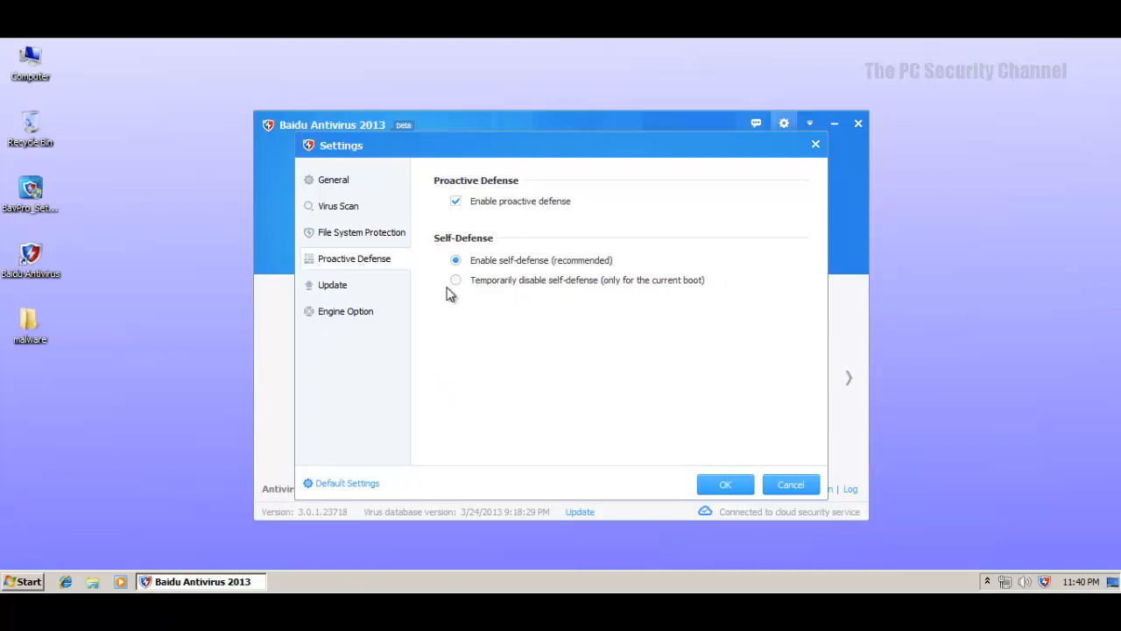
click(333, 284)
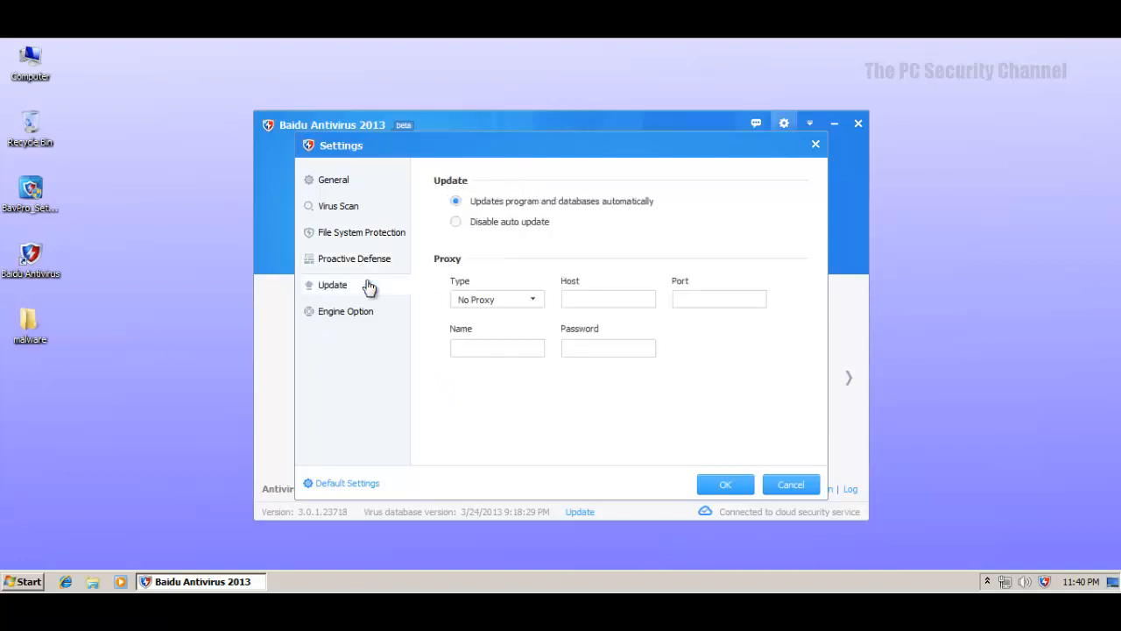
click(345, 311)
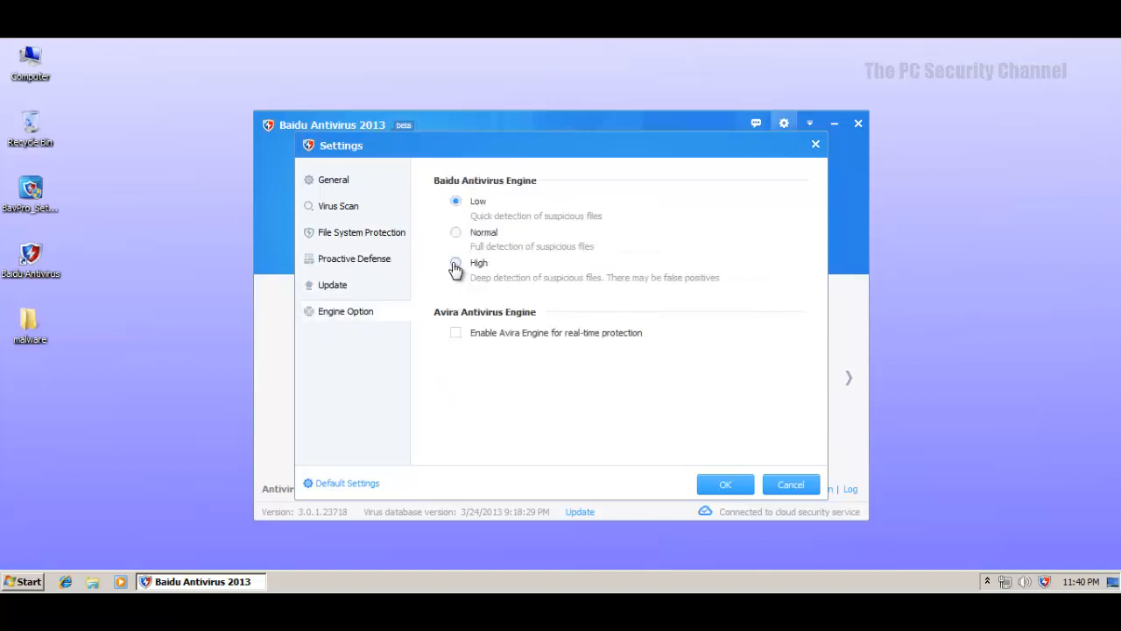
Step: Set Baidu engine detection to High, enable the Avira real-time engine, and return to General
click(456, 263)
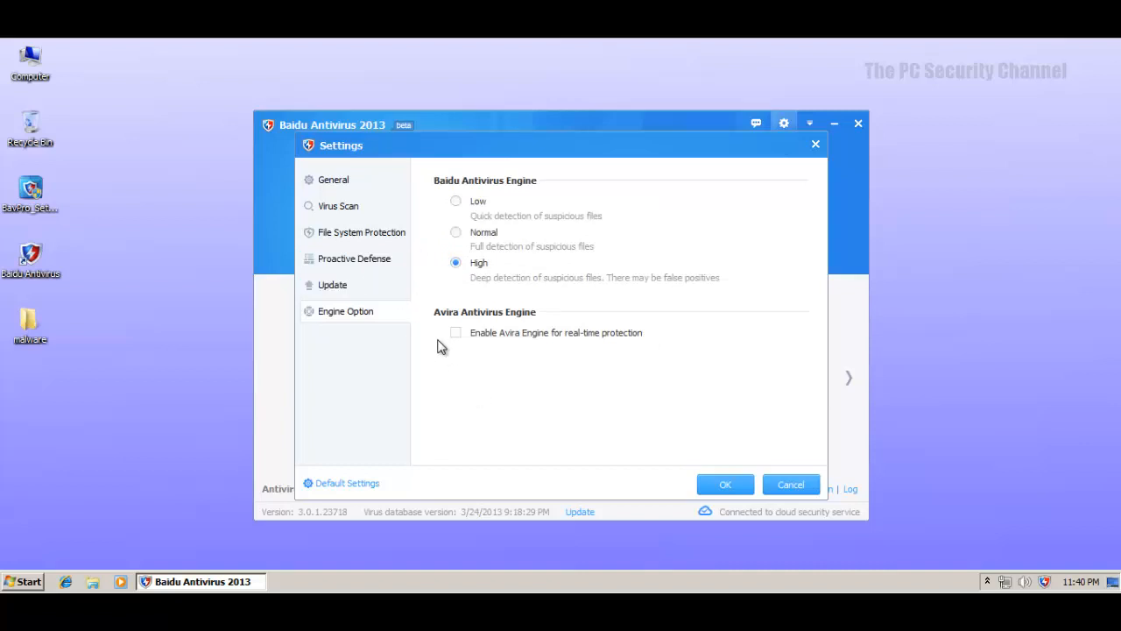
click(455, 333)
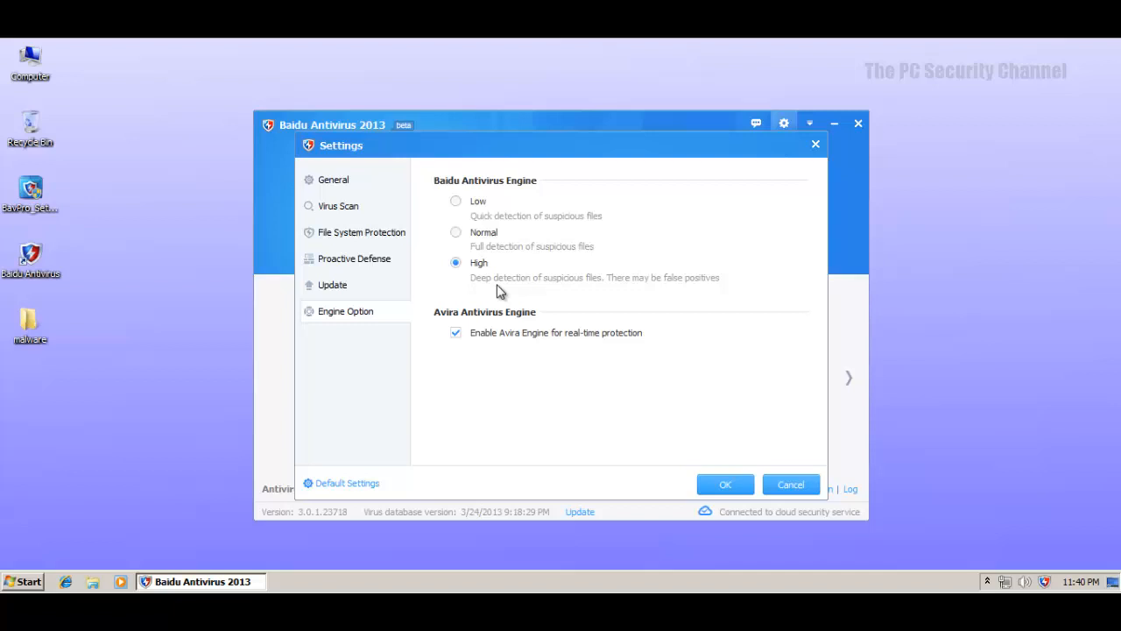
mouse_move(441, 329)
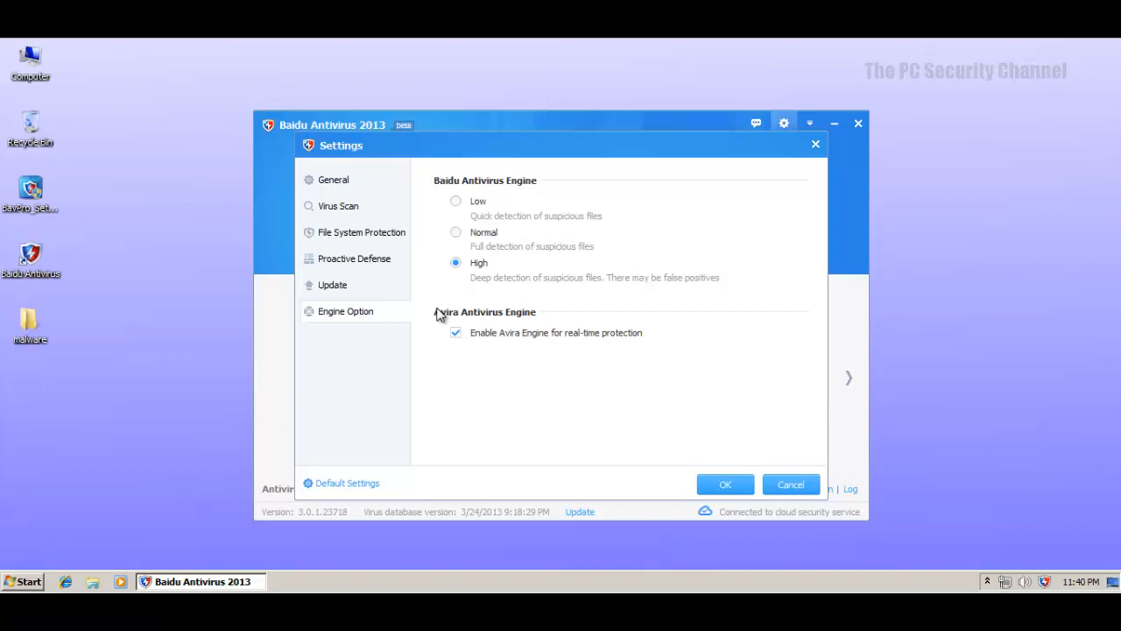
mouse_move(466, 326)
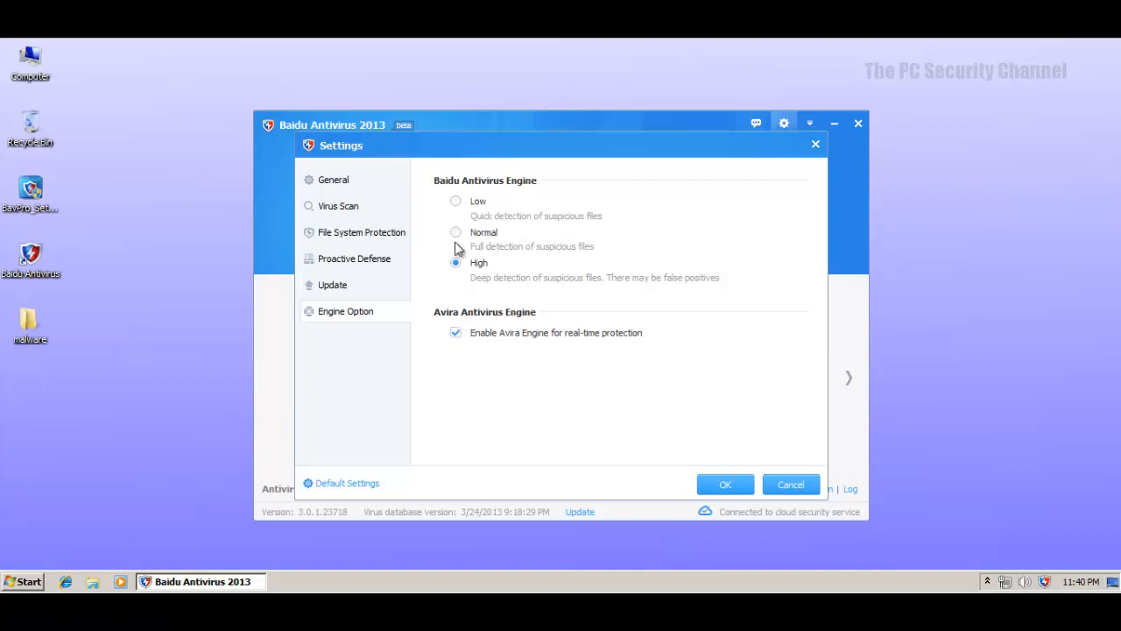
mouse_move(434, 370)
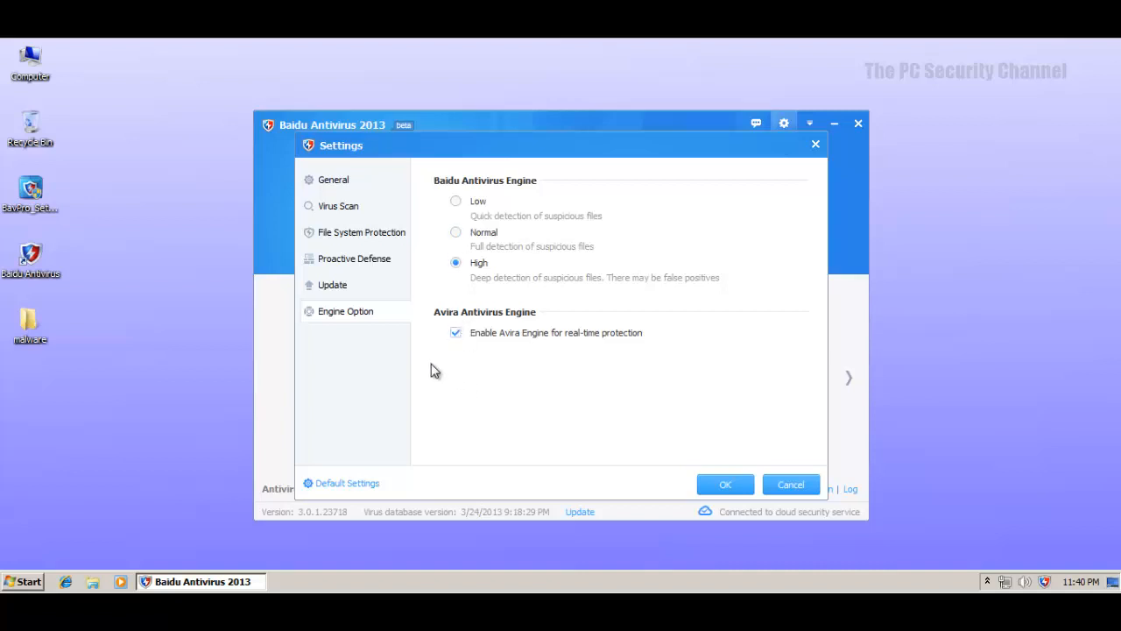
mouse_move(445, 378)
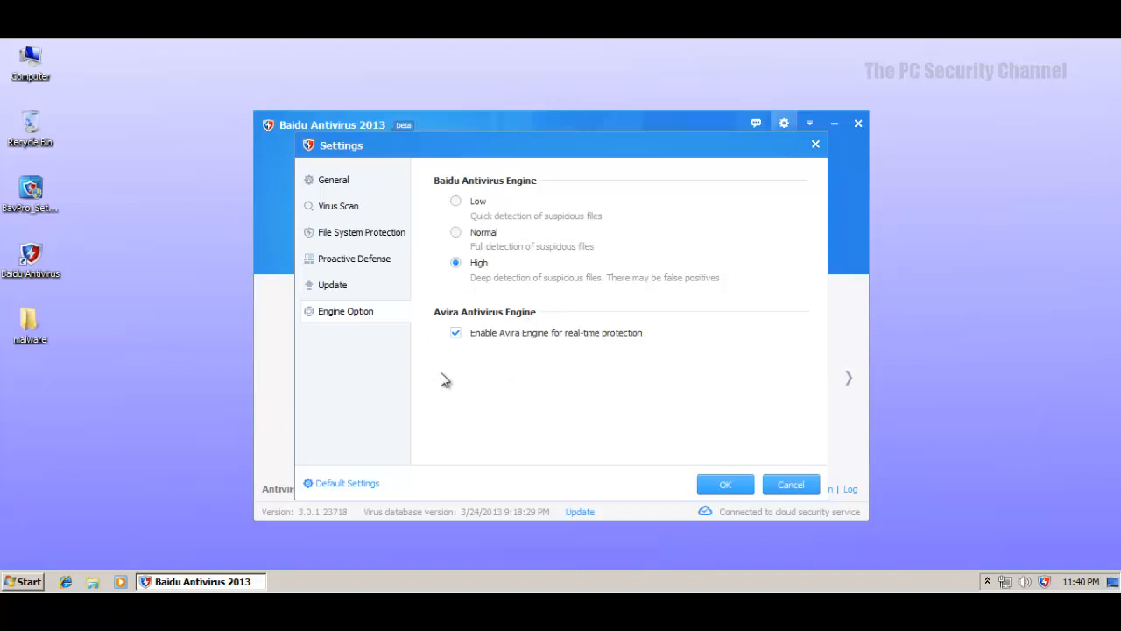
mouse_move(427, 333)
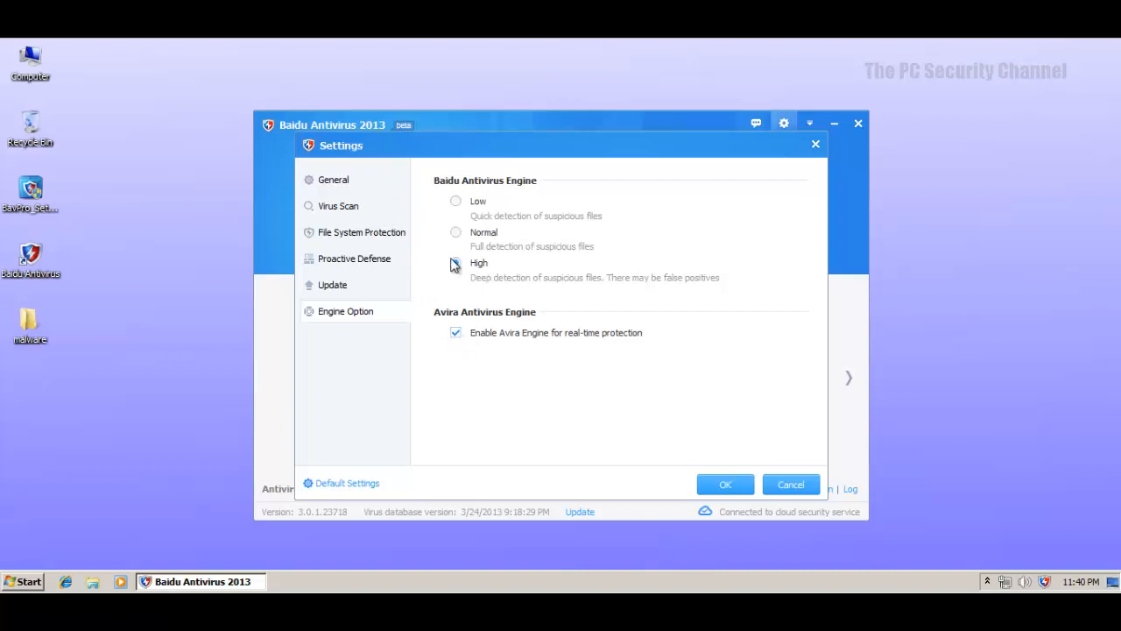
click(361, 231)
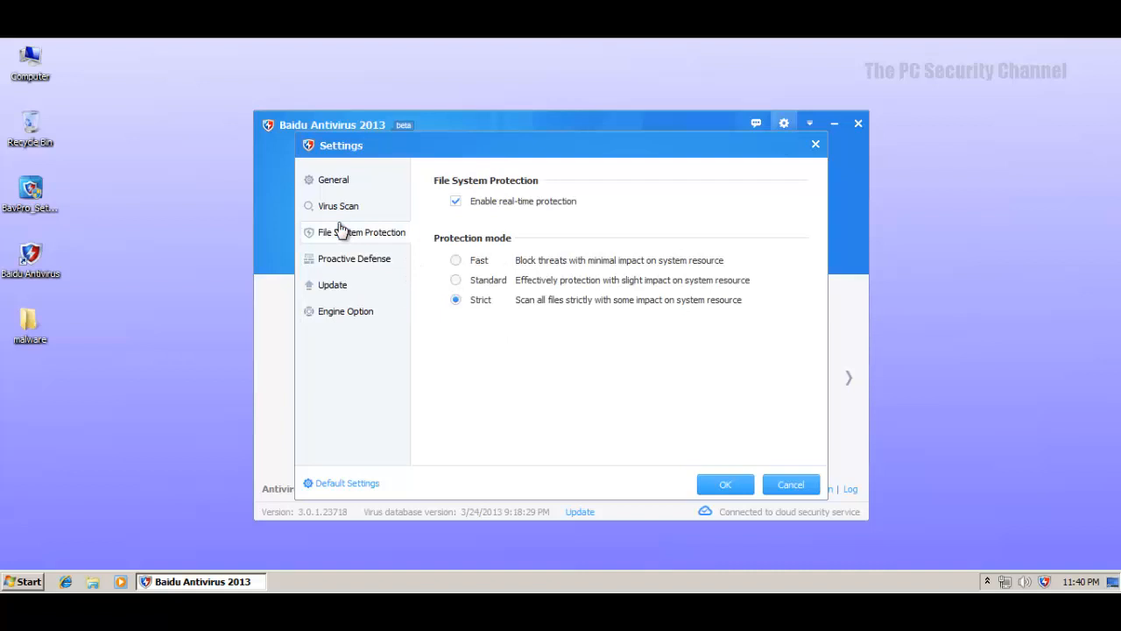
click(333, 179)
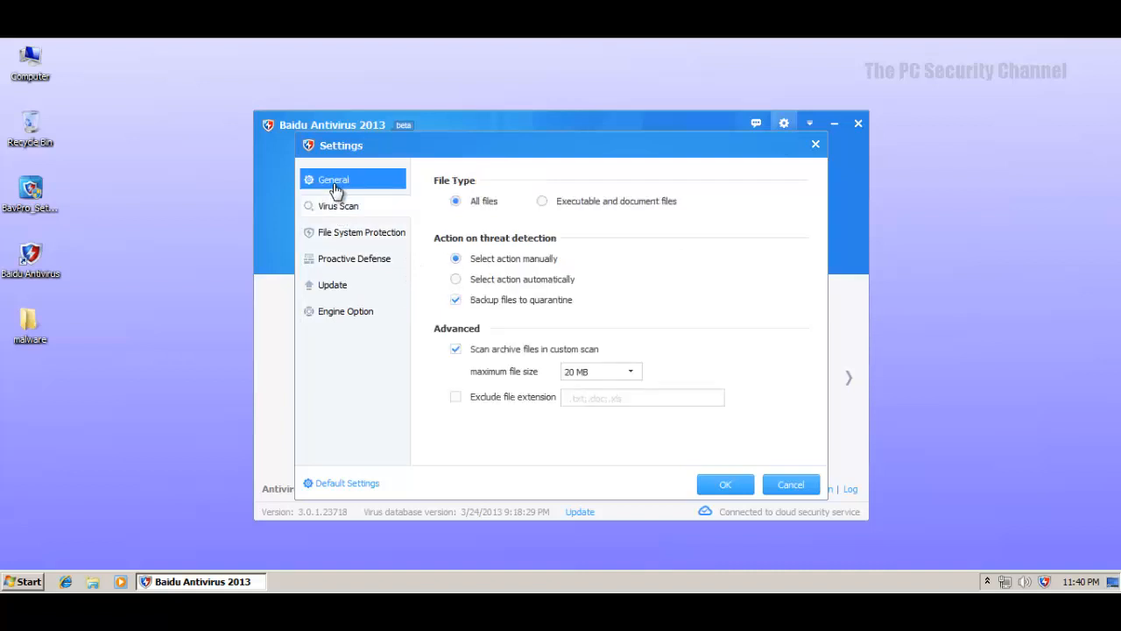
click(333, 179)
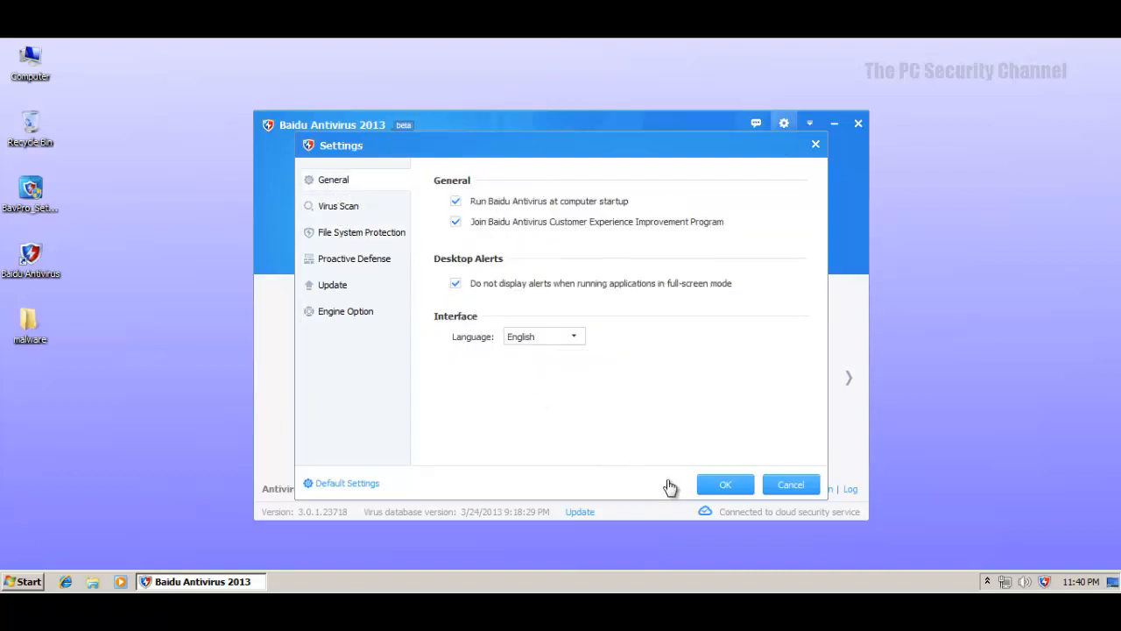
Step: Save the settings and run Update, confirming product and virus database are already up to date
click(725, 484)
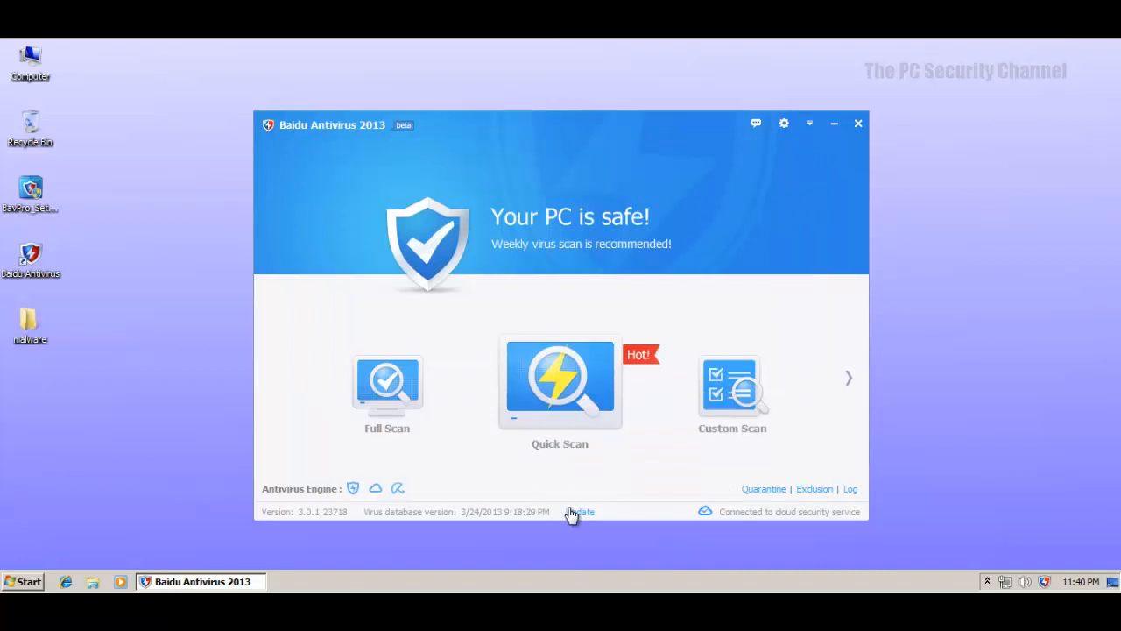
mouse_move(576, 462)
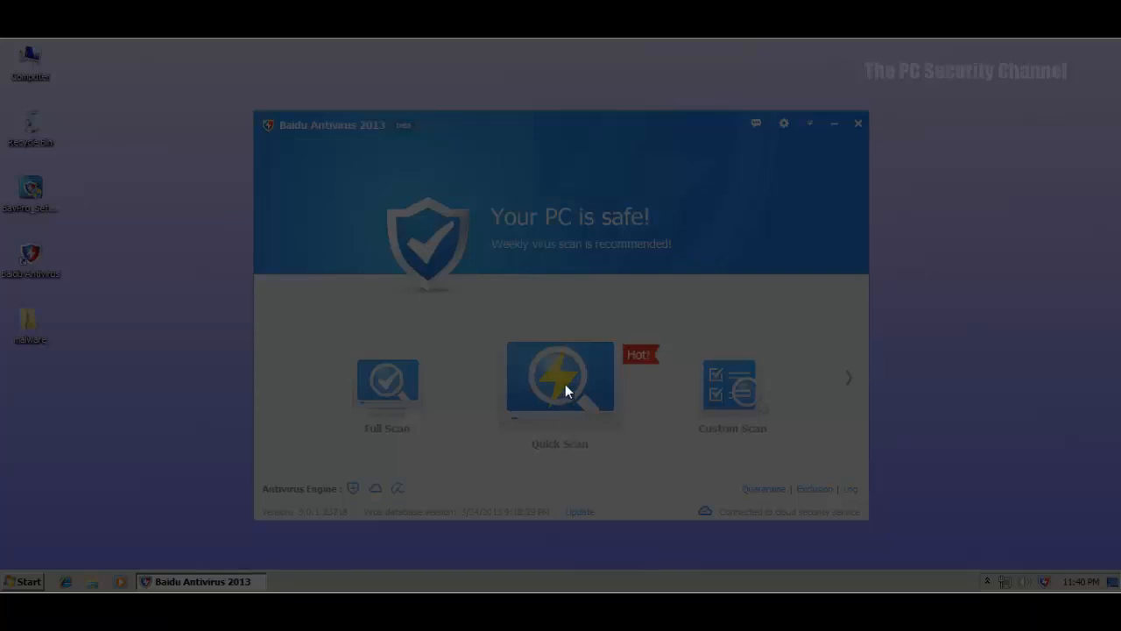
mouse_move(582, 382)
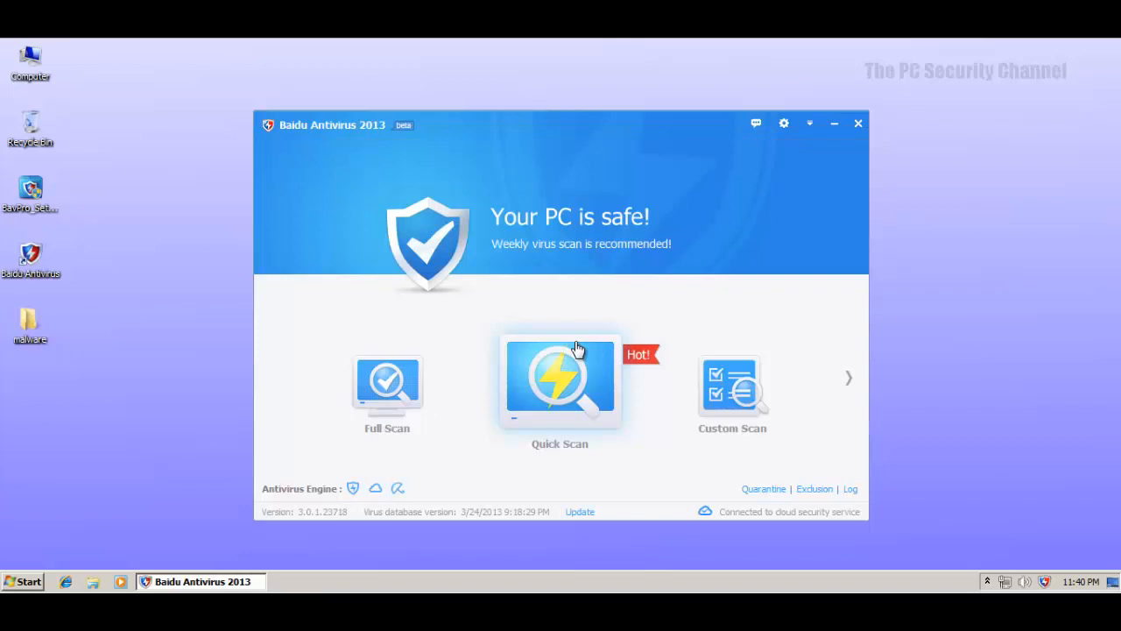
click(579, 511)
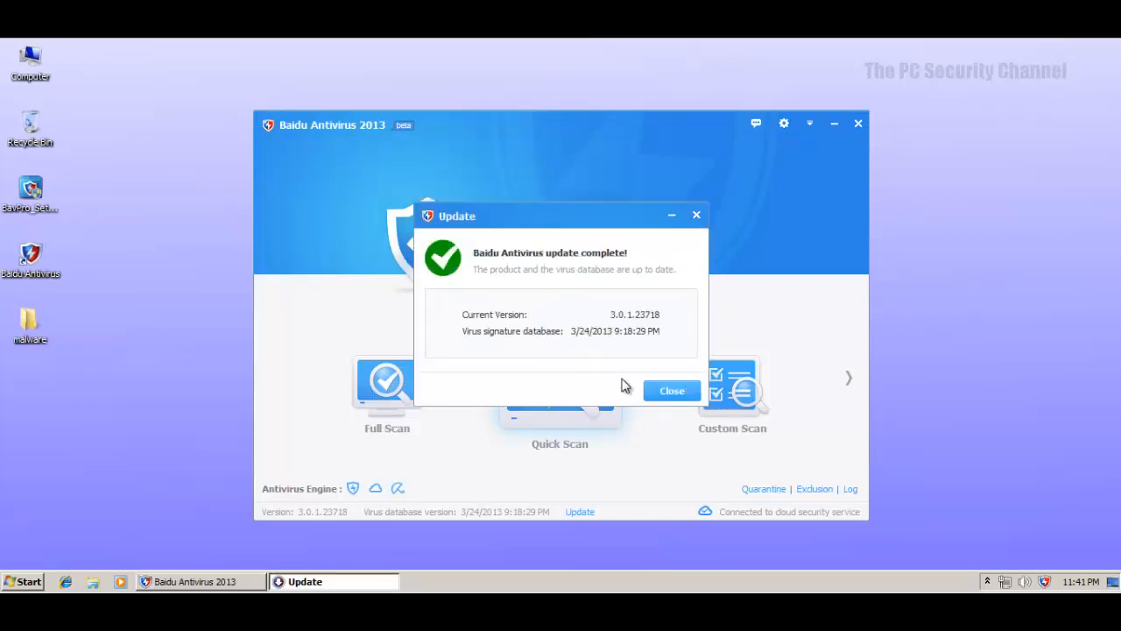
click(673, 389)
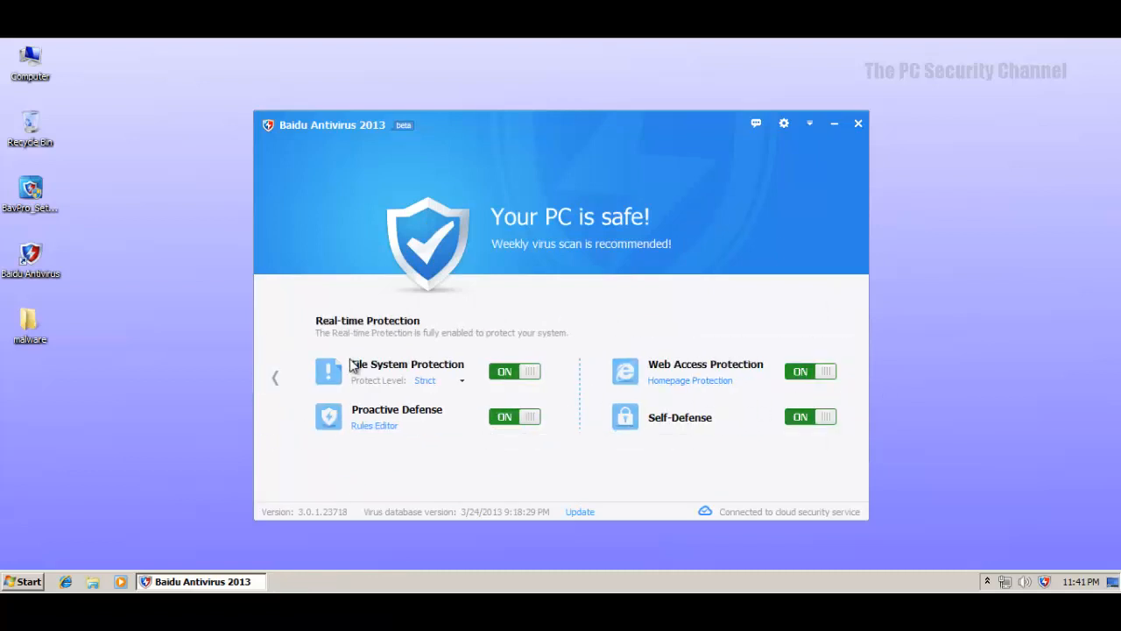
mouse_move(417, 360)
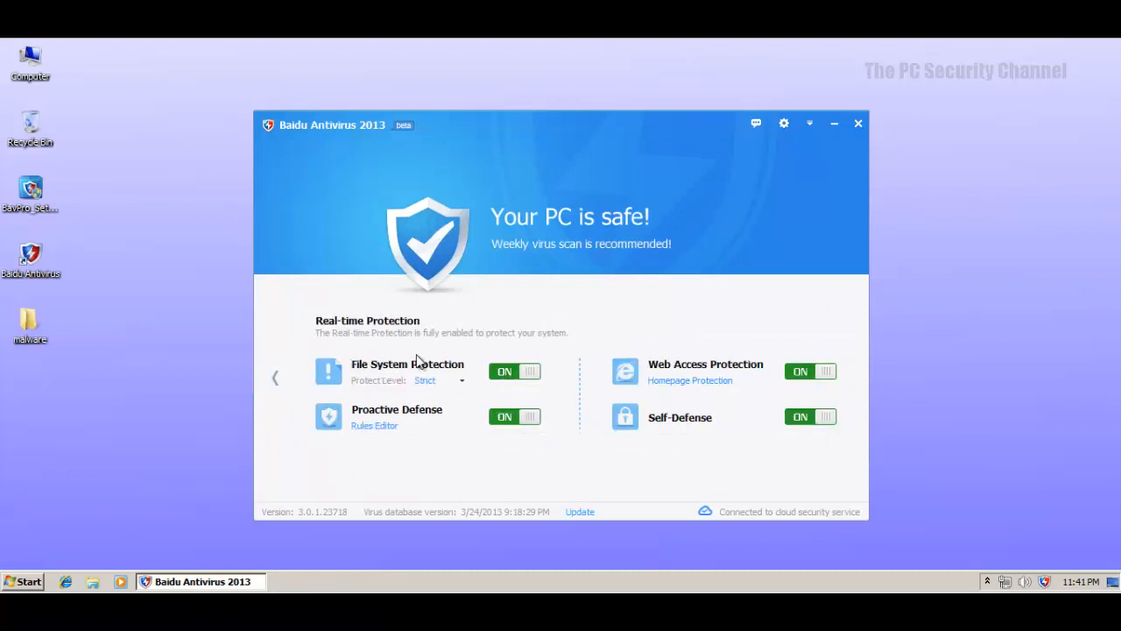
mouse_move(423, 380)
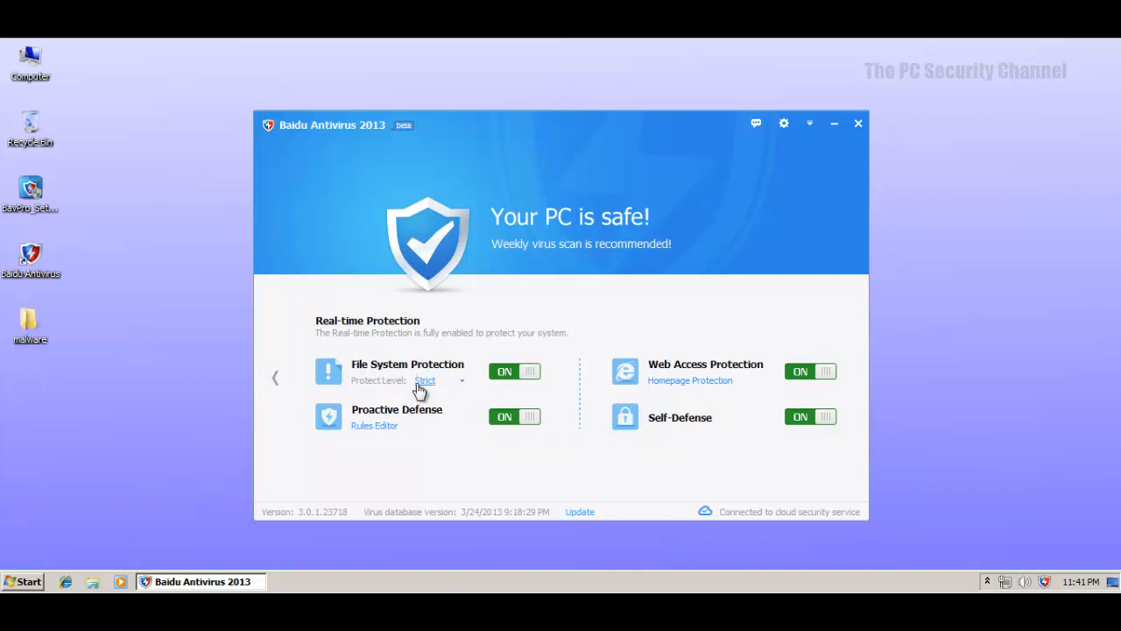
mouse_move(392, 422)
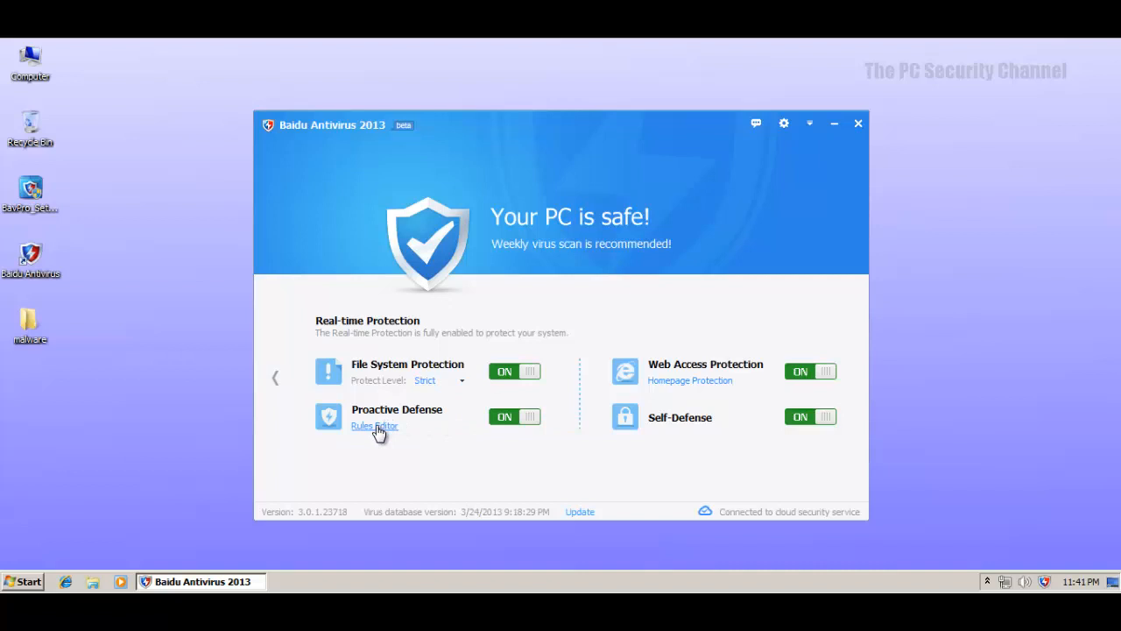
Step: Review the empty Proactive Defense and Files exclusion lists in Rules Editor and close them
click(375, 425)
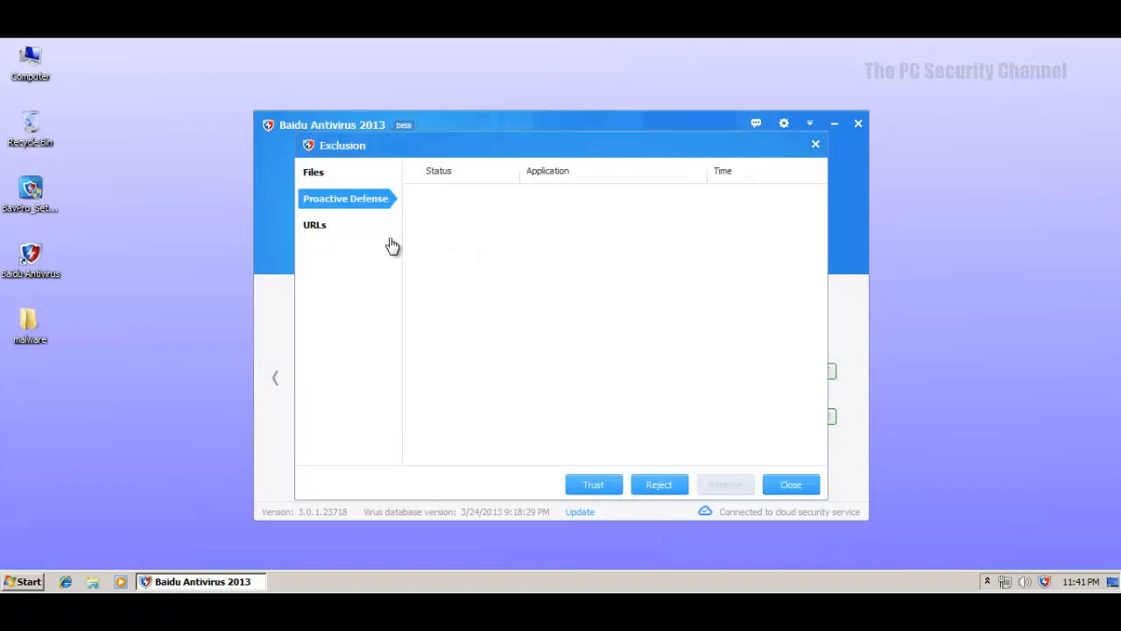
mouse_move(465, 266)
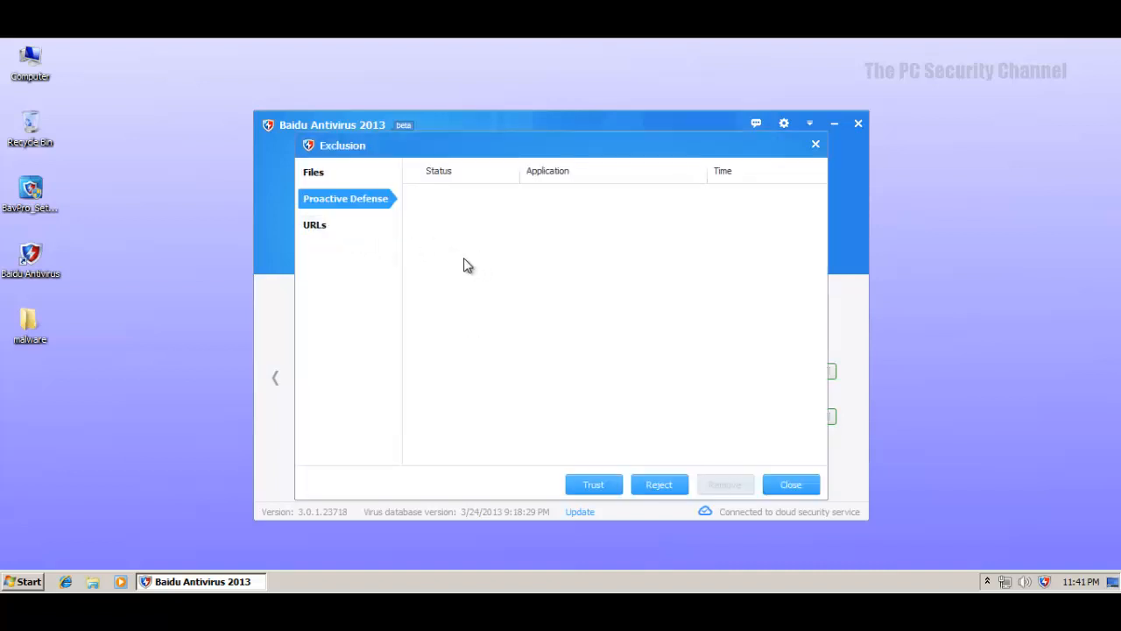
mouse_move(576, 412)
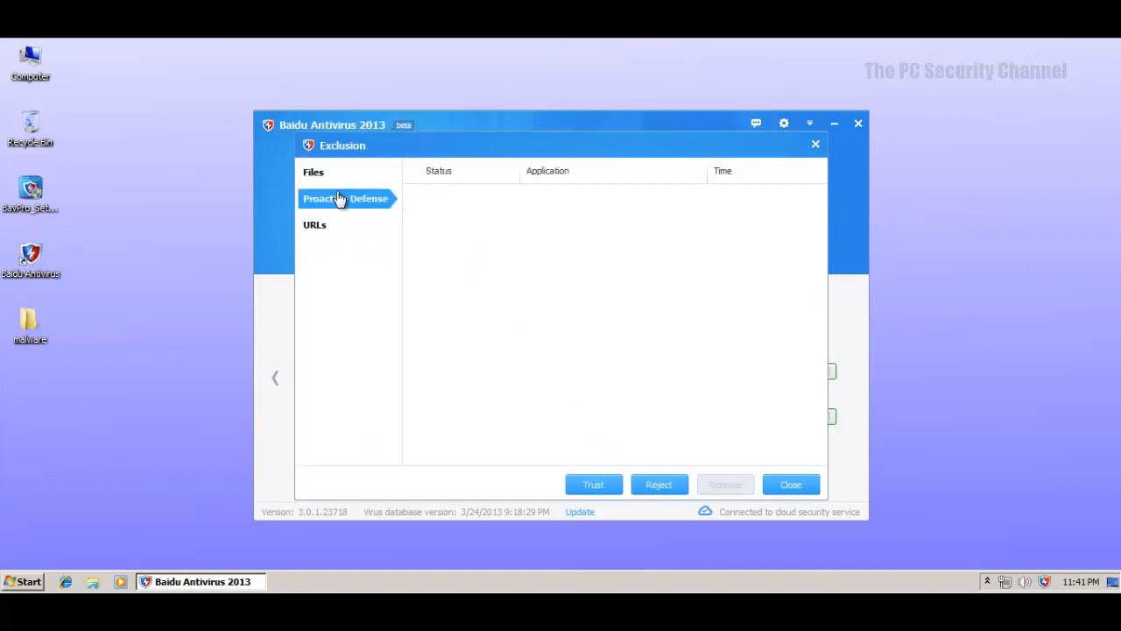
click(313, 171)
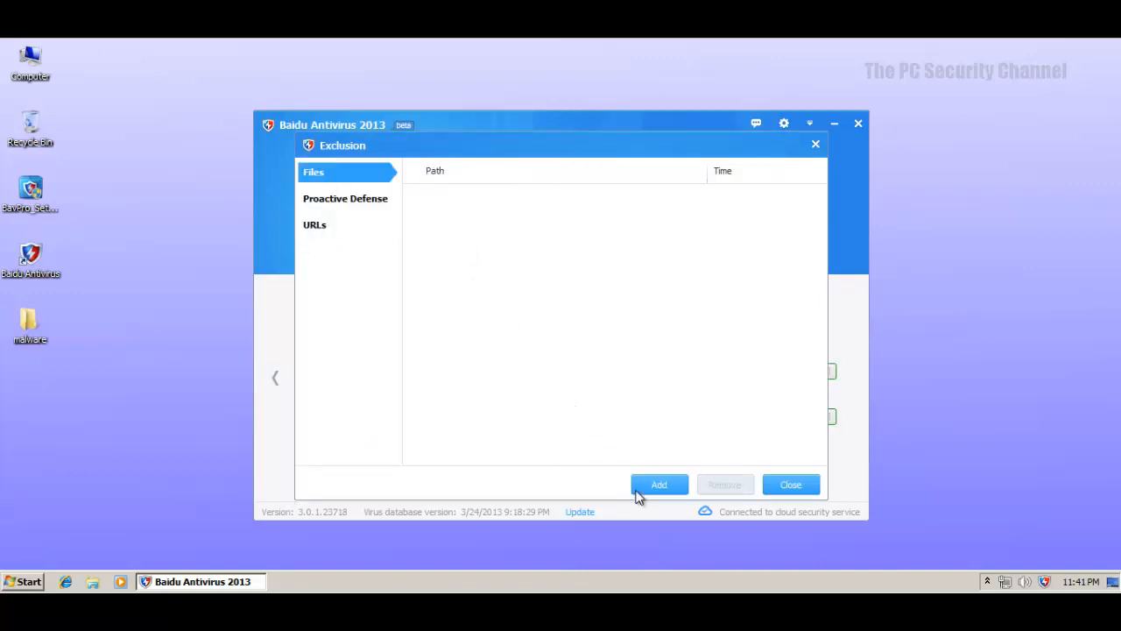
click(788, 483)
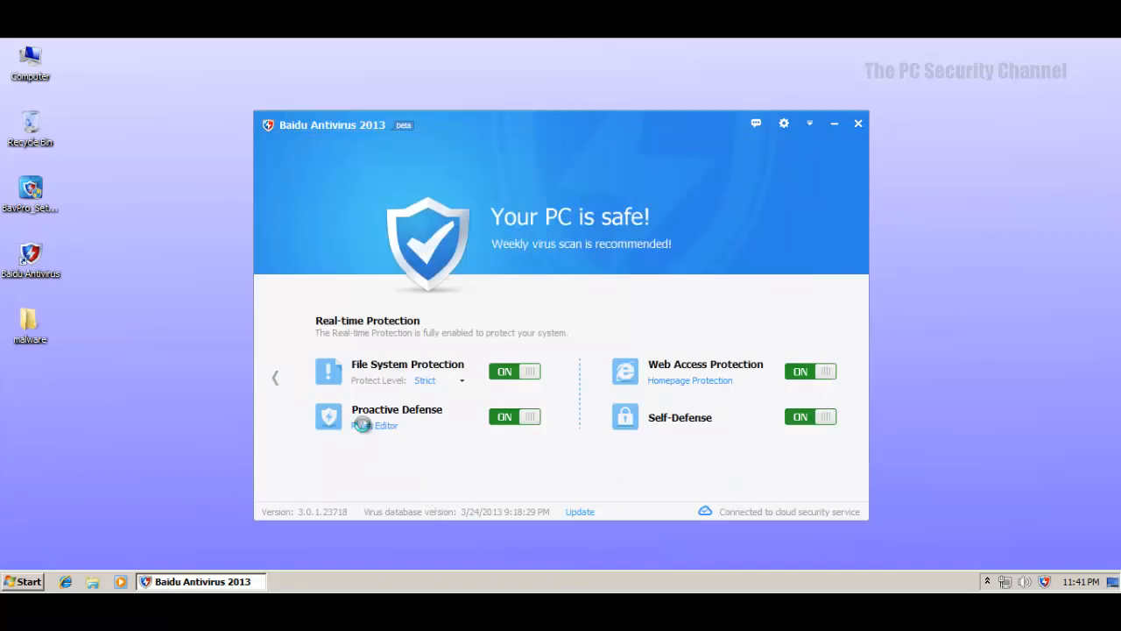
click(385, 425)
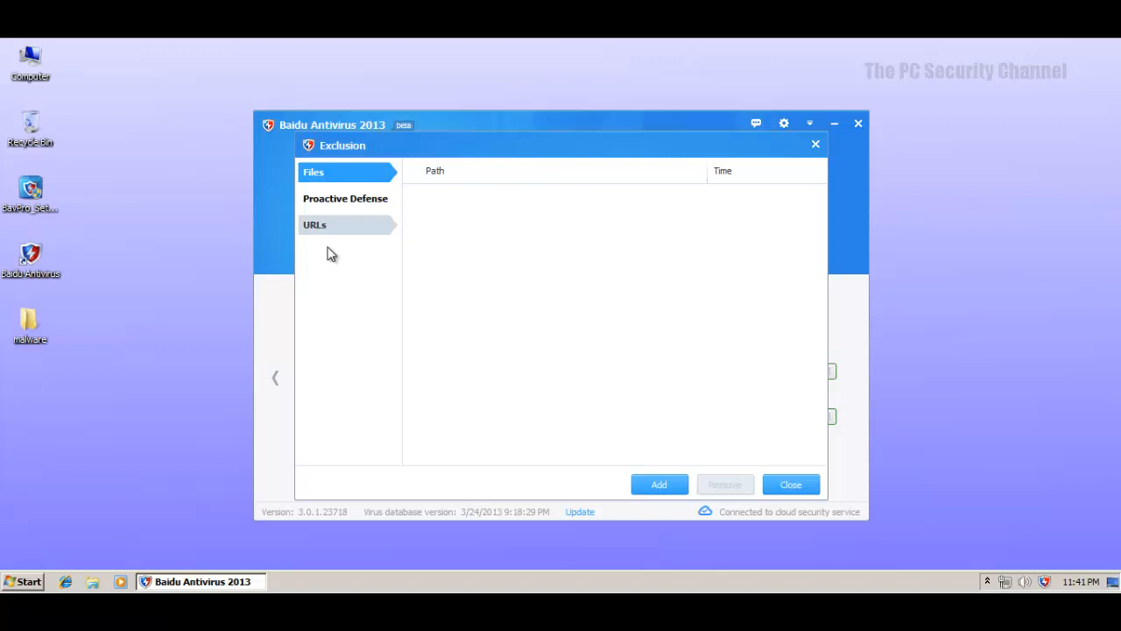
click(790, 483)
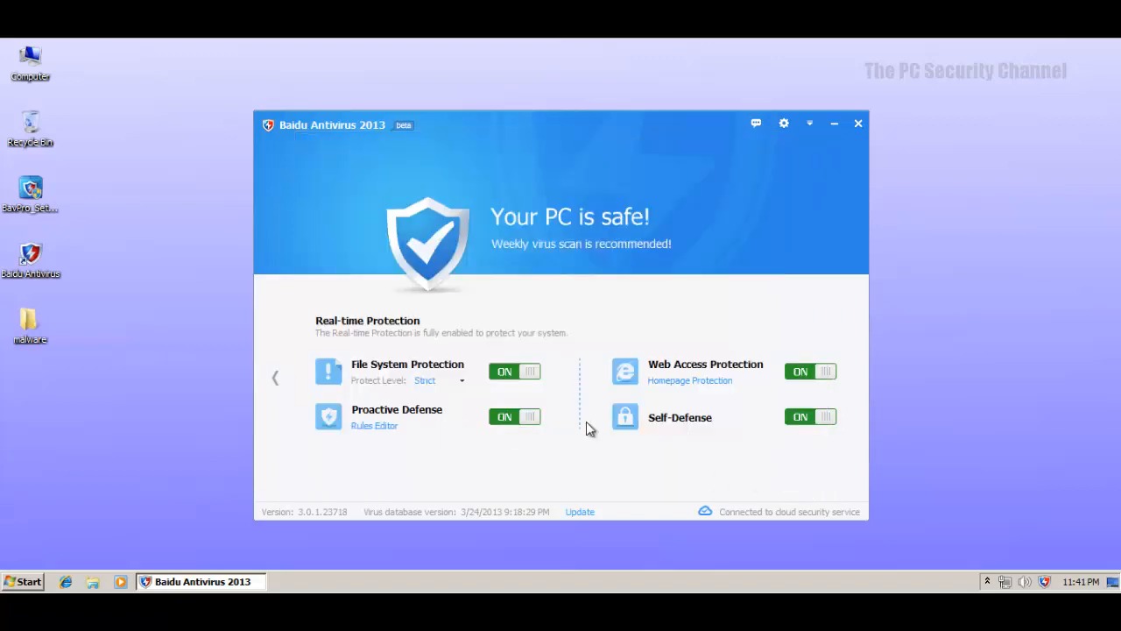
mouse_move(679, 372)
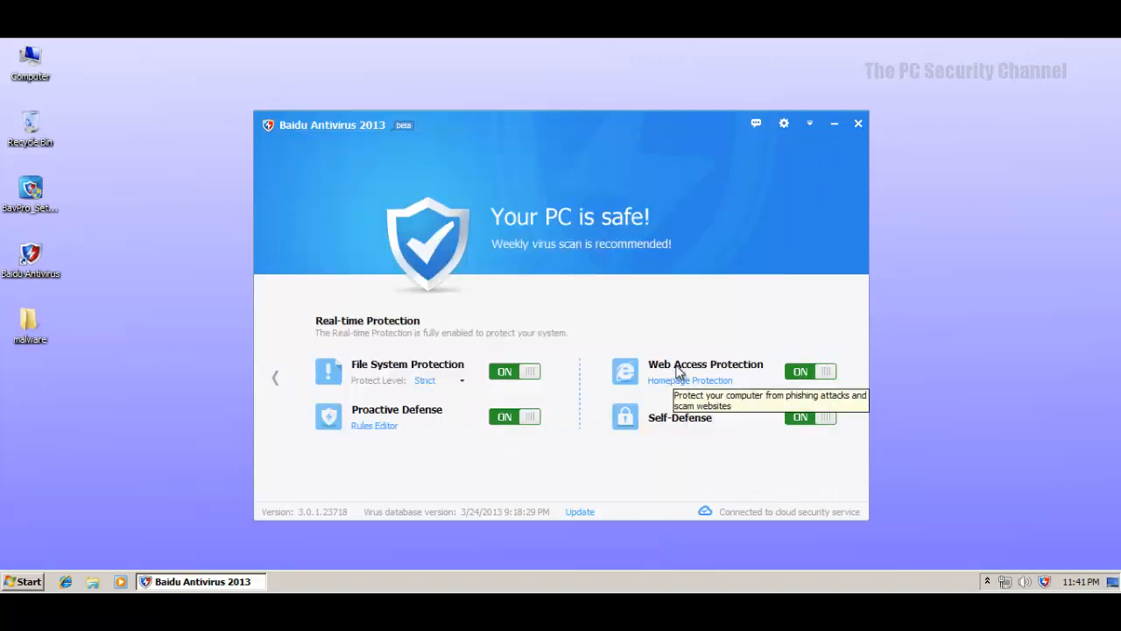
mouse_move(691, 386)
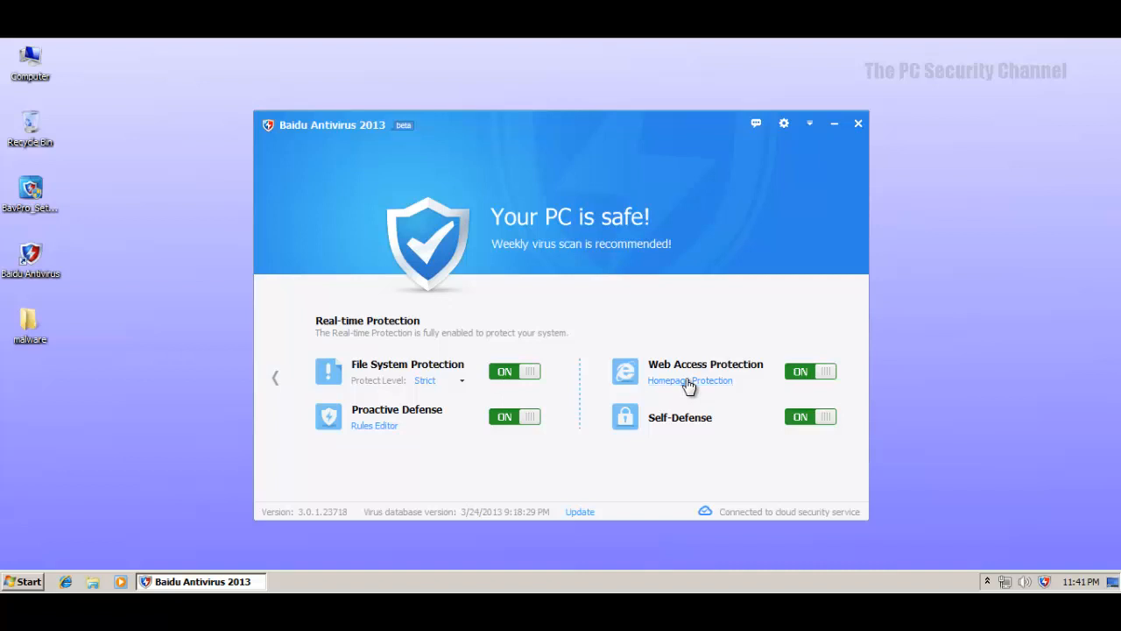
click(690, 380)
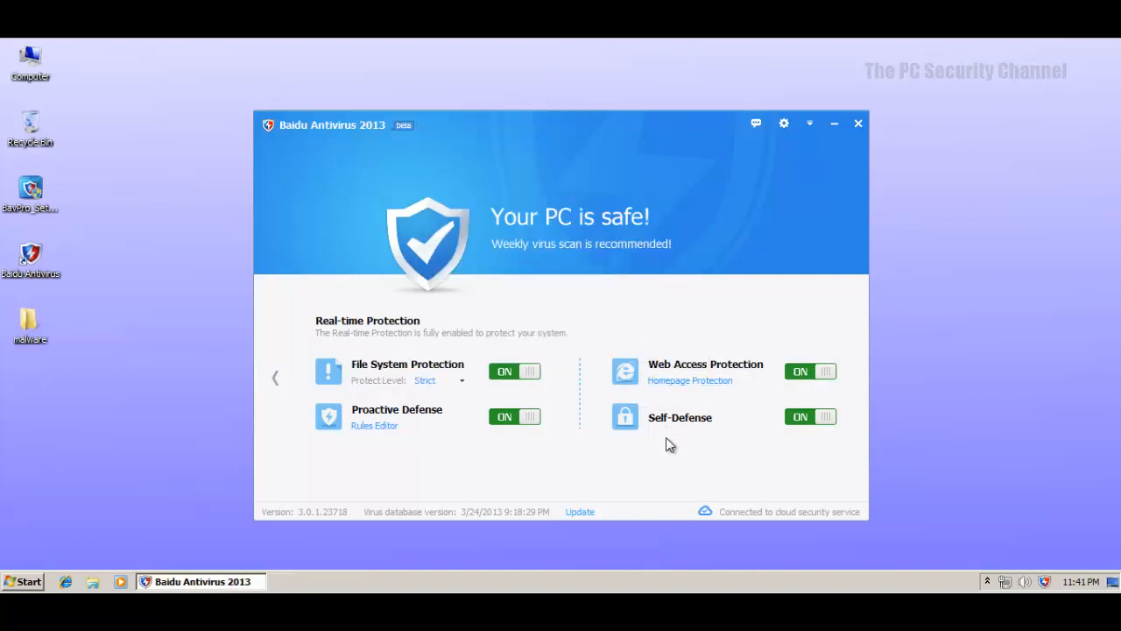
mouse_move(626, 371)
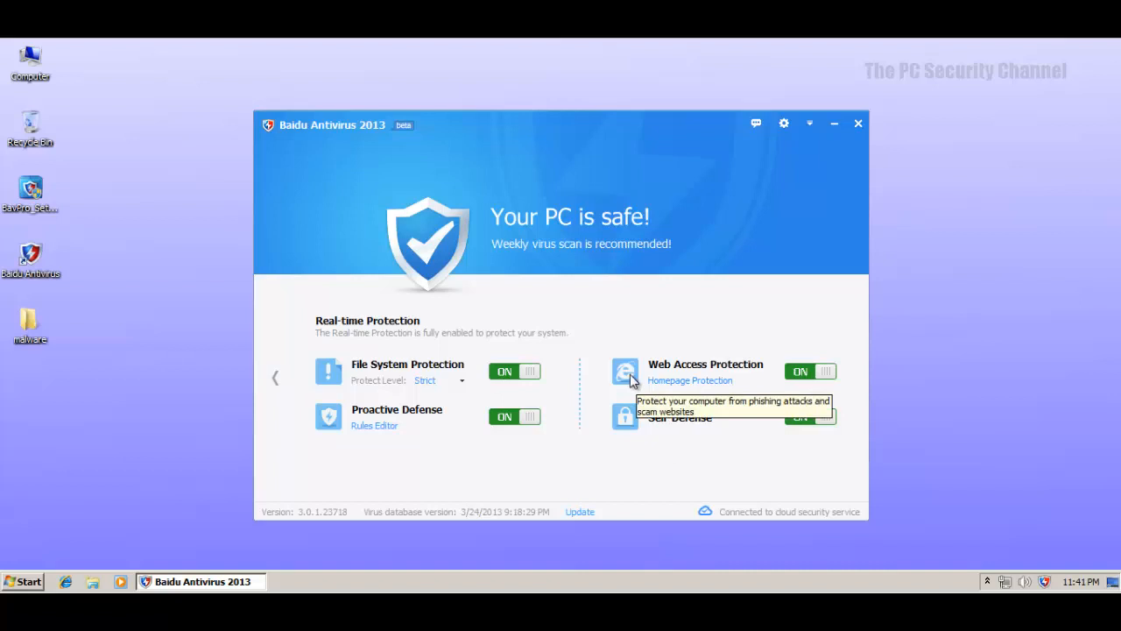
mouse_move(623, 425)
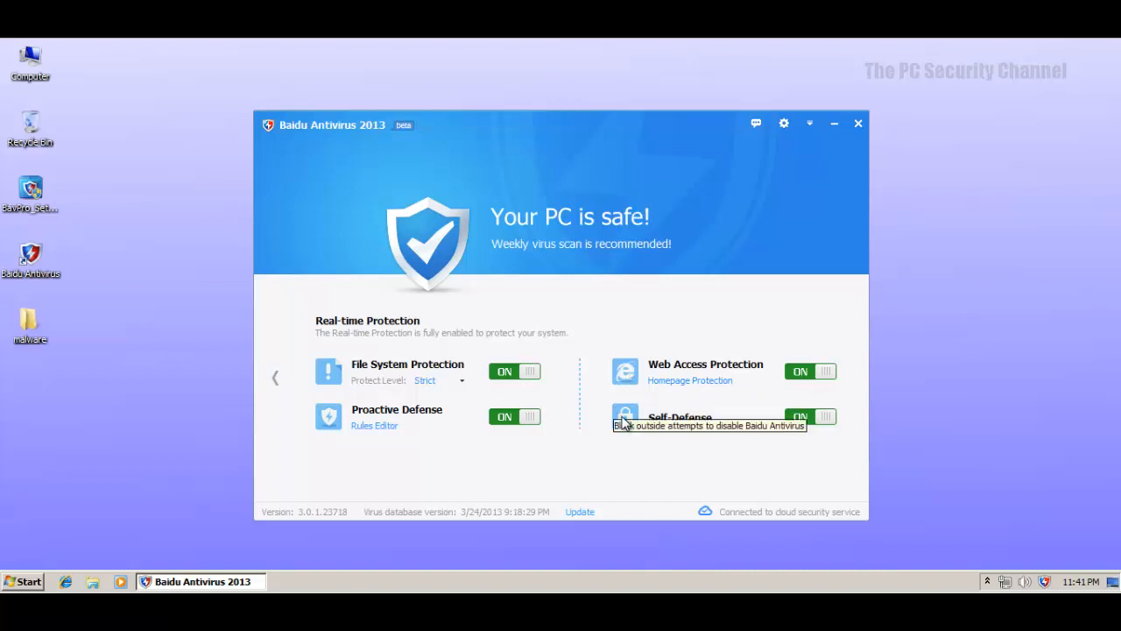
mouse_move(585, 151)
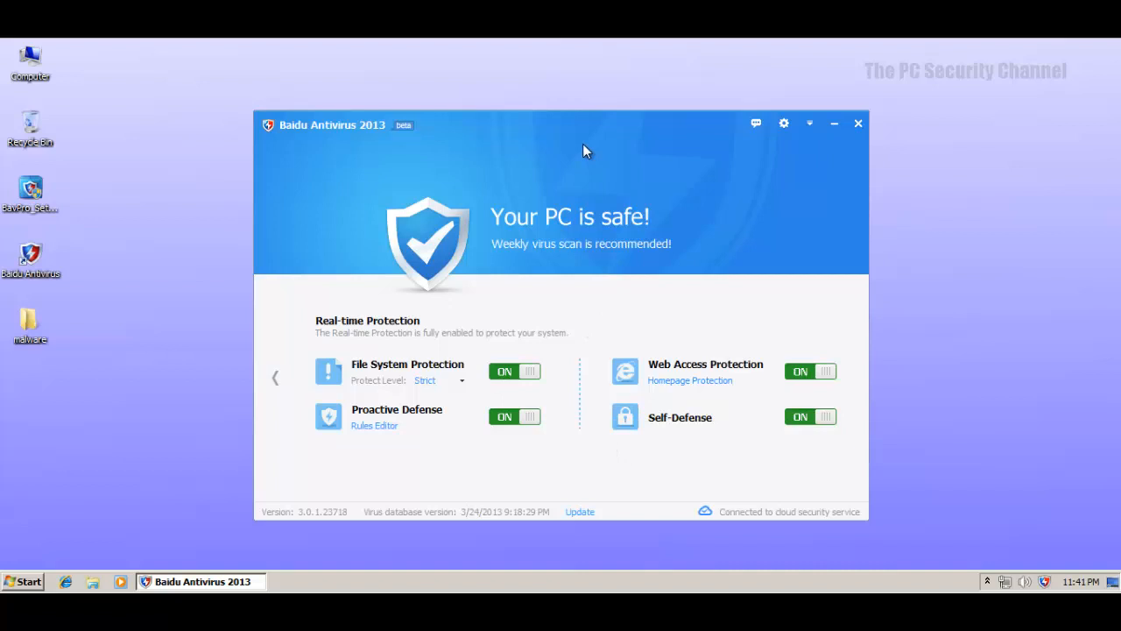
Step: Close the antivirus window to the tray, leaving the desktop with the malware folder selected
click(858, 123)
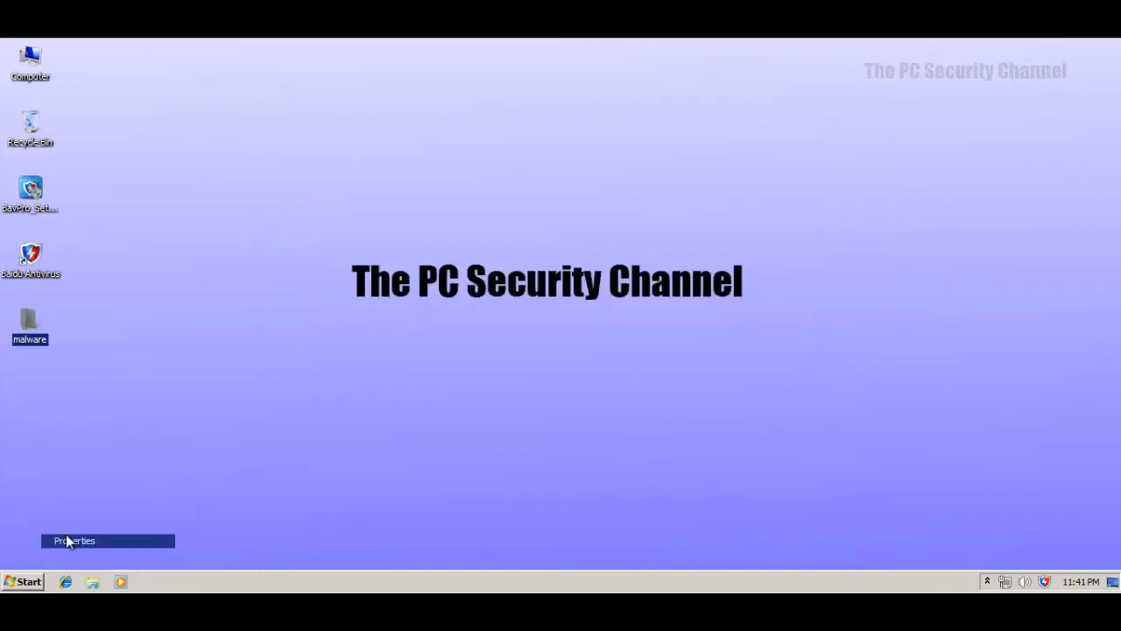
click(73, 539)
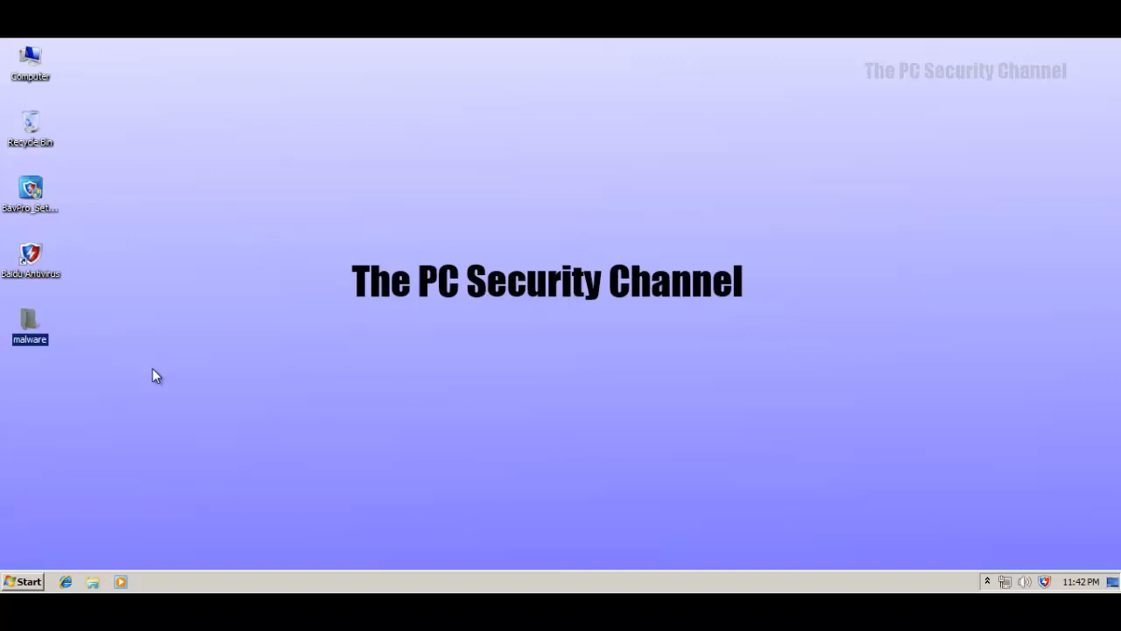
mouse_move(578, 466)
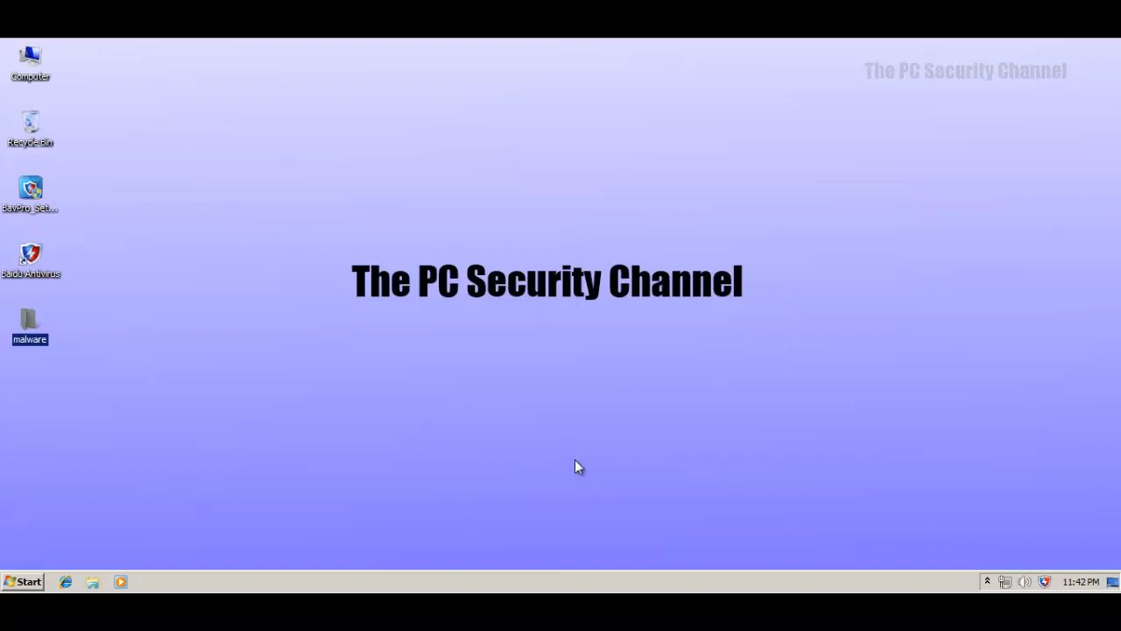
mouse_move(567, 462)
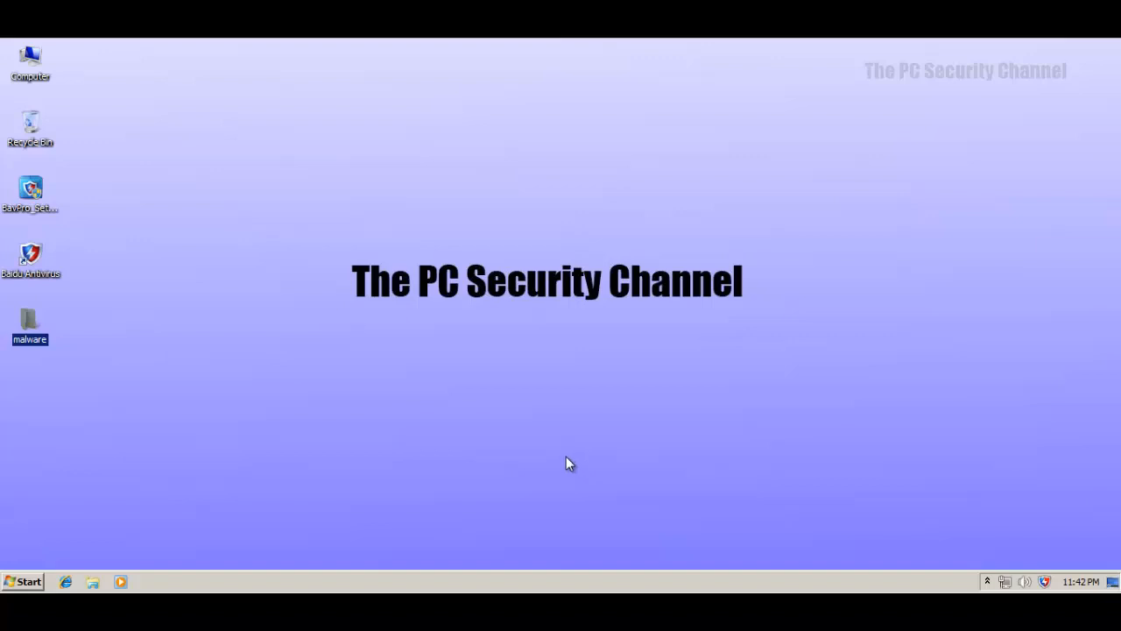
mouse_move(539, 456)
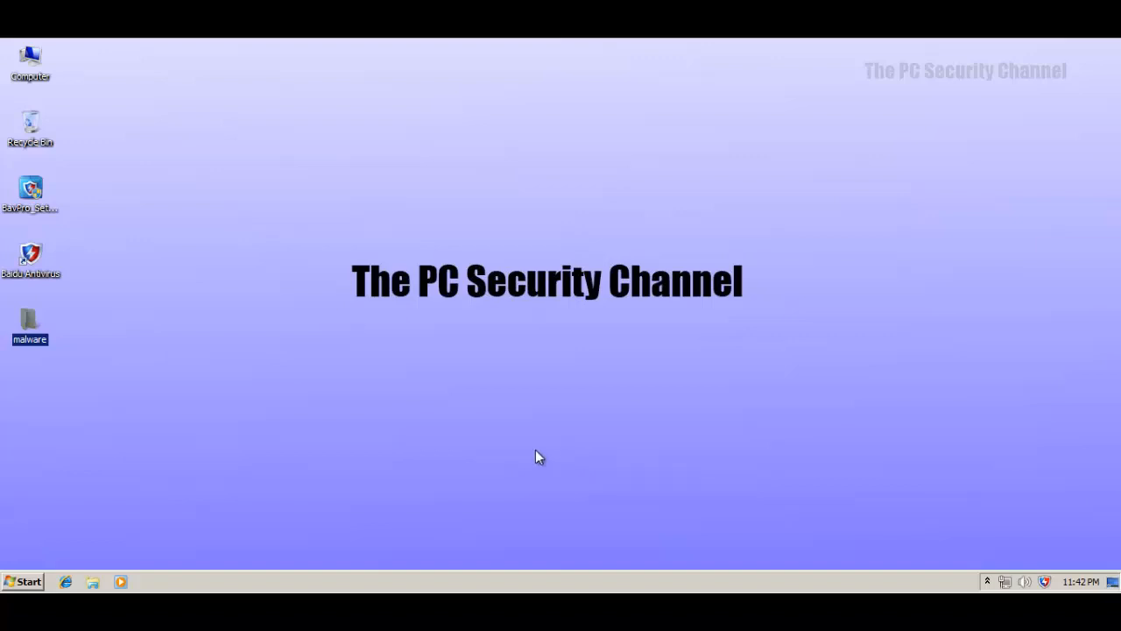
Step: Start a 'Scan with Baidu Antivirus' context-menu scan of the desktop malware folder
right_click(29, 324)
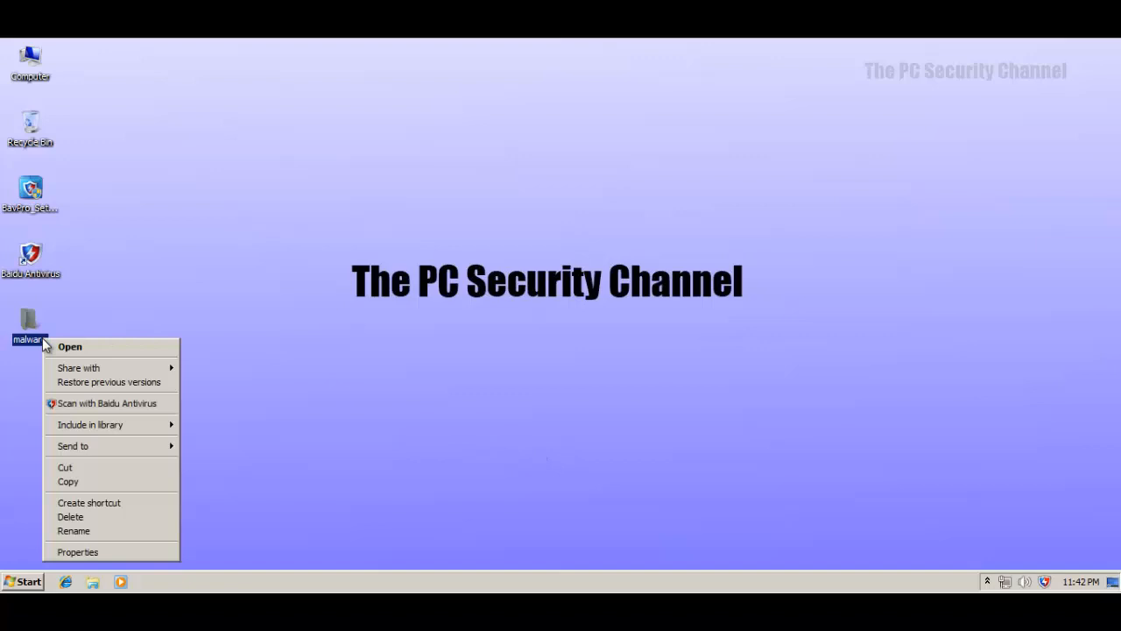
click(107, 403)
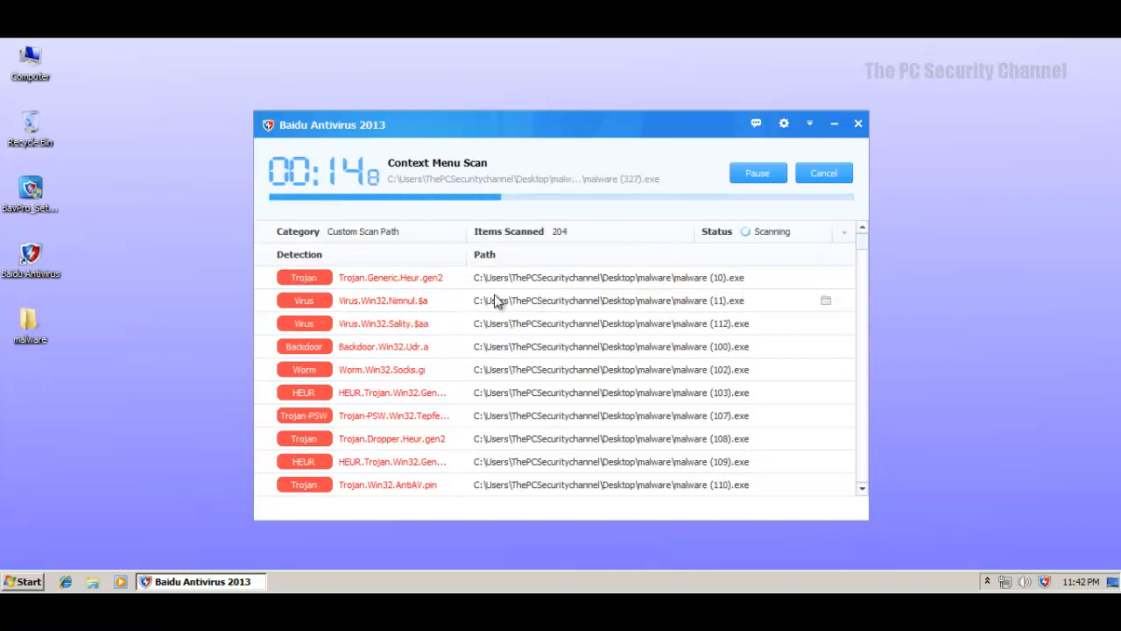
mouse_move(823, 270)
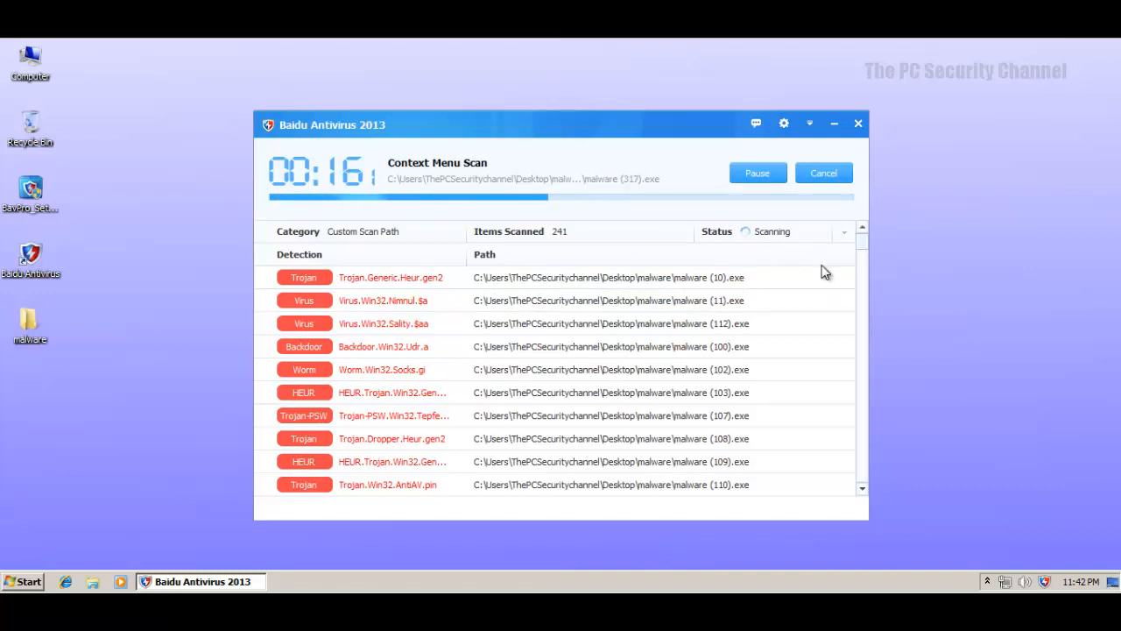
mouse_move(867, 245)
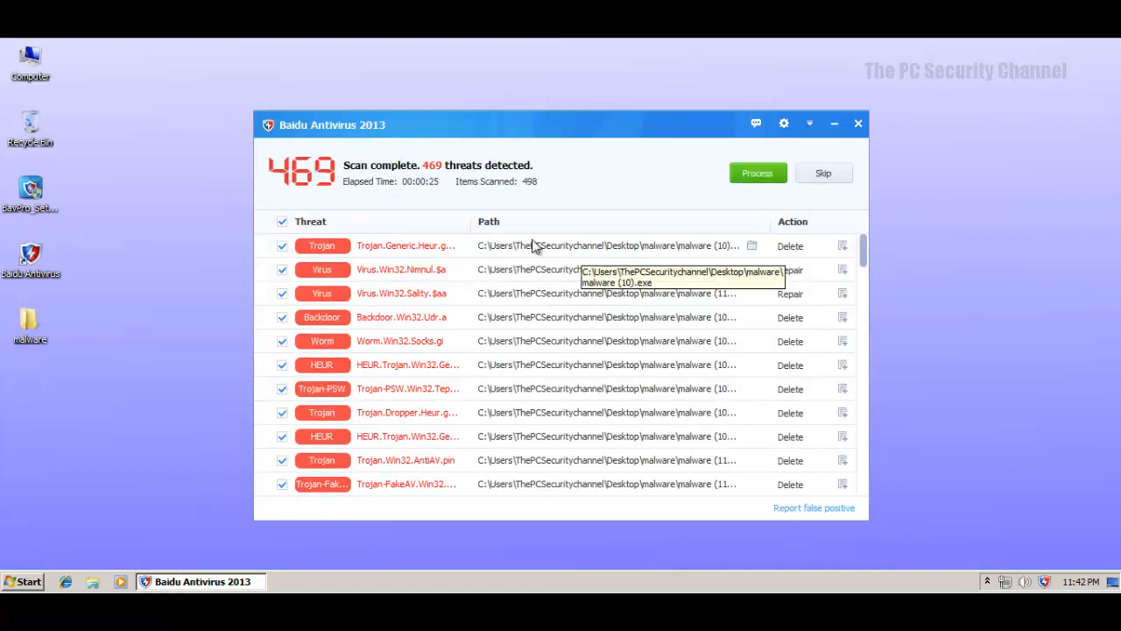
mouse_move(775, 242)
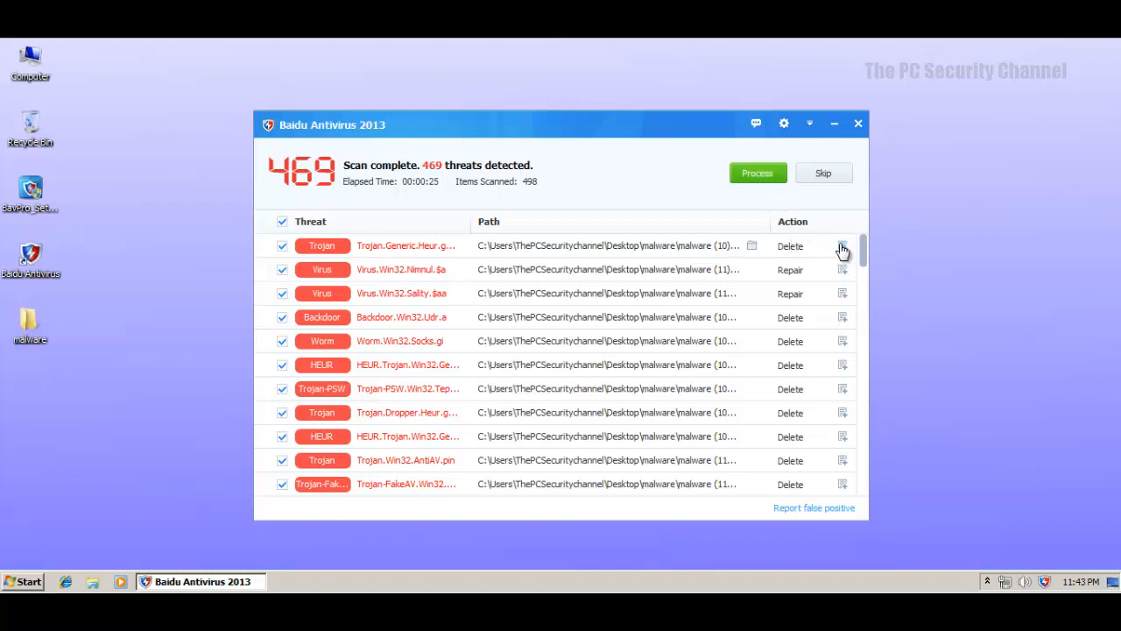
mouse_move(837, 266)
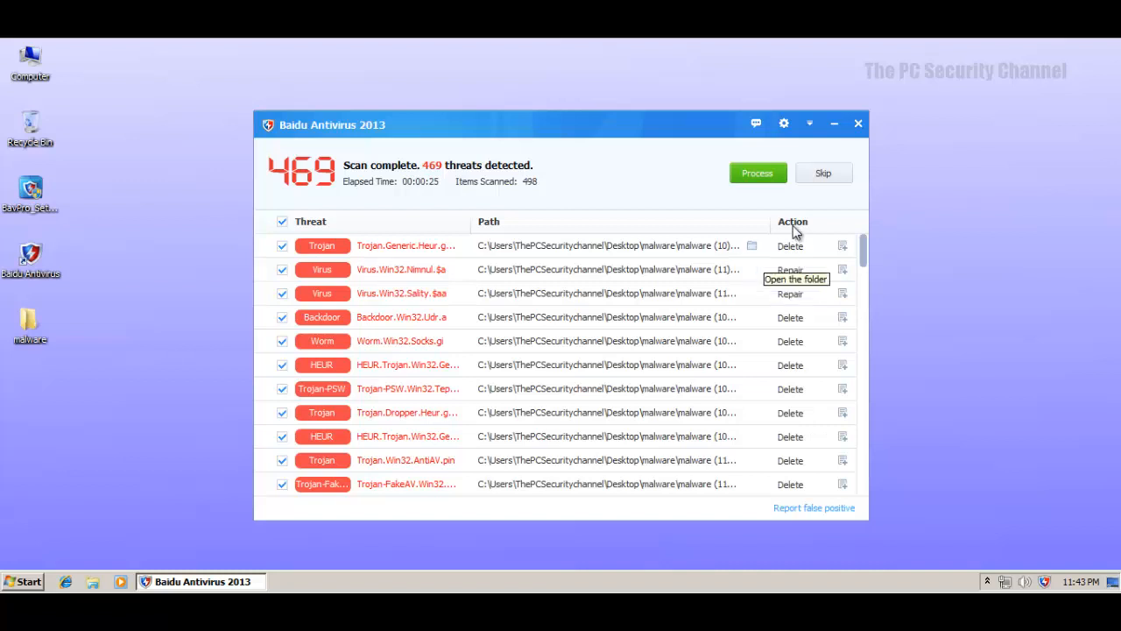
mouse_move(788, 266)
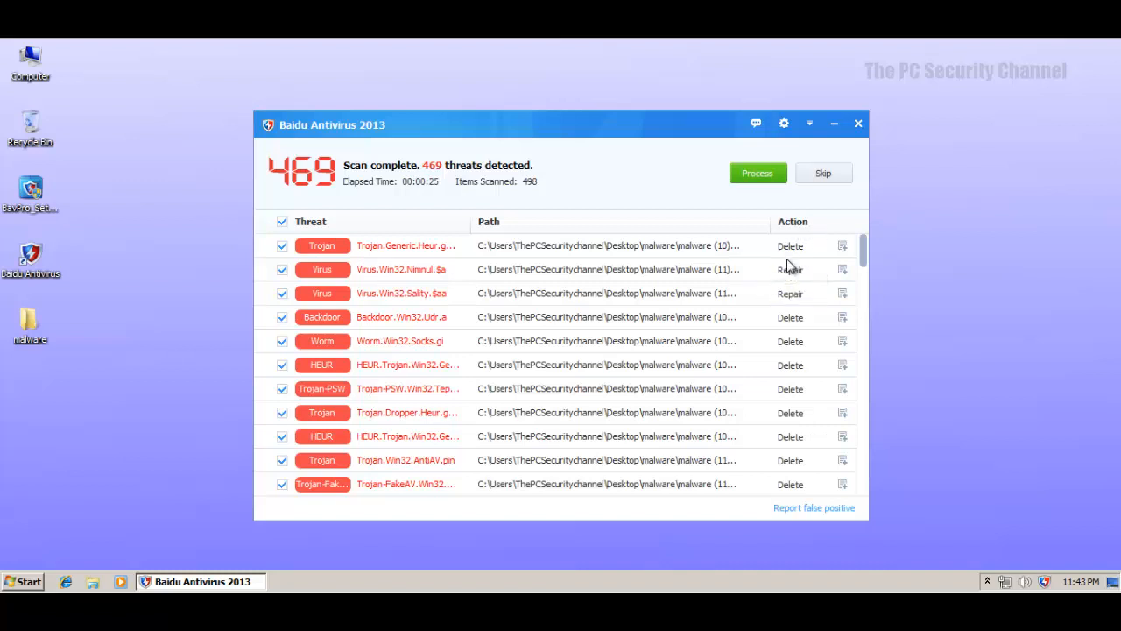
mouse_move(779, 426)
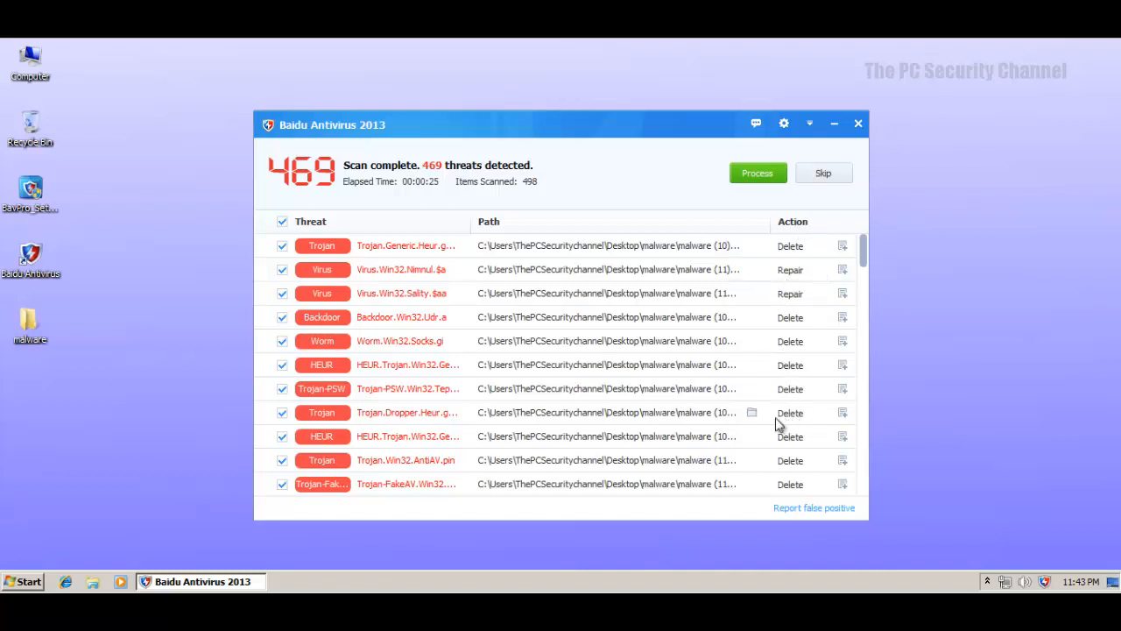
mouse_move(722, 266)
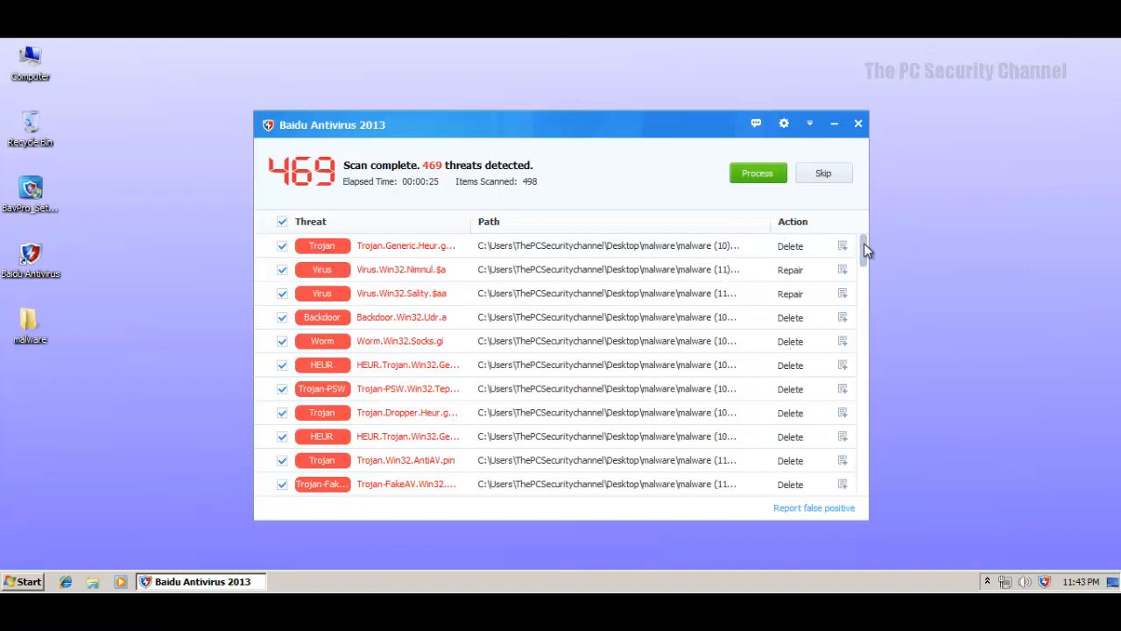
scroll(down, 3)
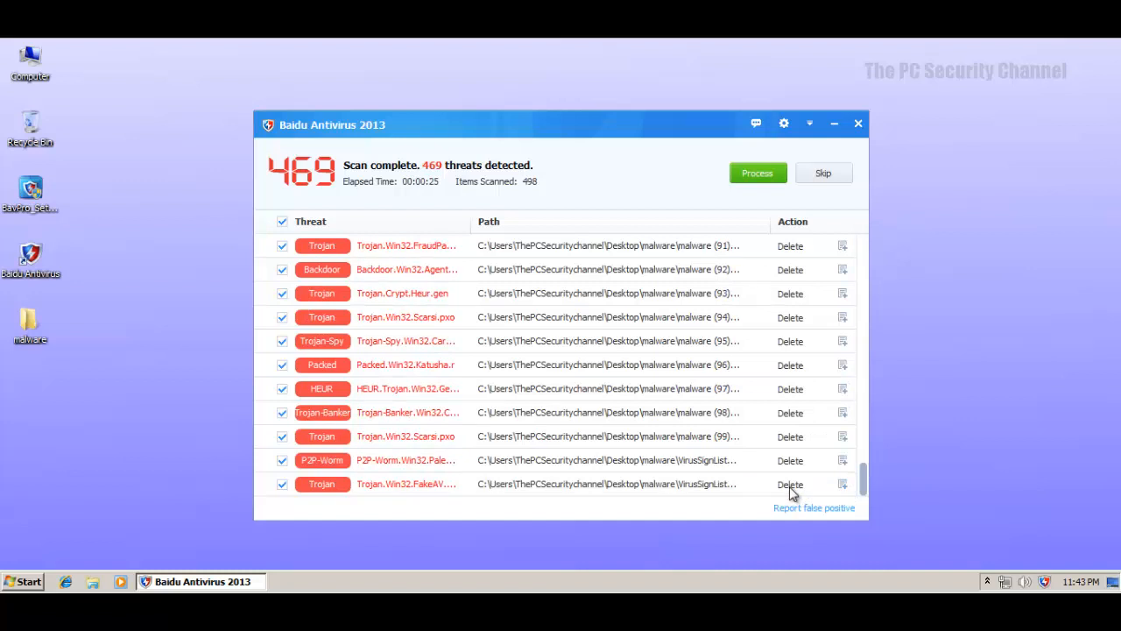
mouse_move(778, 359)
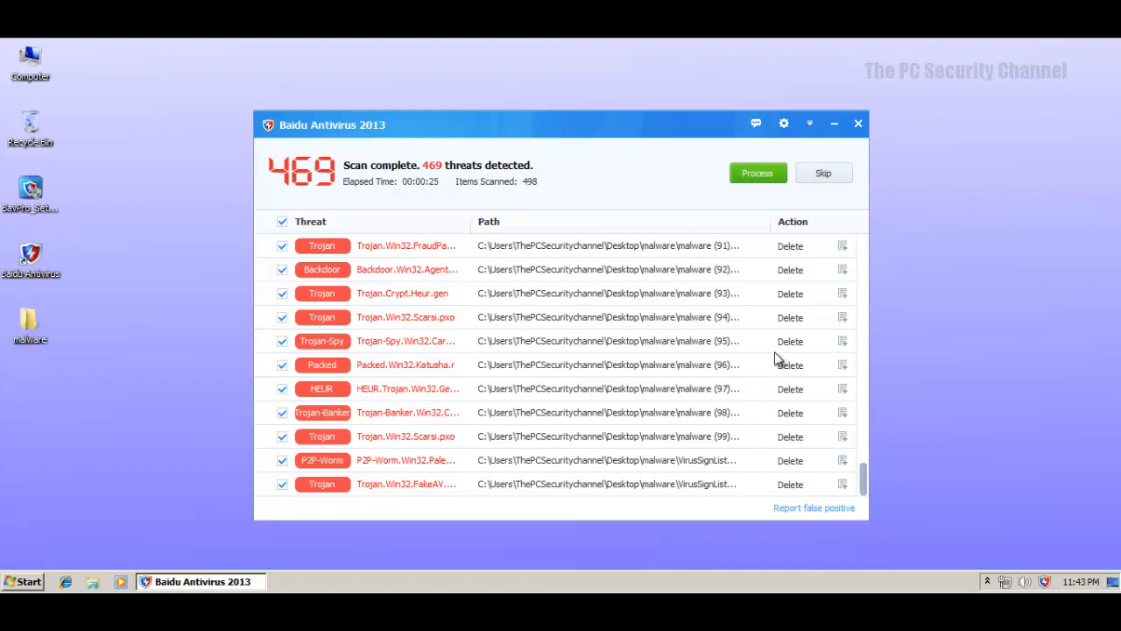
mouse_move(784, 279)
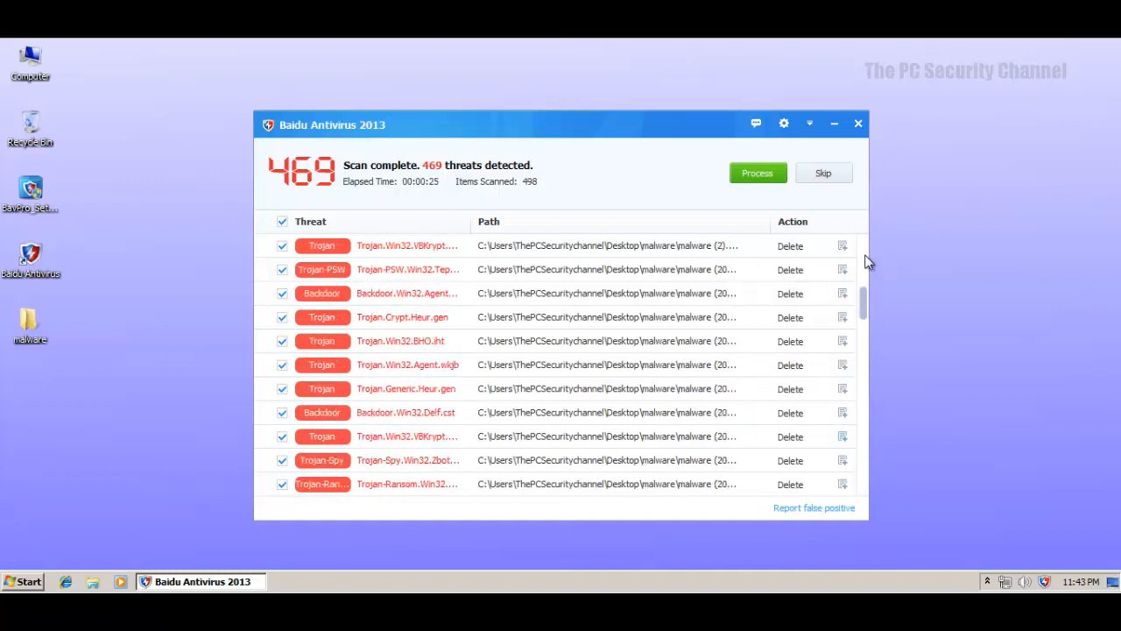
scroll(down, 3)
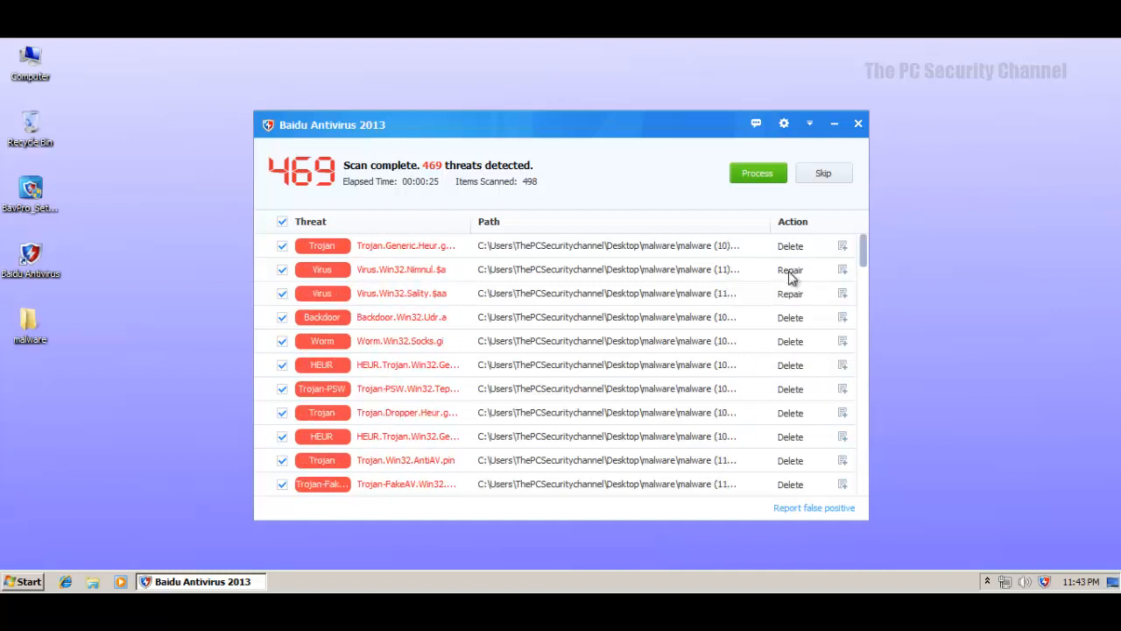
mouse_move(804, 348)
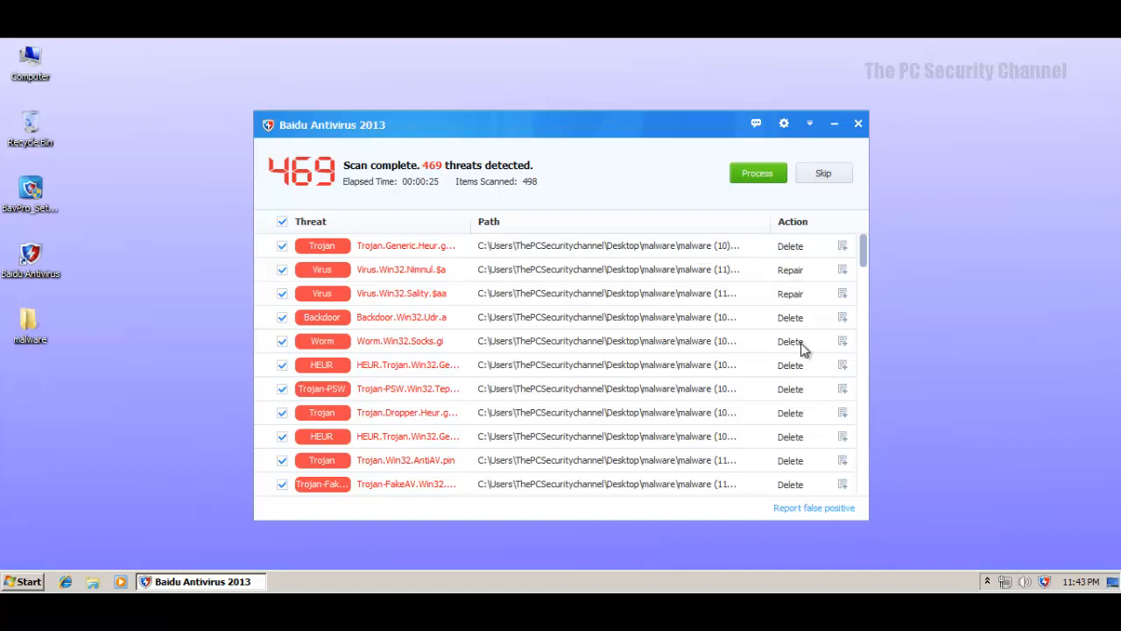
mouse_move(791, 294)
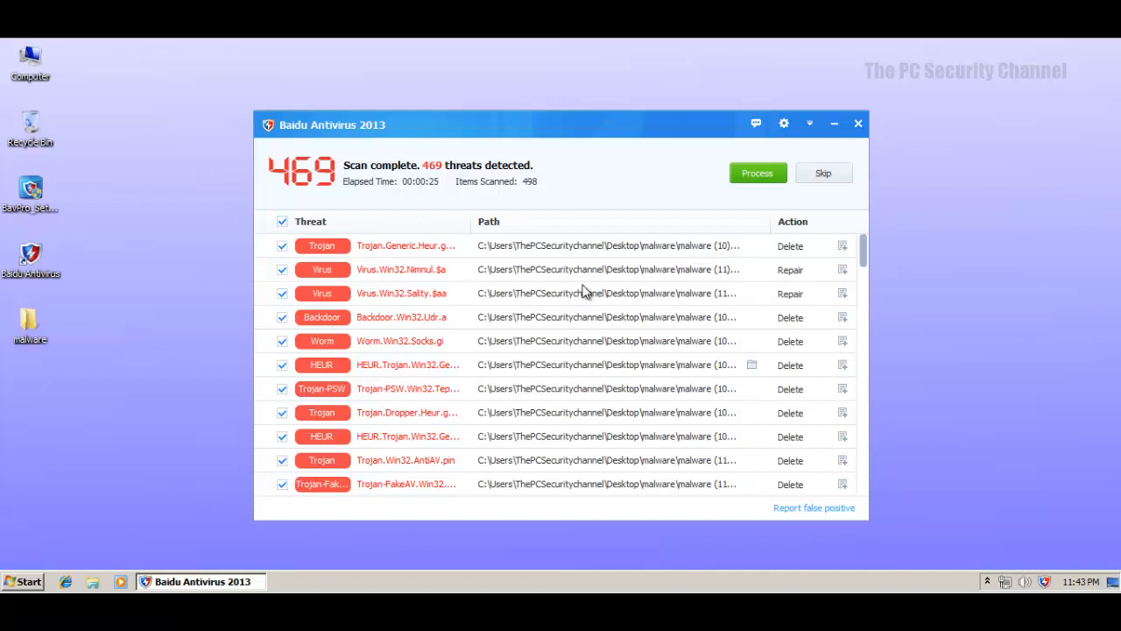
Step: Remove all 469 detected threats, including the real-time protection alert, and close the results
click(757, 174)
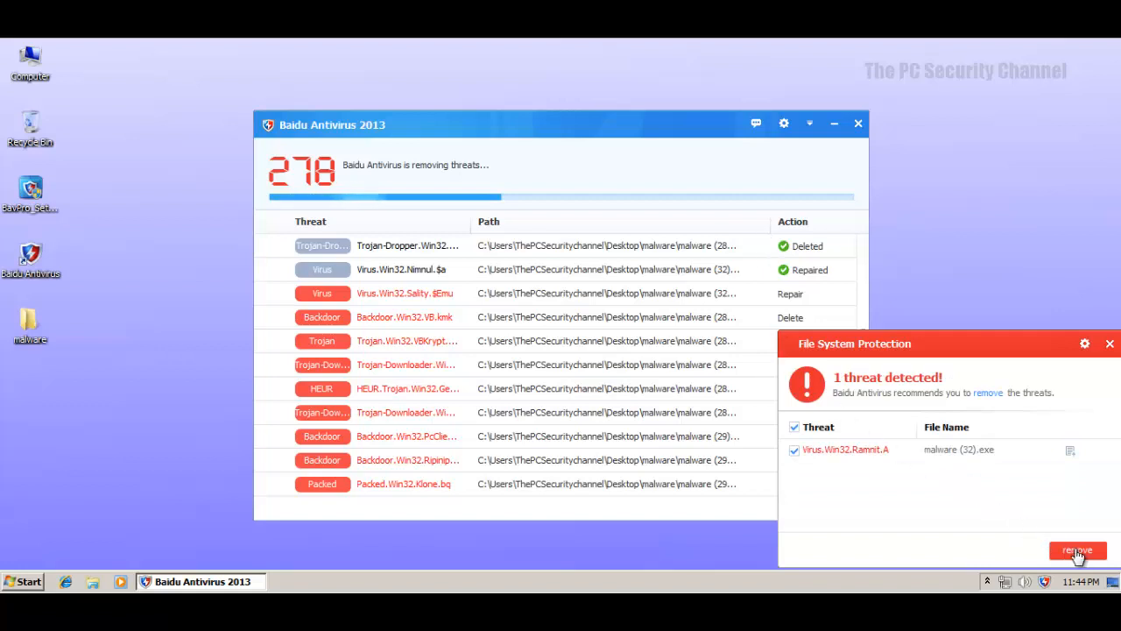
click(1077, 550)
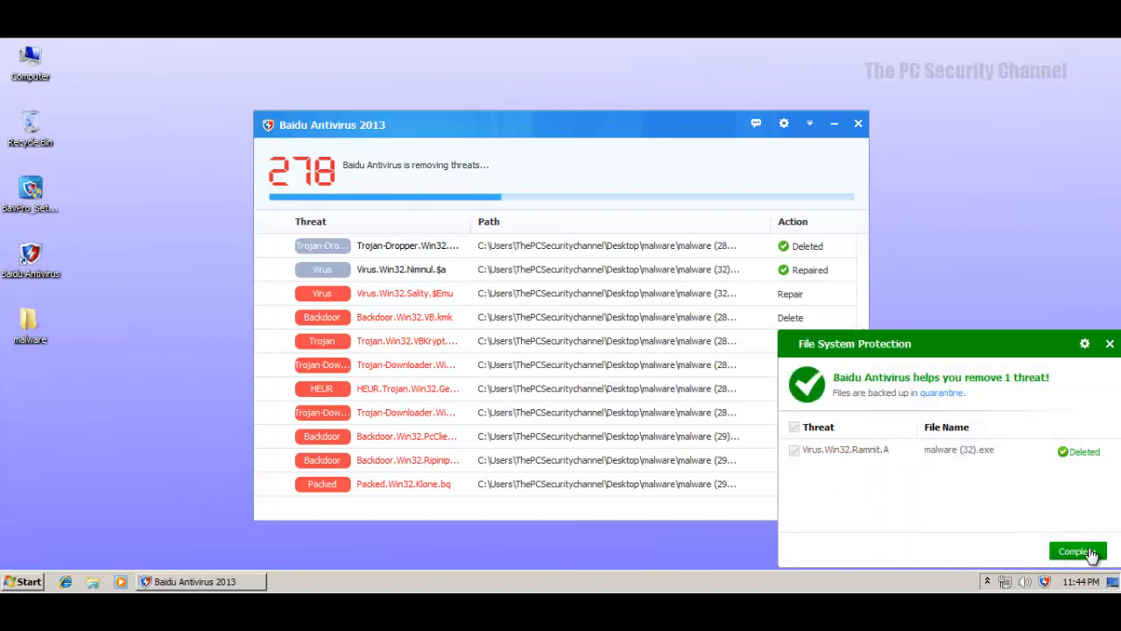
click(1077, 550)
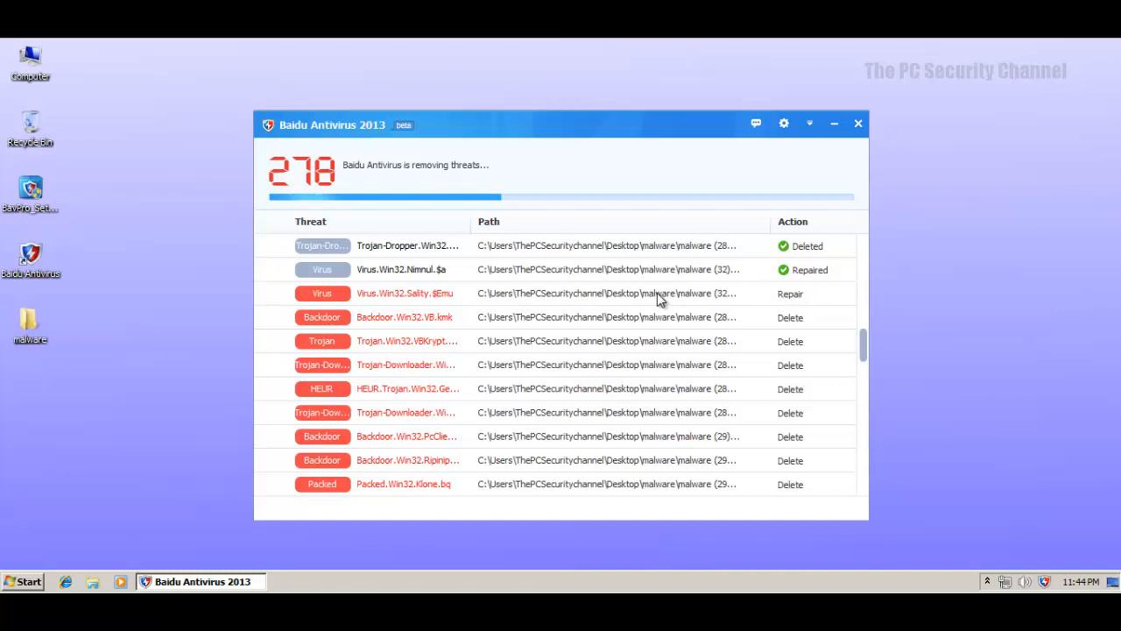
mouse_move(610, 306)
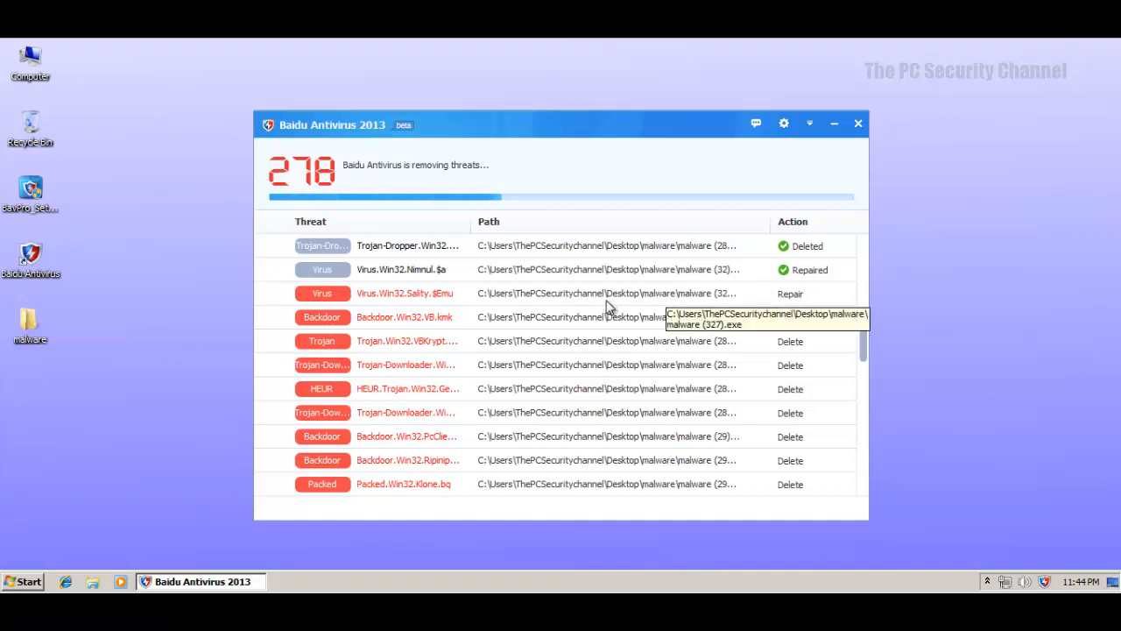
mouse_move(523, 213)
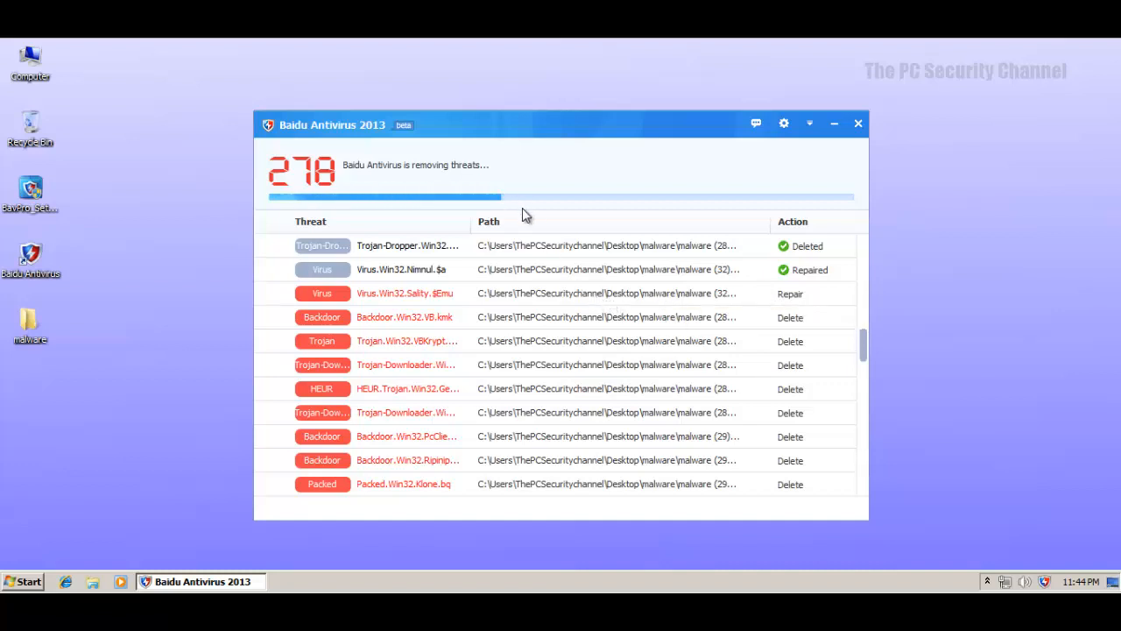
mouse_move(315, 294)
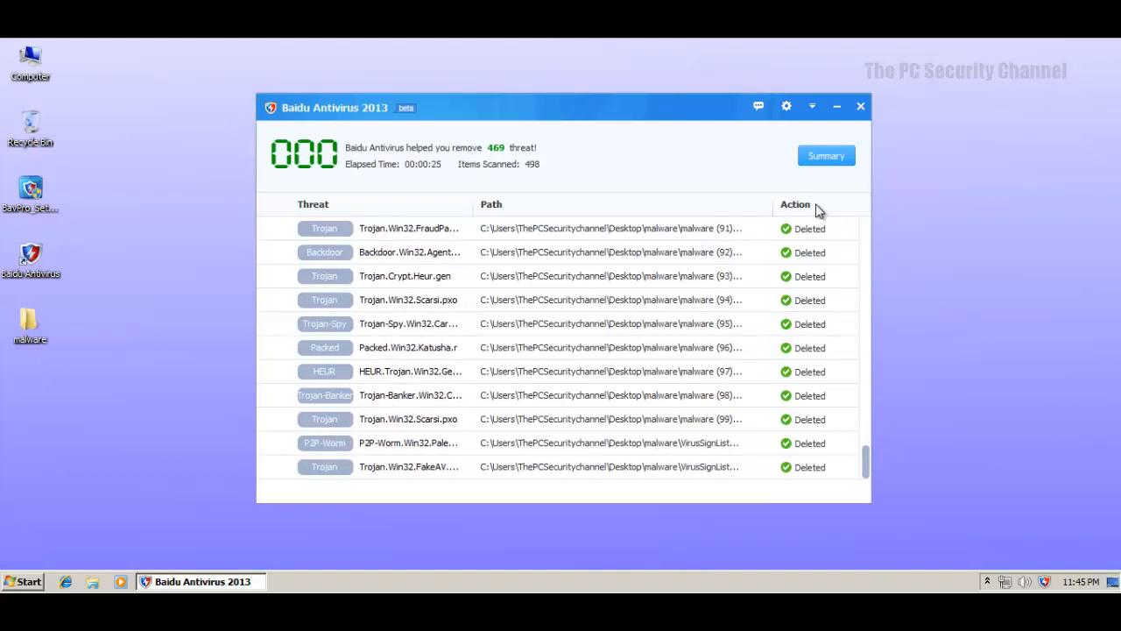
mouse_move(840, 327)
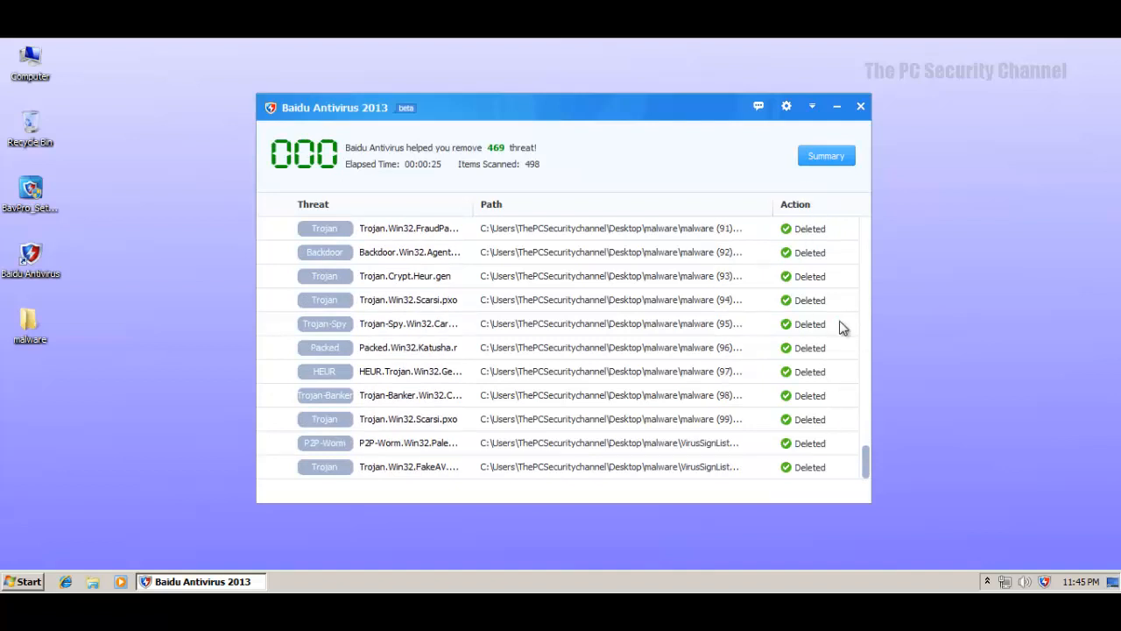
click(859, 107)
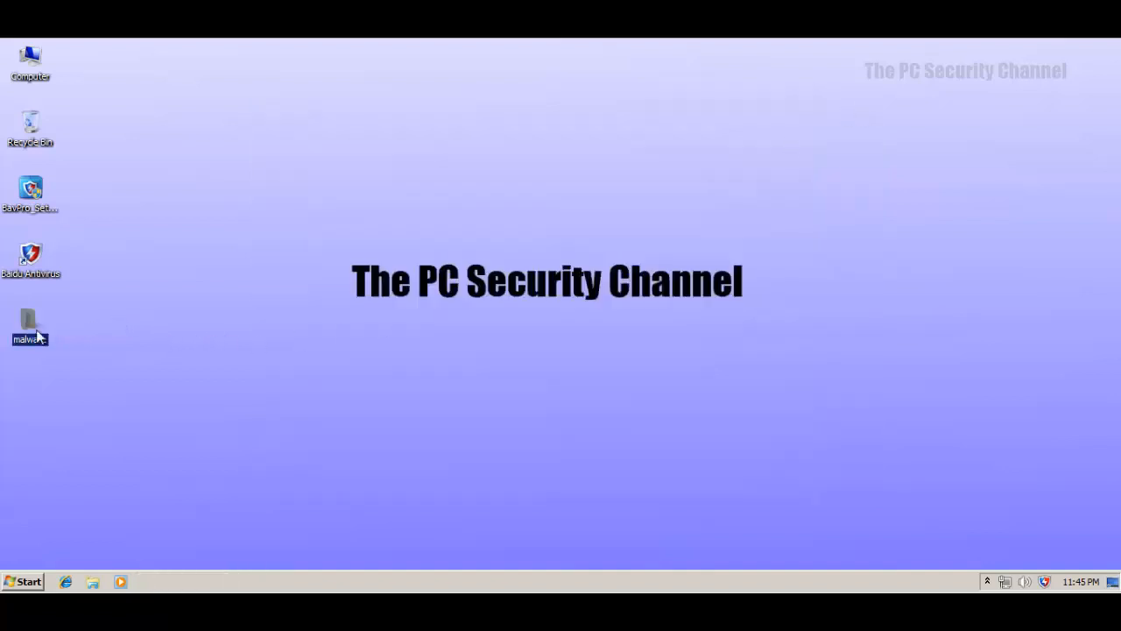
double_click(30, 324)
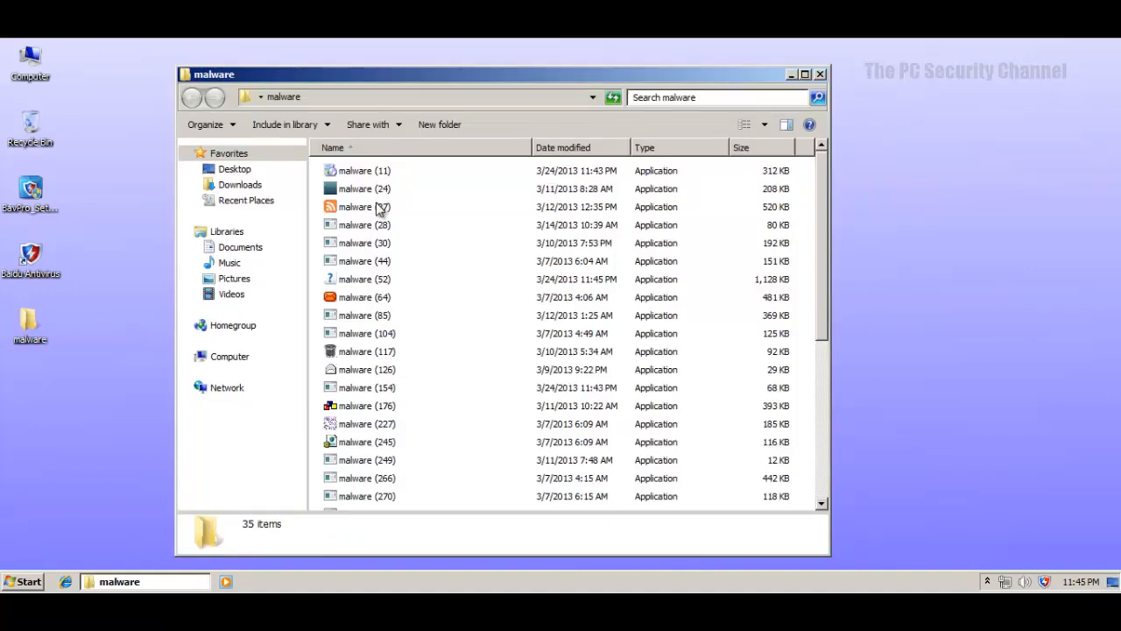
scroll(down, 3)
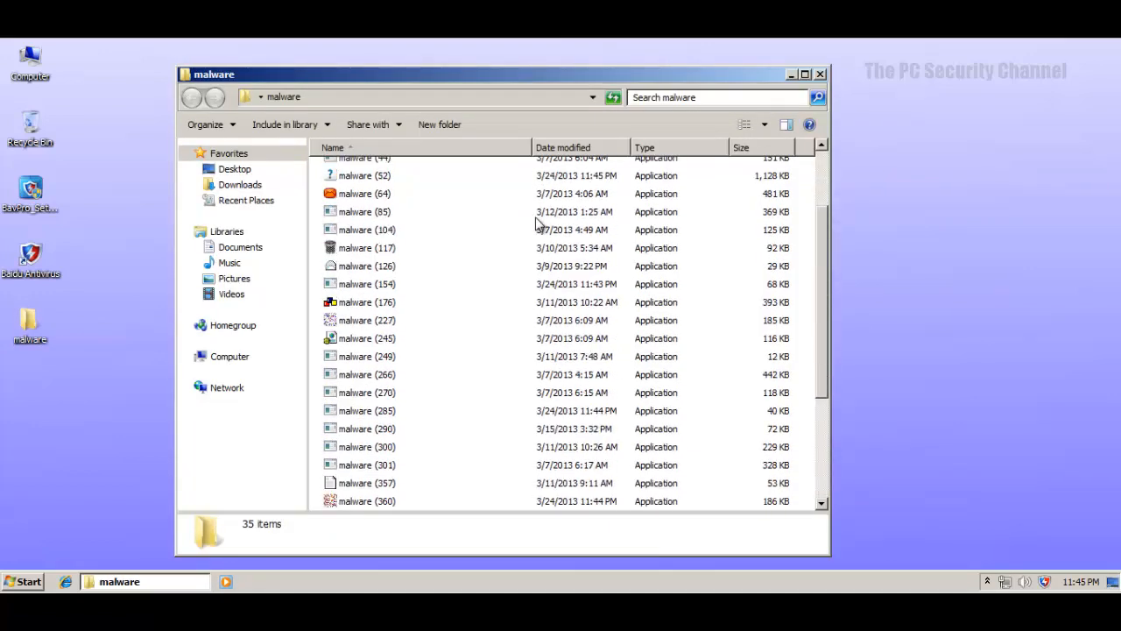
scroll(down, 3)
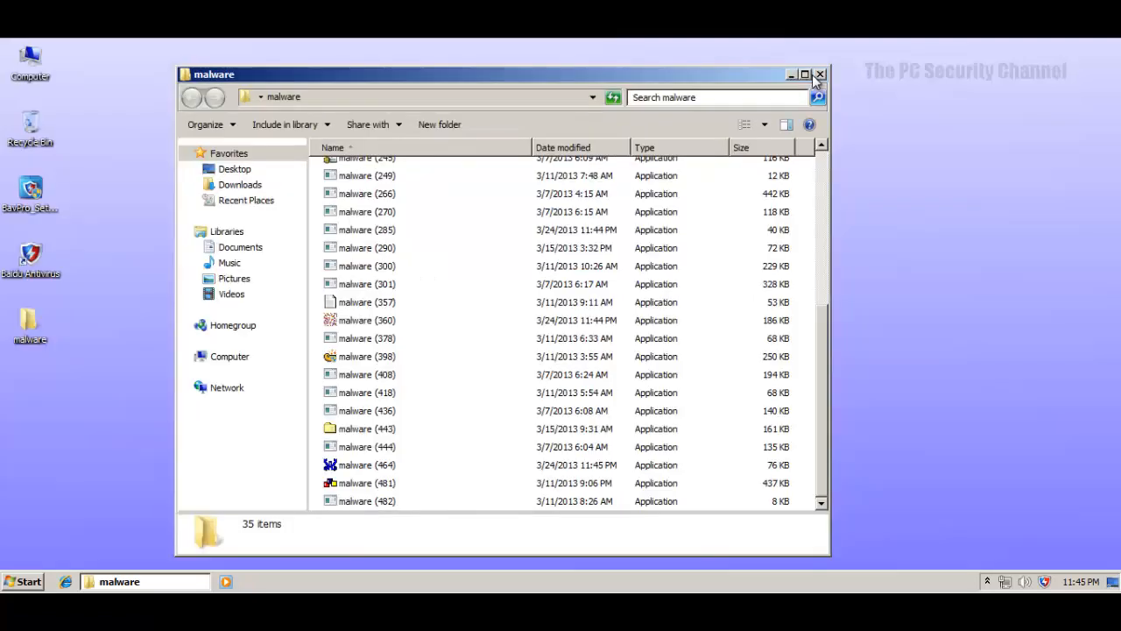
click(820, 73)
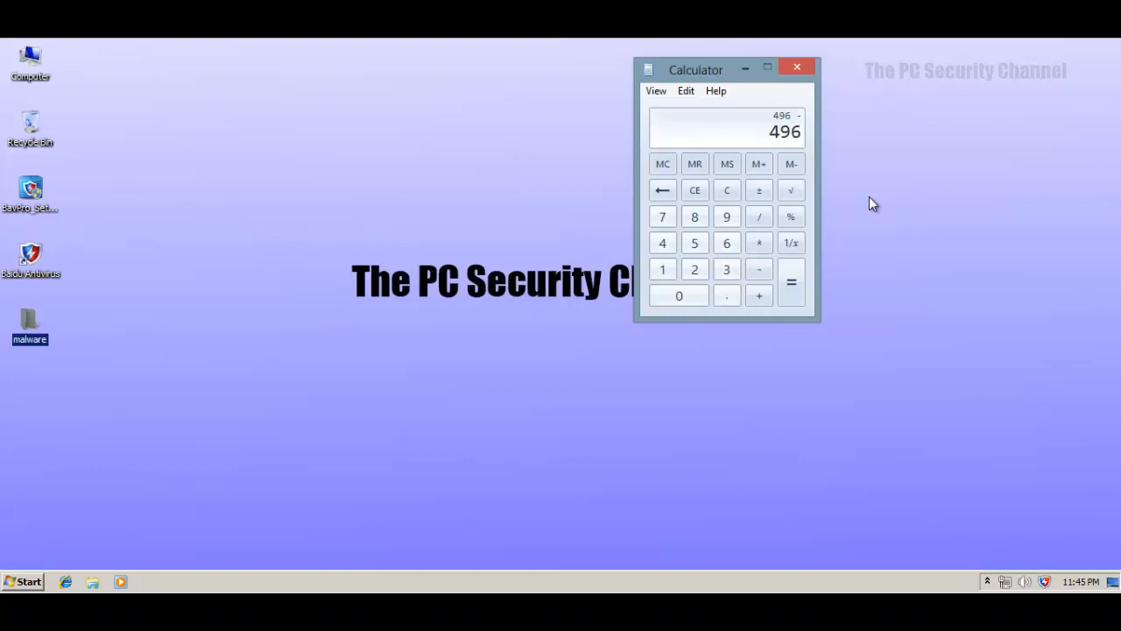
Step: Reopen the malware folder and compute 461 ÷ 496 ≈ 0.929 in Calculator, then close it
click(795, 66)
text(35)
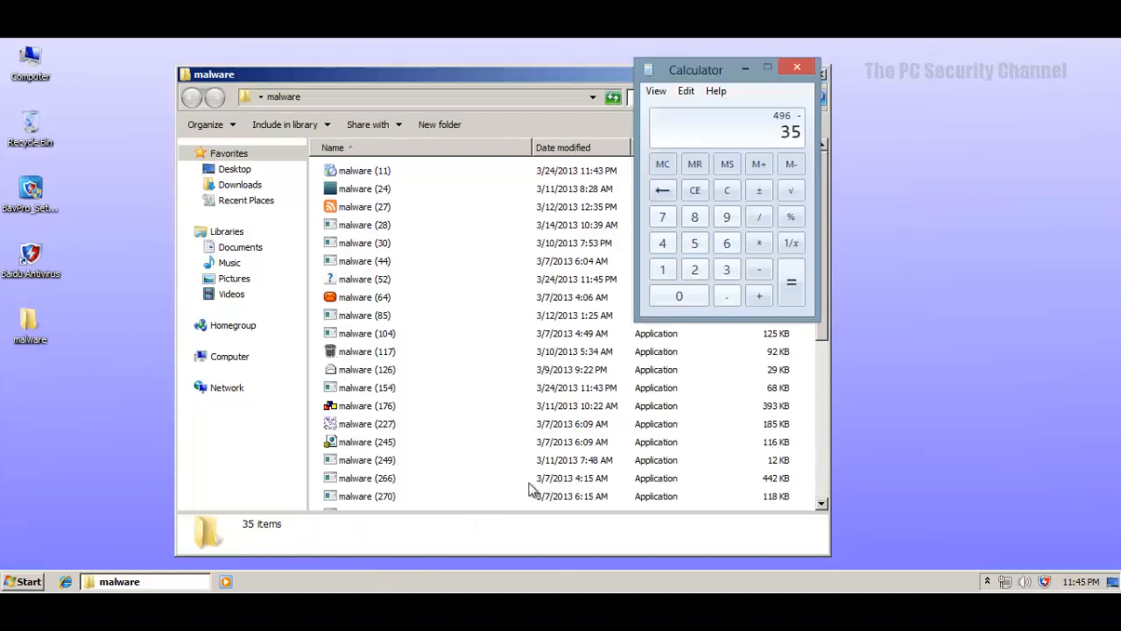
click(790, 218)
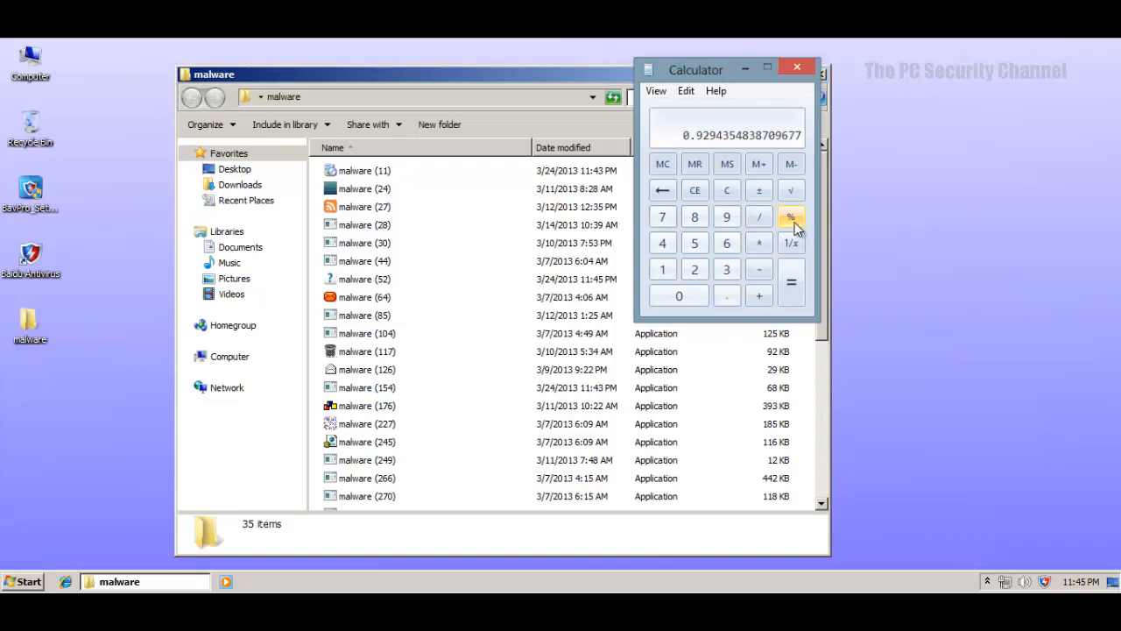
mouse_move(797, 67)
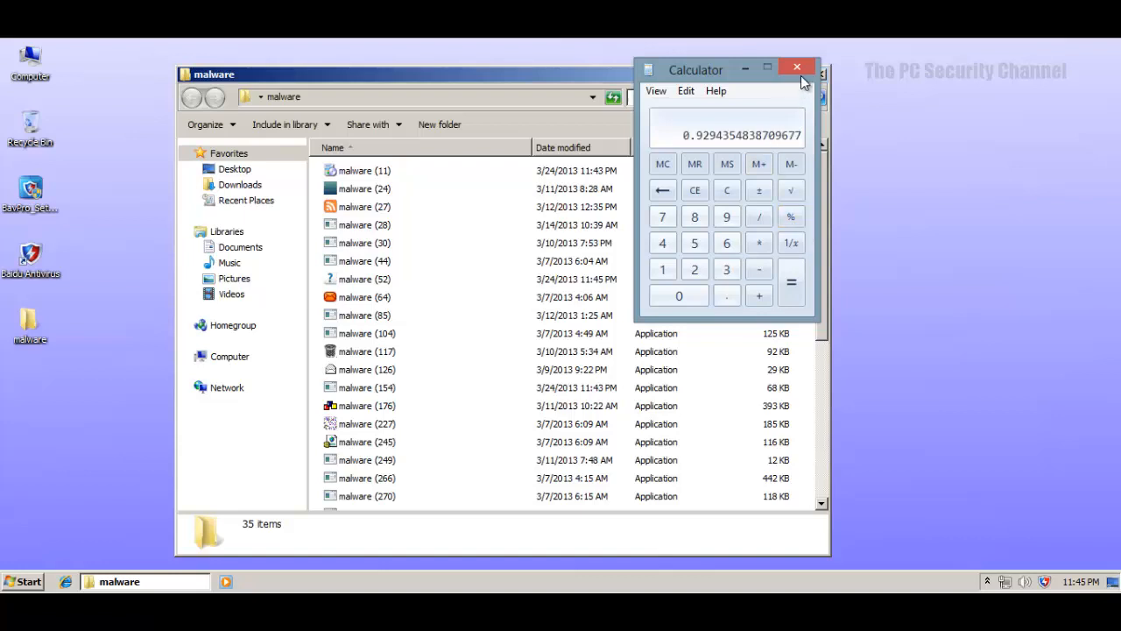
click(795, 66)
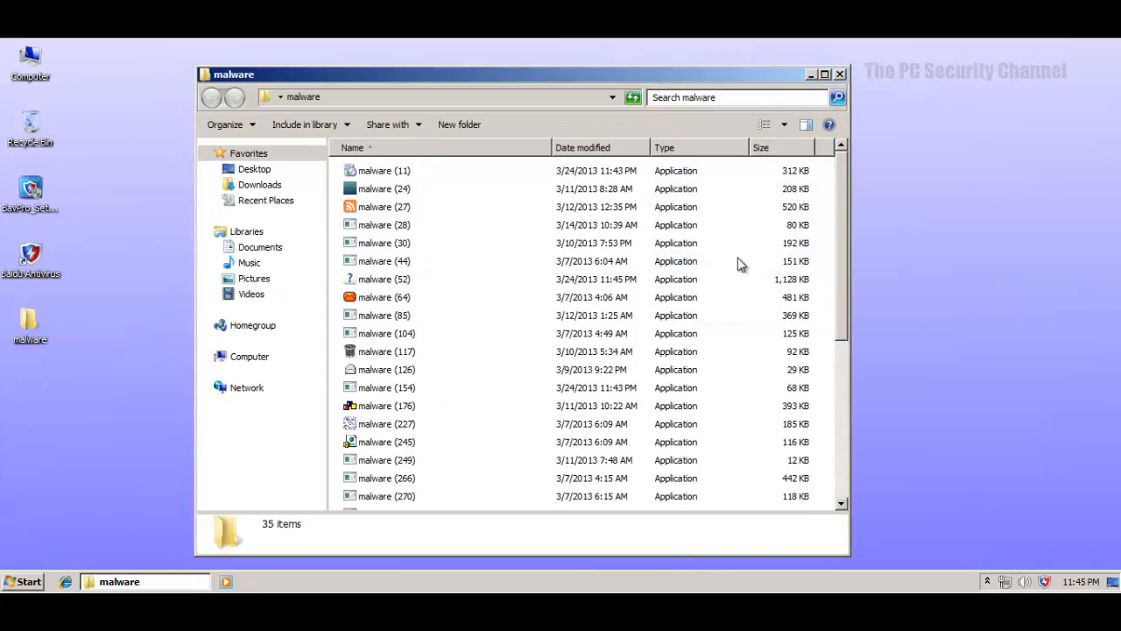
Step: Scroll through the malware folder's 35 remaining items
scroll(down, 3)
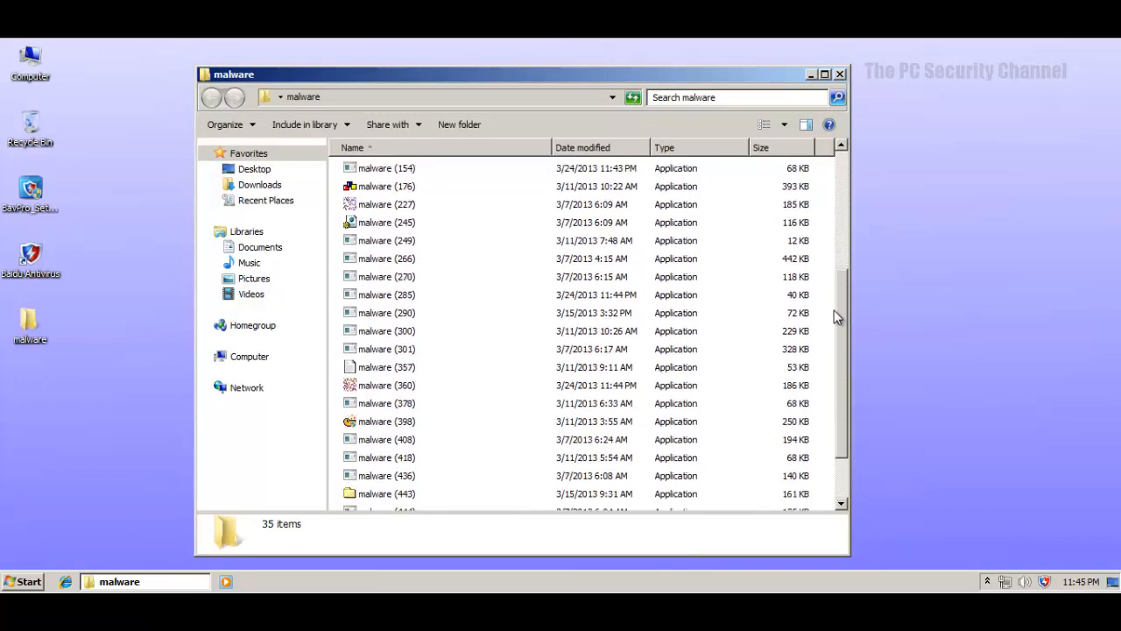
scroll(down, 3)
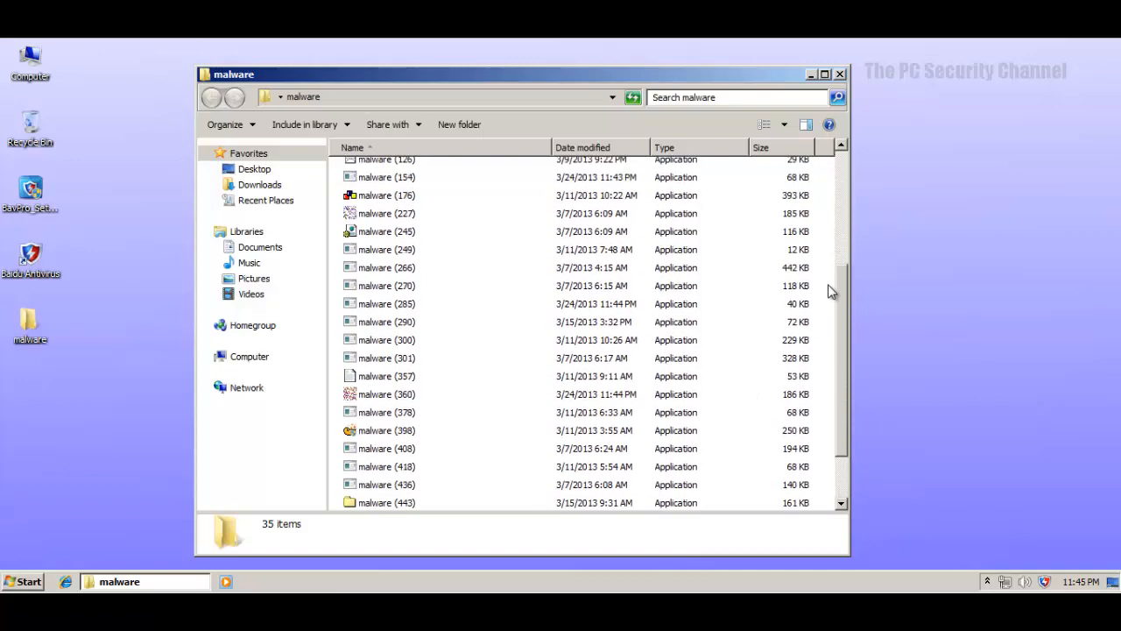
scroll(up, 3)
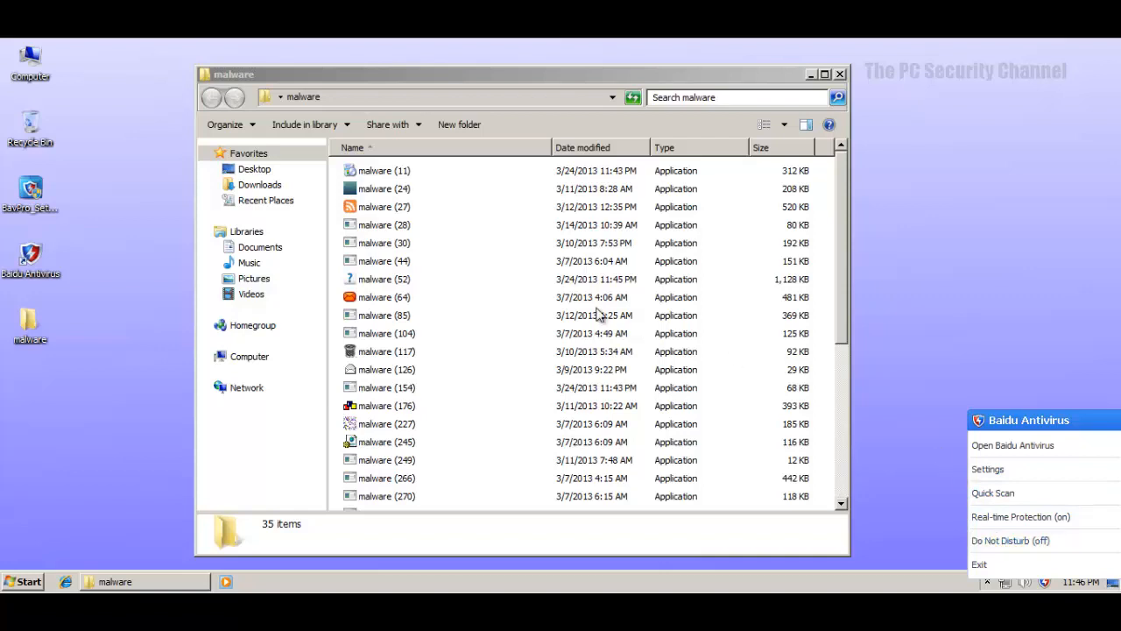
Step: Reopen the main window, review General, Virus Scan, File System Protection and Update settings unchanged, and close
click(1012, 444)
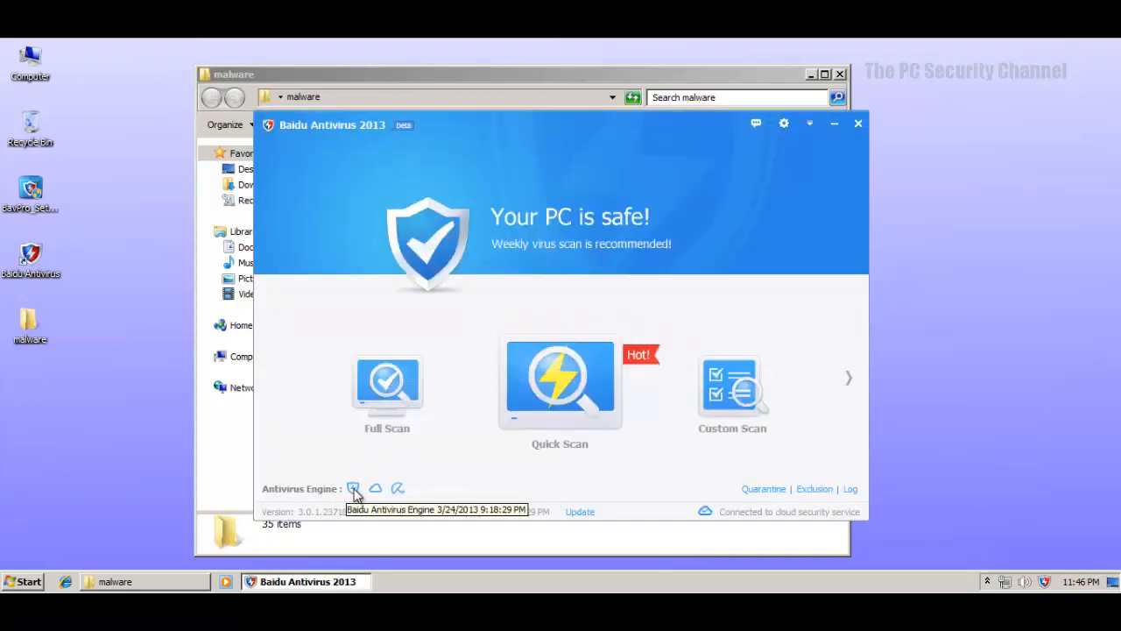
mouse_move(362, 477)
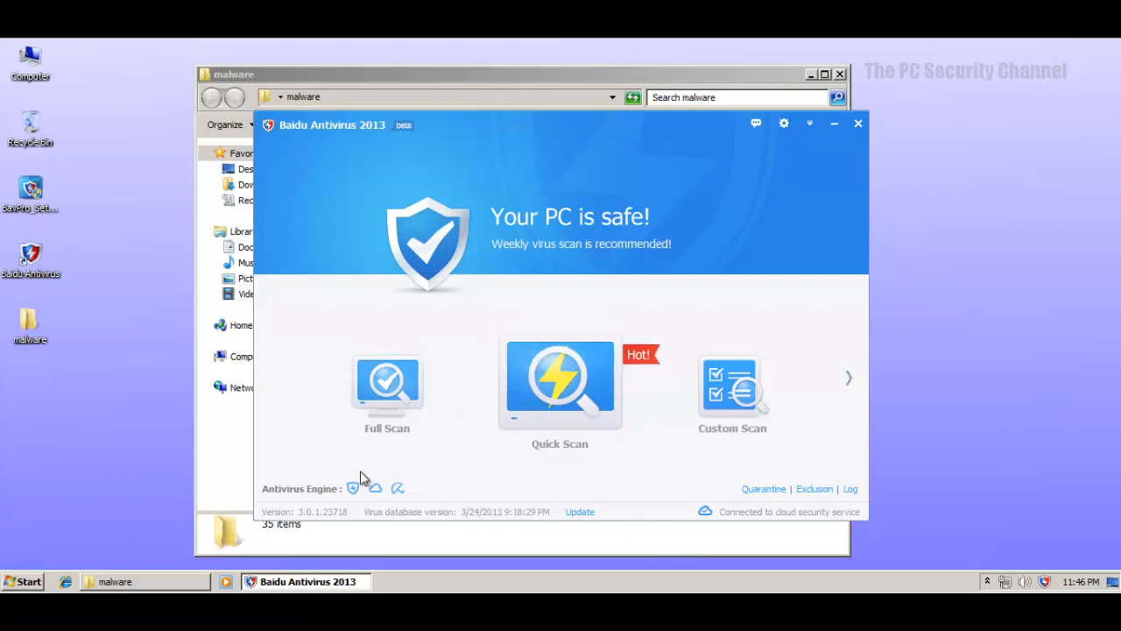
click(783, 122)
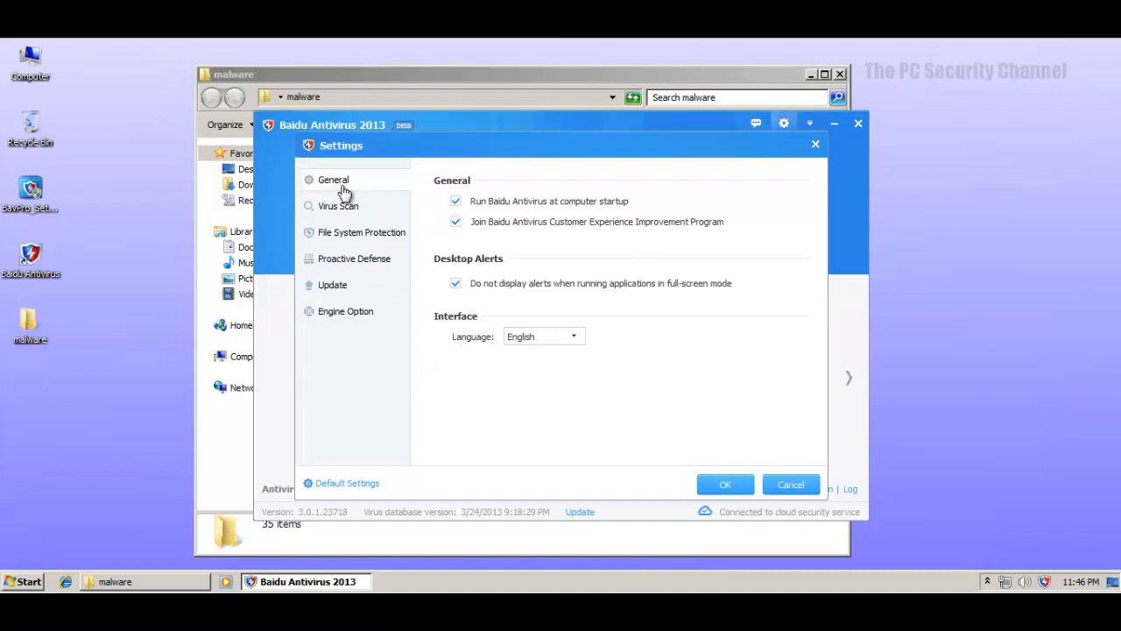
click(338, 207)
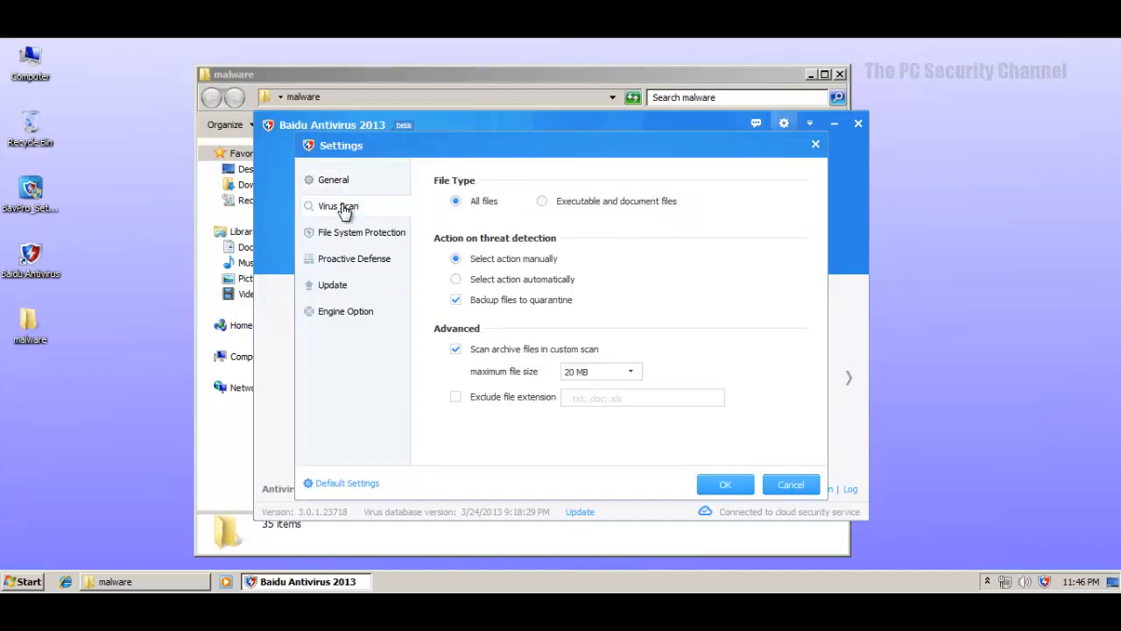
click(353, 258)
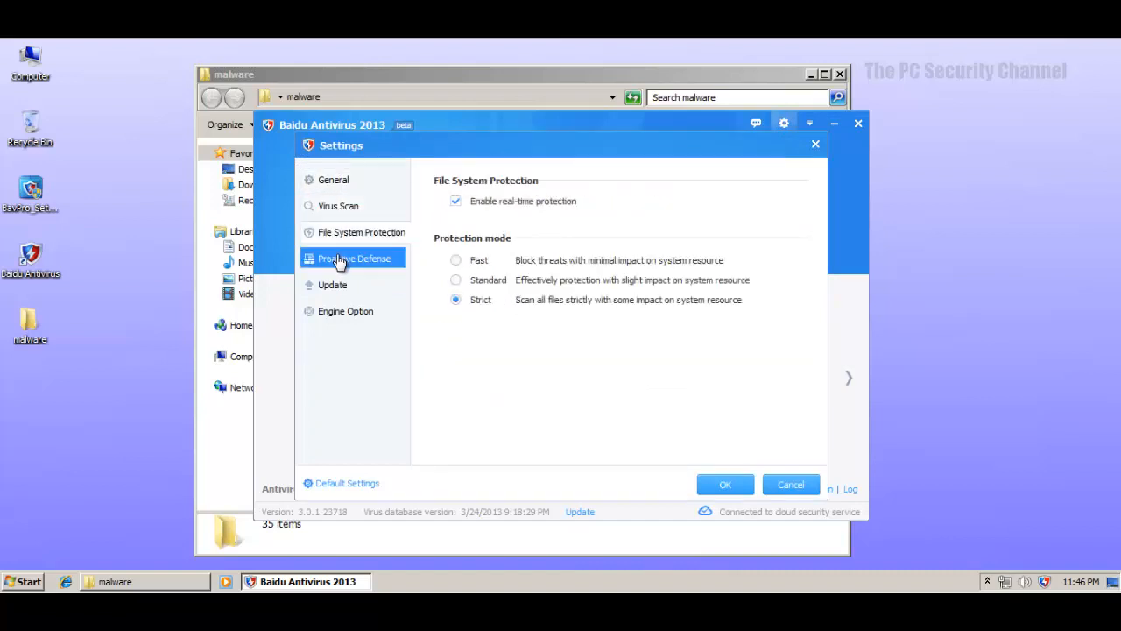
click(332, 284)
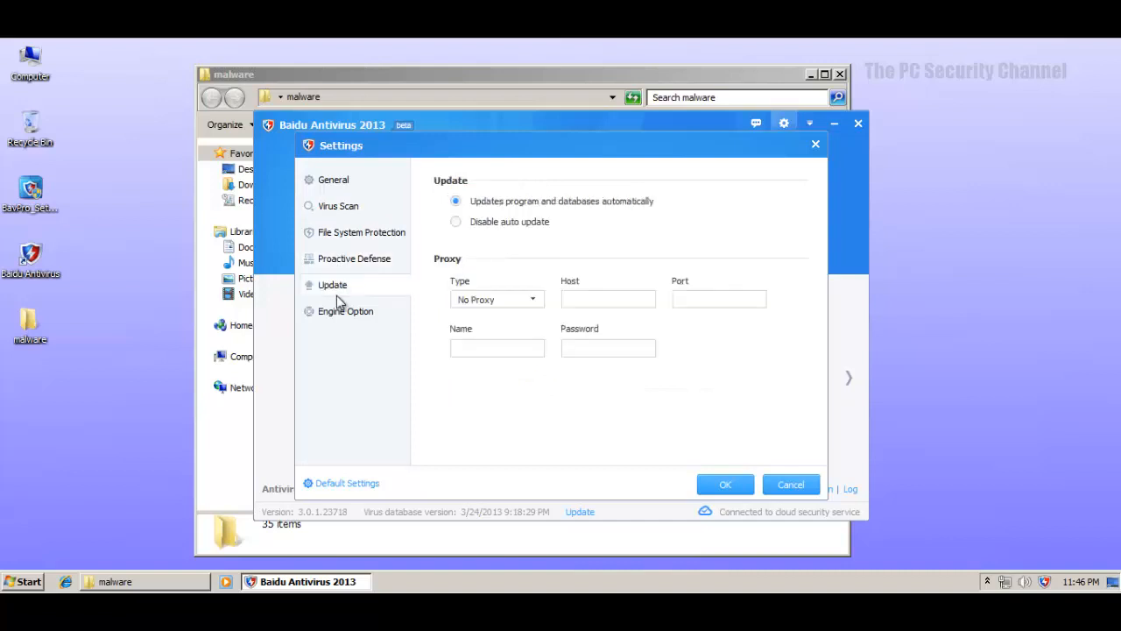
mouse_move(816, 144)
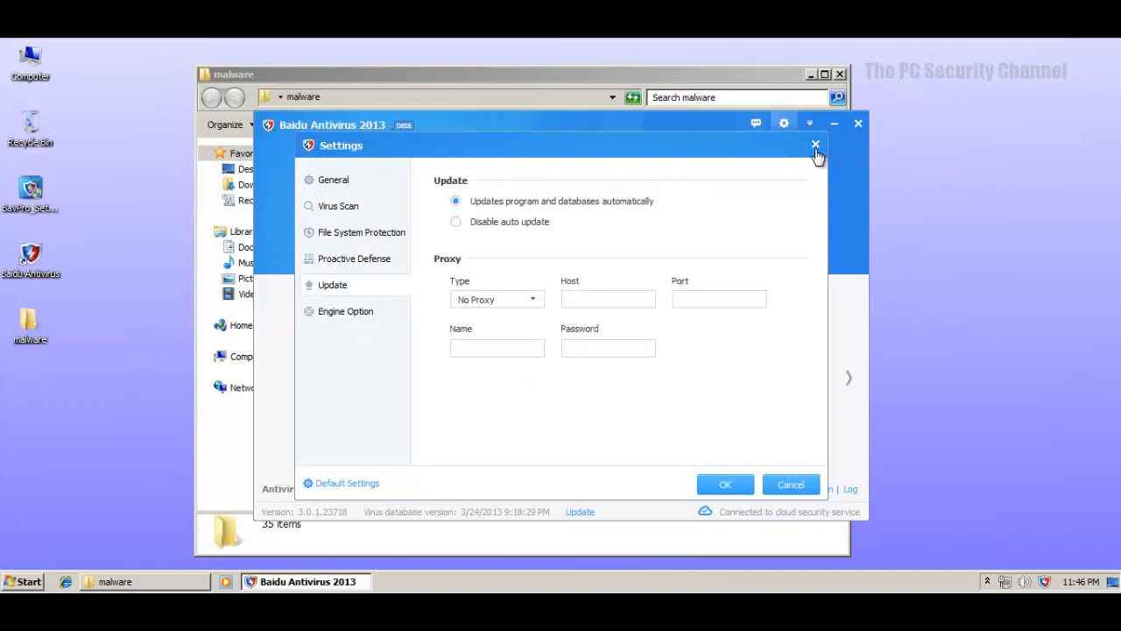
click(814, 144)
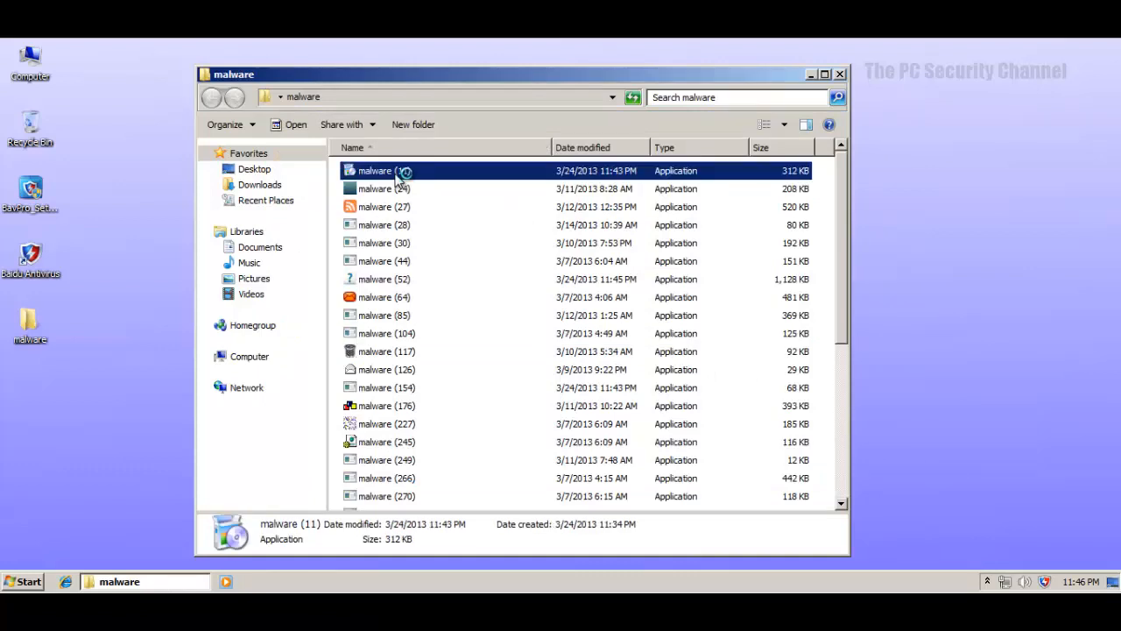
mouse_move(452, 266)
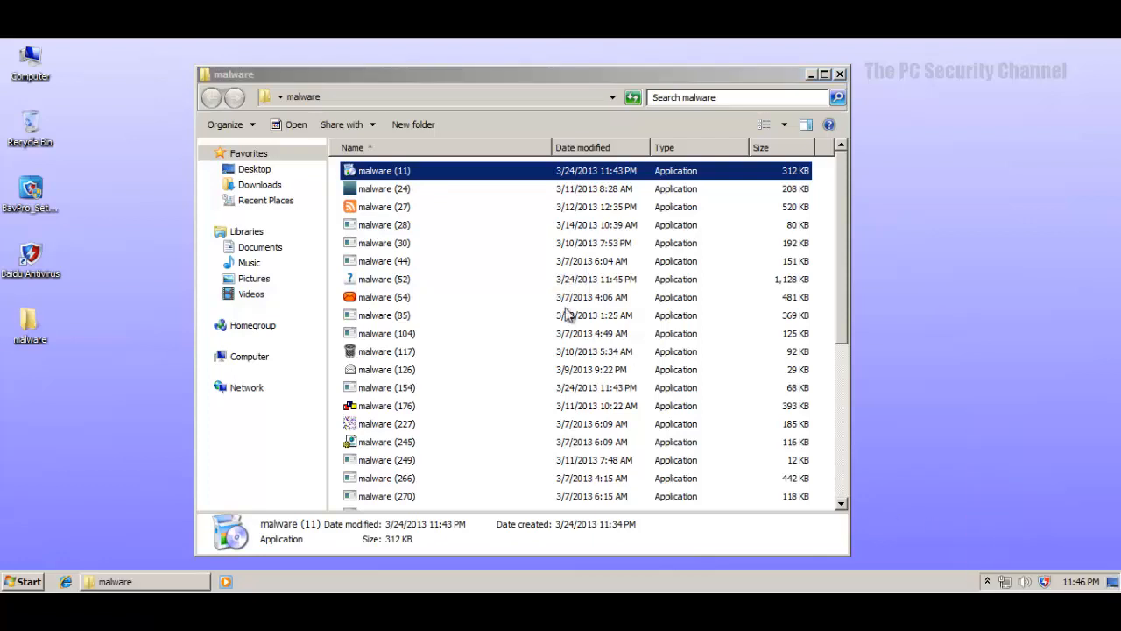
mouse_move(396, 199)
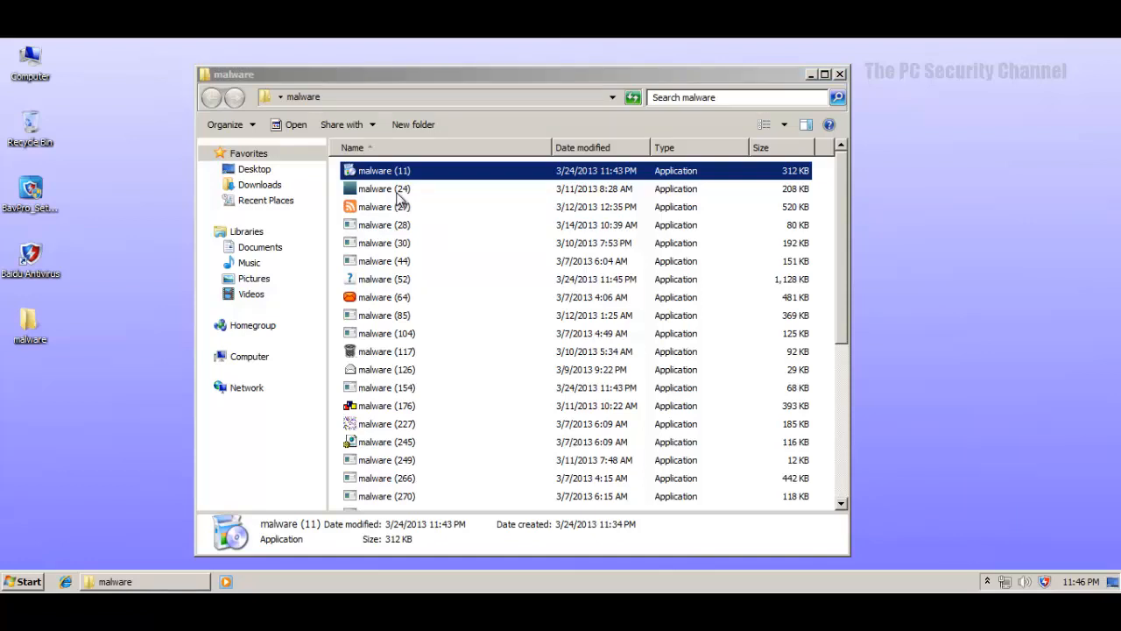
Step: Run malware (27) and reject its reg.exe startup-item change with the choice always remembered
click(382, 189)
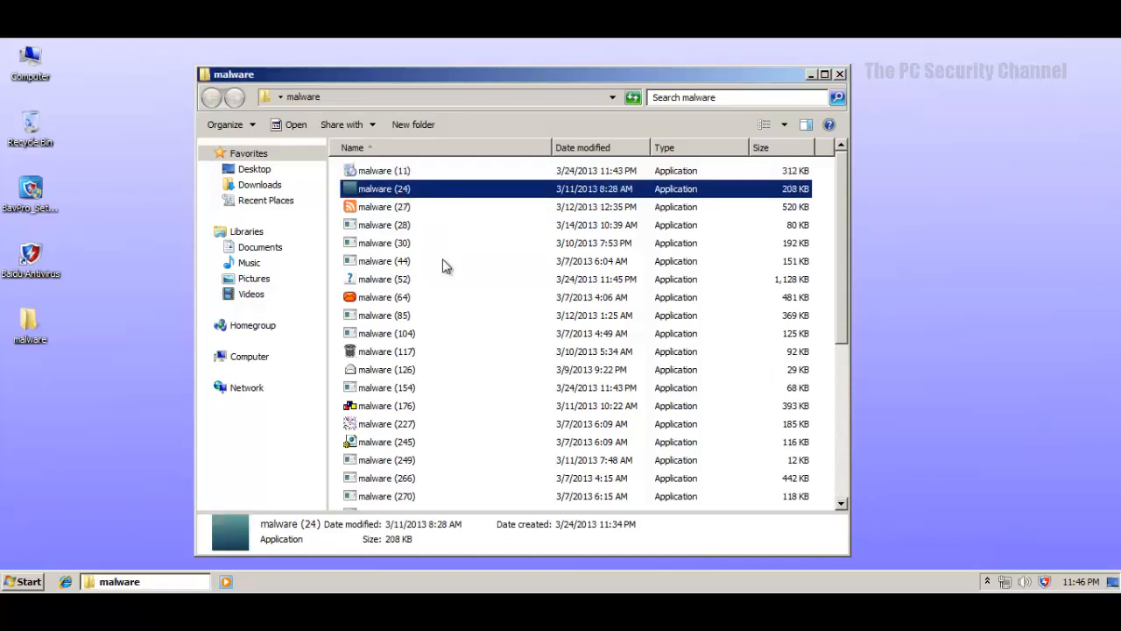
click(384, 207)
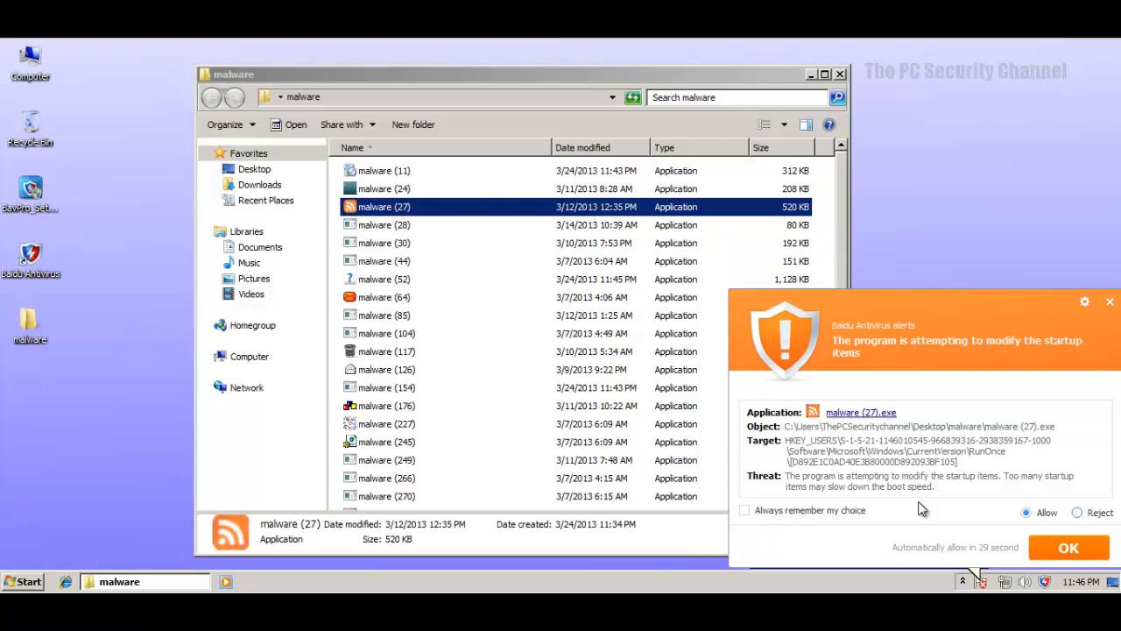
click(1077, 511)
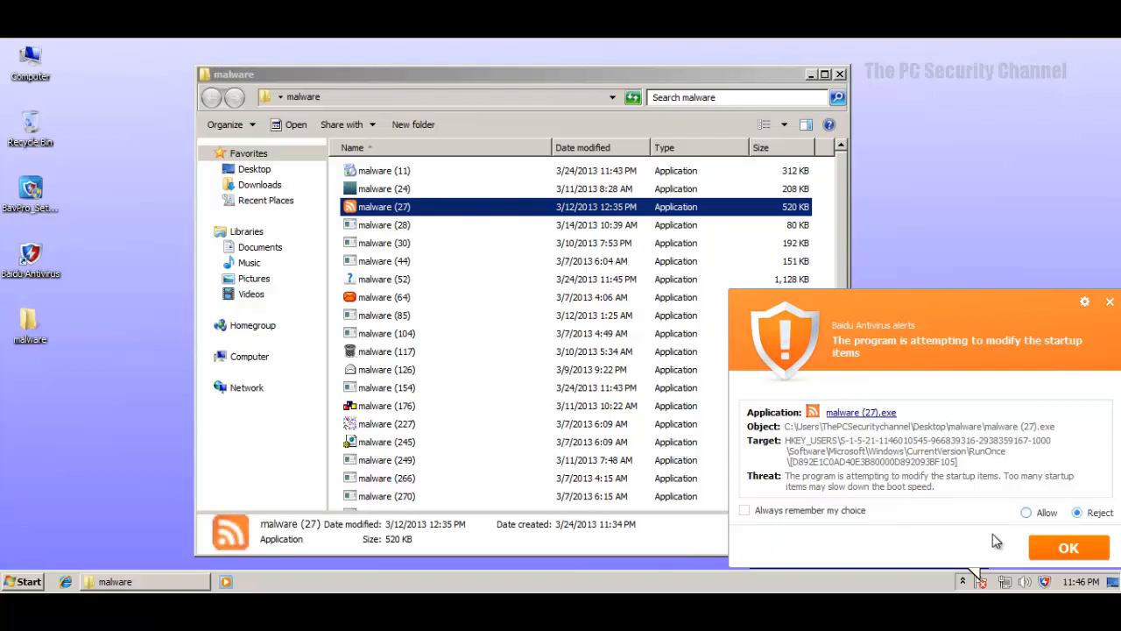
click(744, 510)
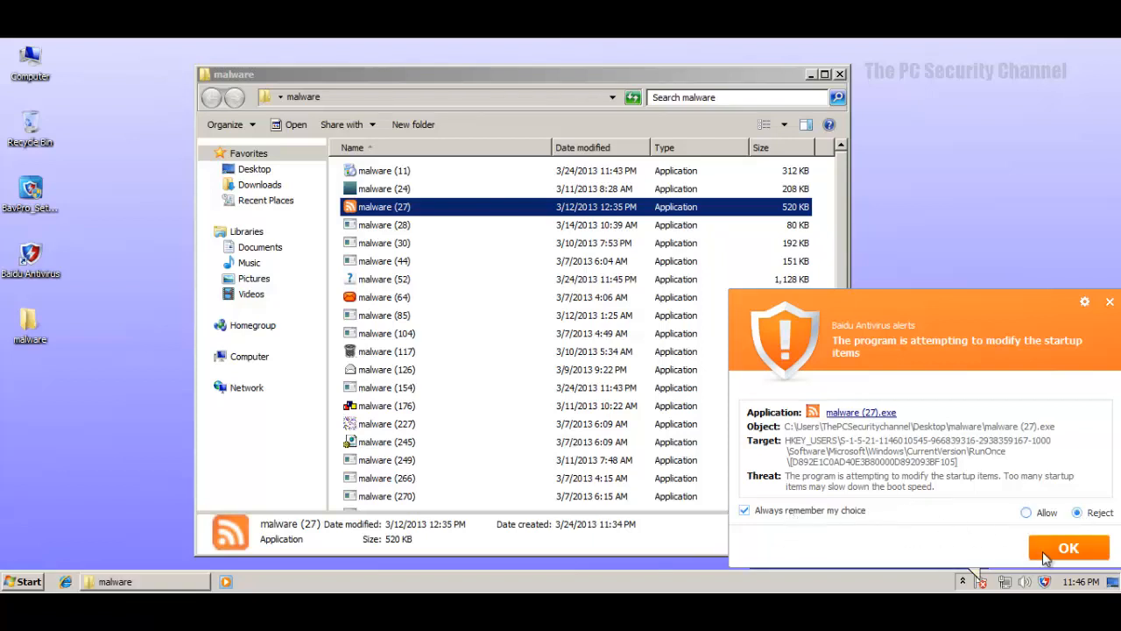
mouse_move(854, 358)
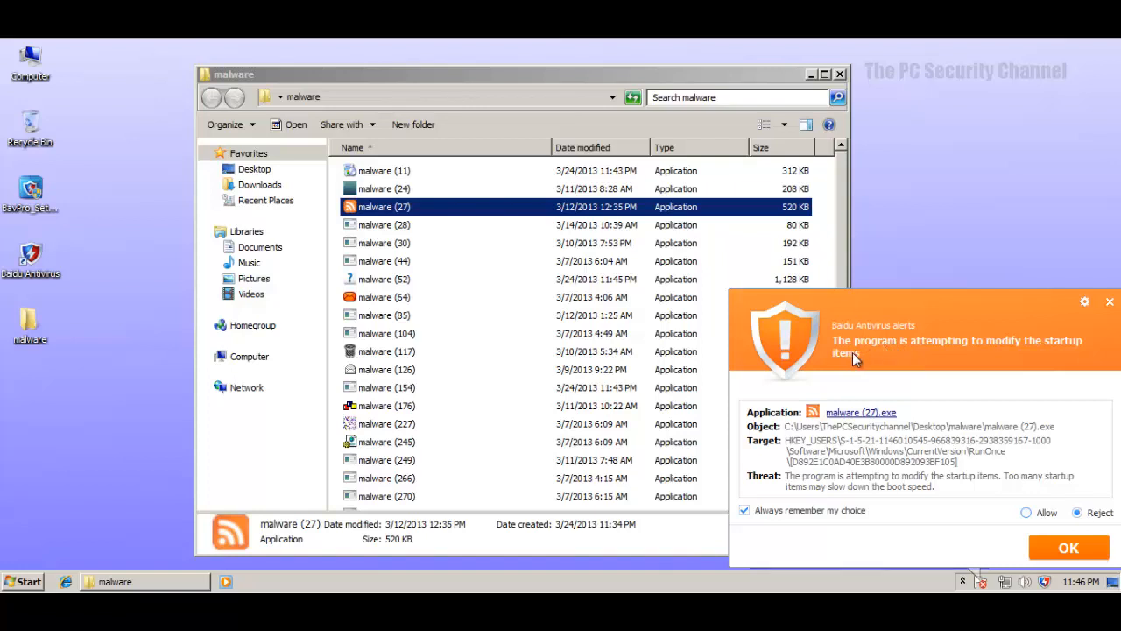
mouse_move(880, 394)
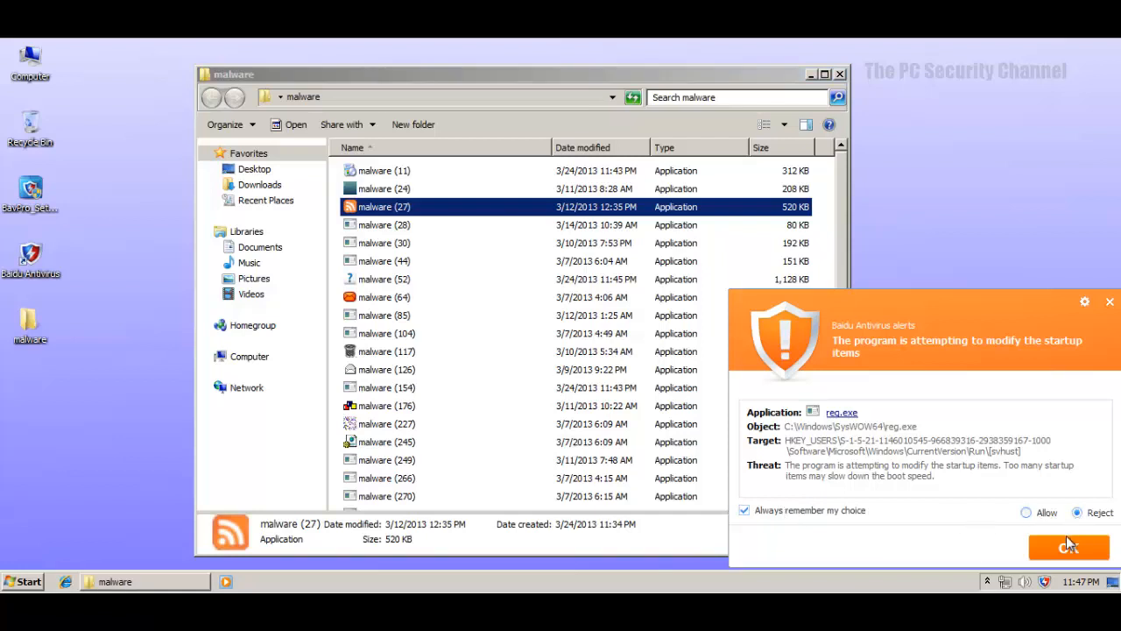
click(1069, 546)
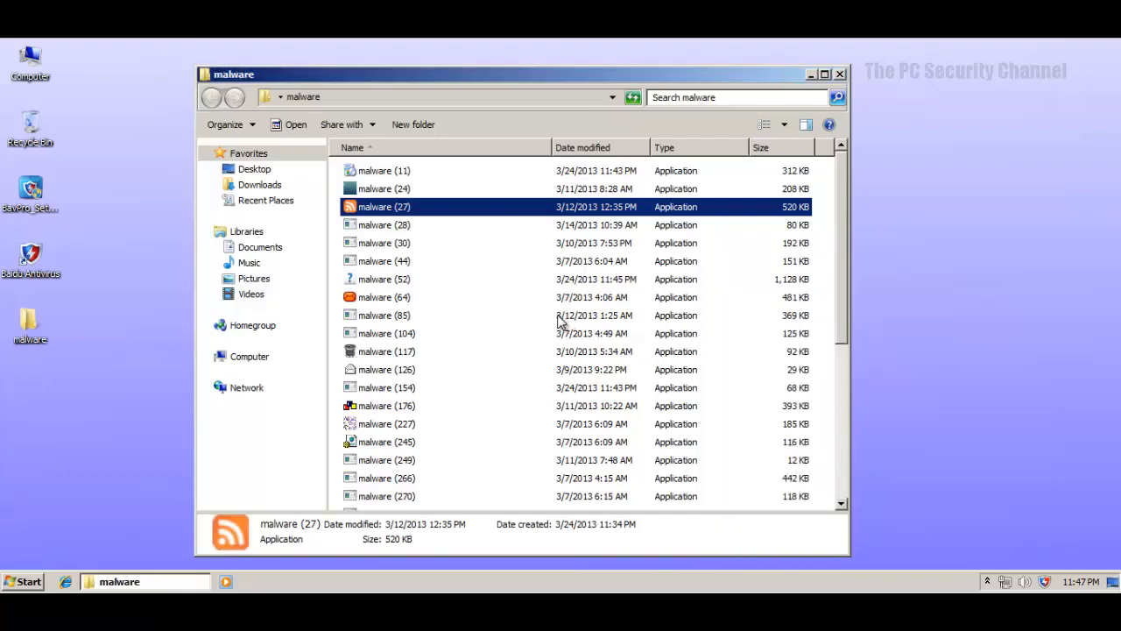
Step: Run malware (28), continuing the System32 copy as administrator and approving svhust.exe's UAC prompt
click(383, 224)
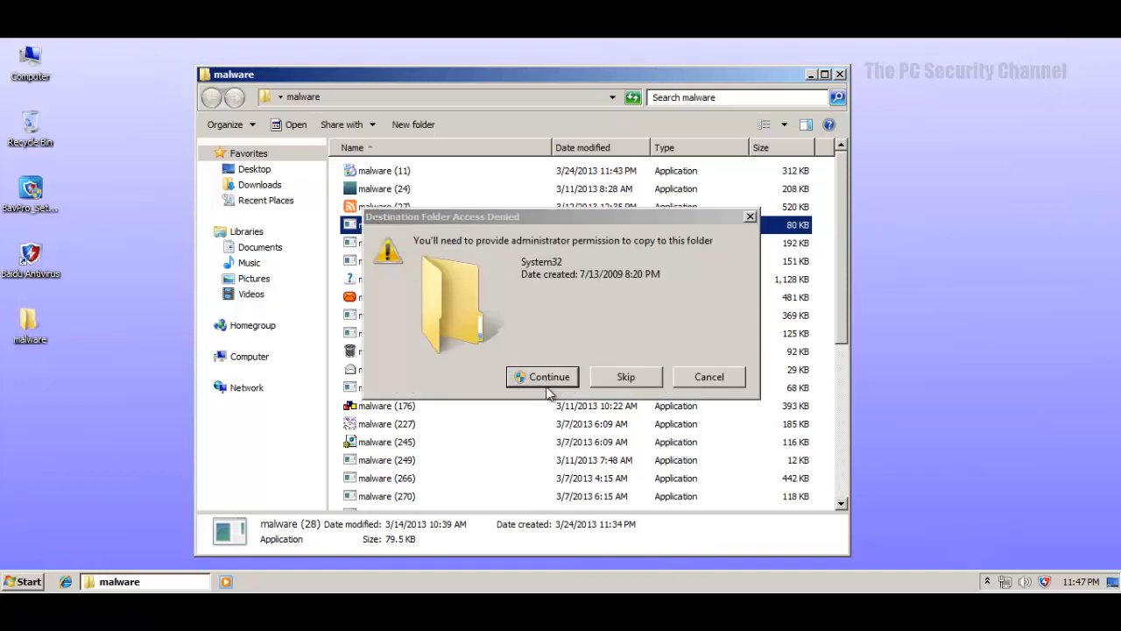
click(543, 377)
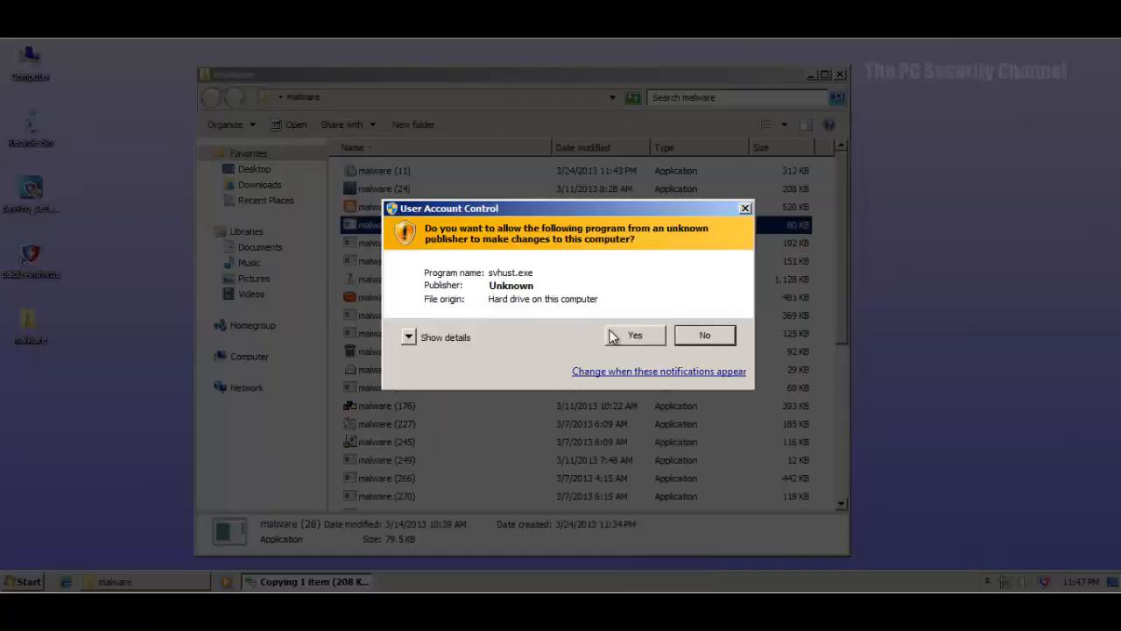
click(634, 335)
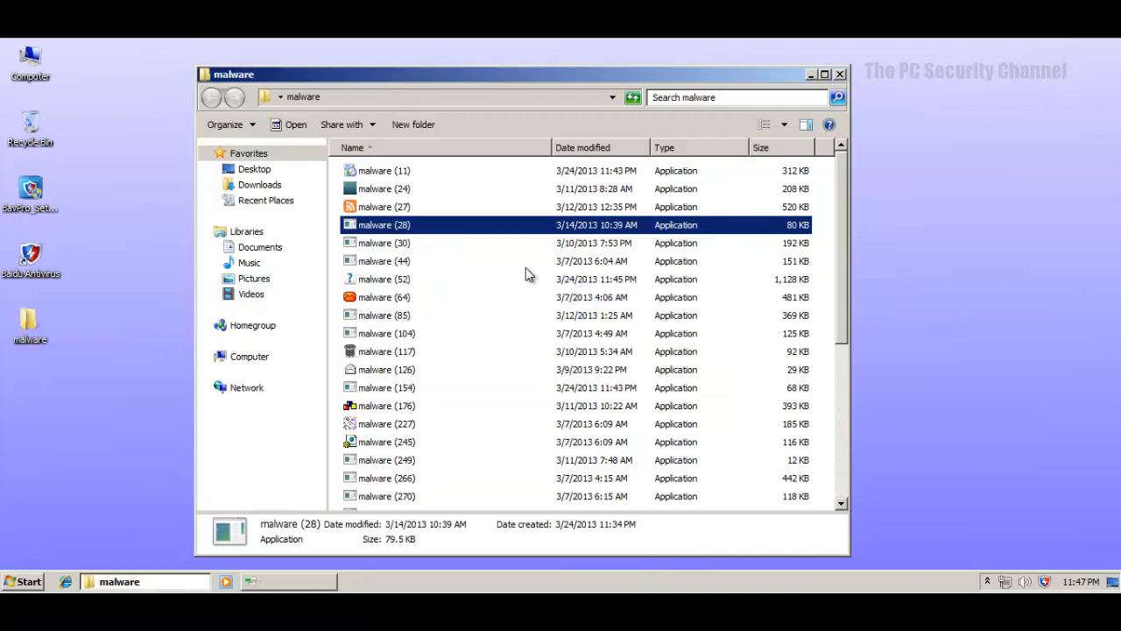
Step: Run malware (30), allow svhust.exe's startup-item change, and close it after it crashes
click(384, 241)
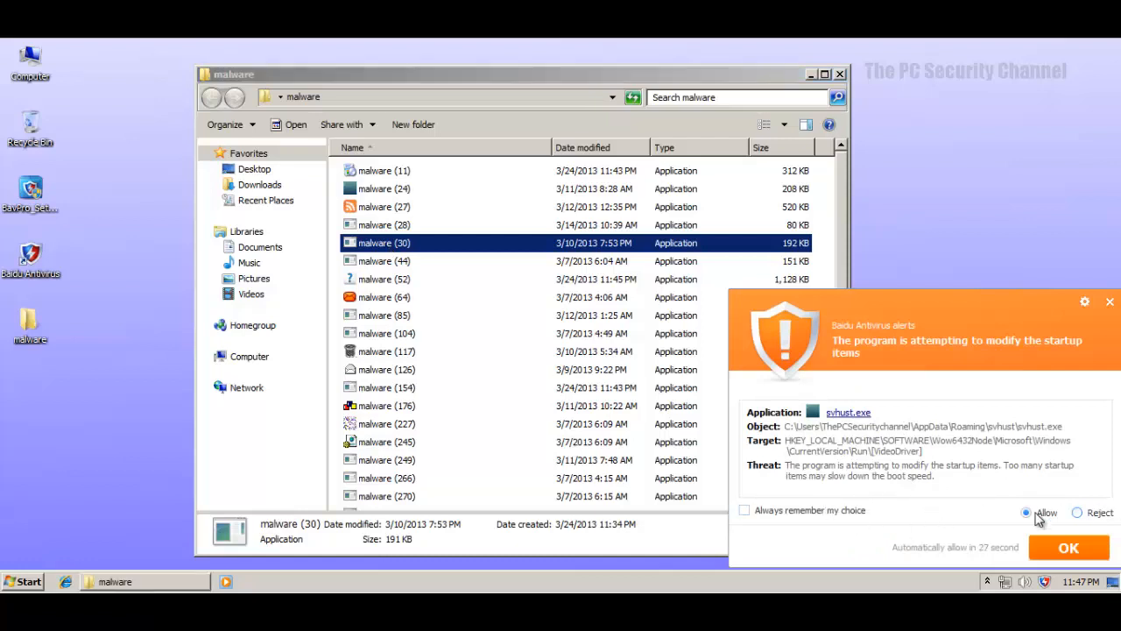
click(742, 510)
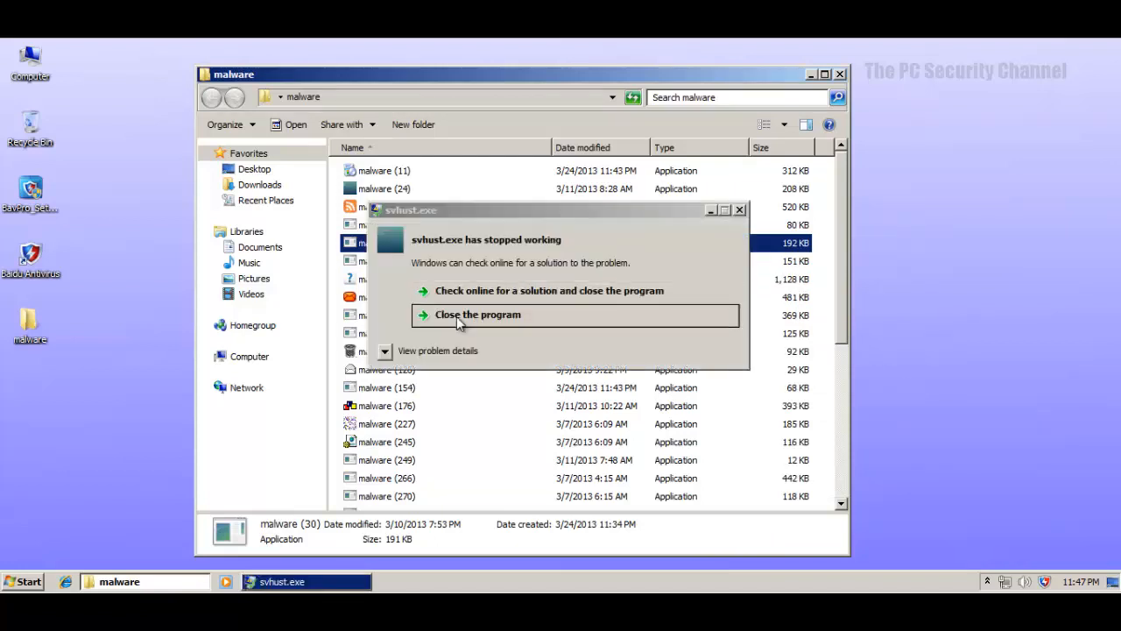
click(478, 313)
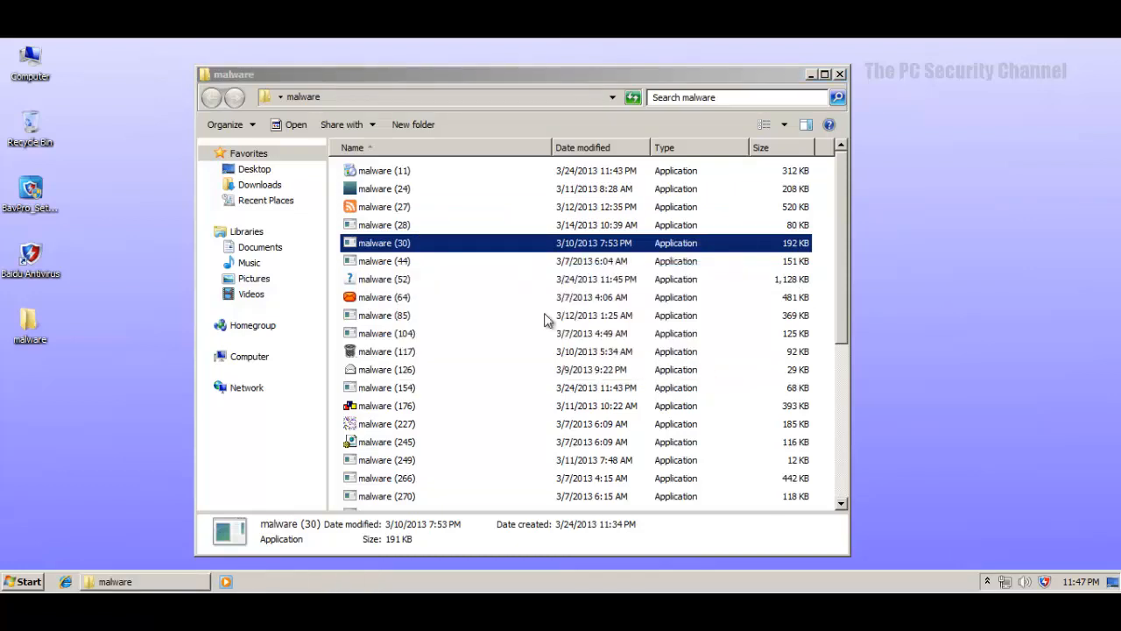
Step: Run malware (44) and reject its startup-item change with the choice always remembered
click(384, 261)
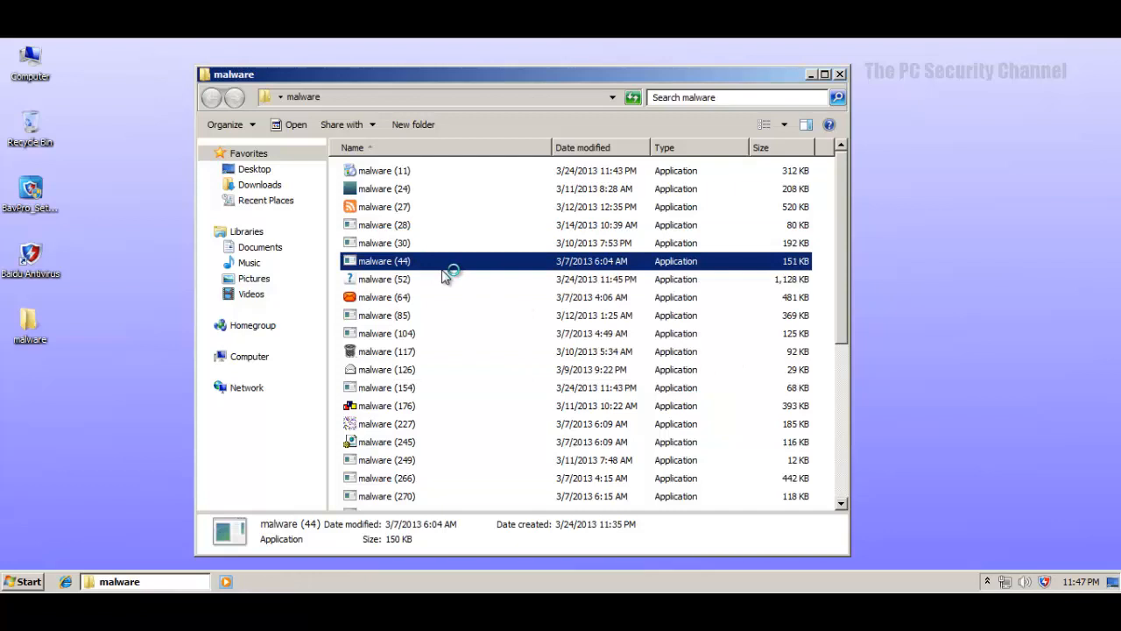
mouse_move(442, 266)
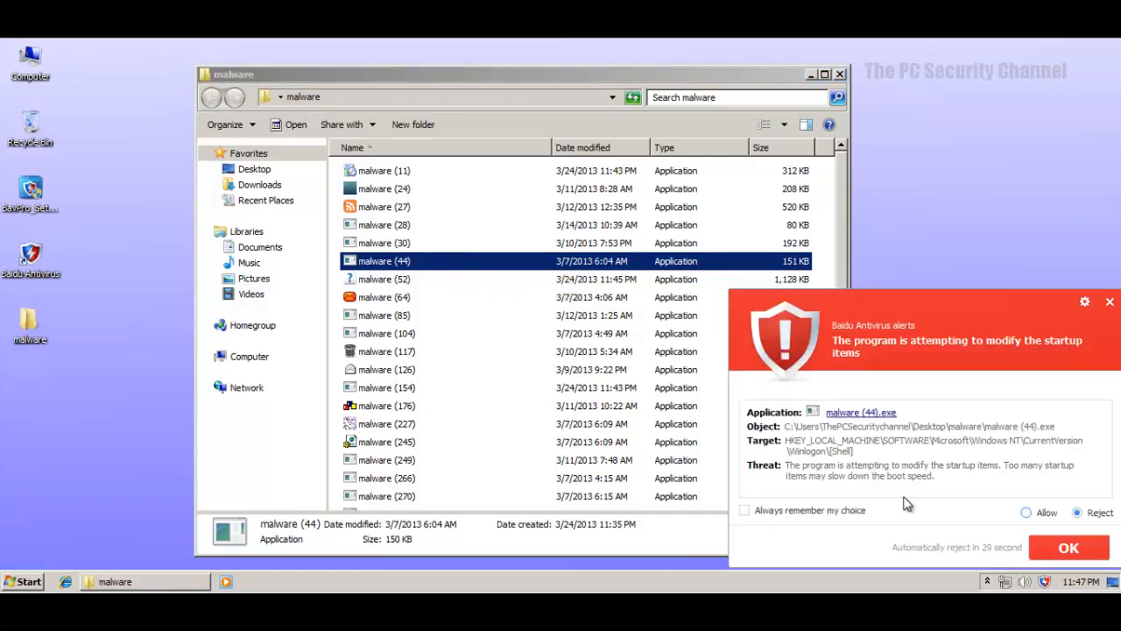
click(743, 509)
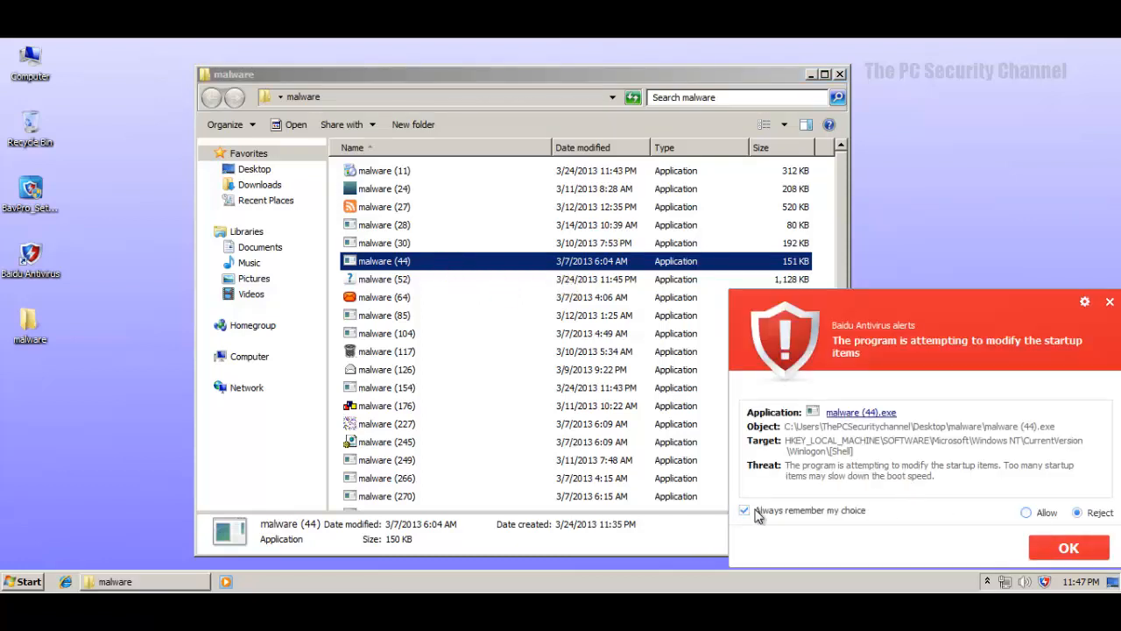
click(1068, 546)
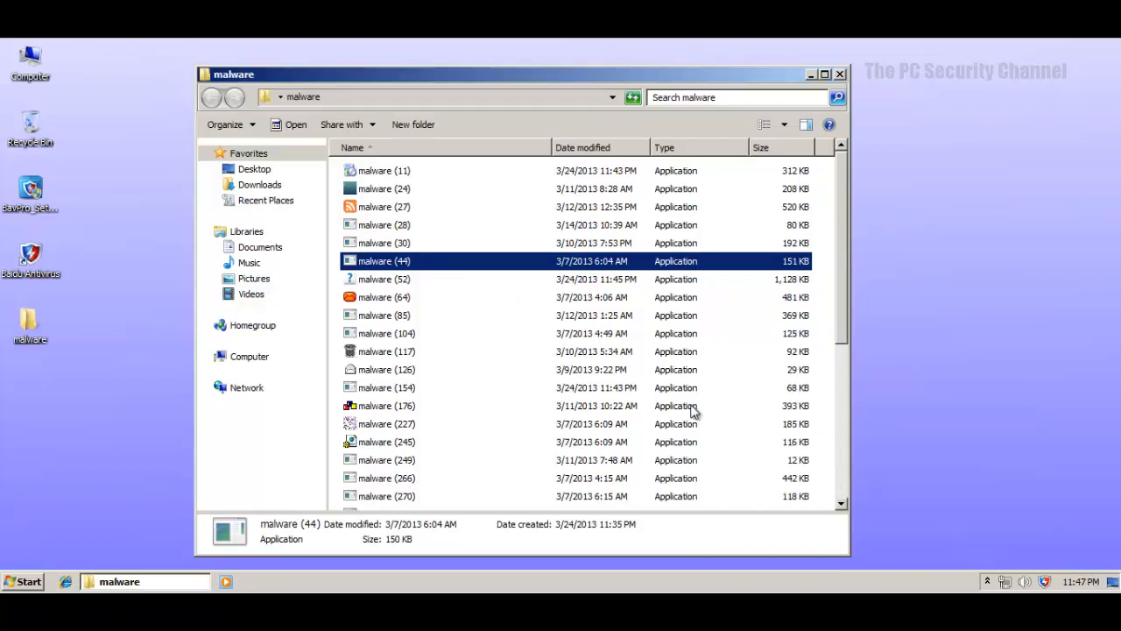
mouse_move(419, 288)
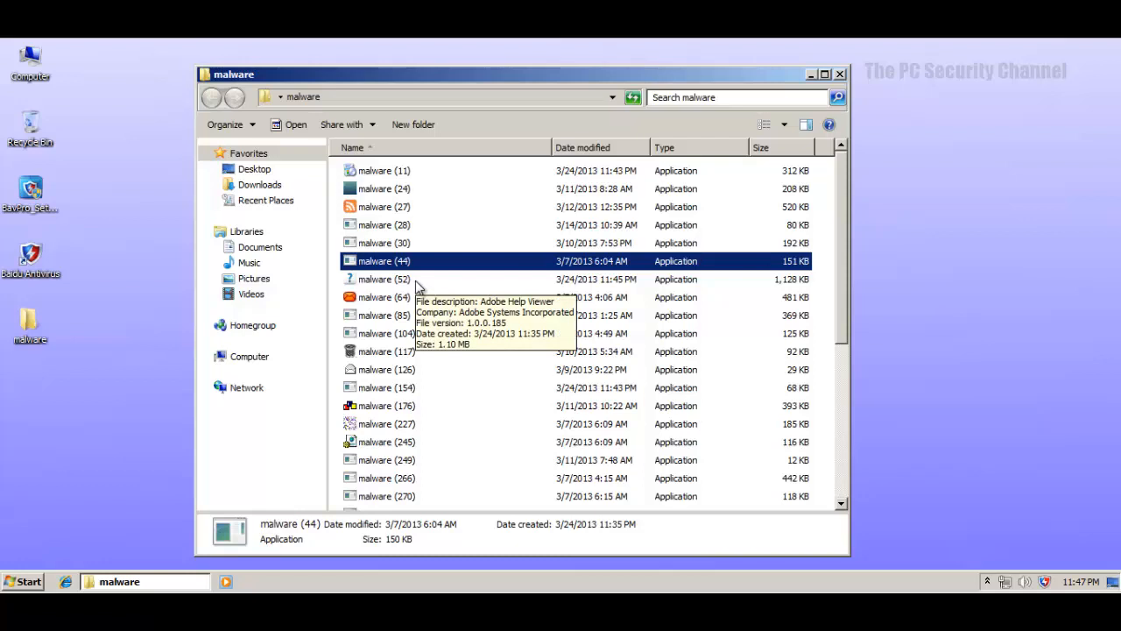
mouse_move(410, 283)
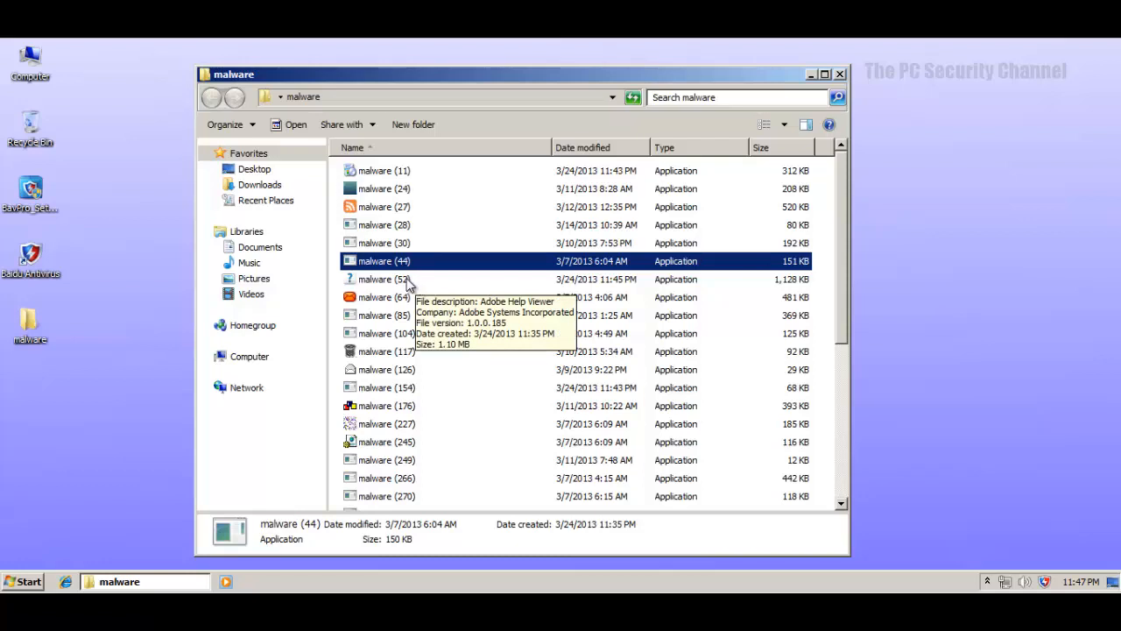
mouse_move(394, 289)
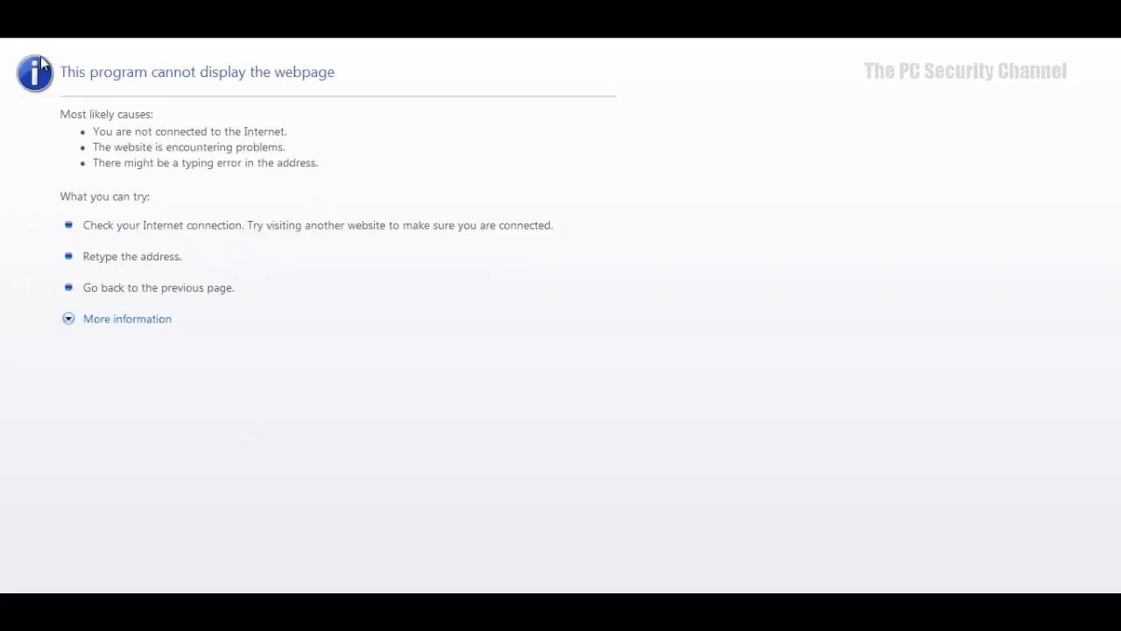
mouse_move(435, 171)
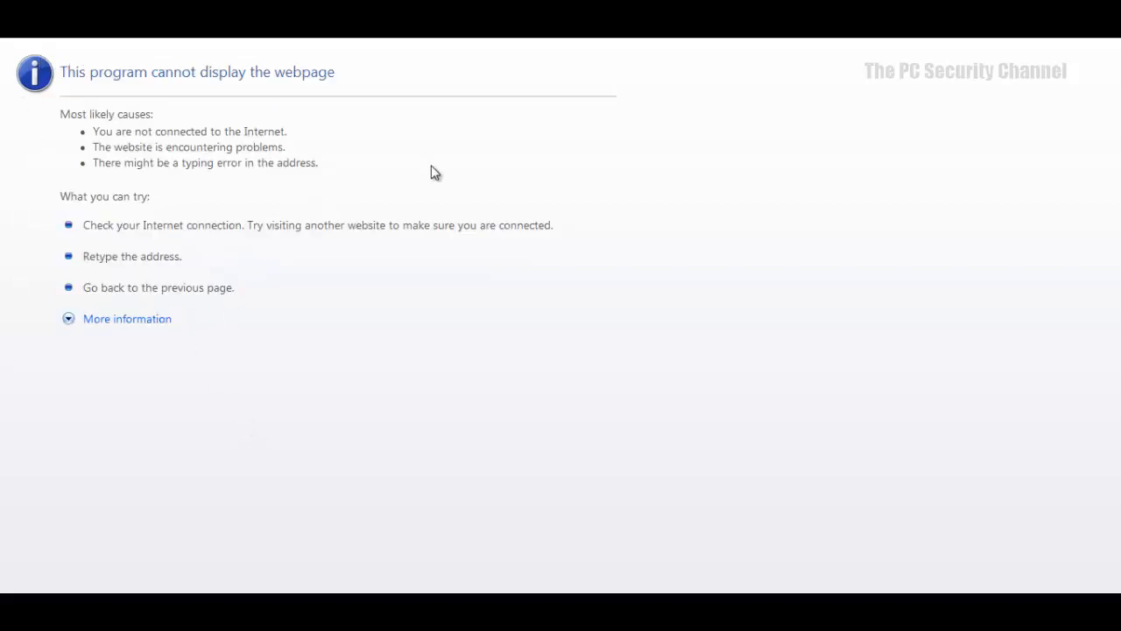
mouse_move(119, 94)
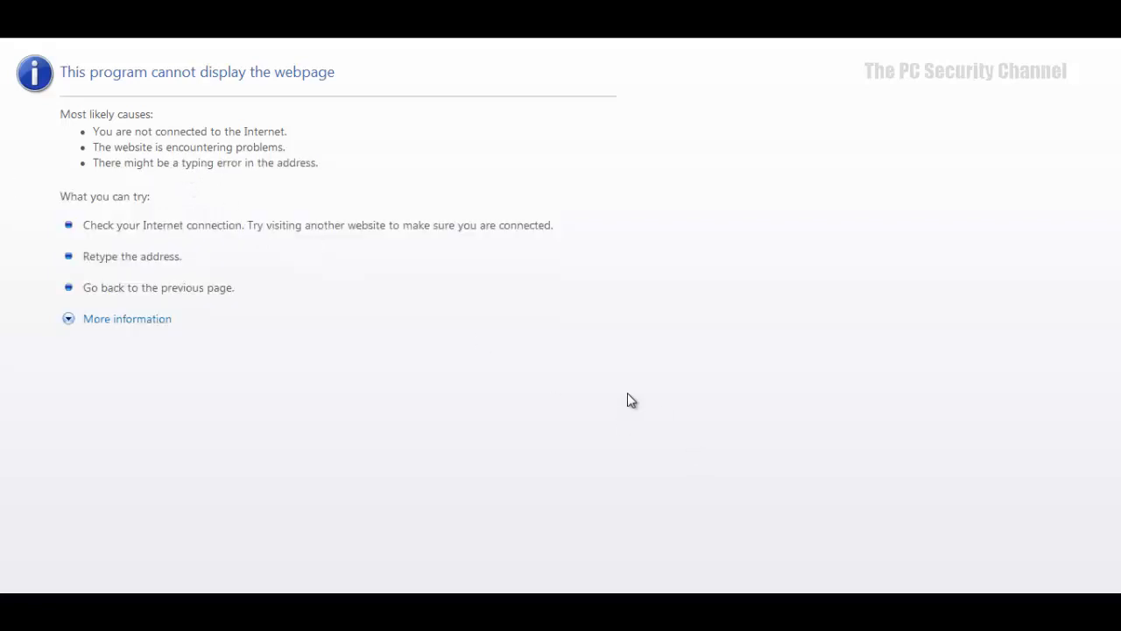
mouse_move(108, 54)
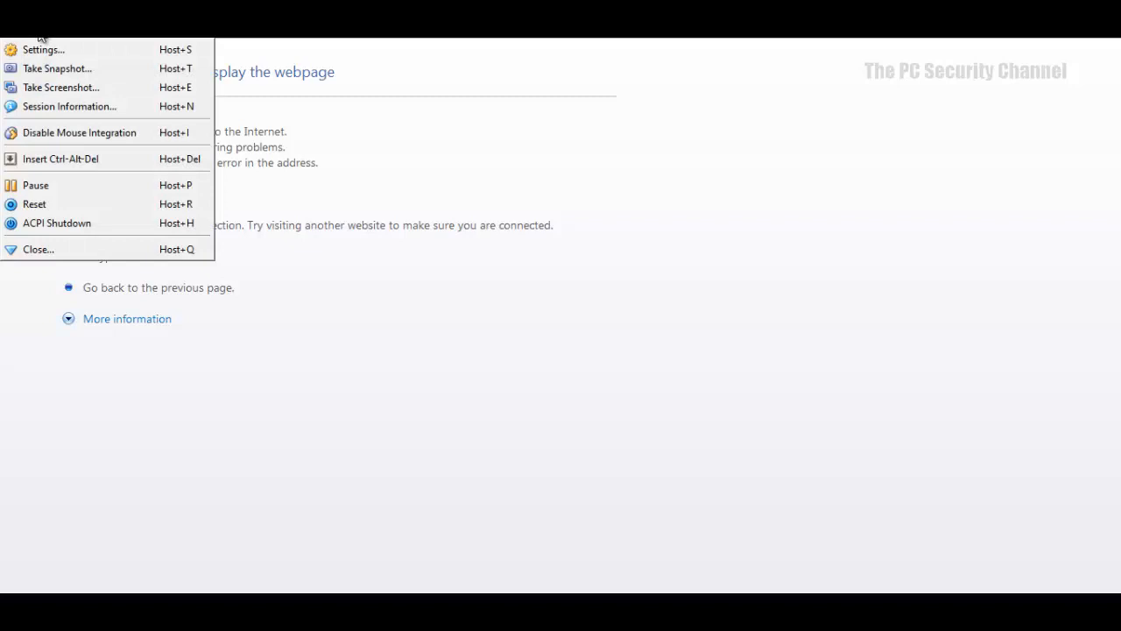
Step: Return from the error page to the guest desktop with the malware folder open
click(35, 203)
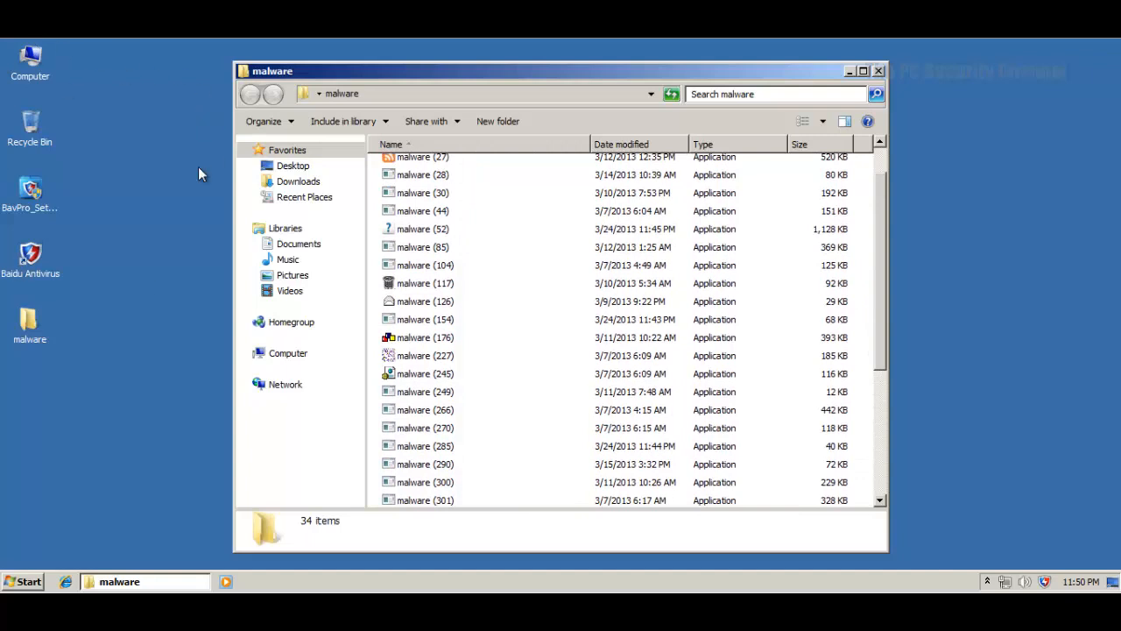
mouse_move(3, 333)
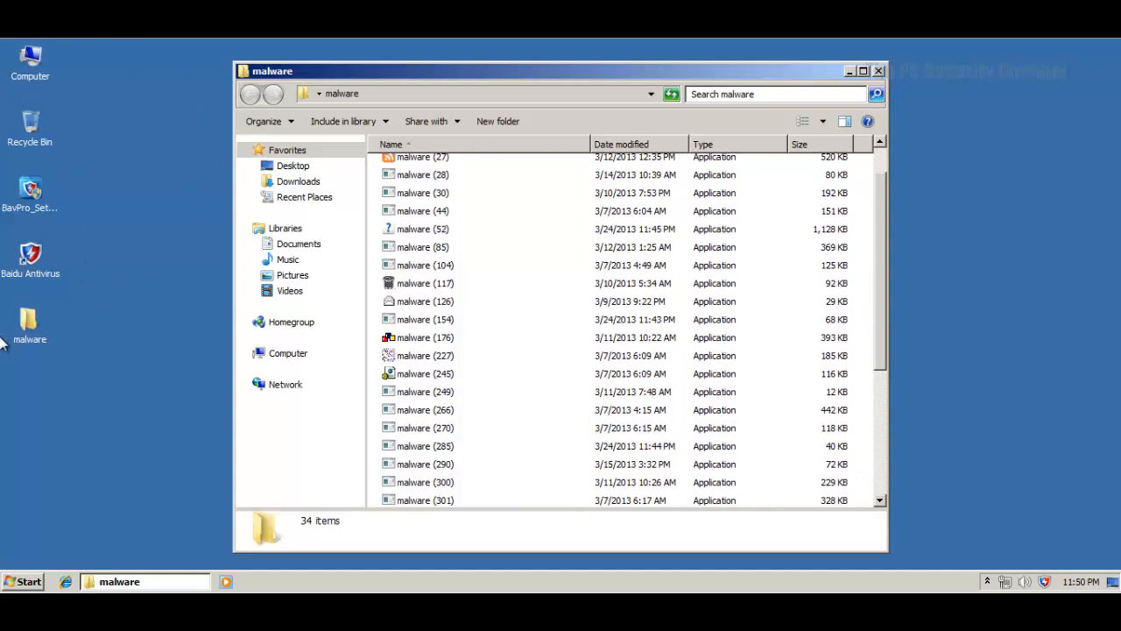
mouse_move(778, 354)
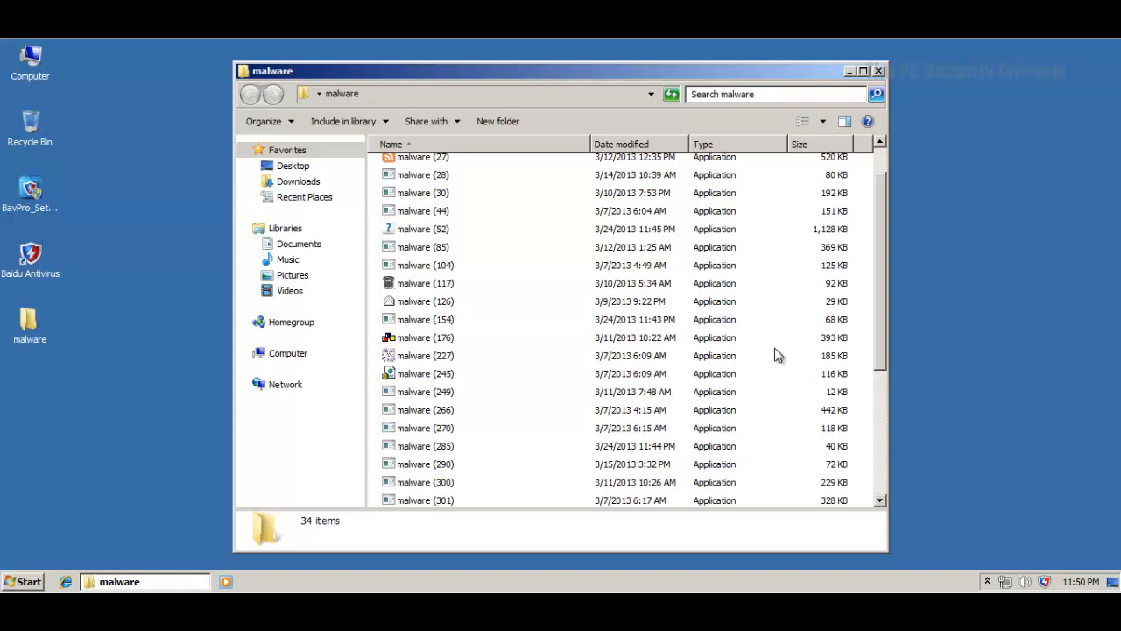
mouse_move(637, 214)
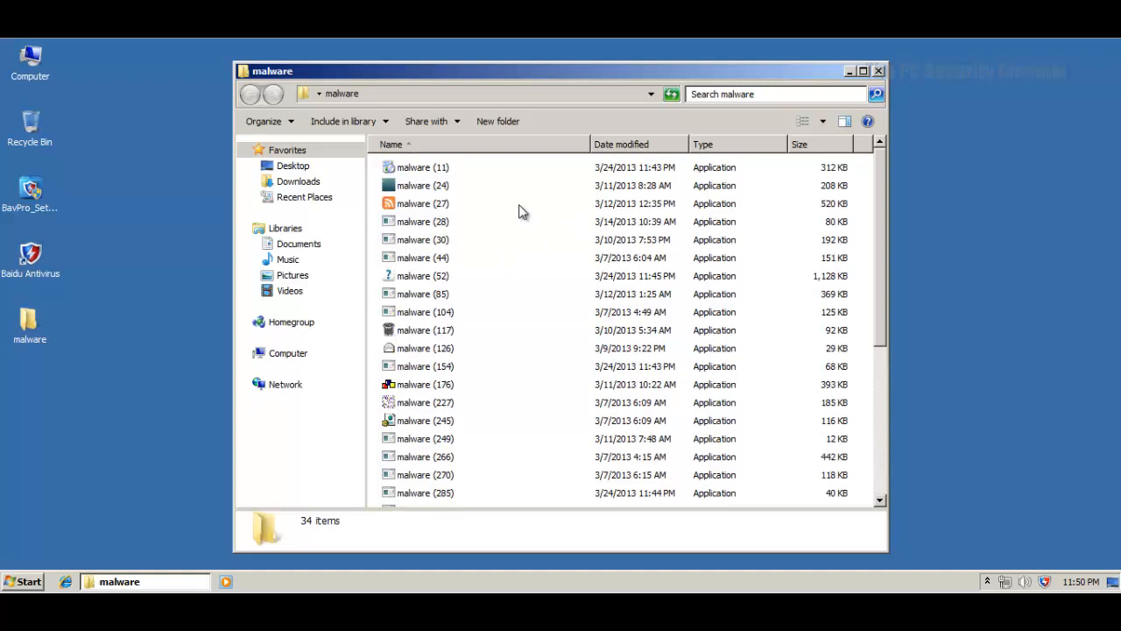
mouse_move(420, 331)
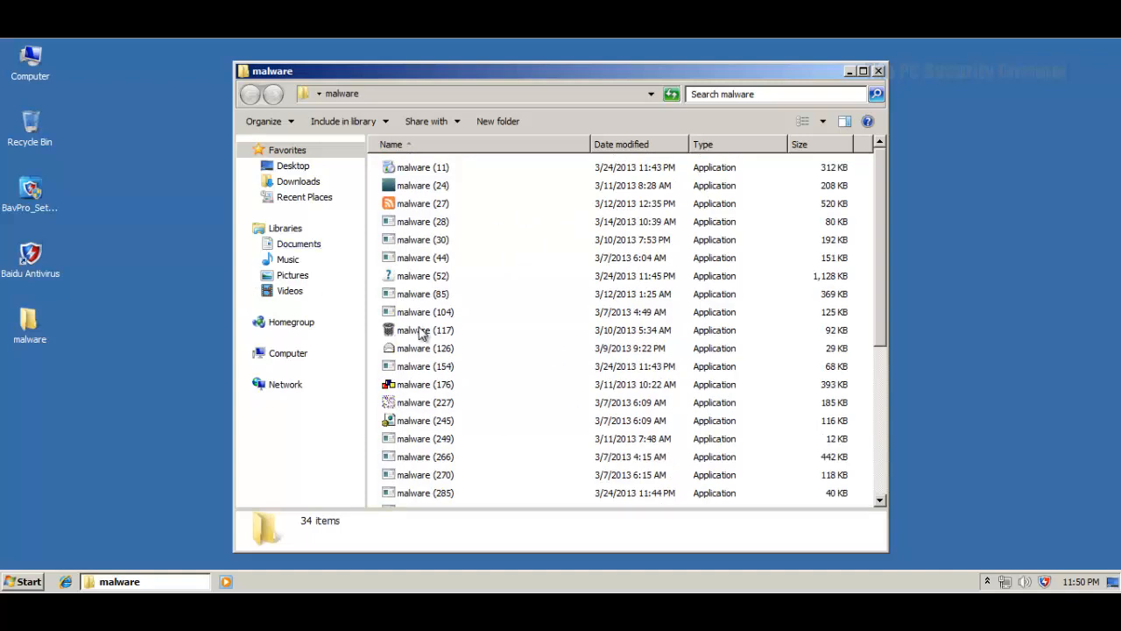
mouse_move(406, 305)
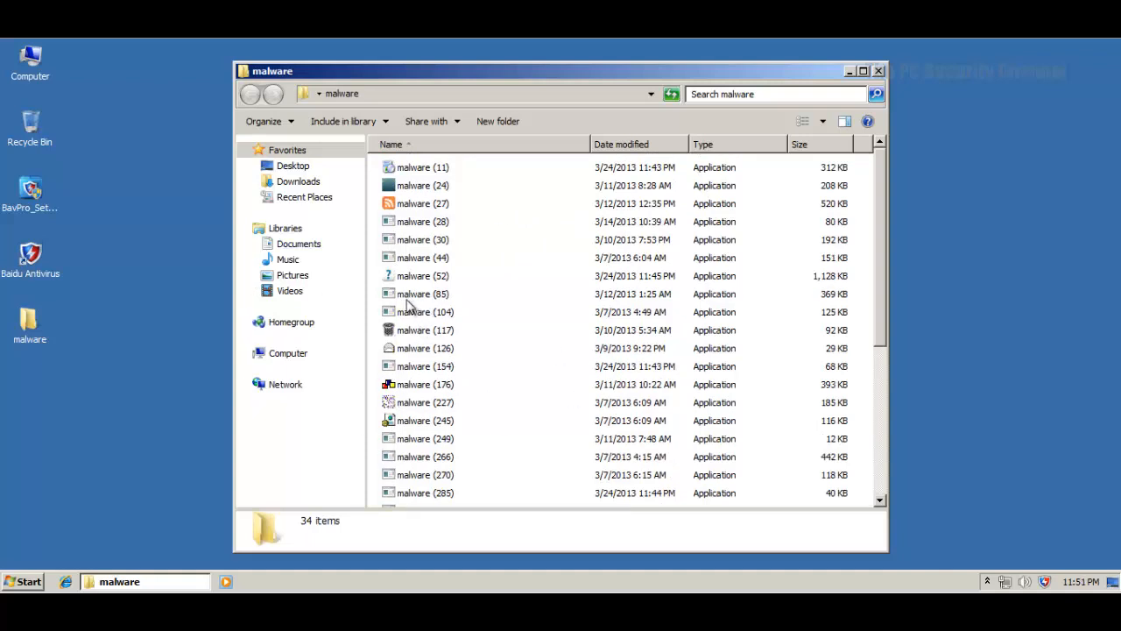
Step: Close the Baidu window, run malware (245), and OK the alert about Internet Explorer modifying startup items
scroll(down, 3)
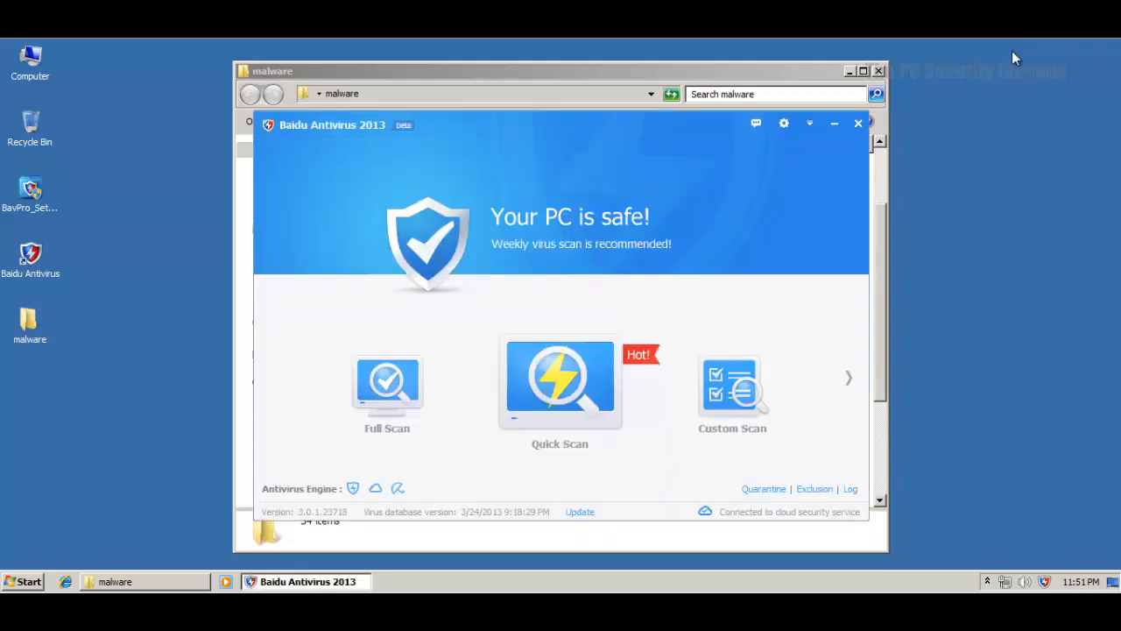
click(858, 123)
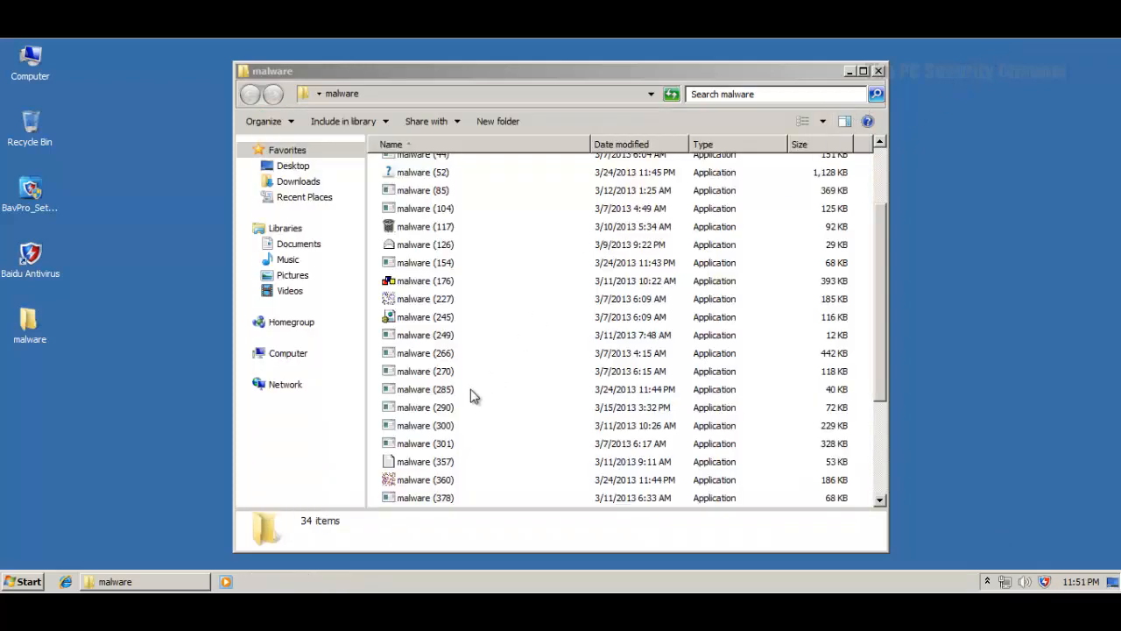
click(425, 315)
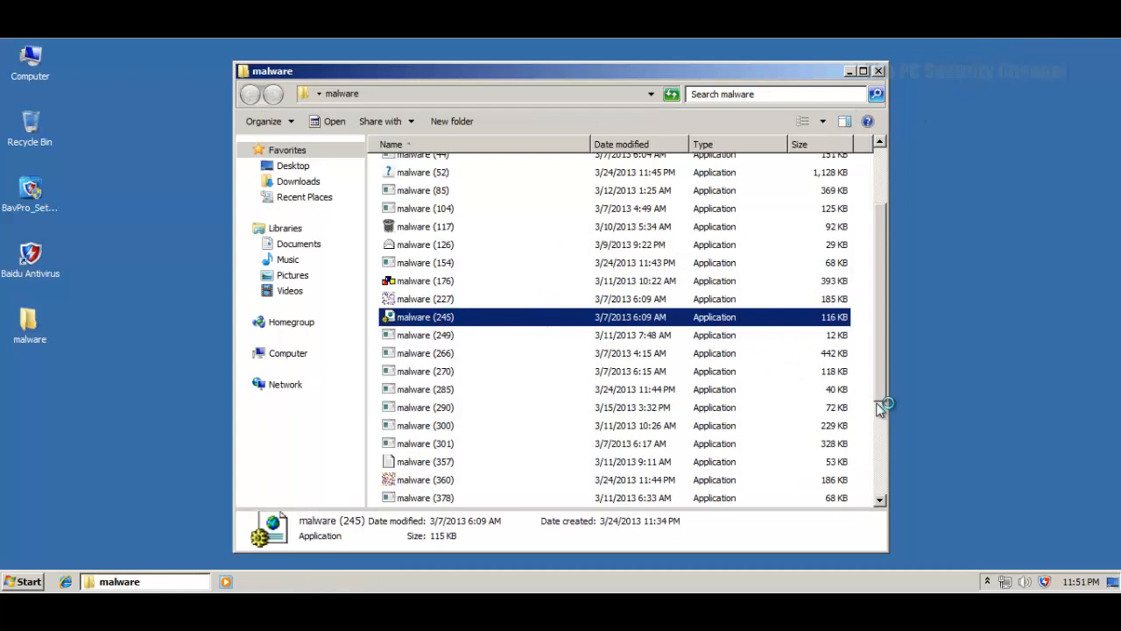
mouse_move(862, 378)
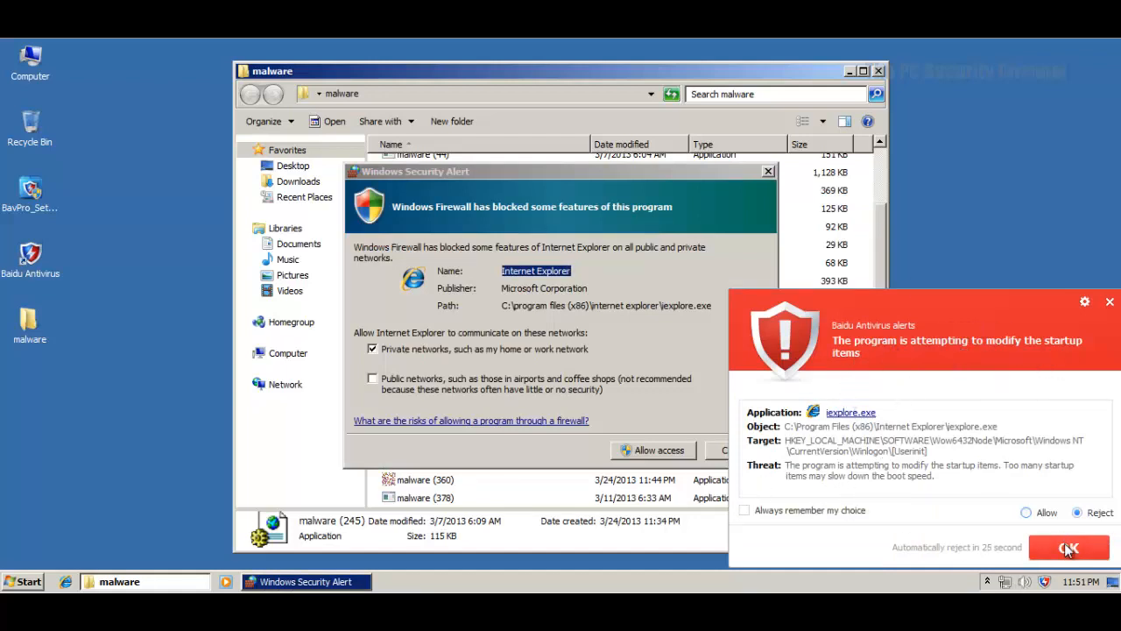
click(1068, 547)
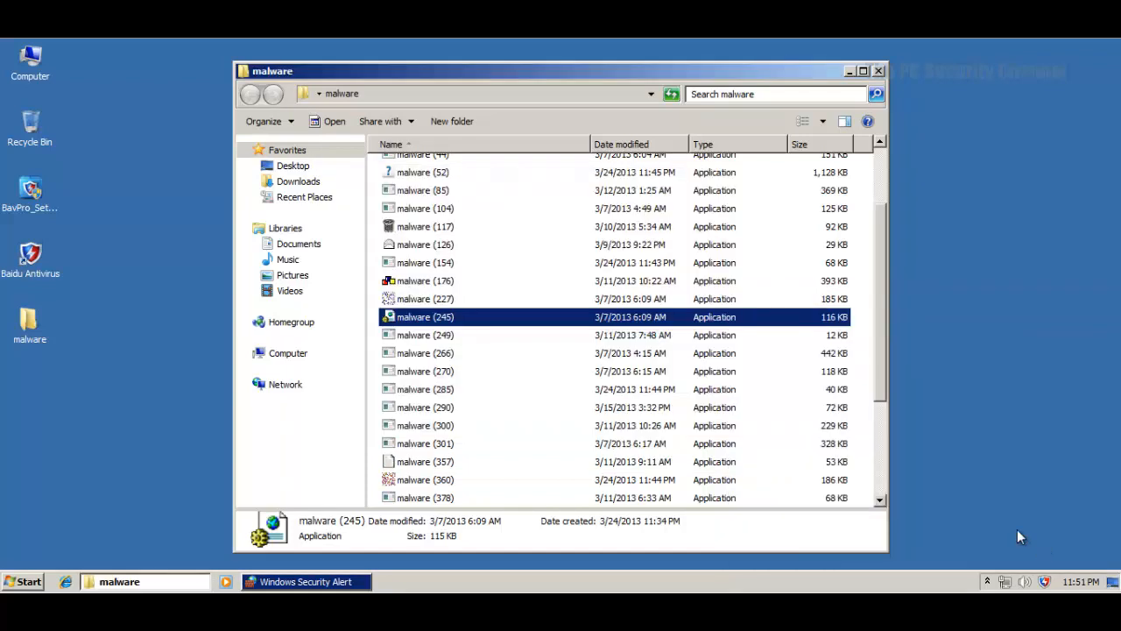
mouse_move(340, 575)
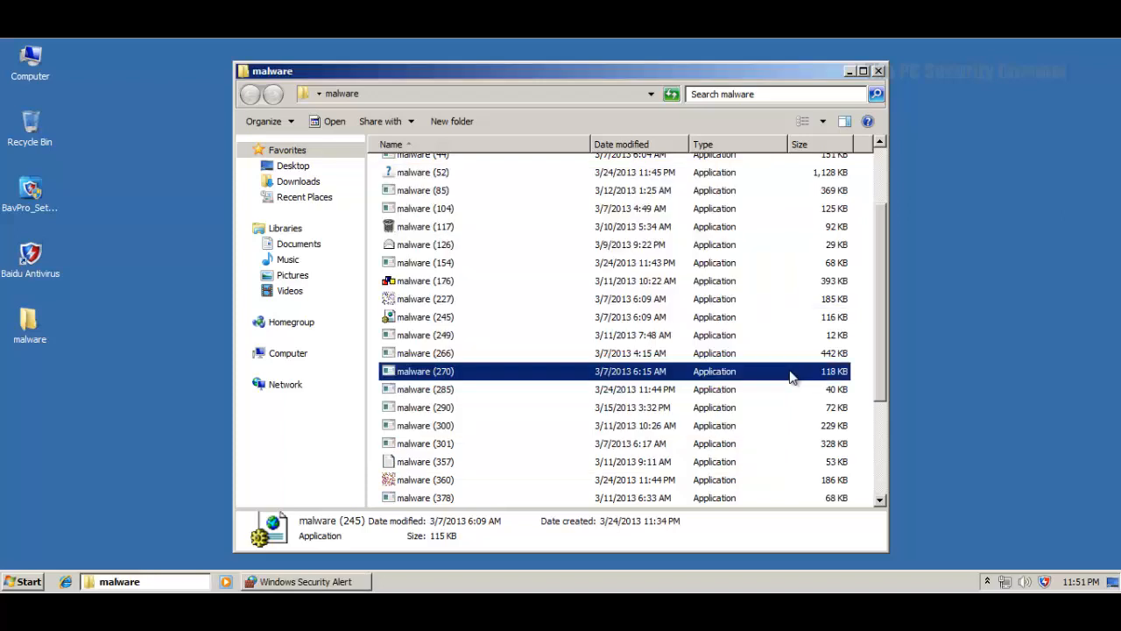
Step: Locate and run the malware (290) sample from the folder
click(426, 406)
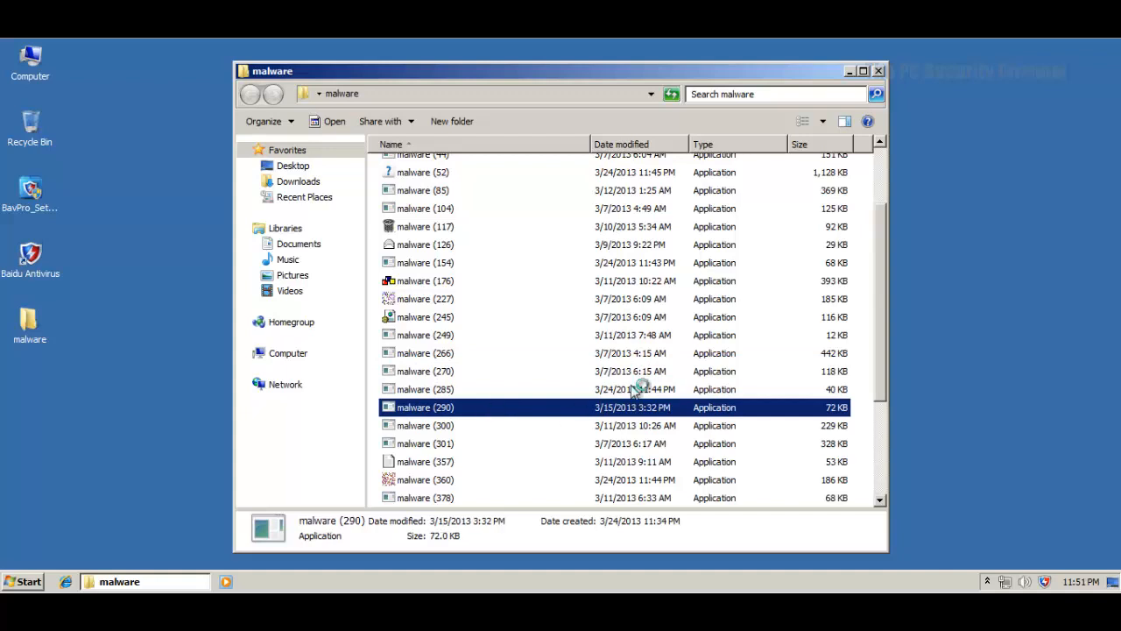
scroll(down, 3)
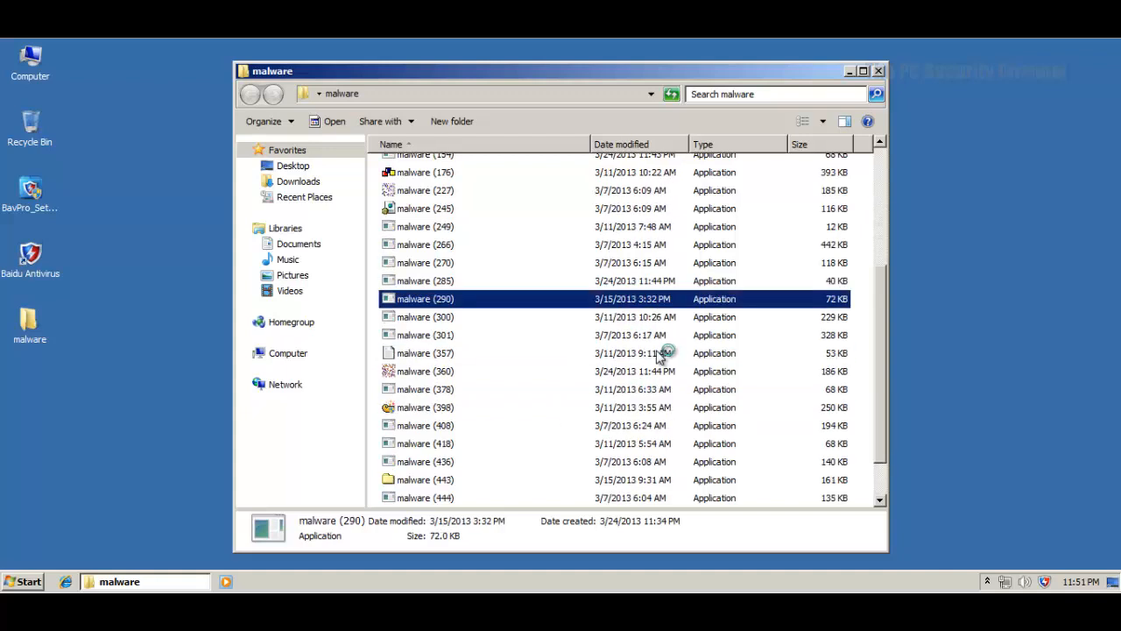
scroll(down, 3)
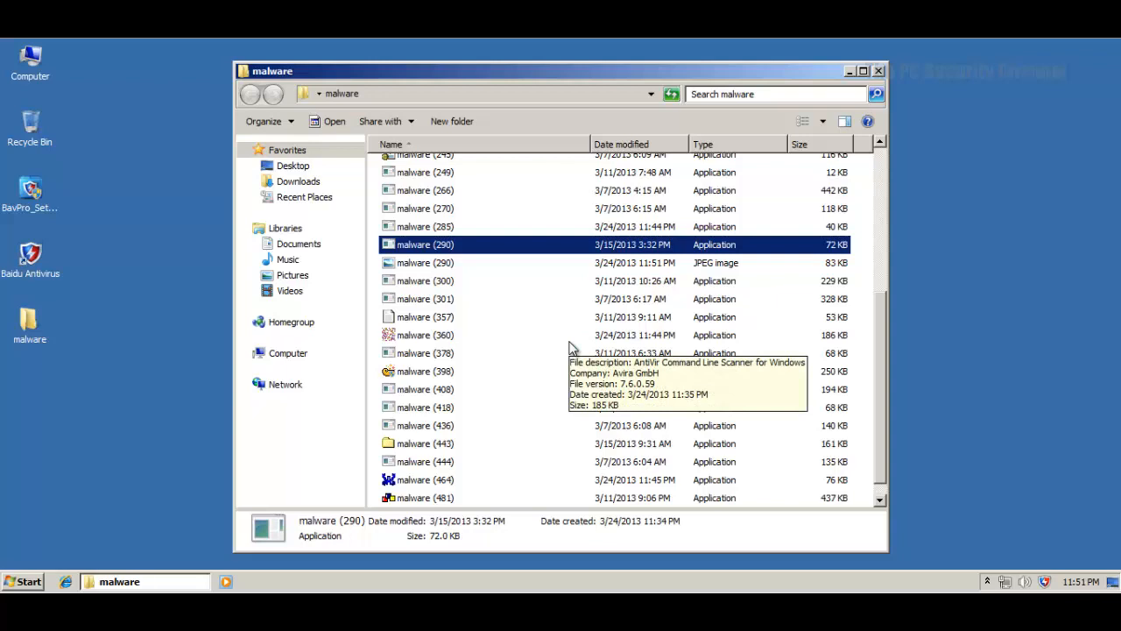
double_click(424, 262)
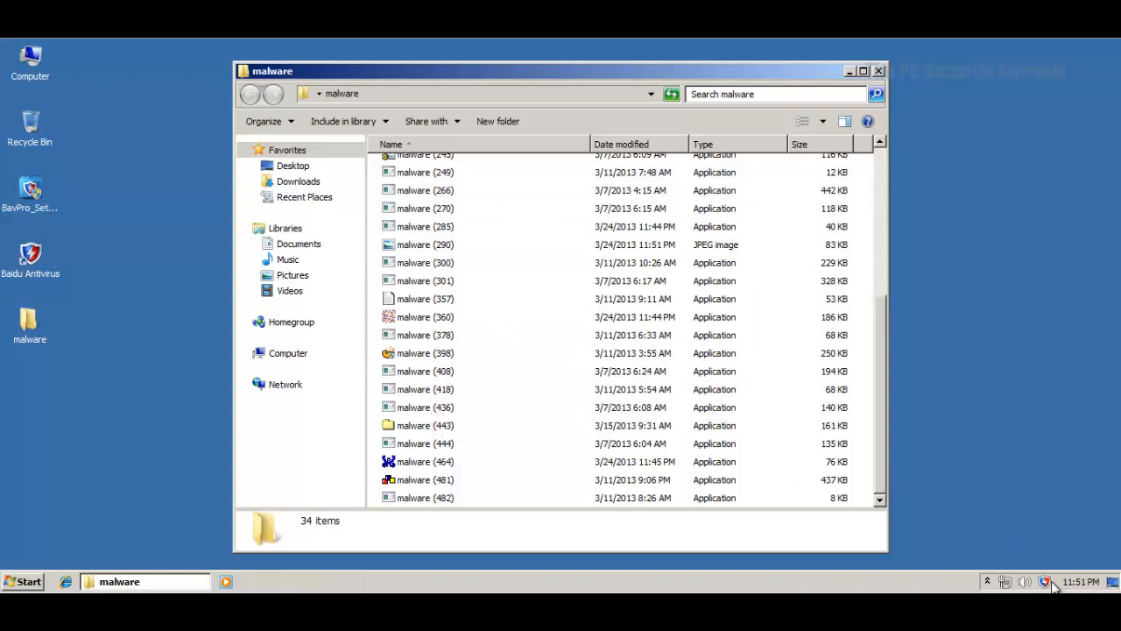
Step: Run malware (443), allow its startup change with the choice remembered, and cancel the Compatibility Assistant
click(423, 425)
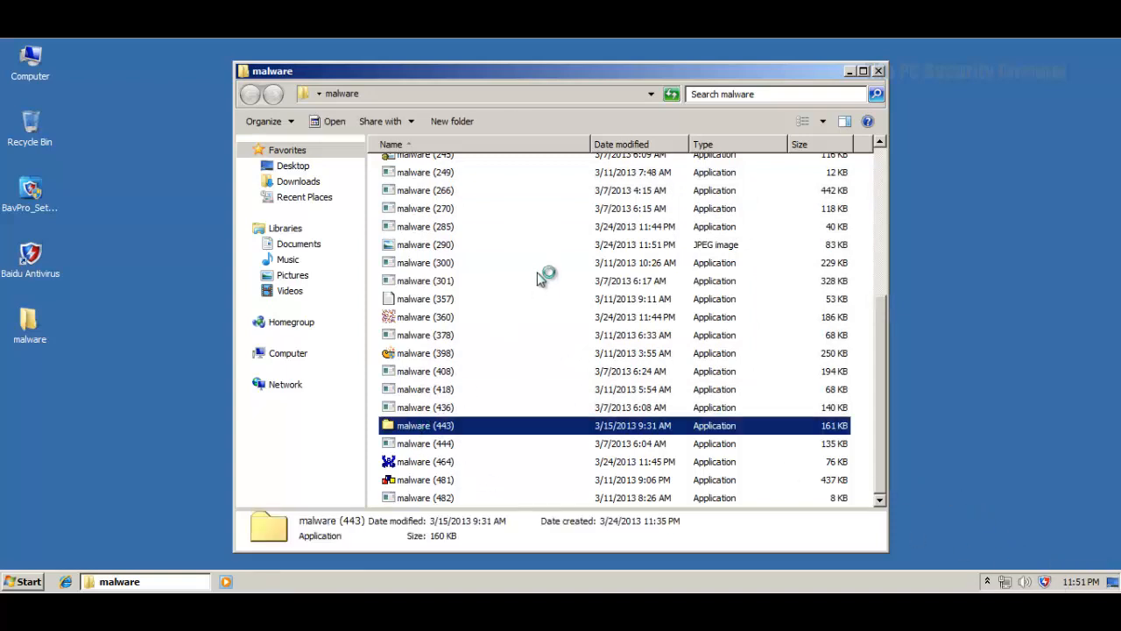
mouse_move(546, 280)
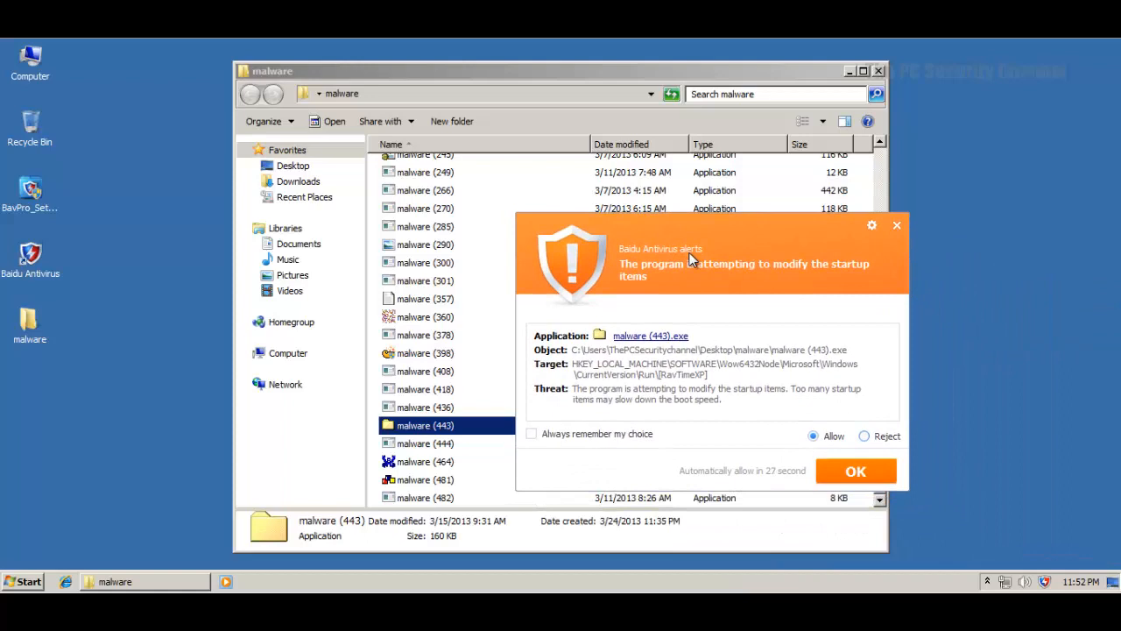
click(530, 434)
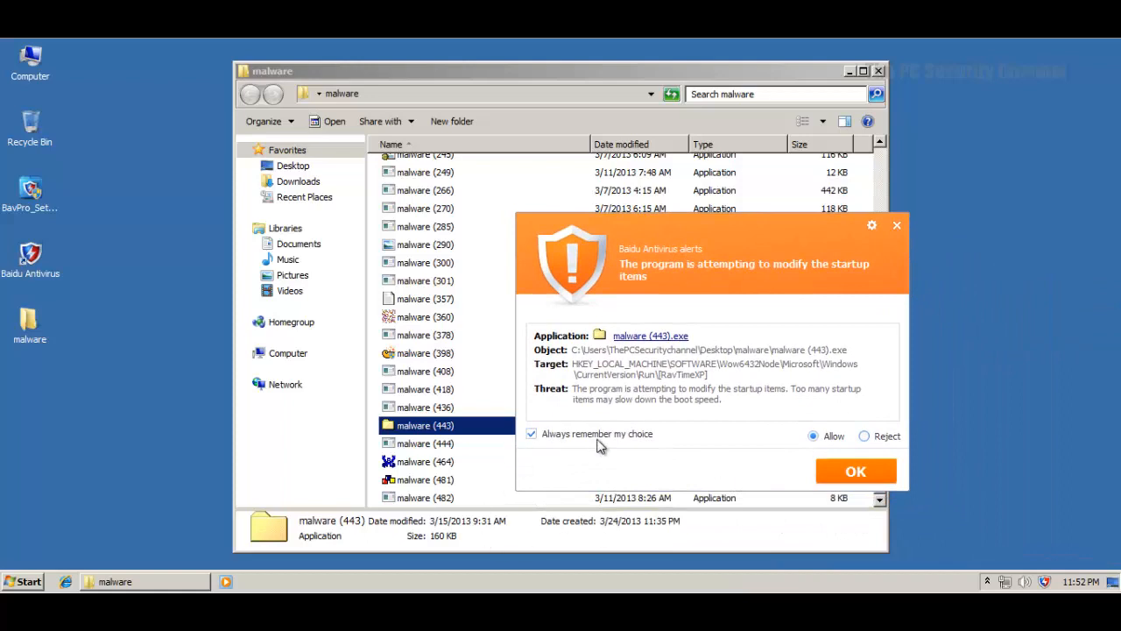
click(855, 471)
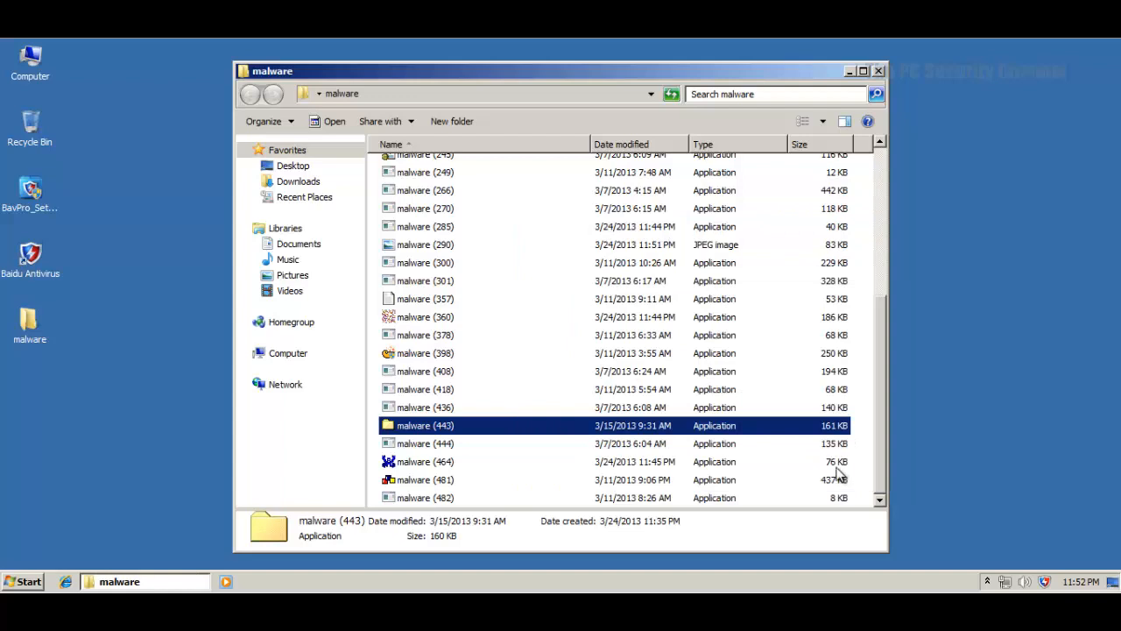
double_click(424, 426)
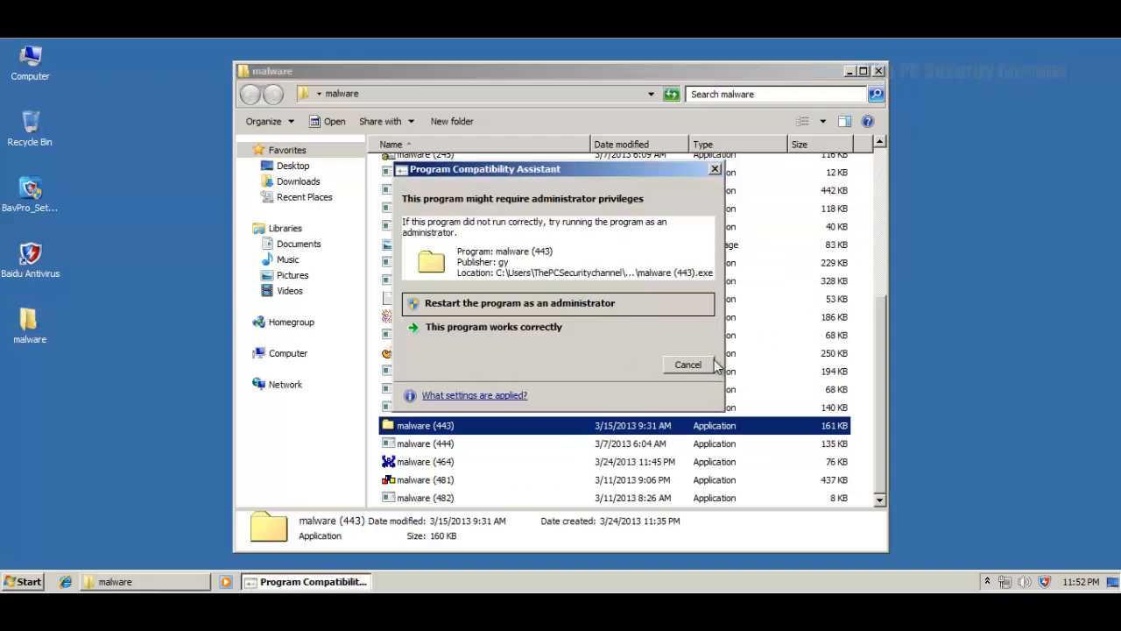
click(687, 364)
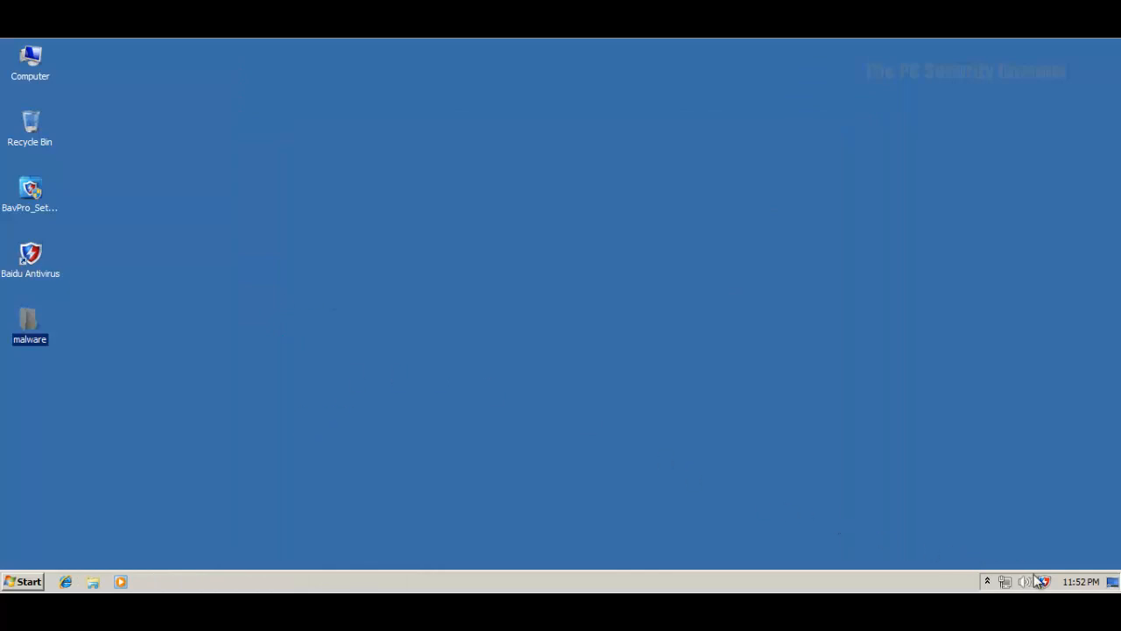
Step: Reopen Baidu Antivirus, view the real-time protection panel, then close the main window
double_click(30, 254)
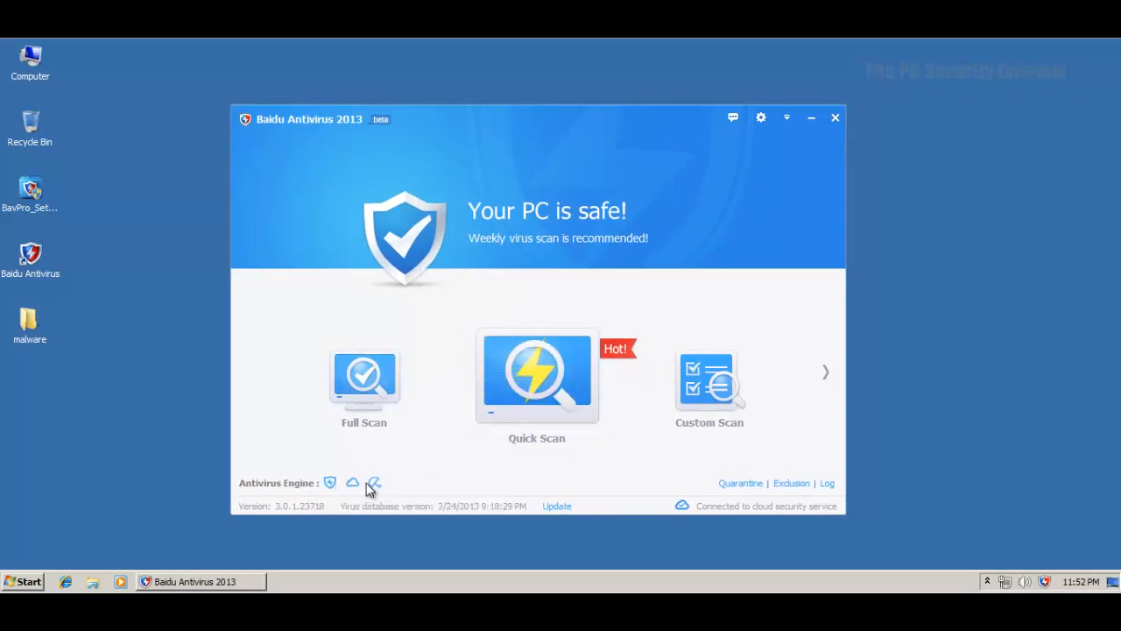
mouse_move(599, 165)
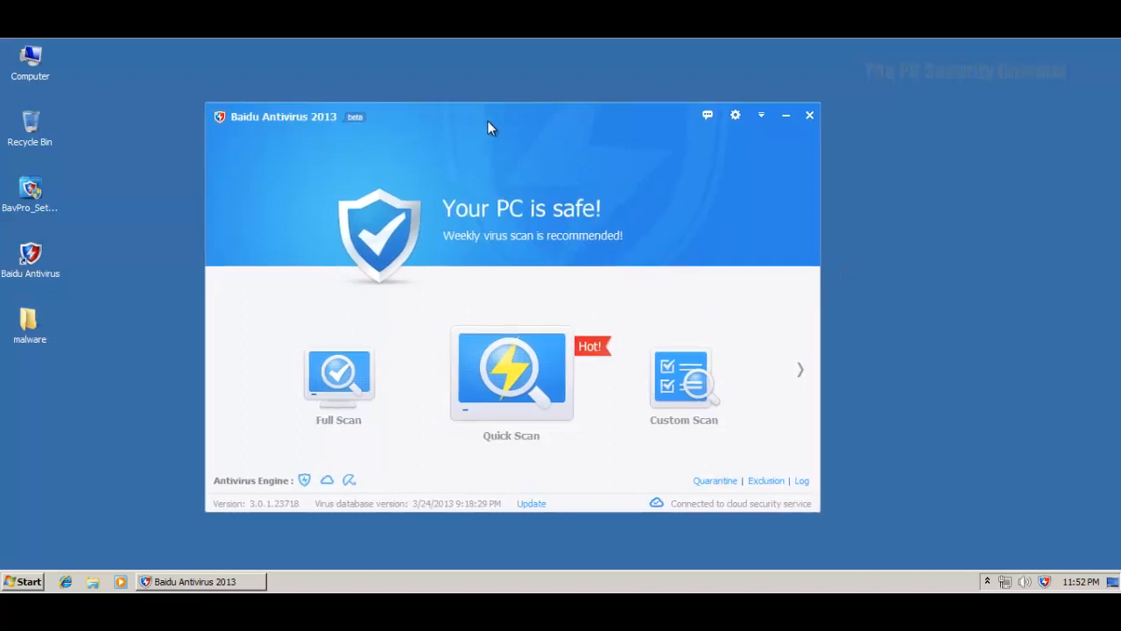
mouse_move(364, 119)
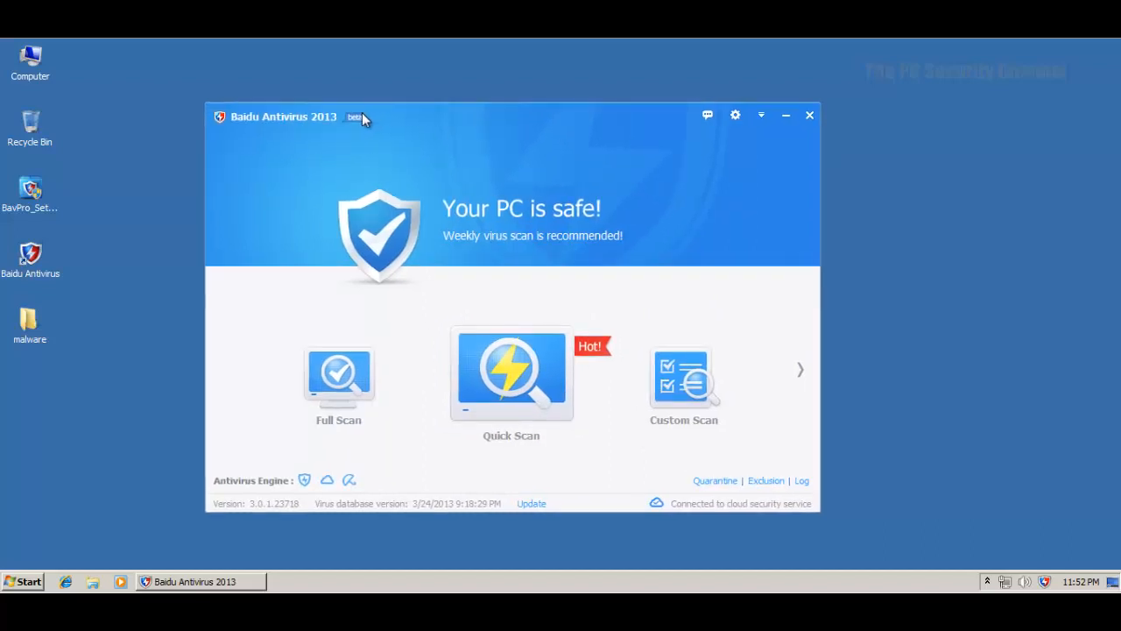
mouse_move(736, 116)
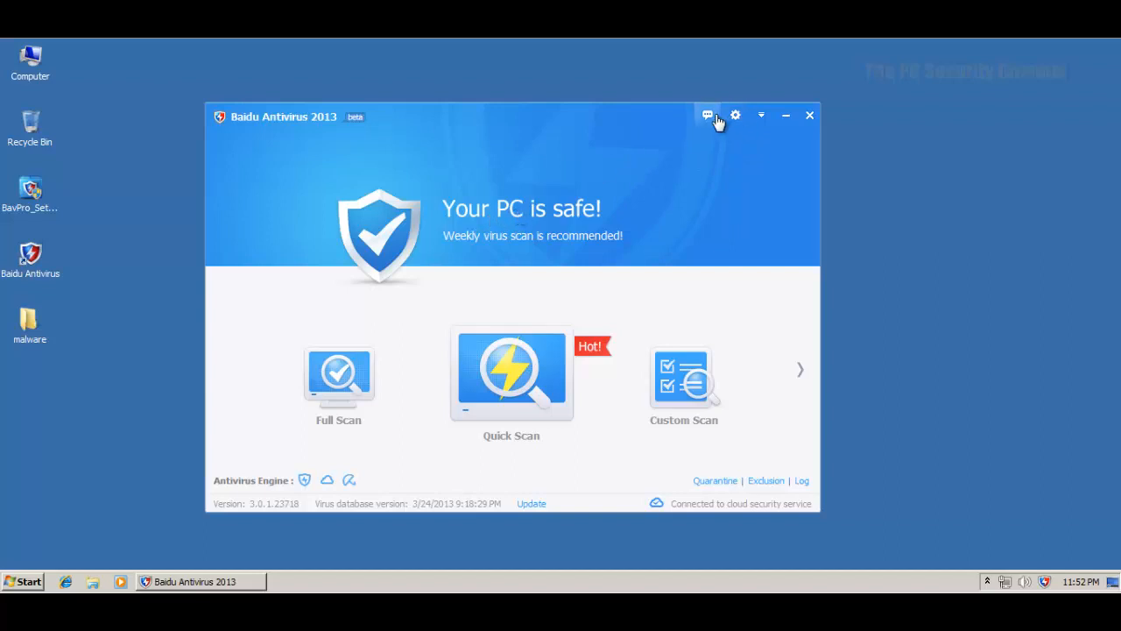
mouse_move(536, 150)
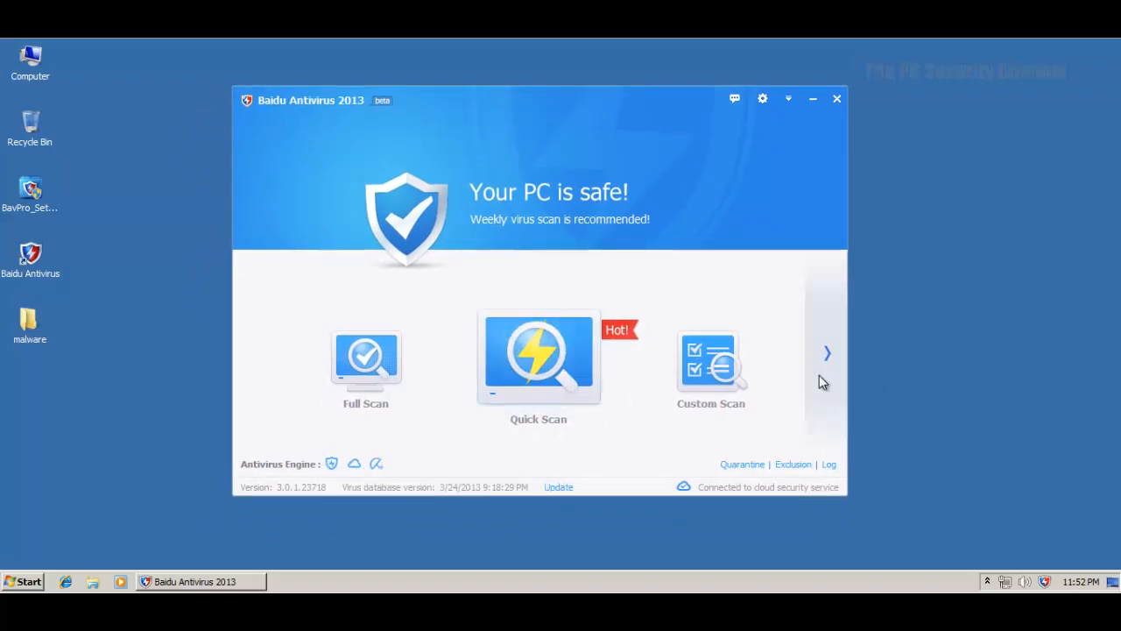
click(827, 354)
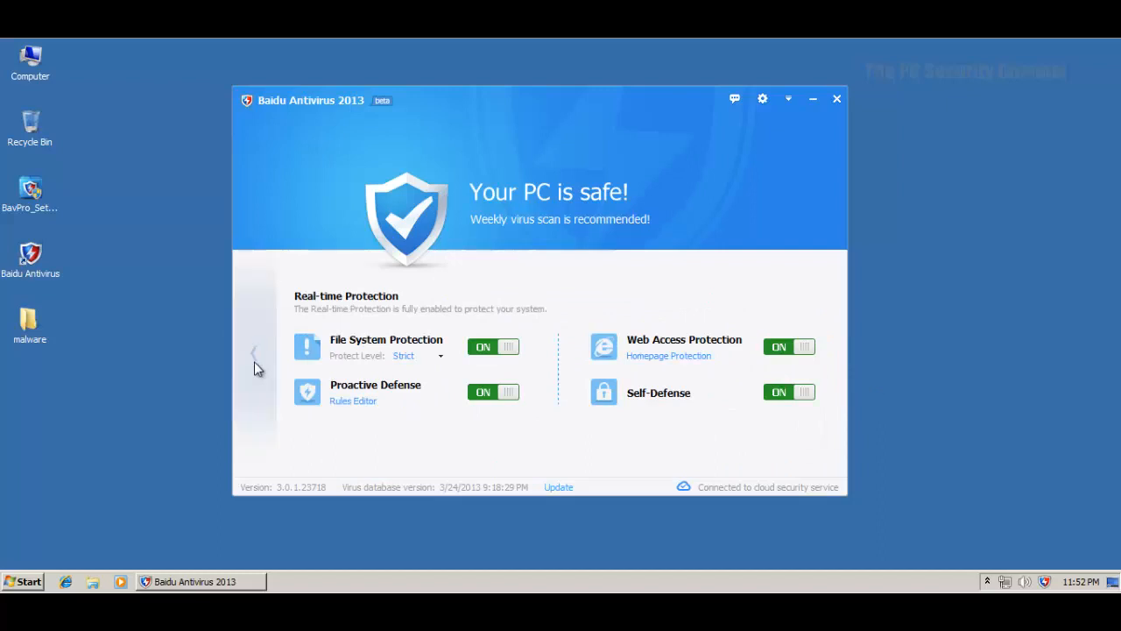
click(254, 352)
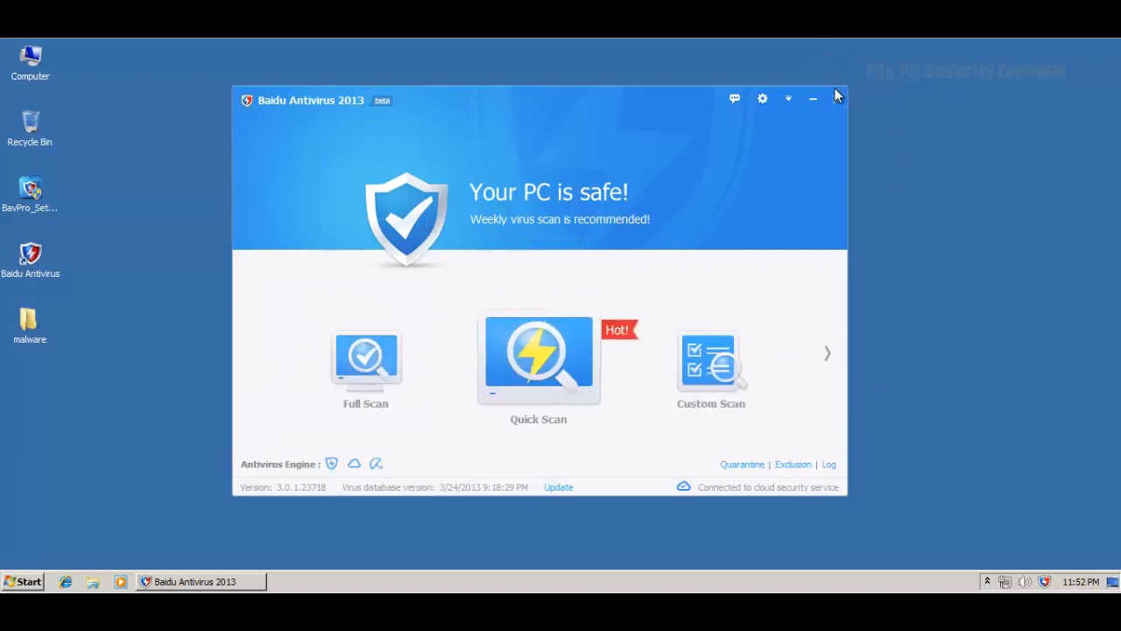
mouse_move(851, 98)
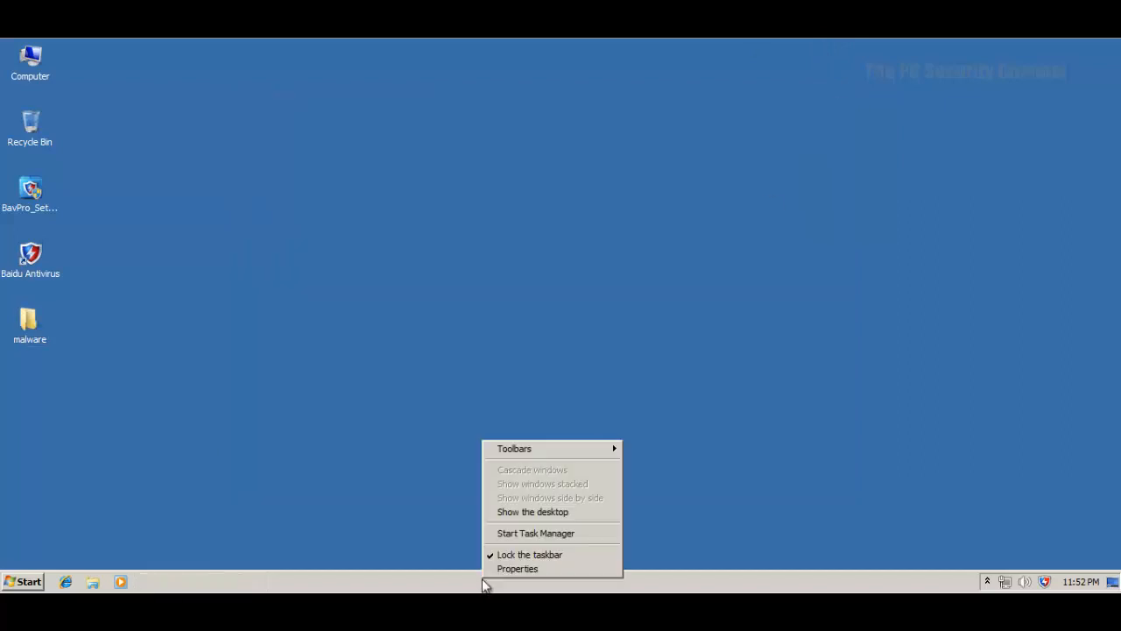
Step: Start Task Manager, show processes from all users to see Baidu's running services, then close it
click(532, 512)
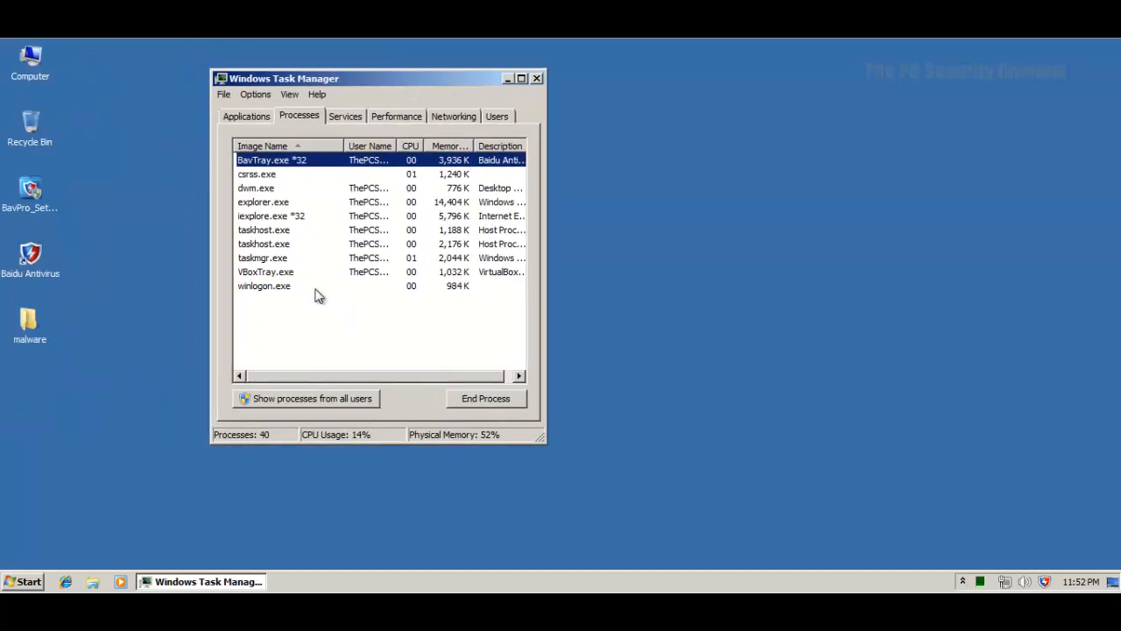
click(245, 397)
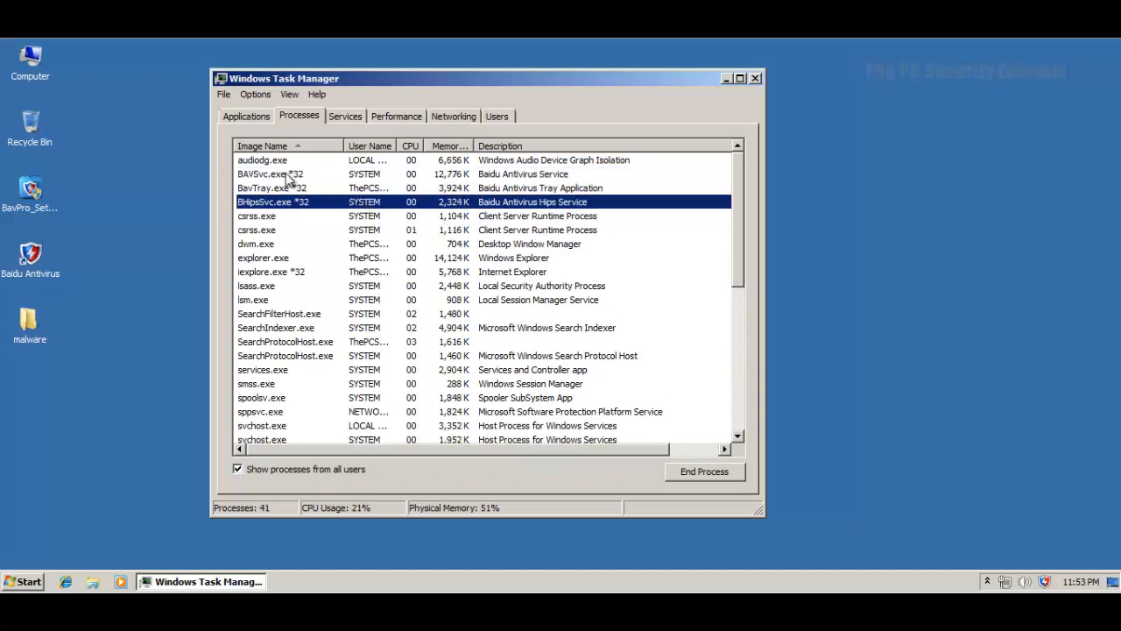
scroll(down, 3)
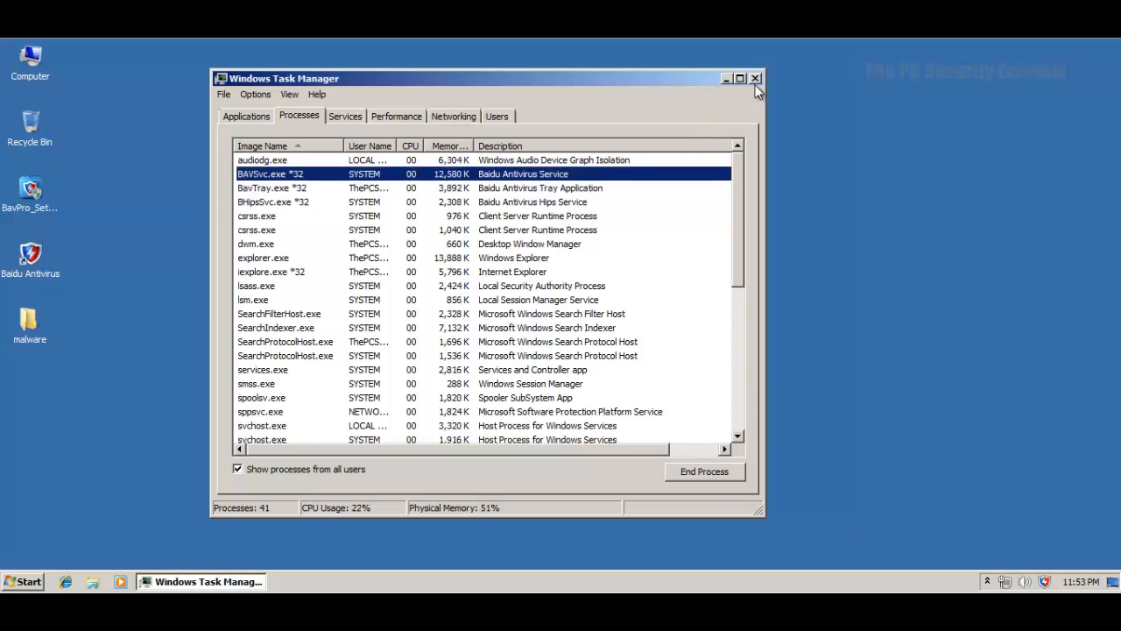
click(755, 78)
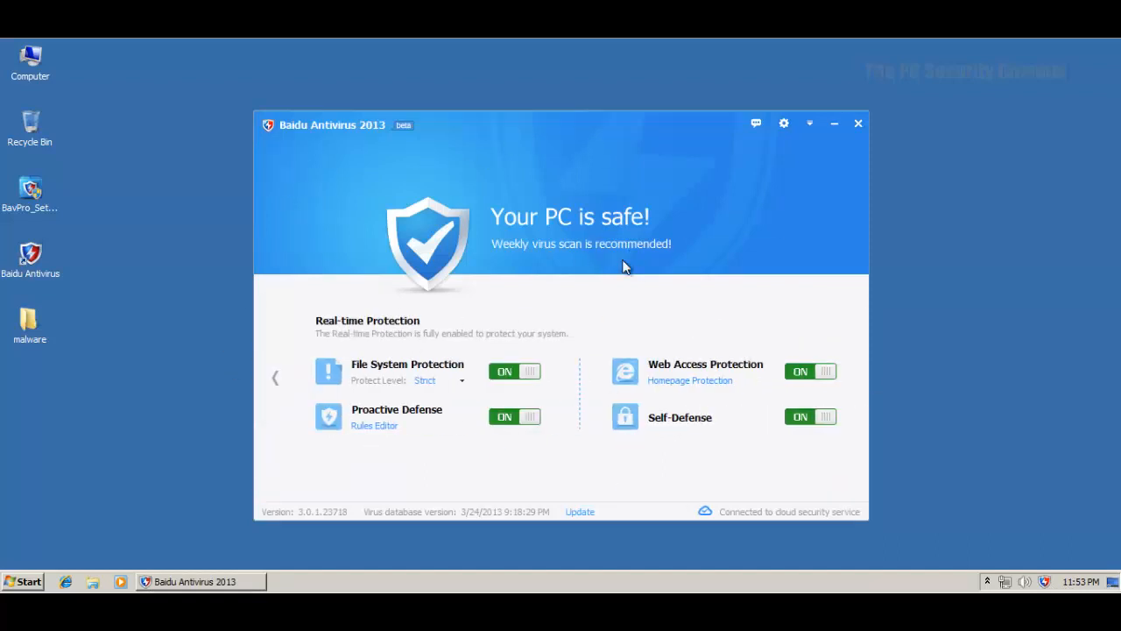
mouse_move(305, 394)
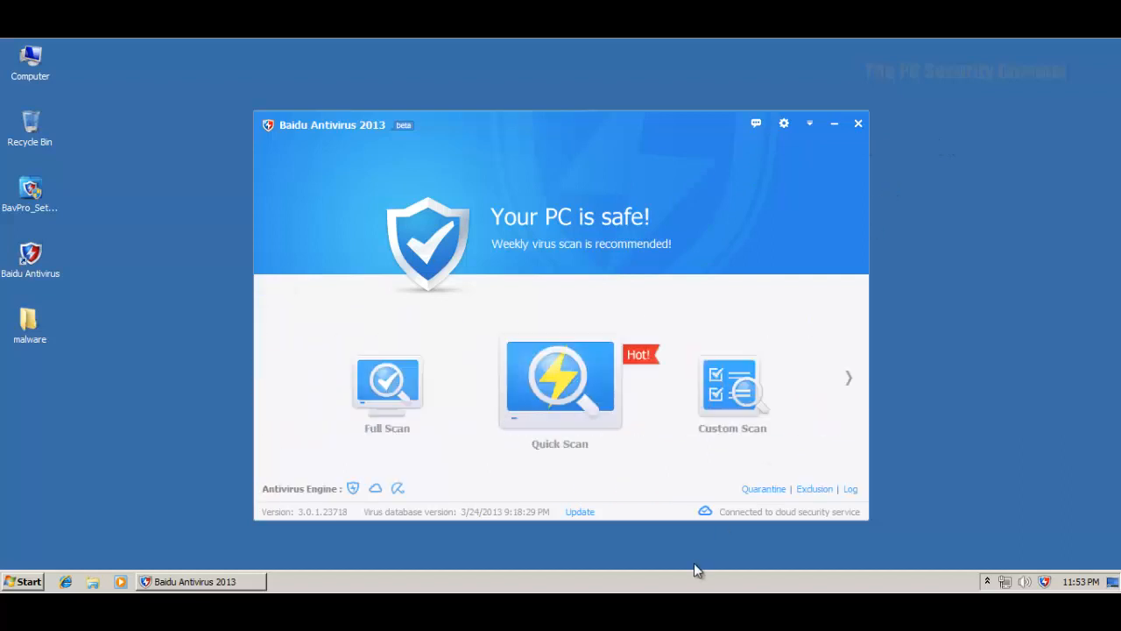
Step: Go back from the real-time protection switches to the Full/Quick/Custom Scan view
click(858, 122)
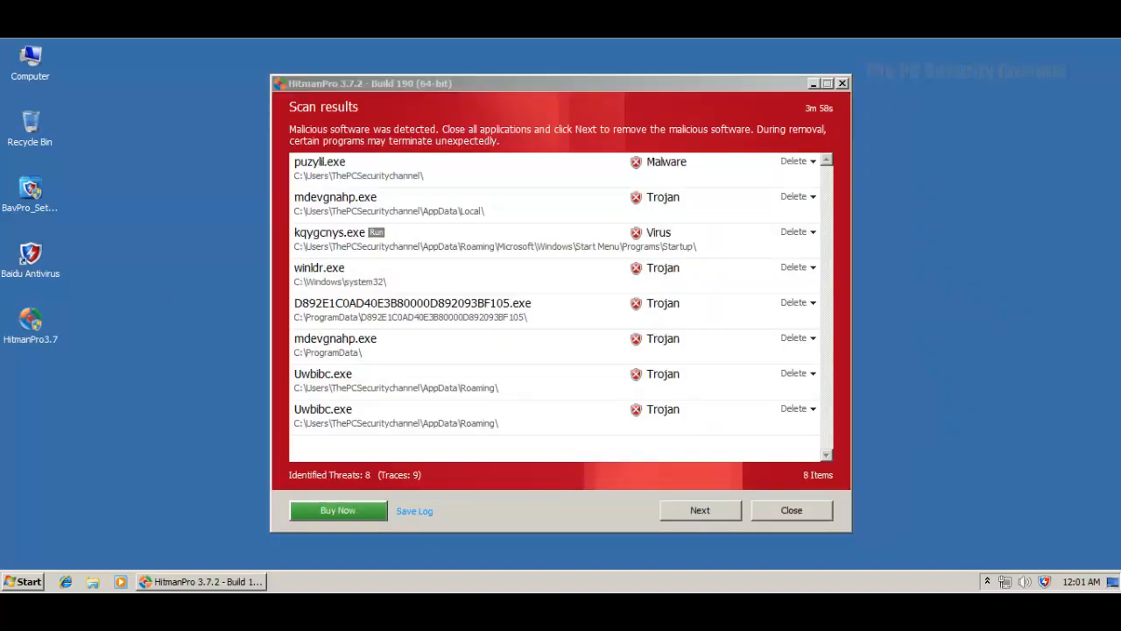
mouse_move(557, 366)
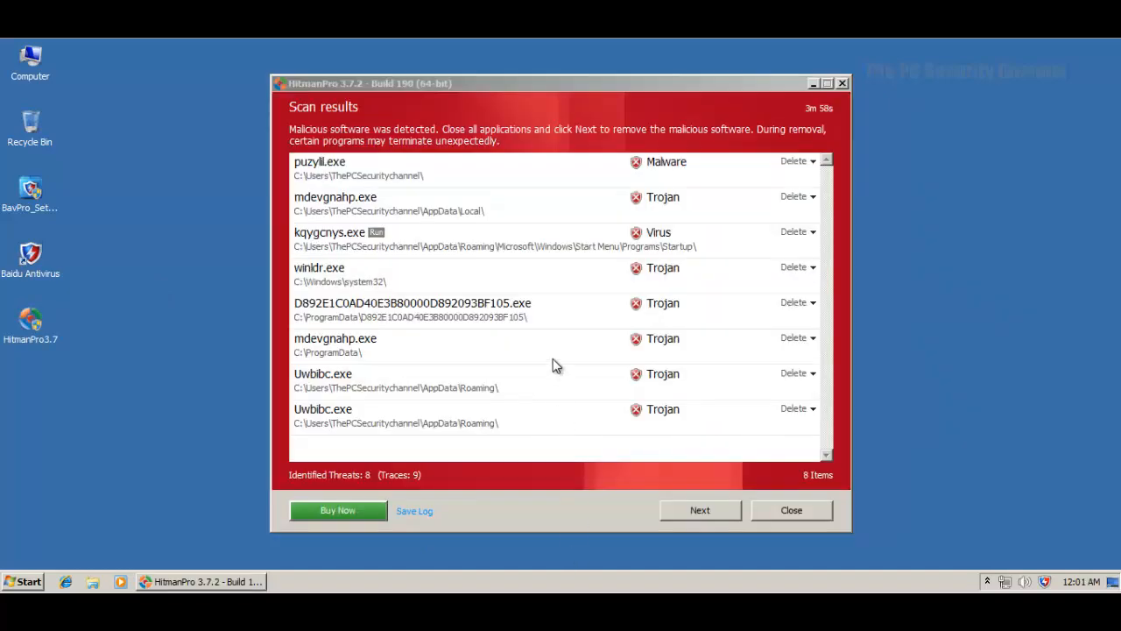
mouse_move(539, 179)
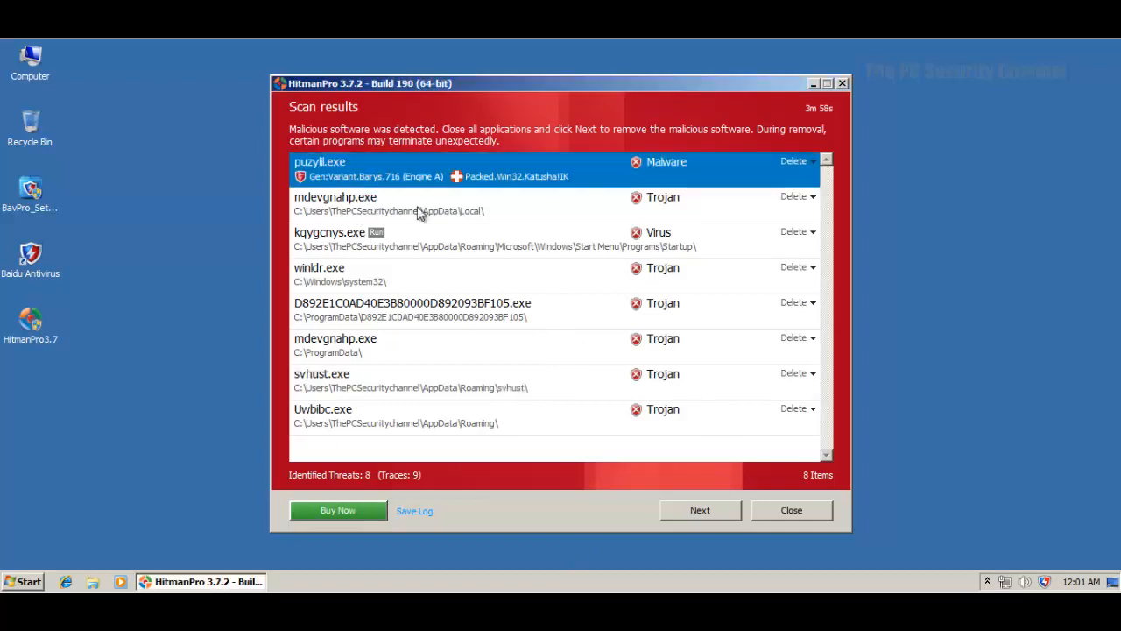
Step: Expand kqygcnys.exe, the system32 file and mdevgnahp.exe in HitmanPro's results to read their detections, then close it
click(336, 203)
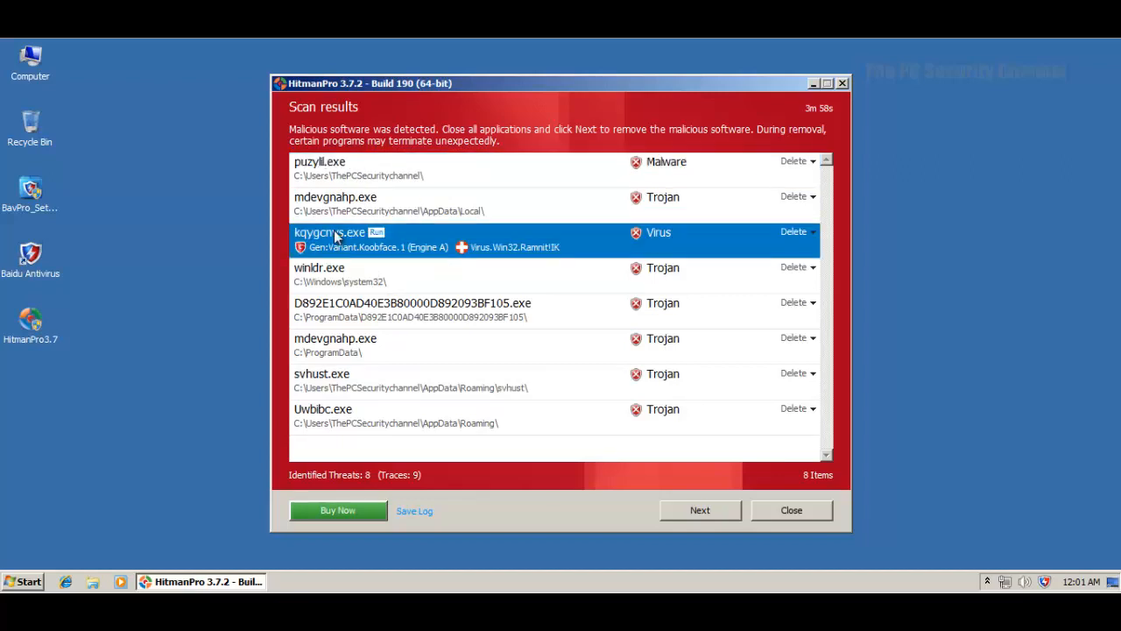
click(336, 197)
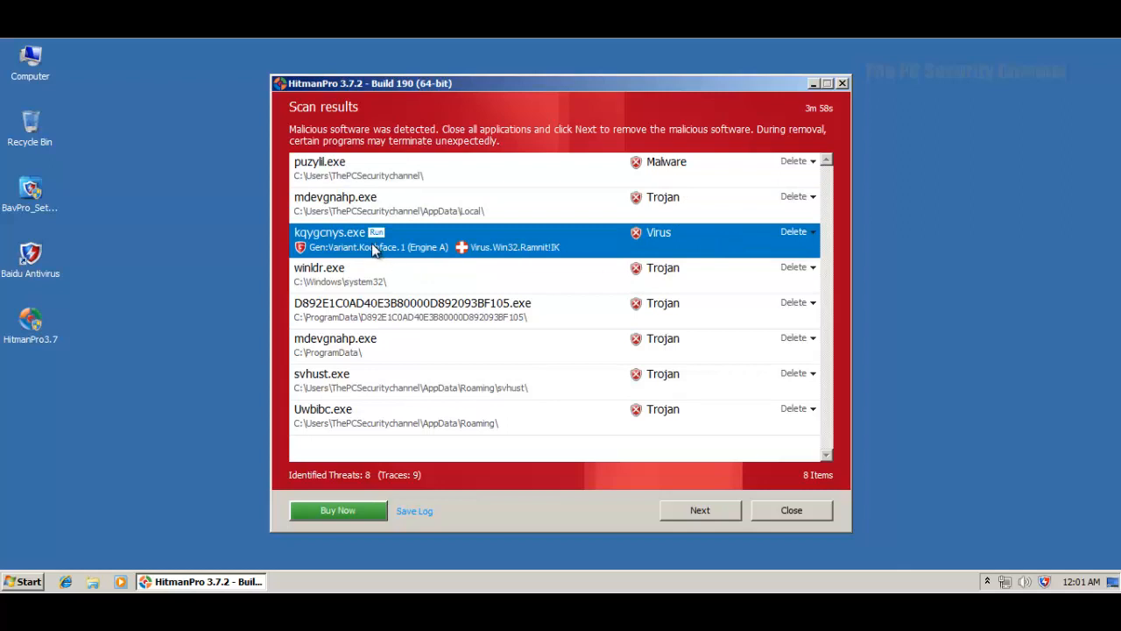
mouse_move(392, 242)
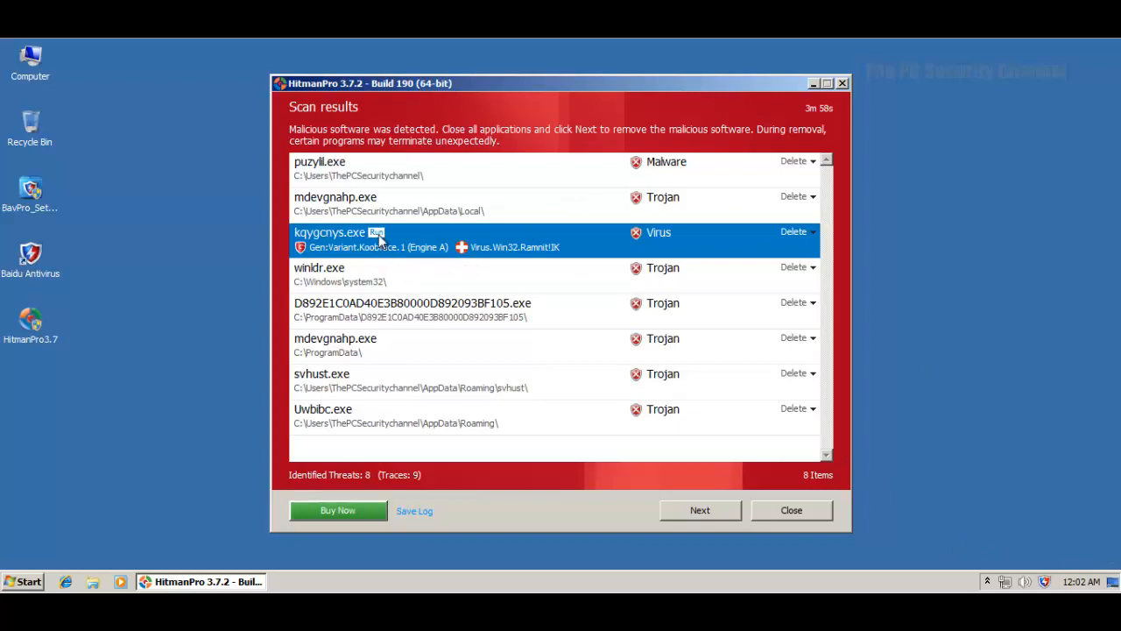
click(329, 274)
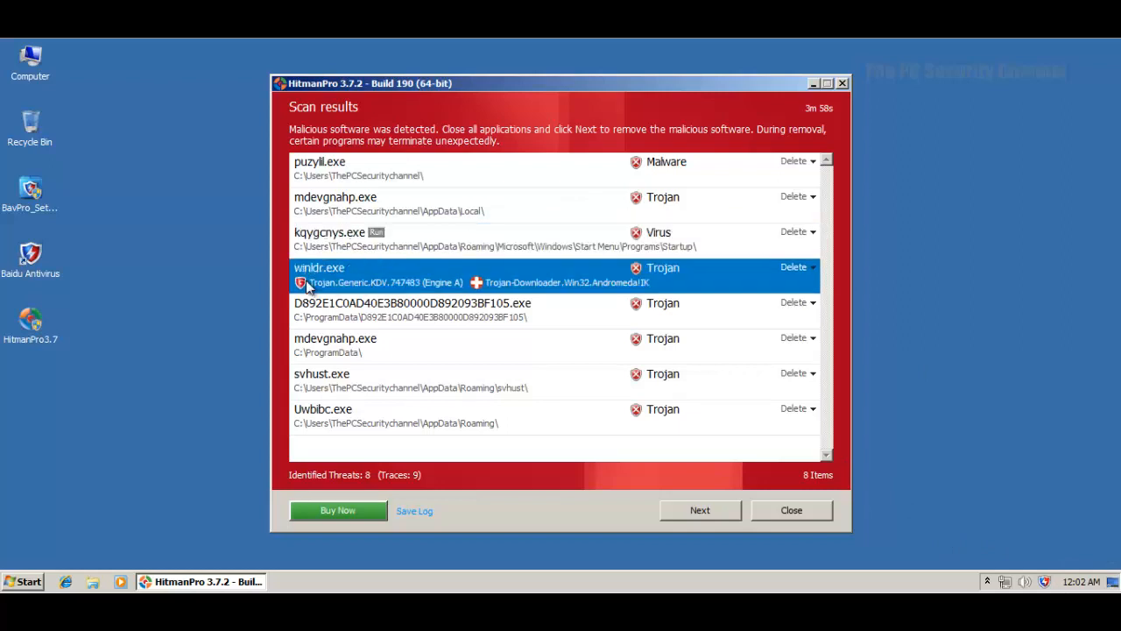
mouse_move(270, 288)
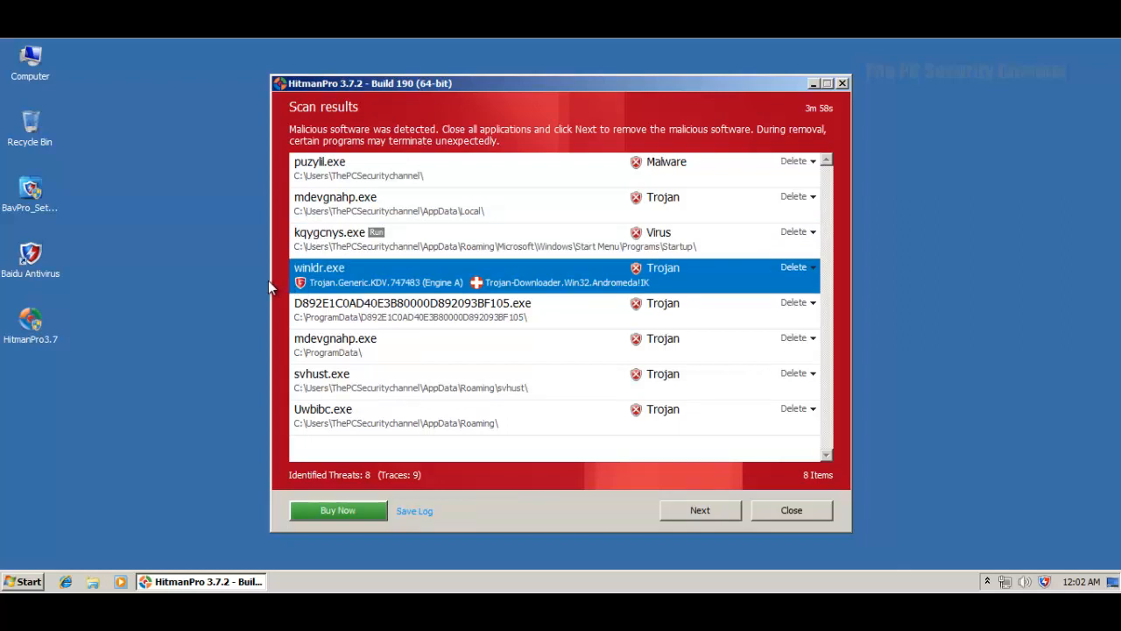
mouse_move(413, 312)
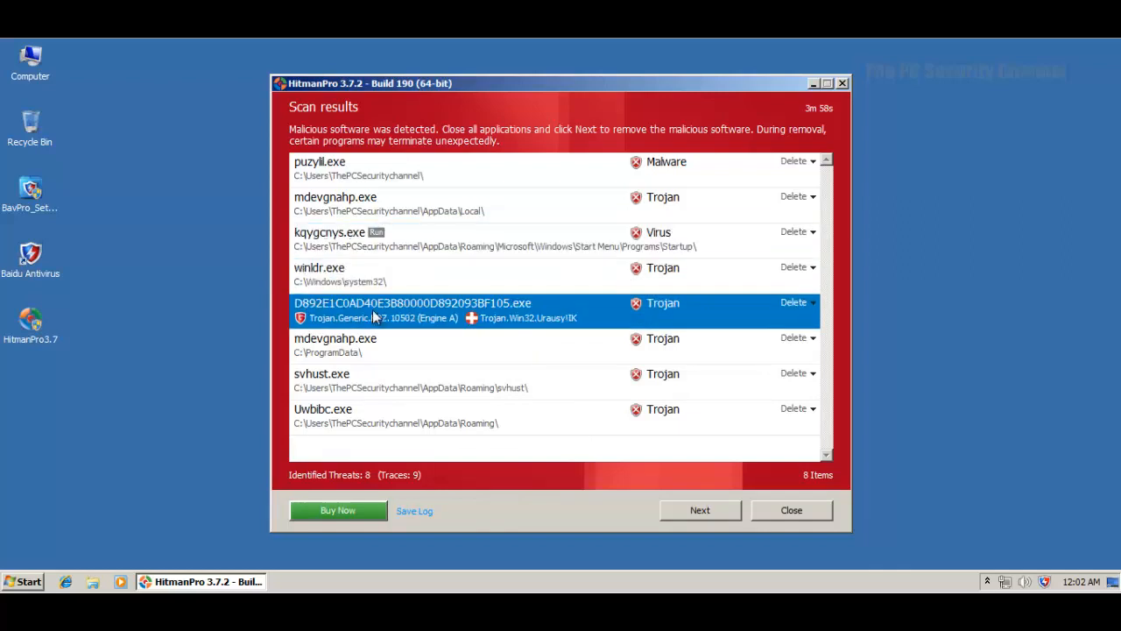
click(319, 266)
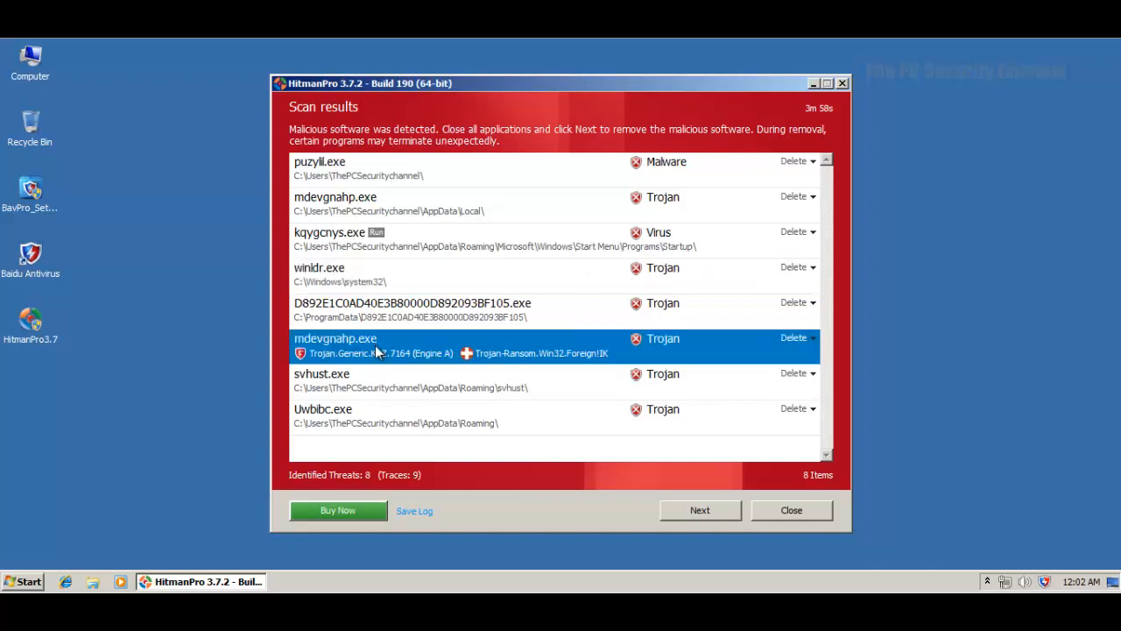
mouse_move(506, 410)
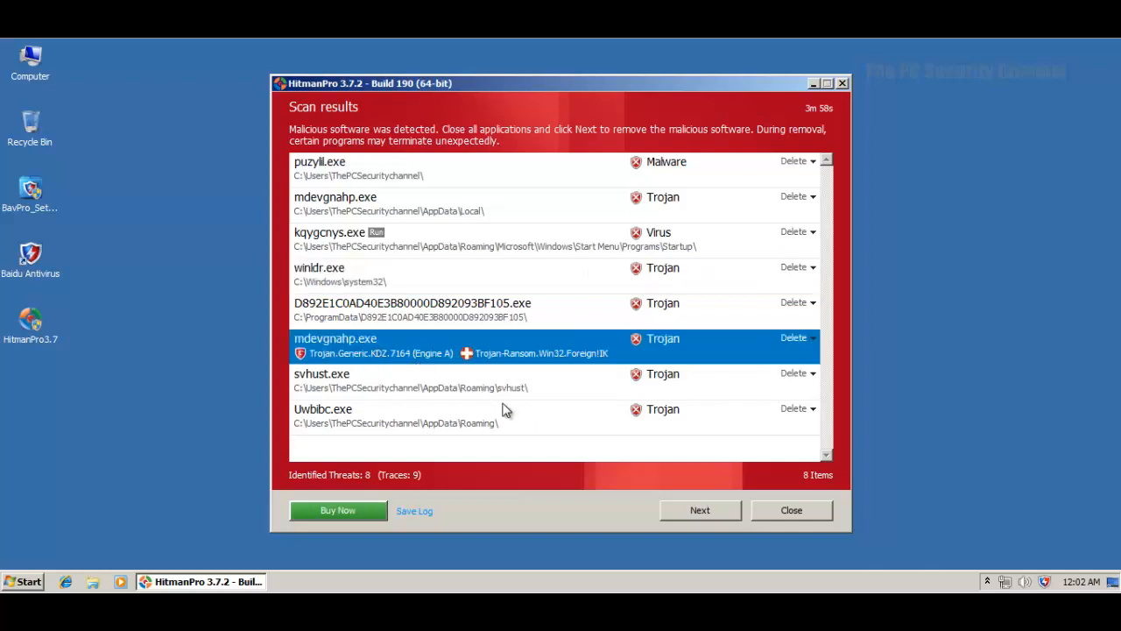
mouse_move(578, 262)
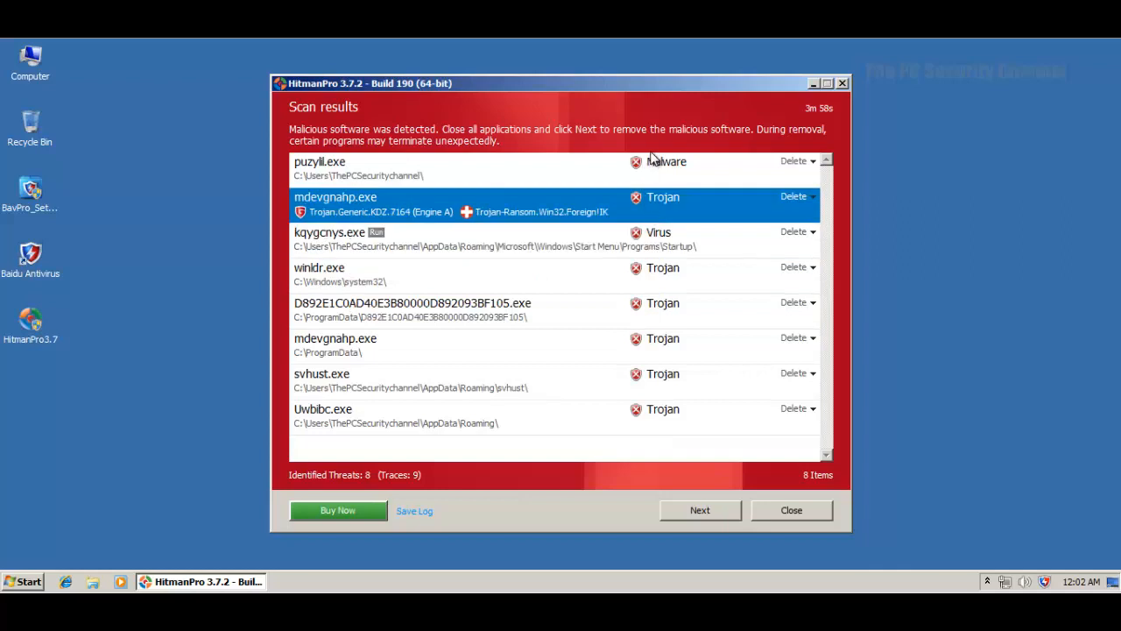
mouse_move(793, 480)
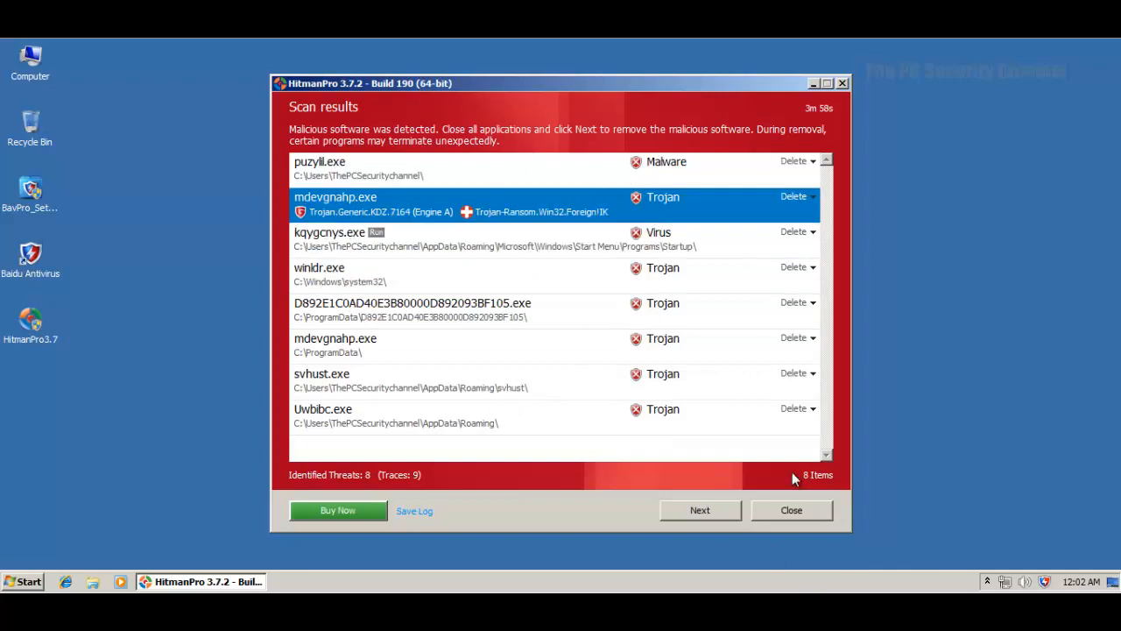
mouse_move(585, 433)
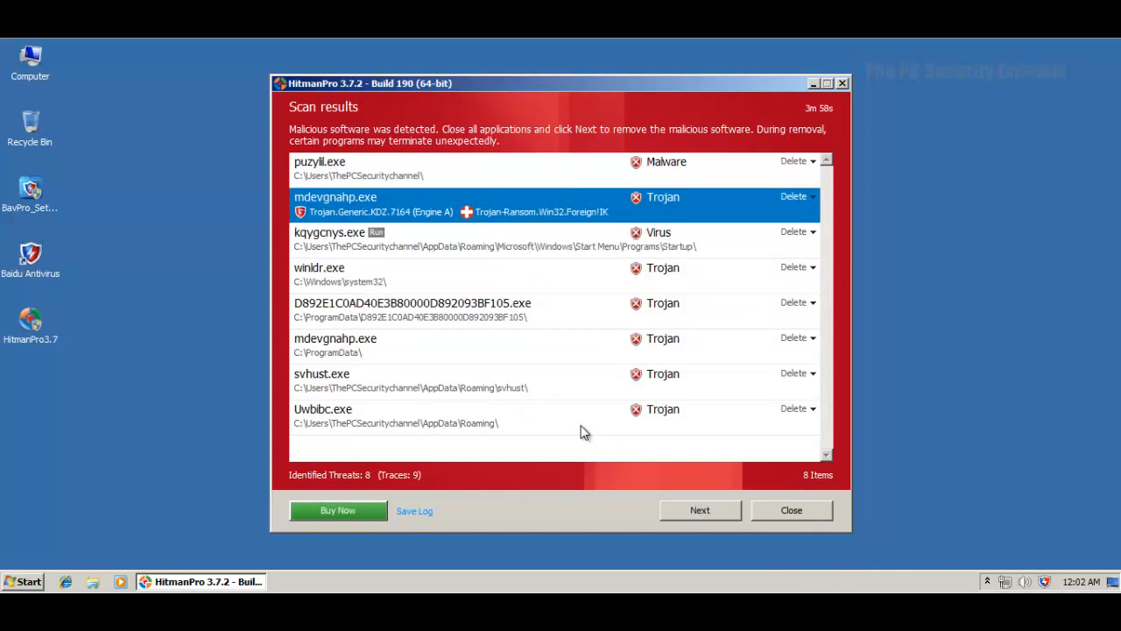
click(790, 509)
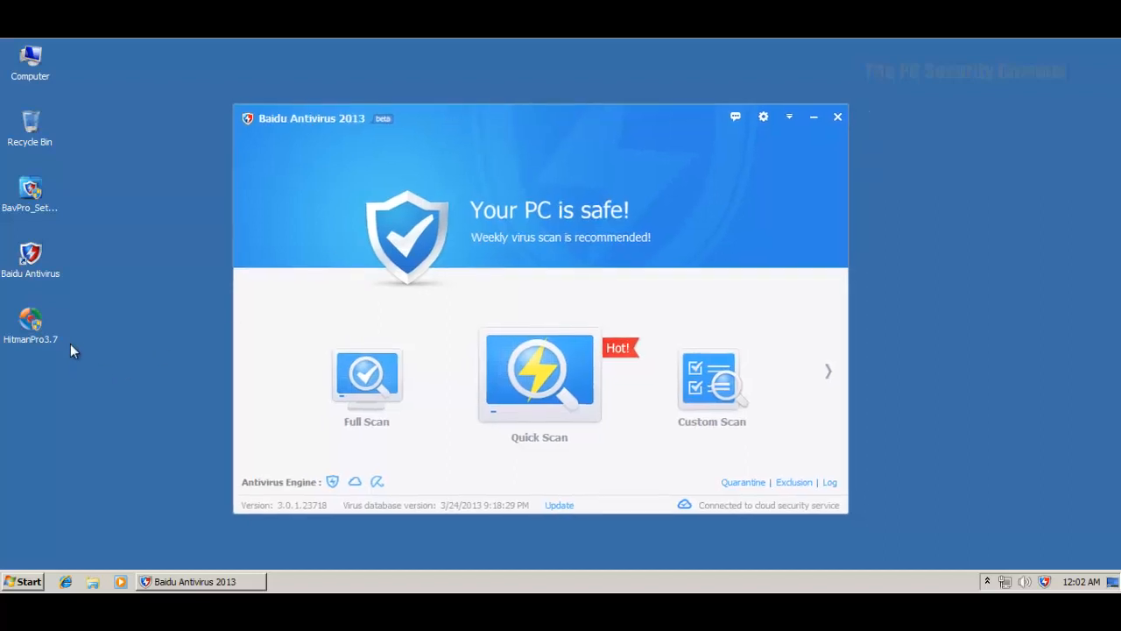
mouse_move(105, 254)
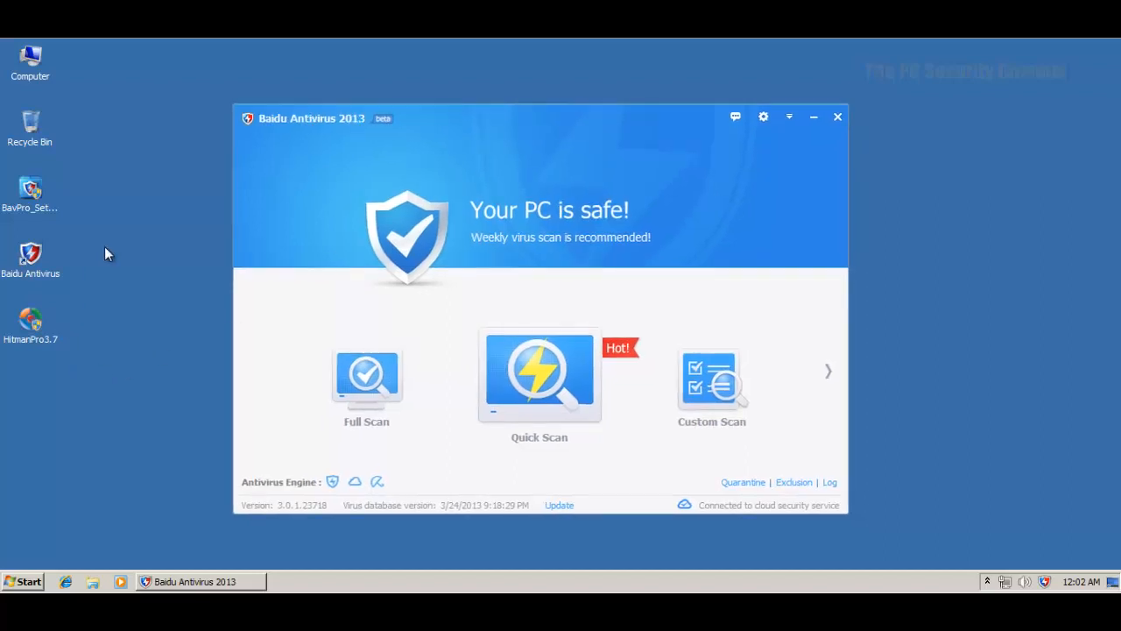
mouse_move(322, 220)
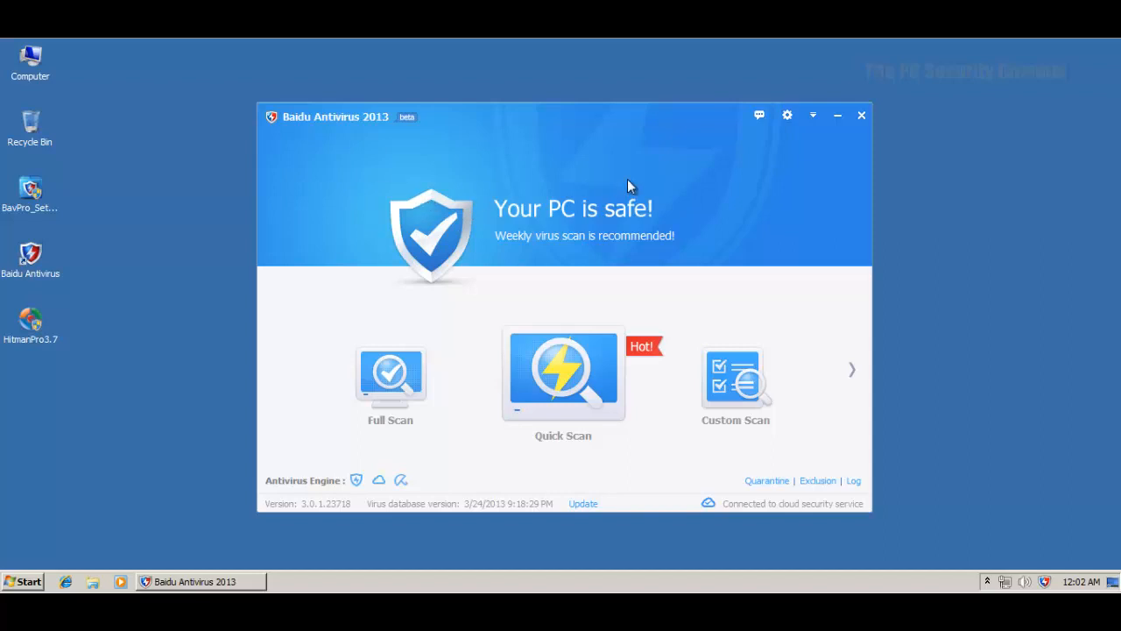
mouse_move(516, 298)
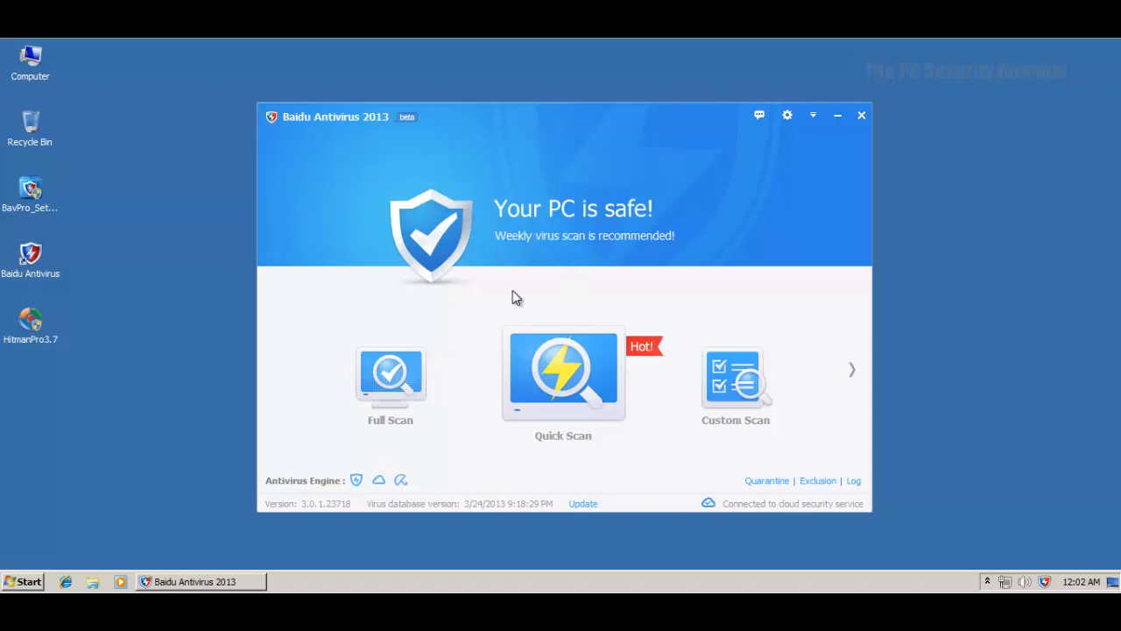
mouse_move(273, 473)
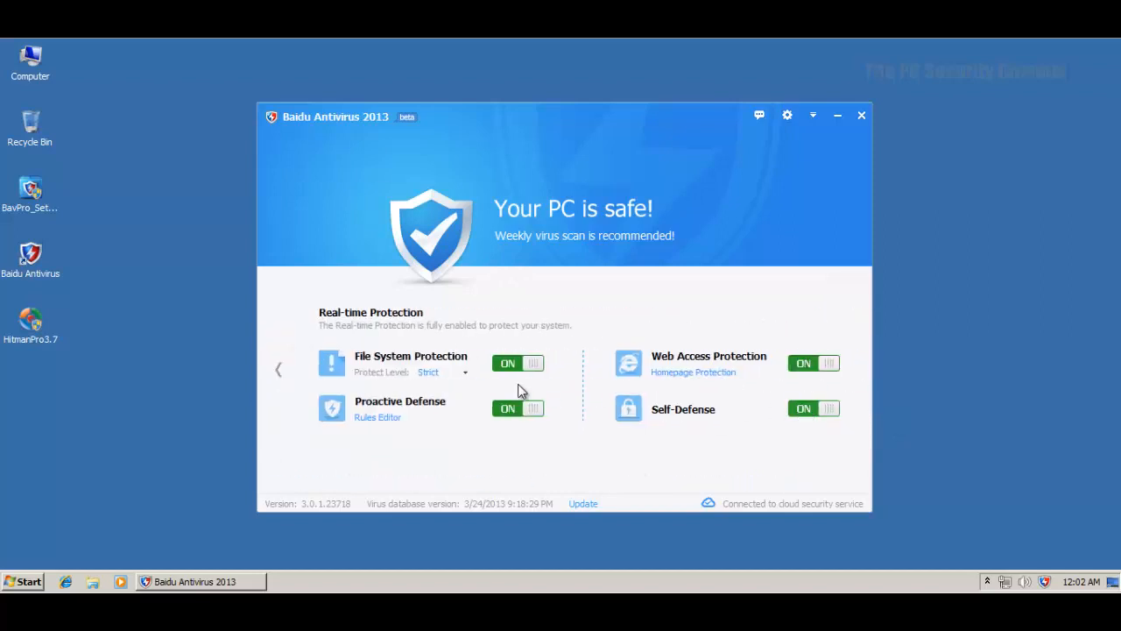
Step: Return to the scan choices panel and bring up the Baidu Antivirus settings
click(279, 368)
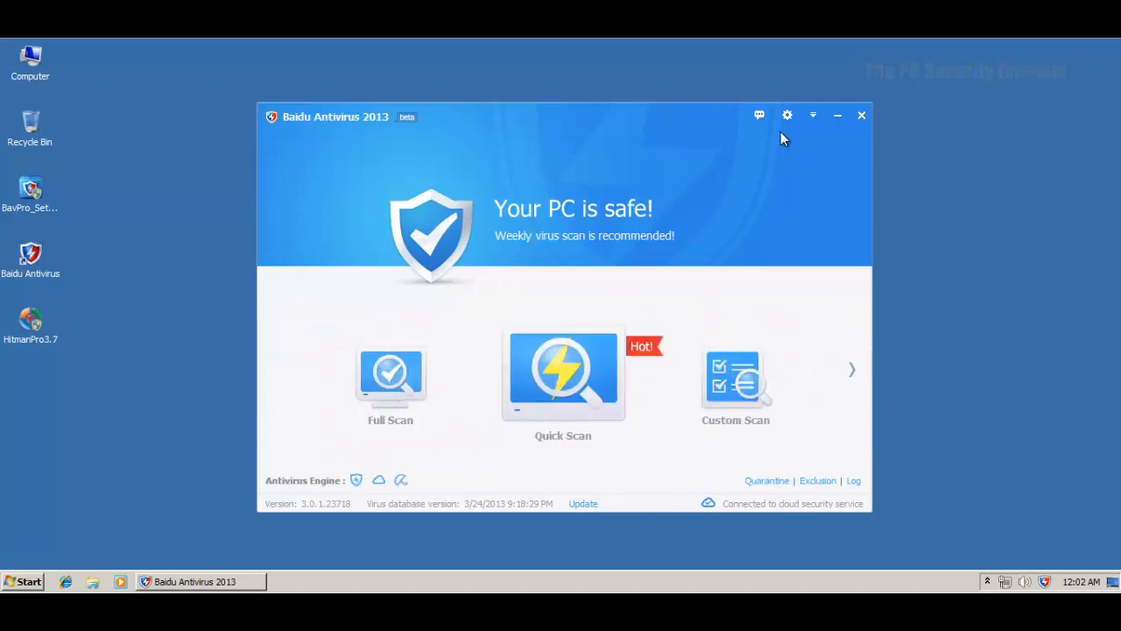
click(786, 115)
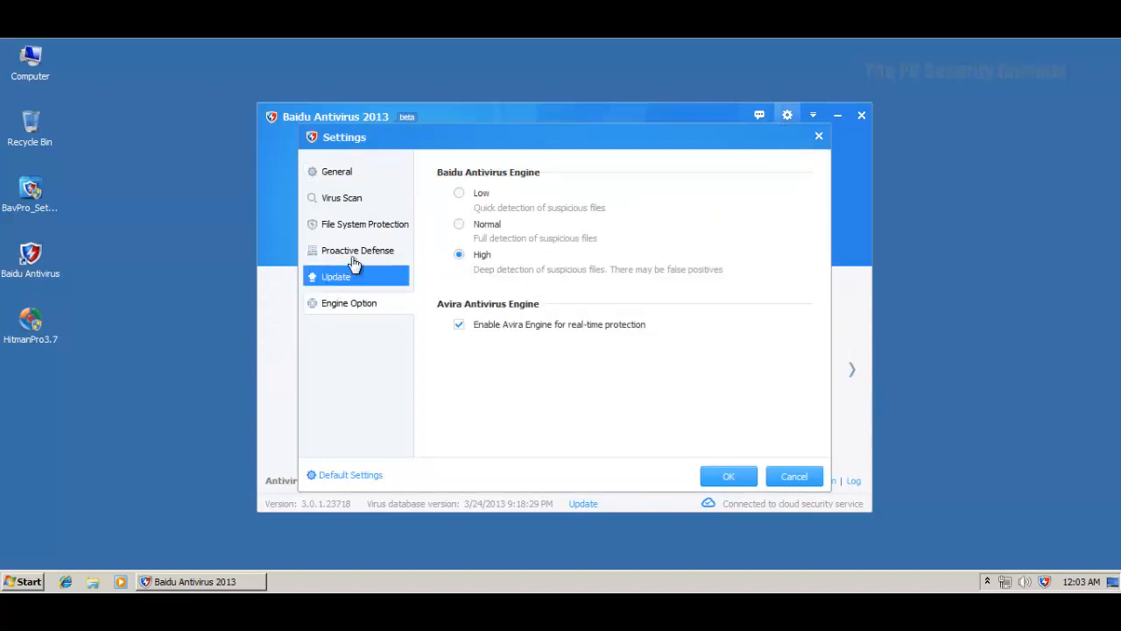
Step: Browse the General, Virus Scan, File System Protection, Update and Proactive Defense pages, then cancel without saving
click(364, 224)
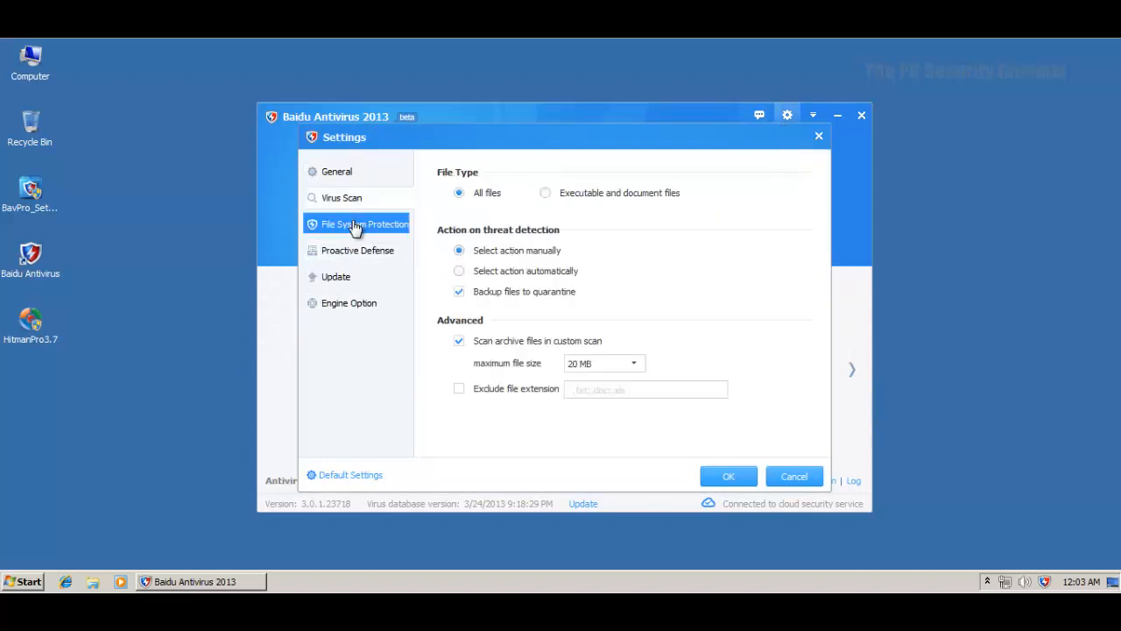
click(336, 171)
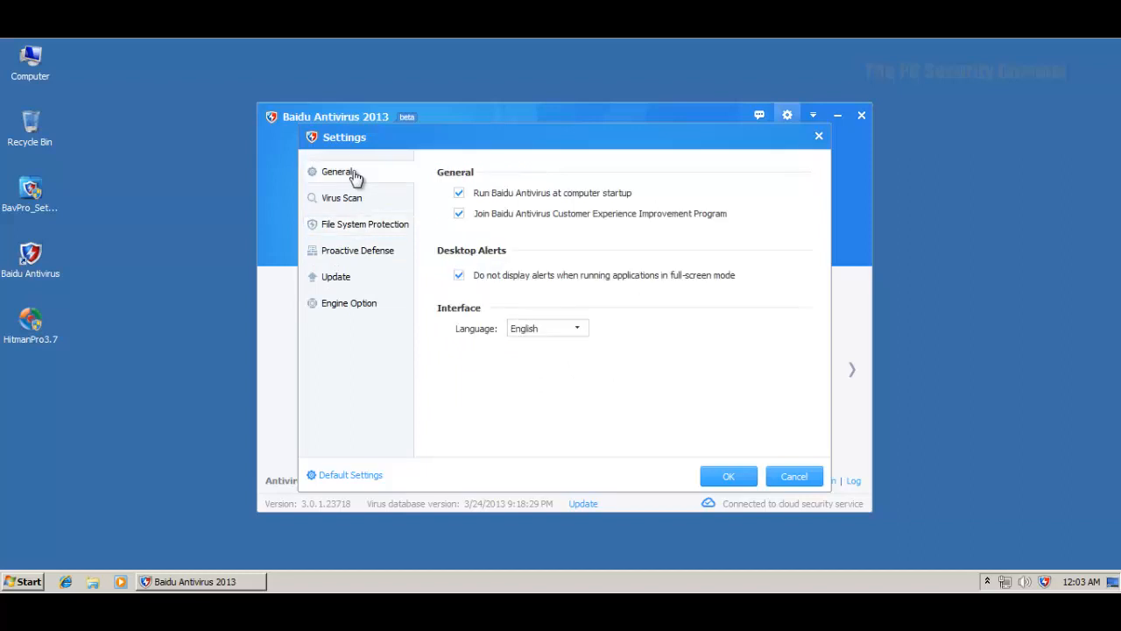
click(341, 197)
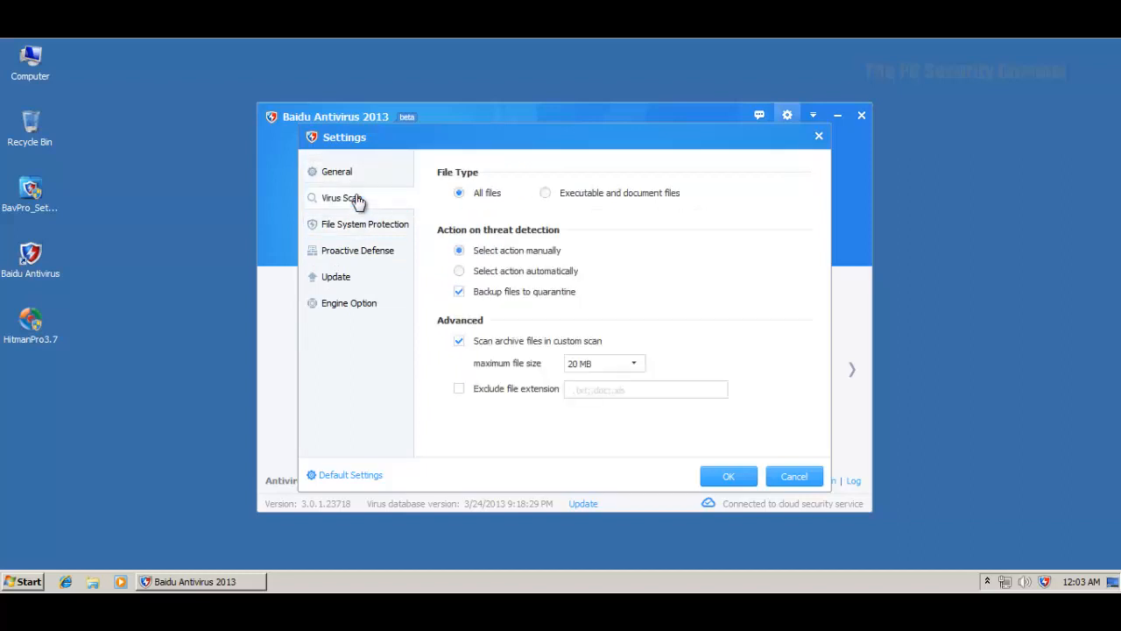
click(365, 225)
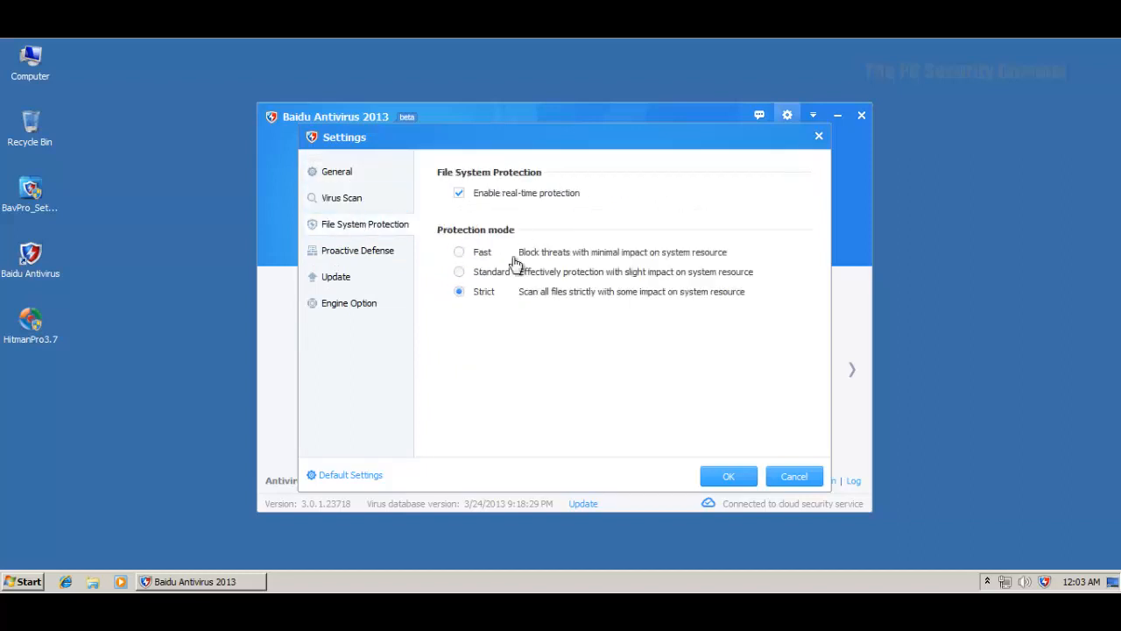
click(336, 276)
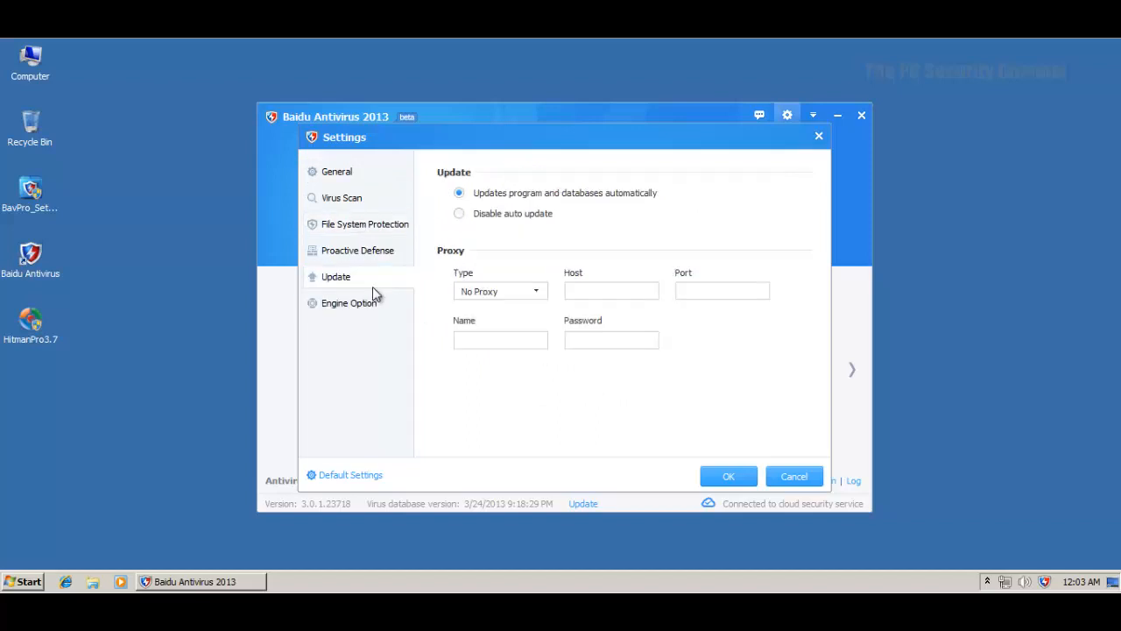
click(358, 249)
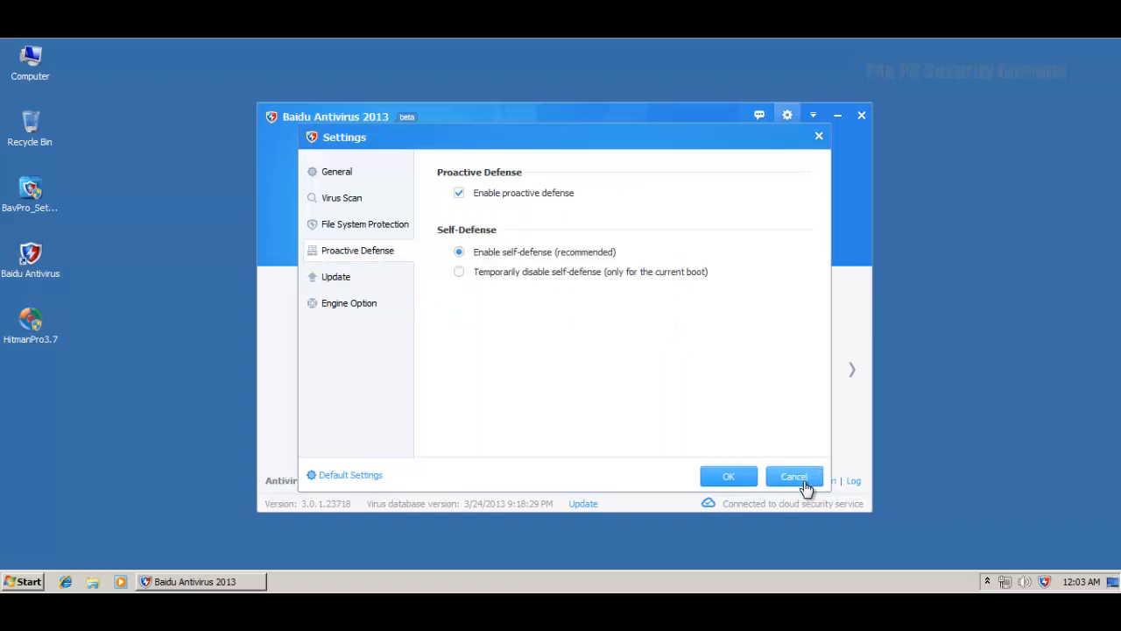
click(791, 476)
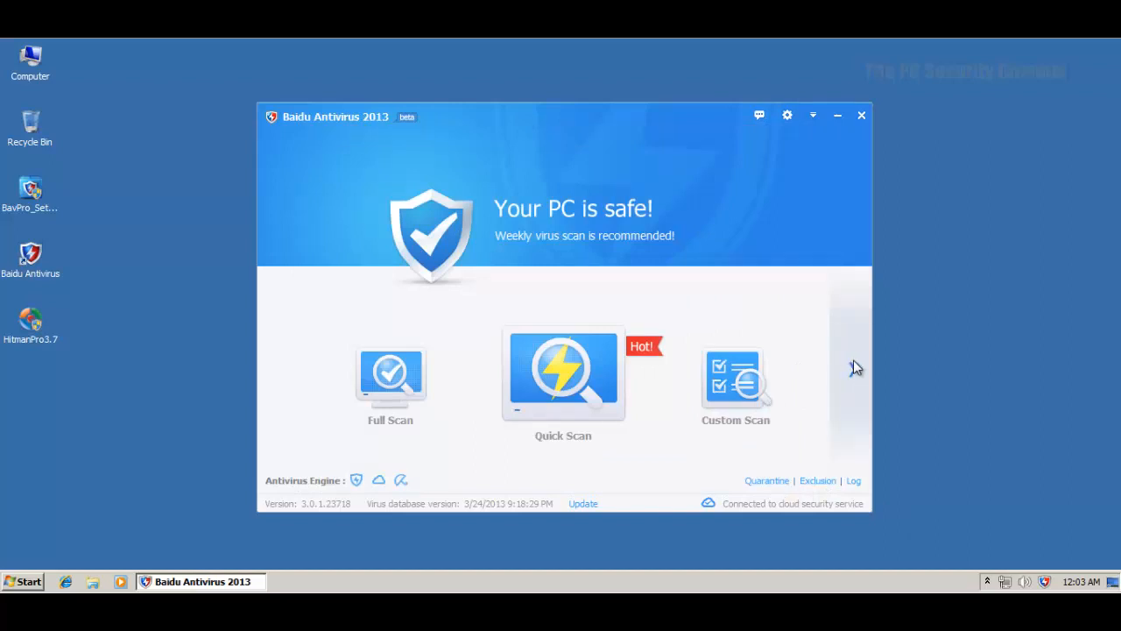
mouse_move(686, 238)
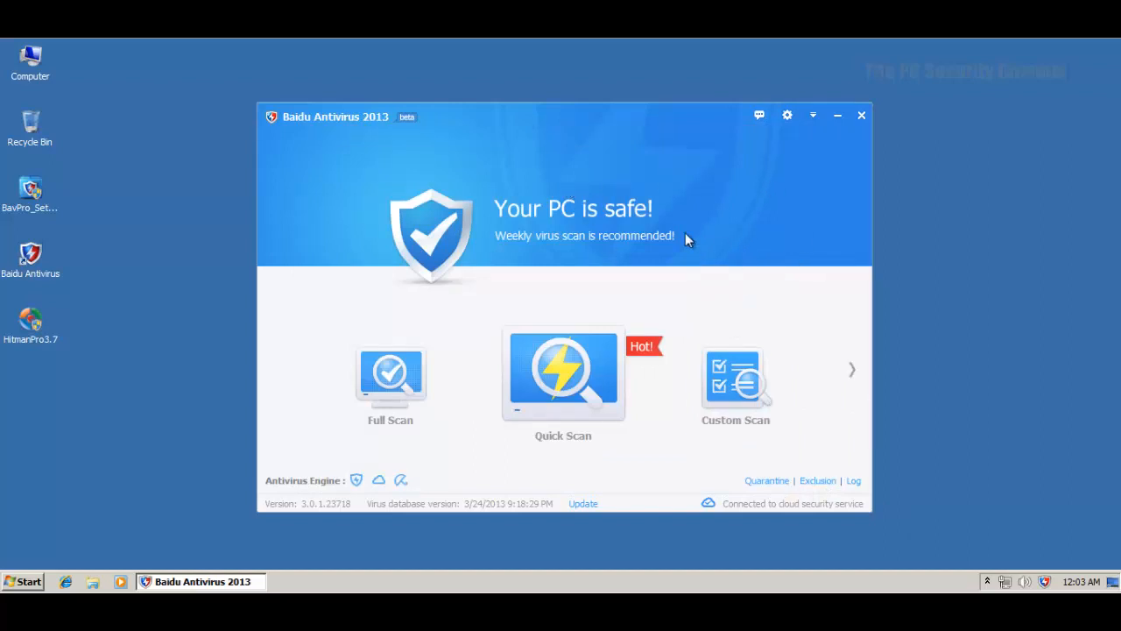
mouse_move(595, 138)
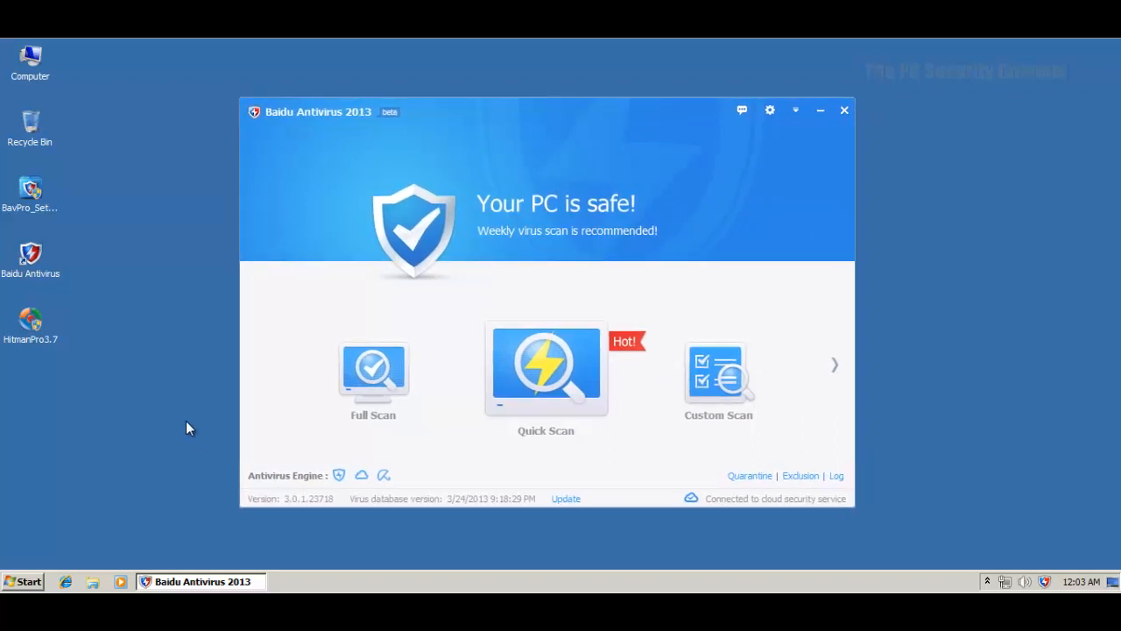
mouse_move(603, 144)
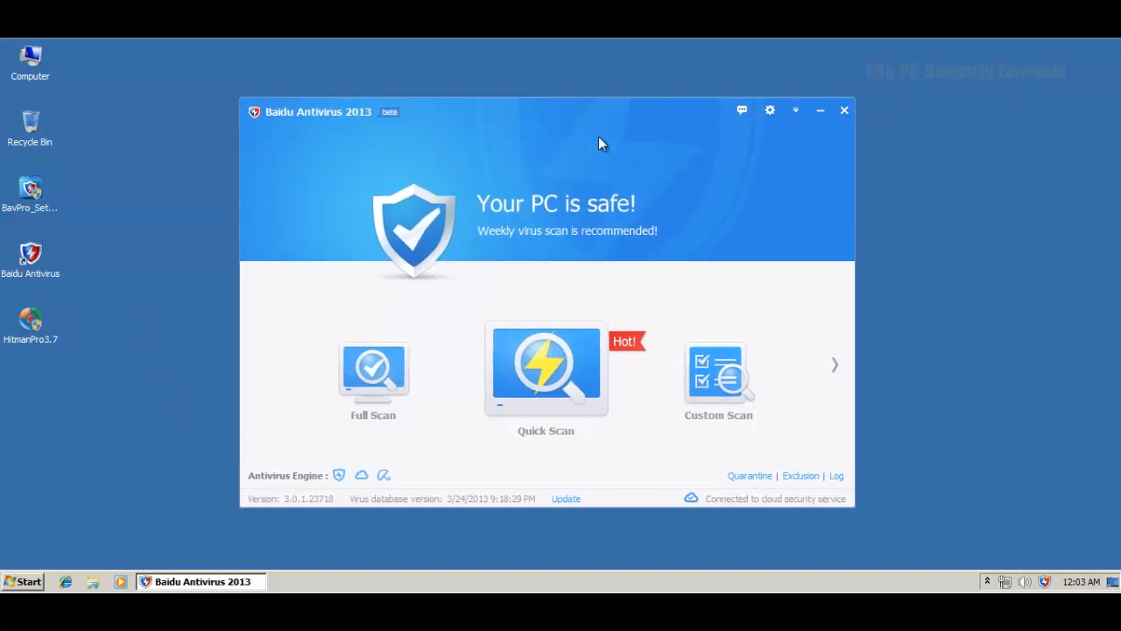
mouse_move(469, 367)
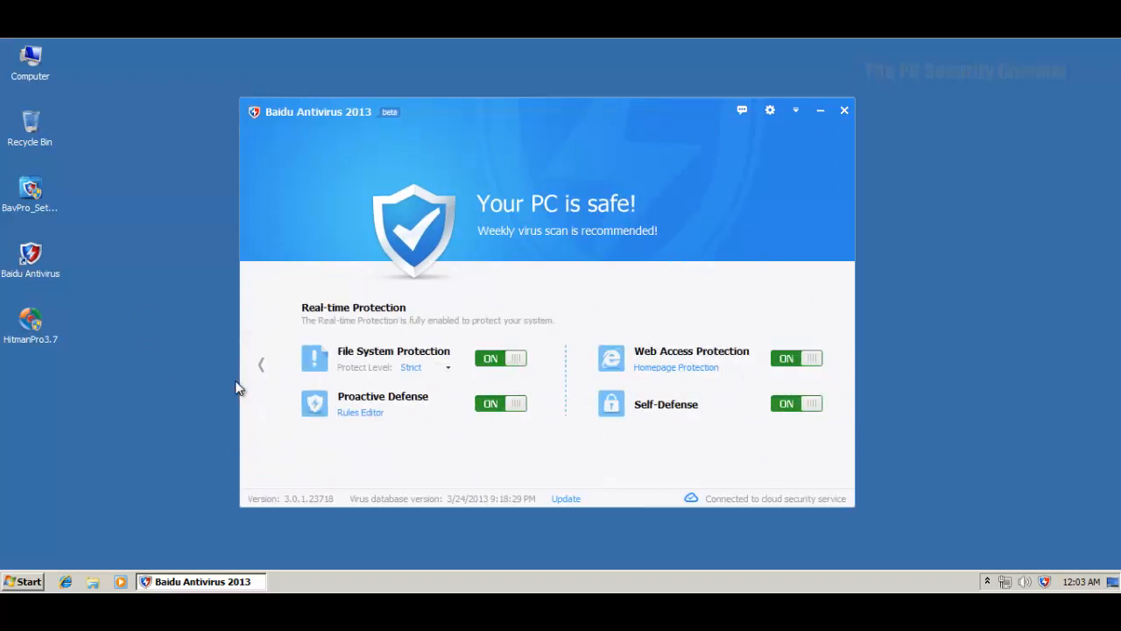
Step: Flip the main window back from the Real-time Protection panel to the scan options
click(834, 364)
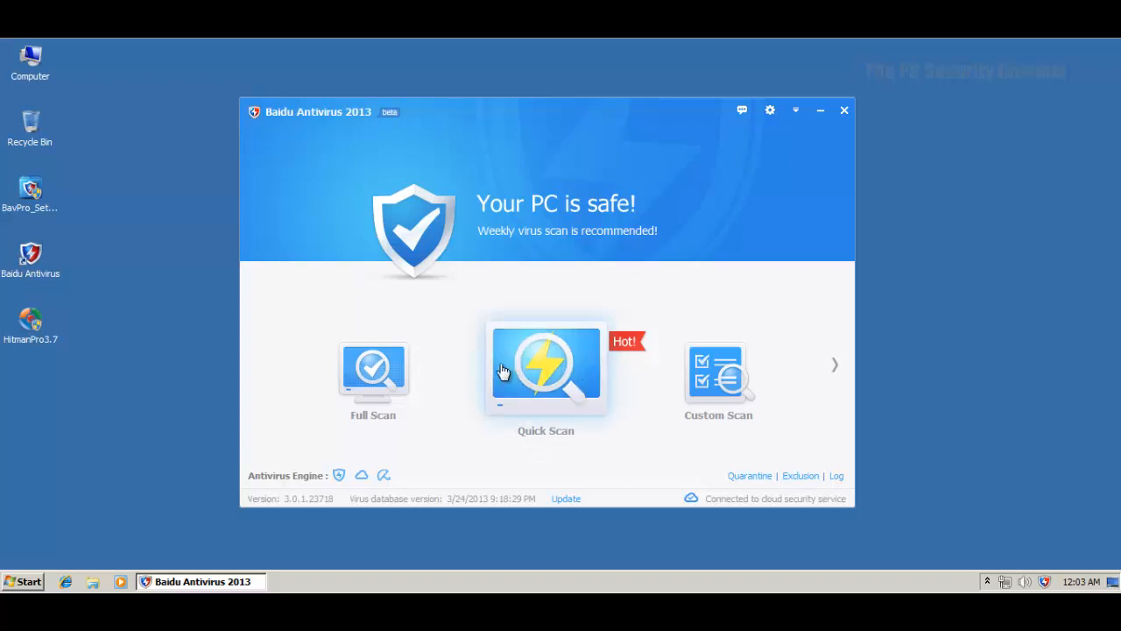
mouse_move(361, 476)
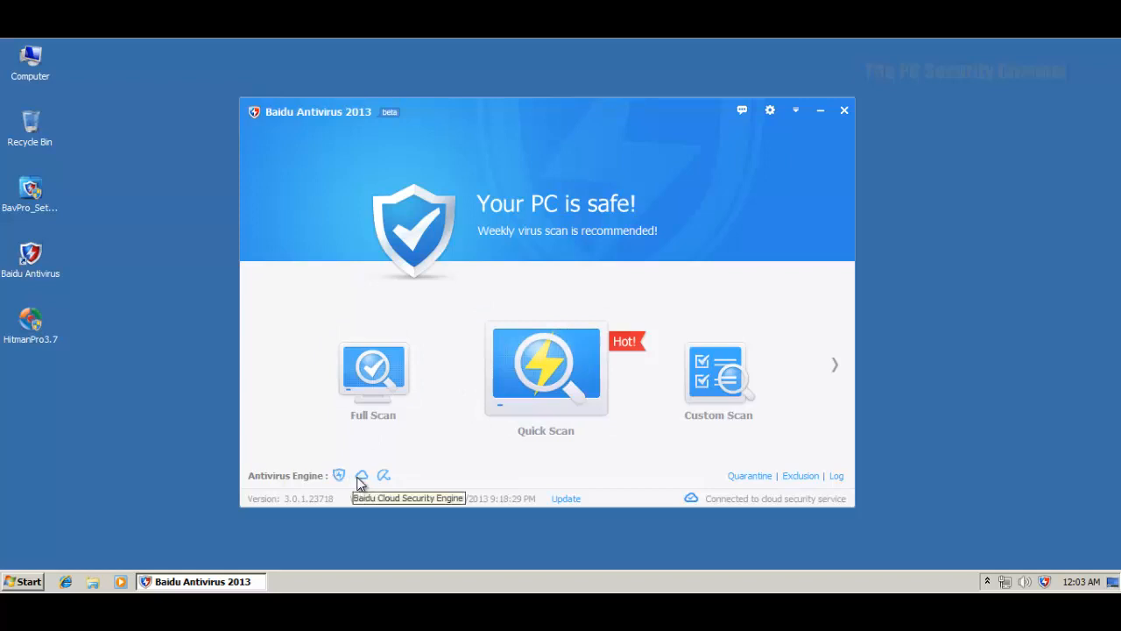
mouse_move(412, 487)
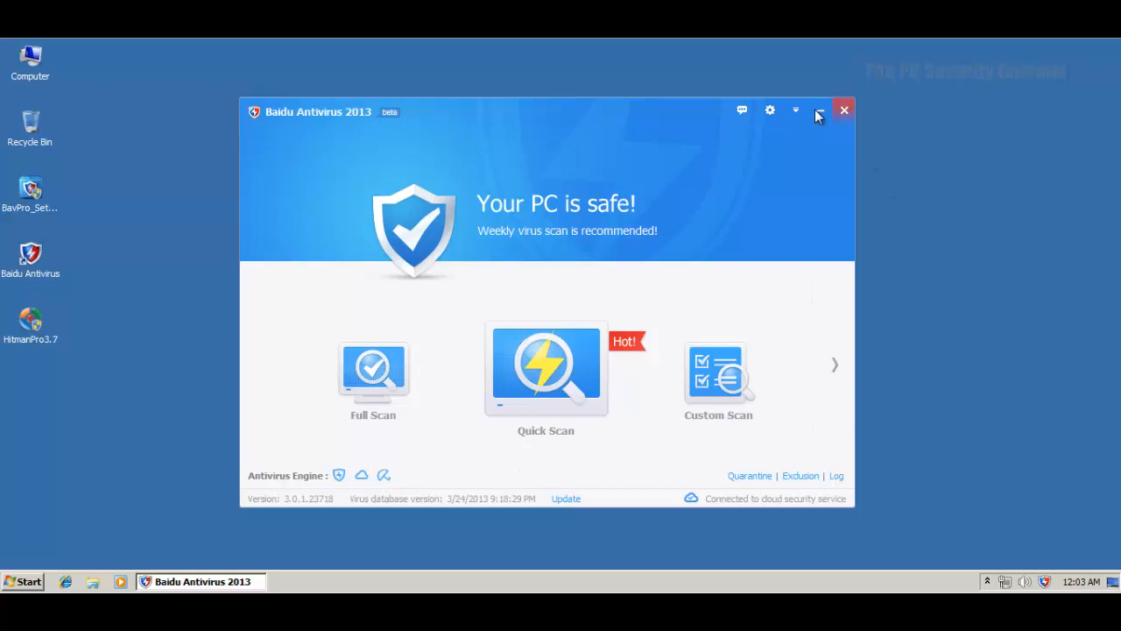
mouse_move(862, 119)
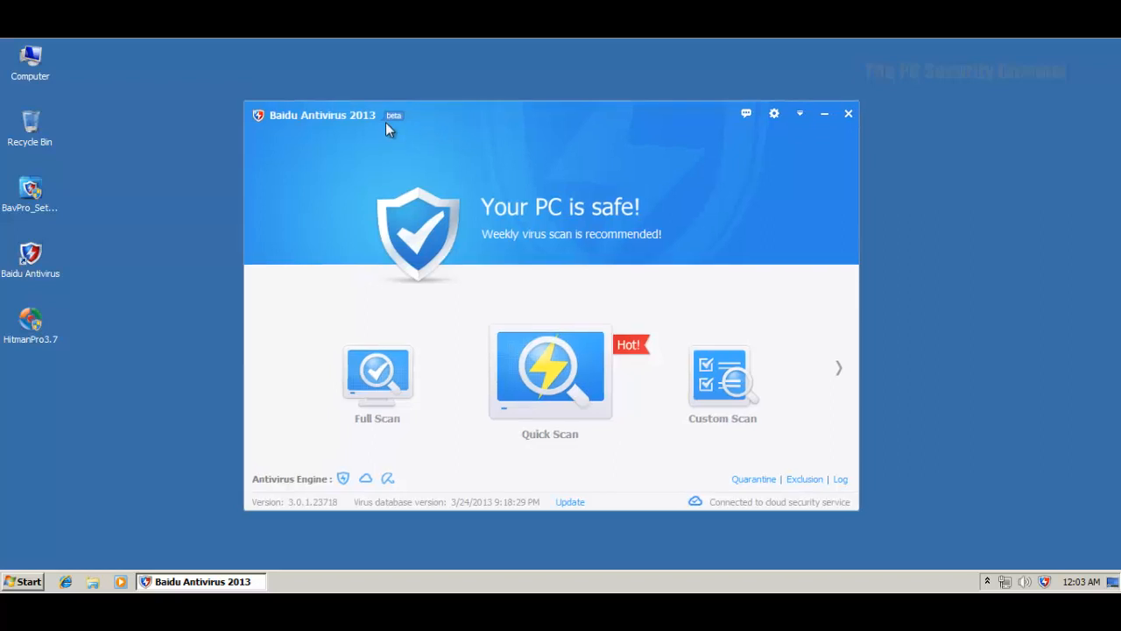
mouse_move(422, 123)
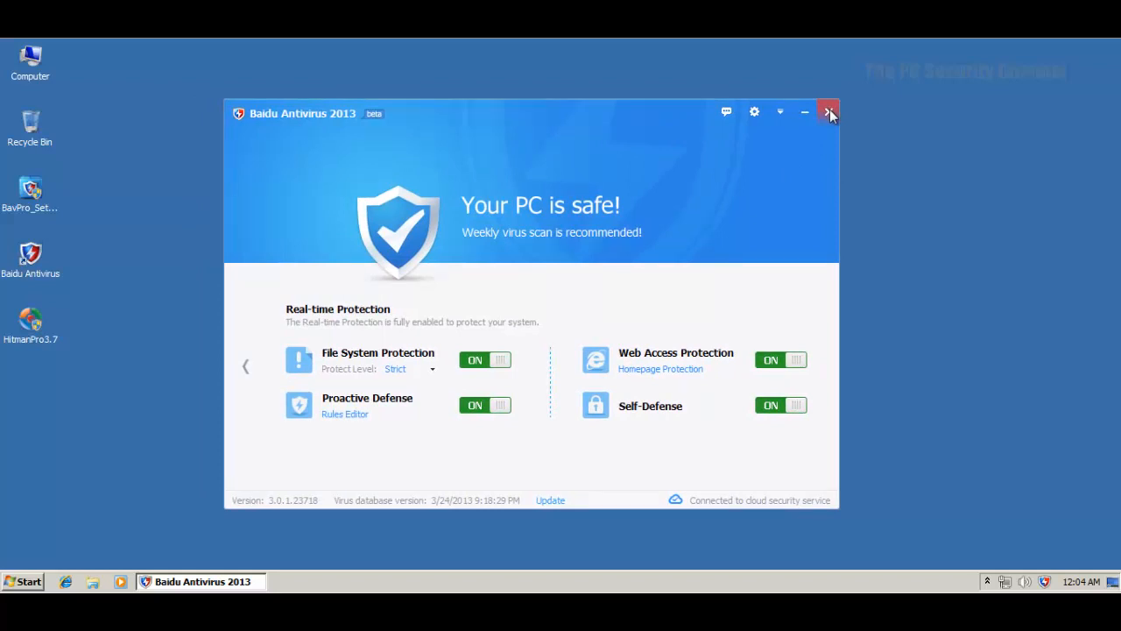
mouse_move(769, 114)
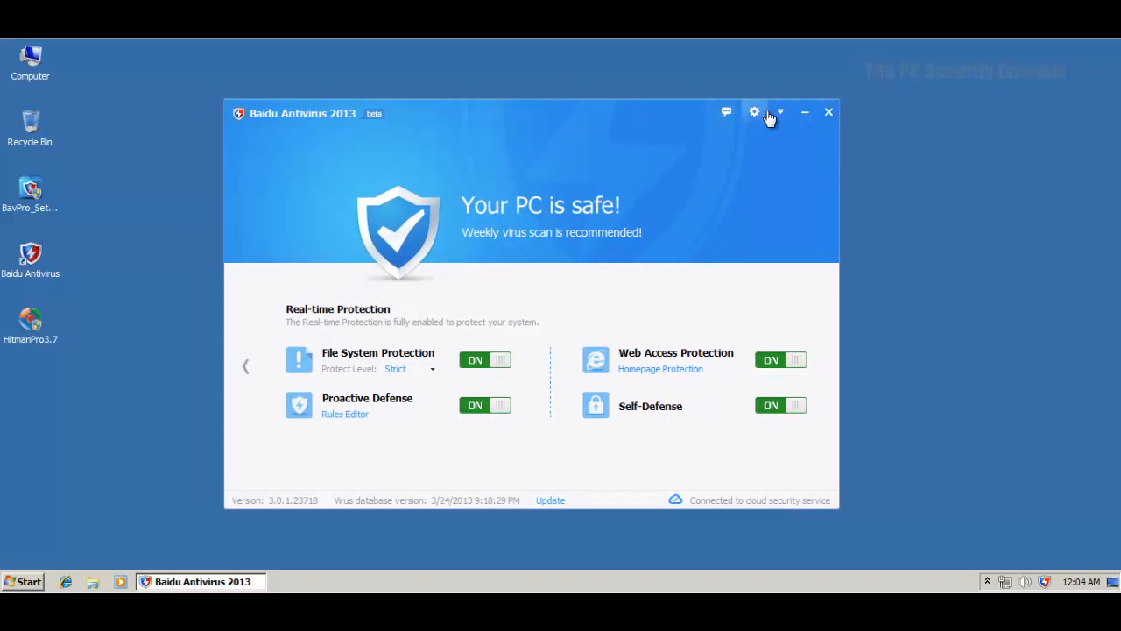
mouse_move(780, 113)
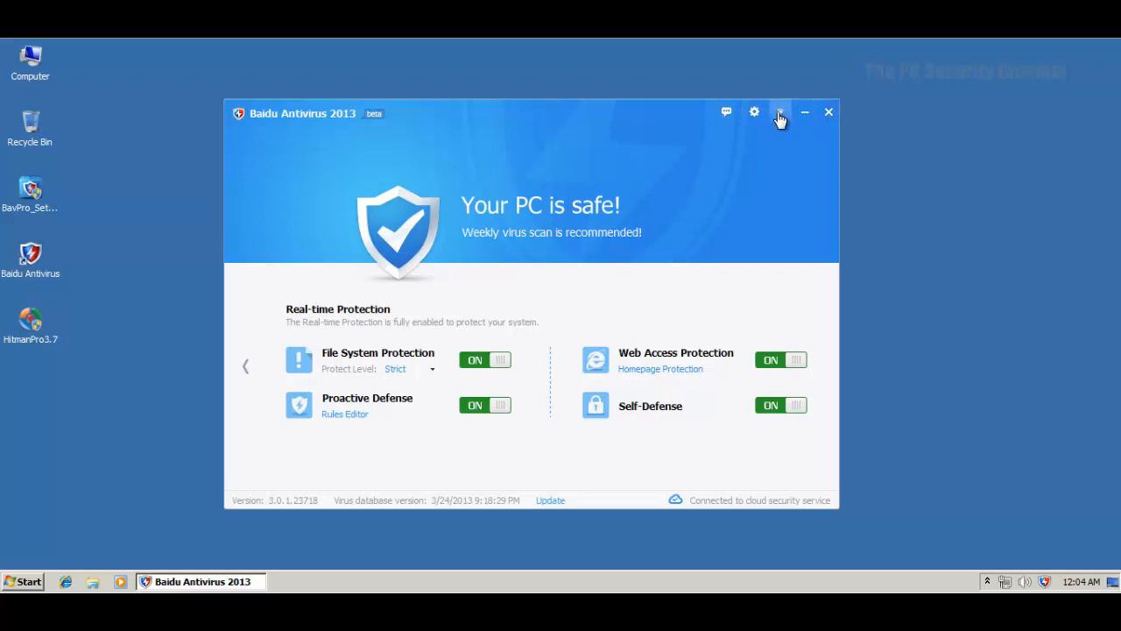
mouse_move(641, 126)
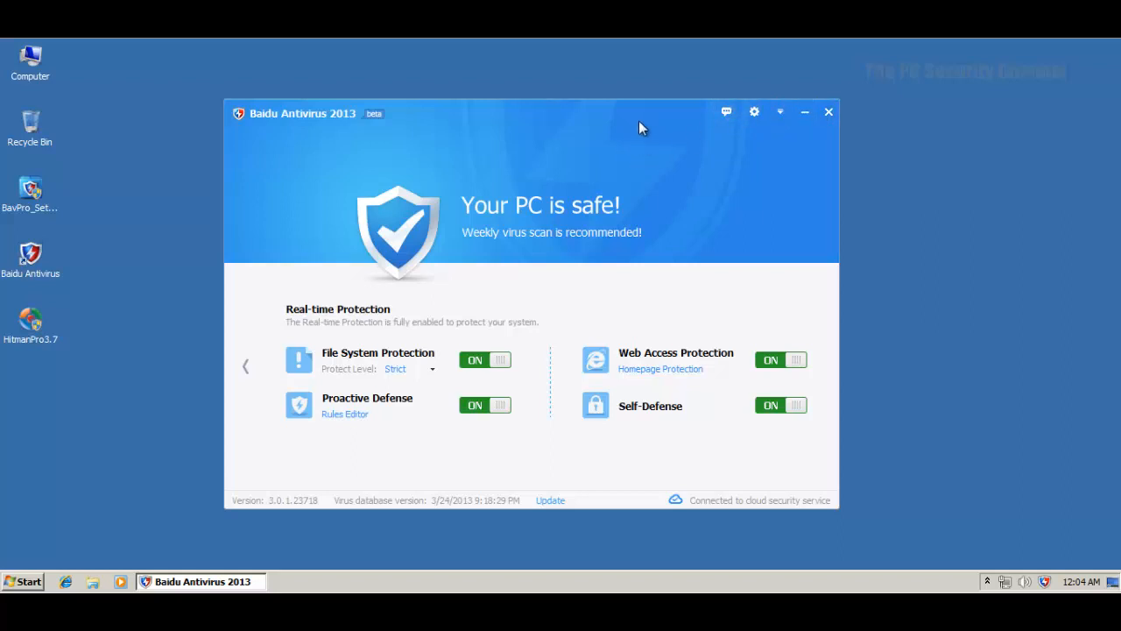
mouse_move(569, 150)
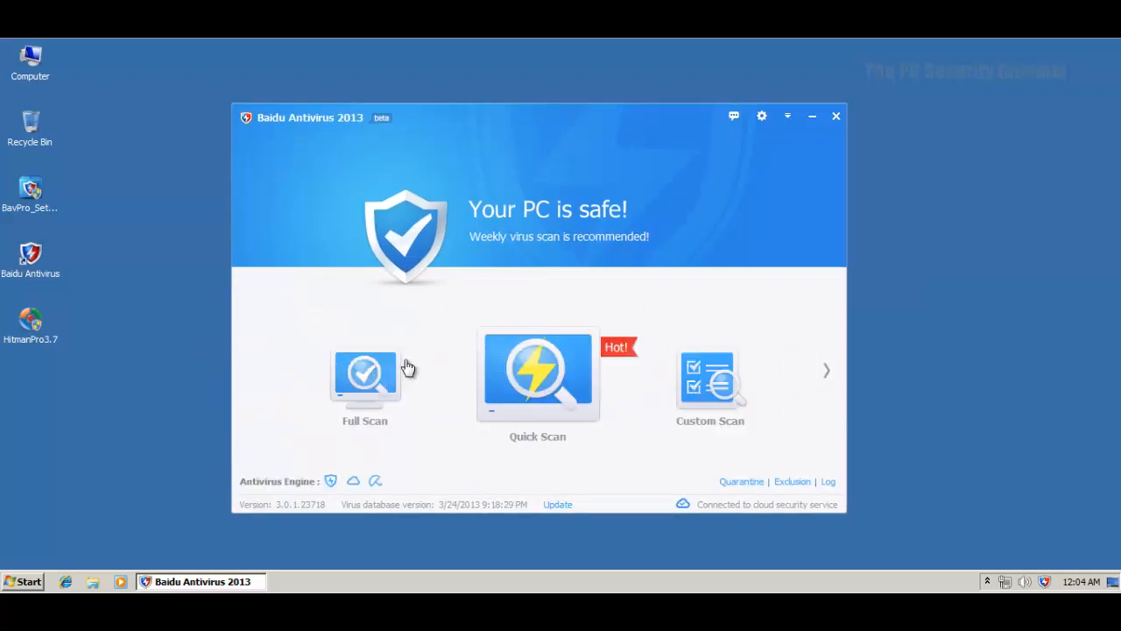
mouse_move(576, 149)
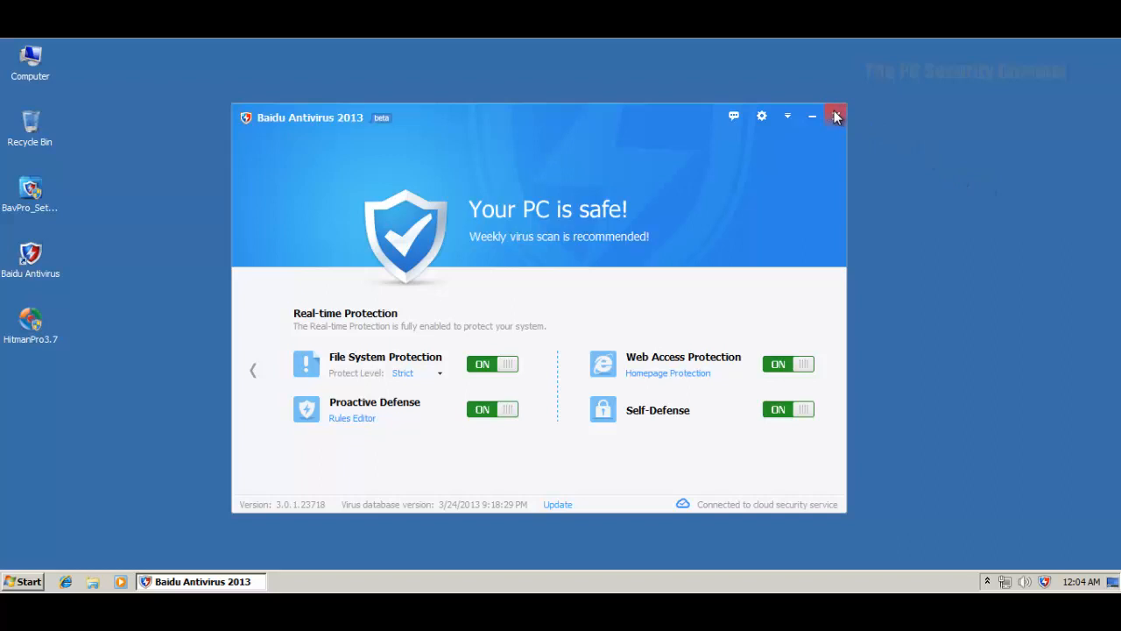
mouse_move(416, 394)
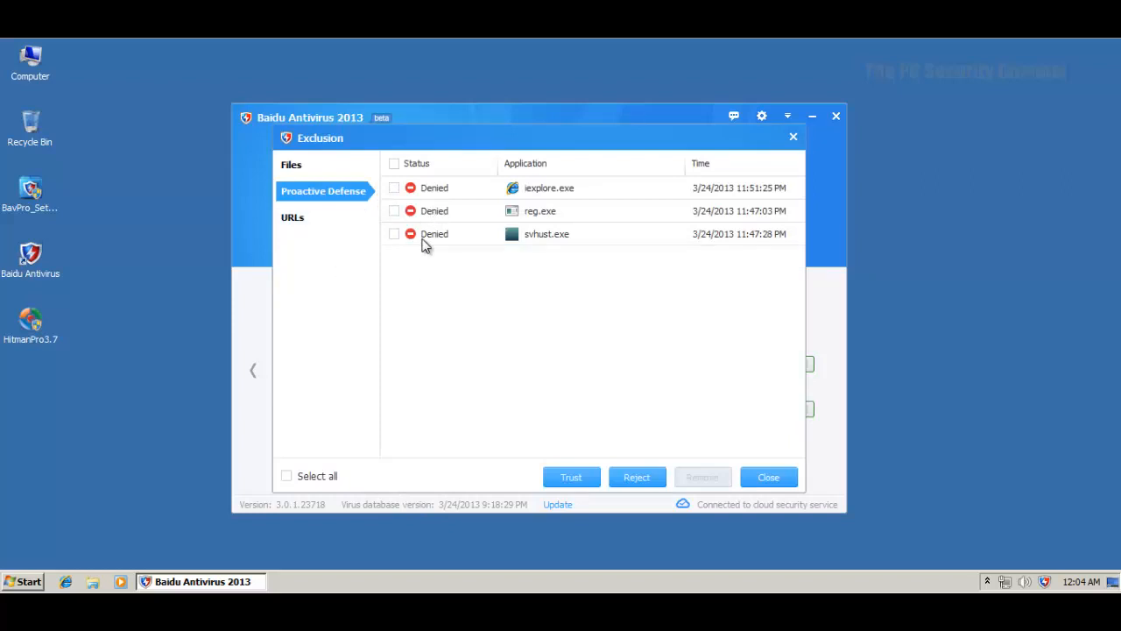
mouse_move(441, 227)
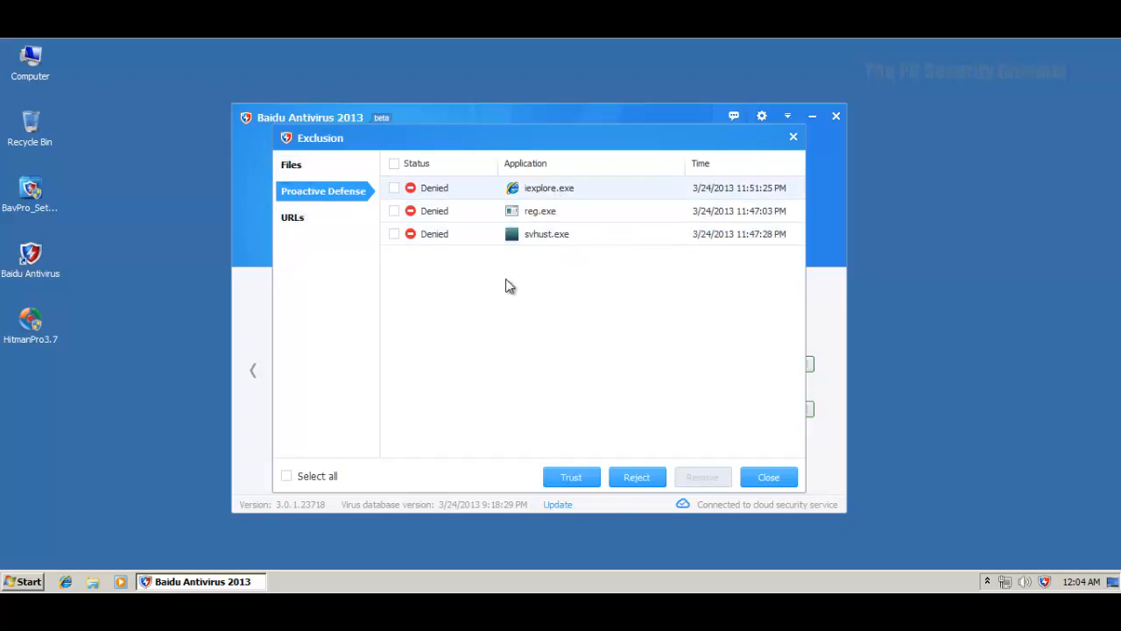
mouse_move(569, 333)
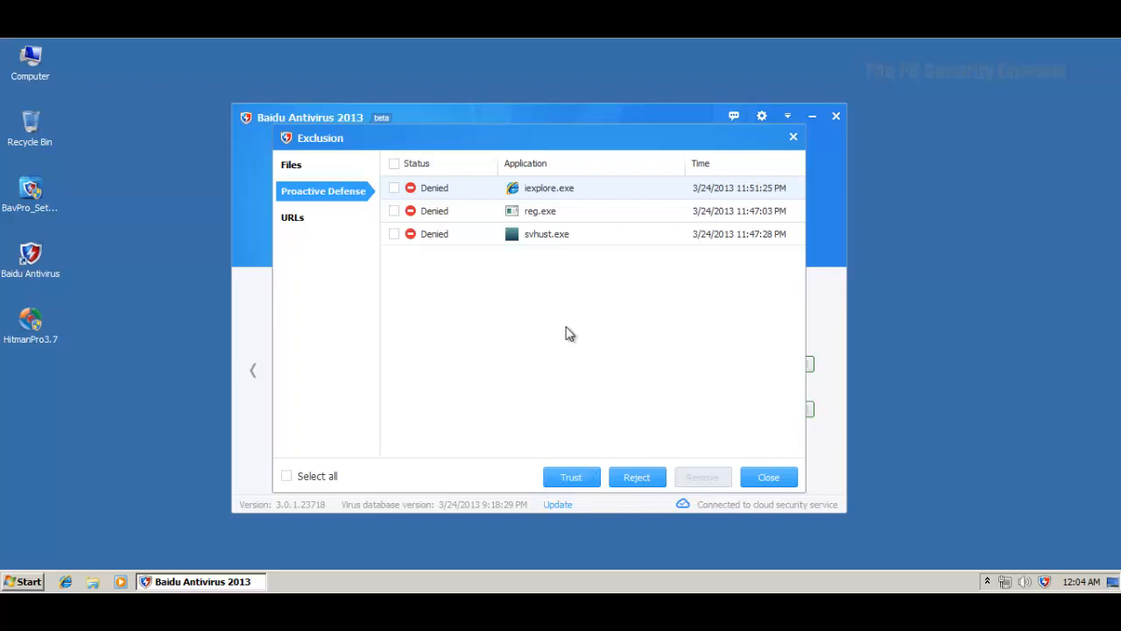
mouse_move(540, 211)
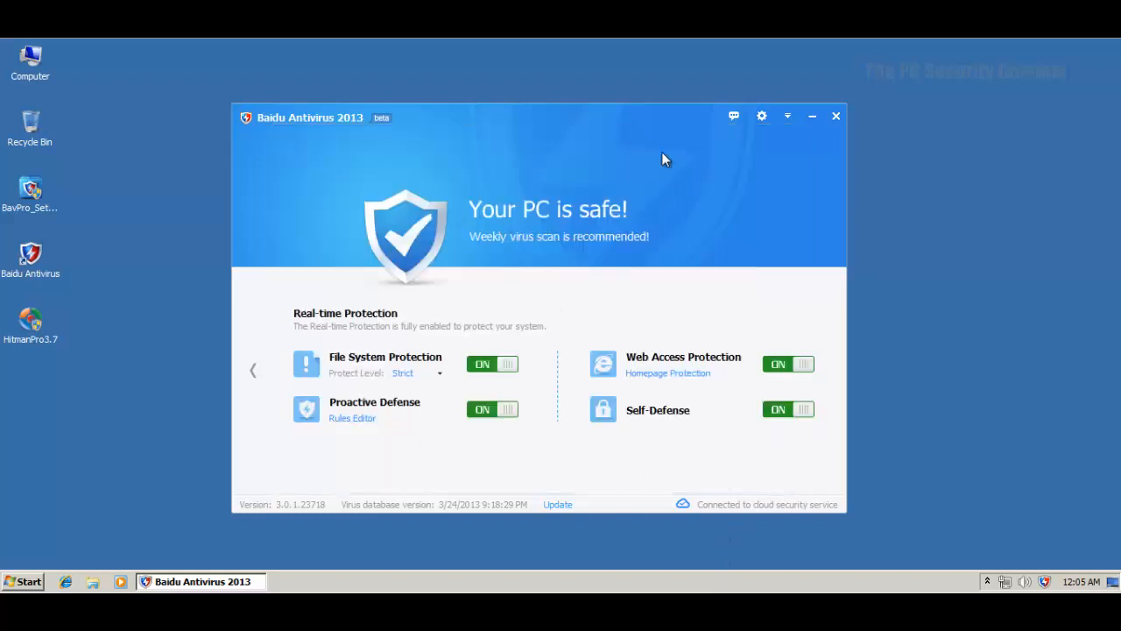
mouse_move(354, 410)
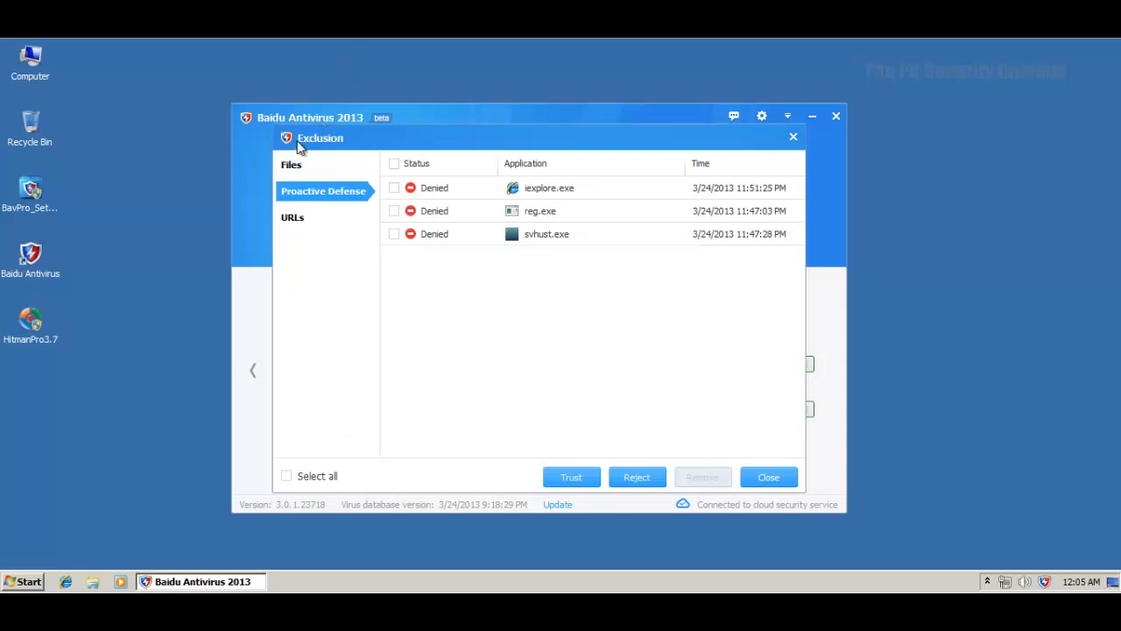
mouse_move(481, 326)
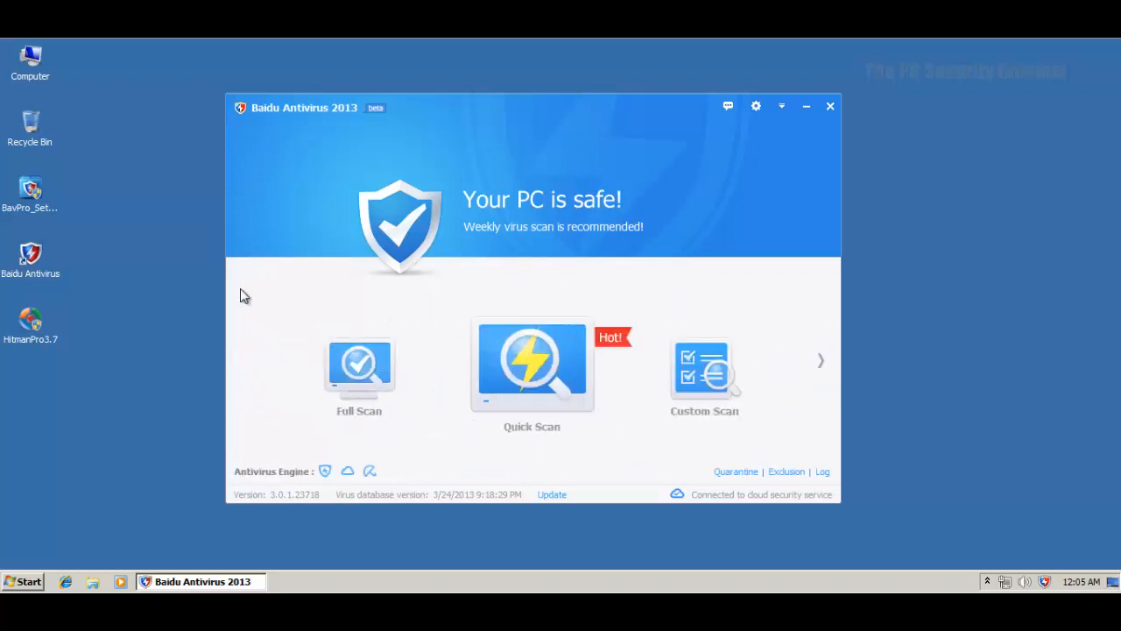
mouse_move(859, 204)
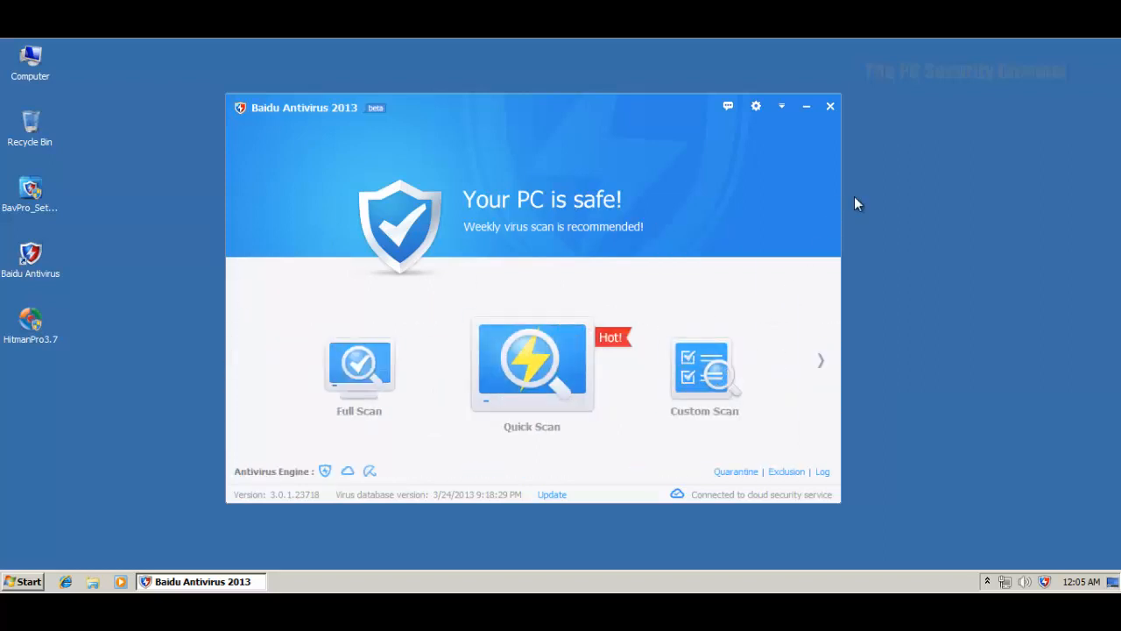